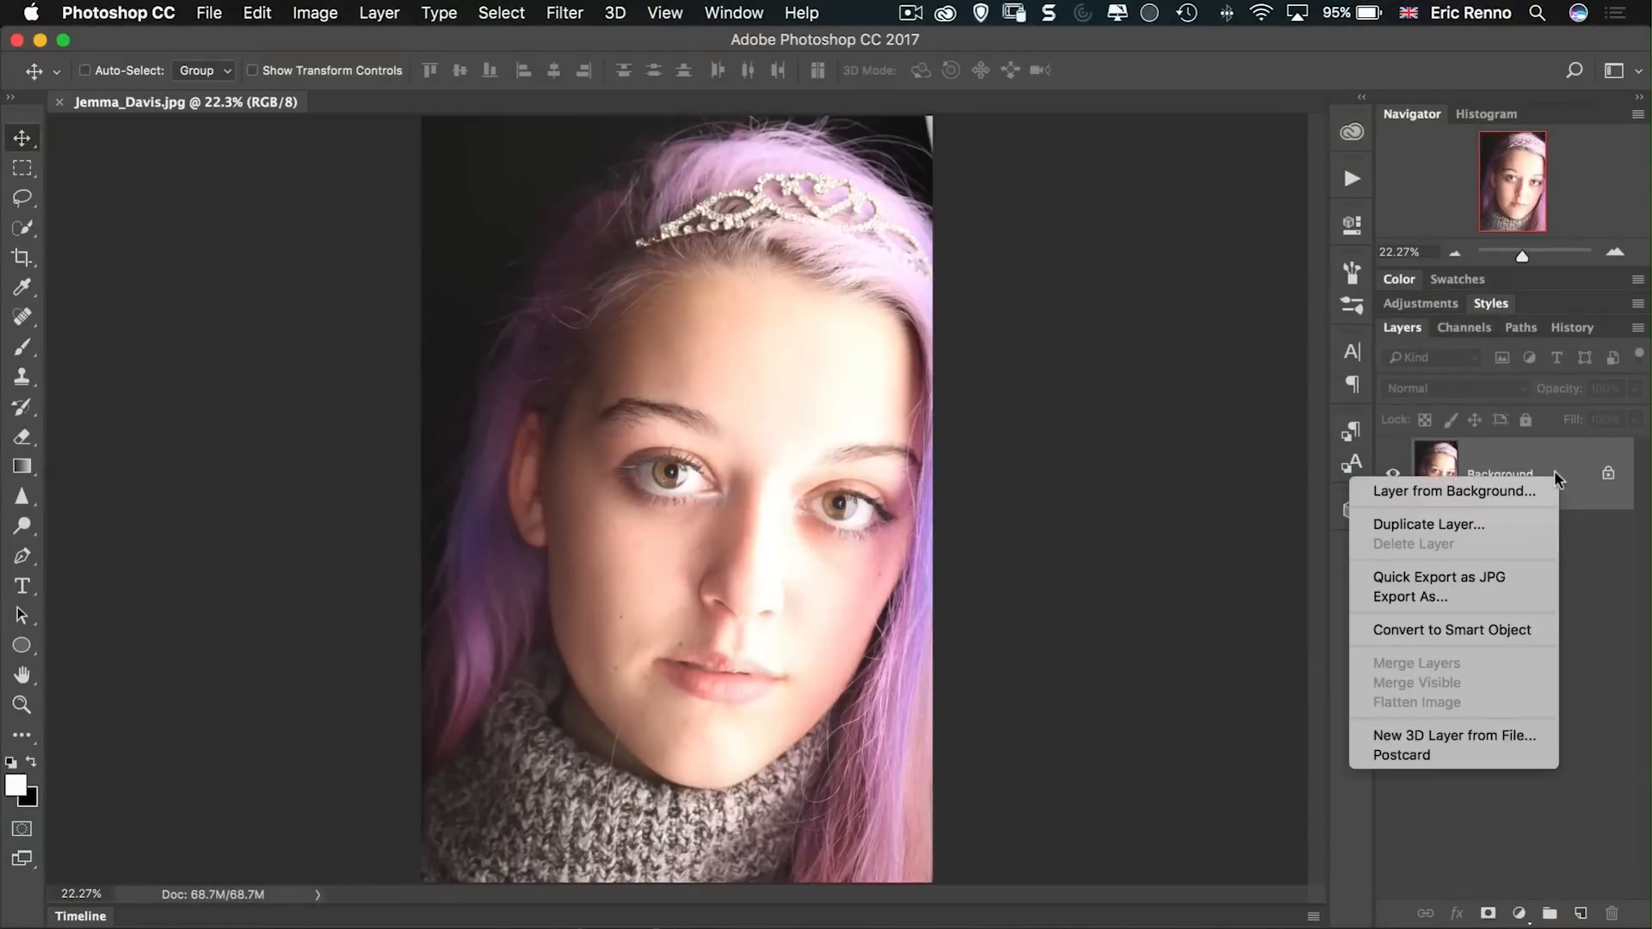
mouse_move(1515, 629)
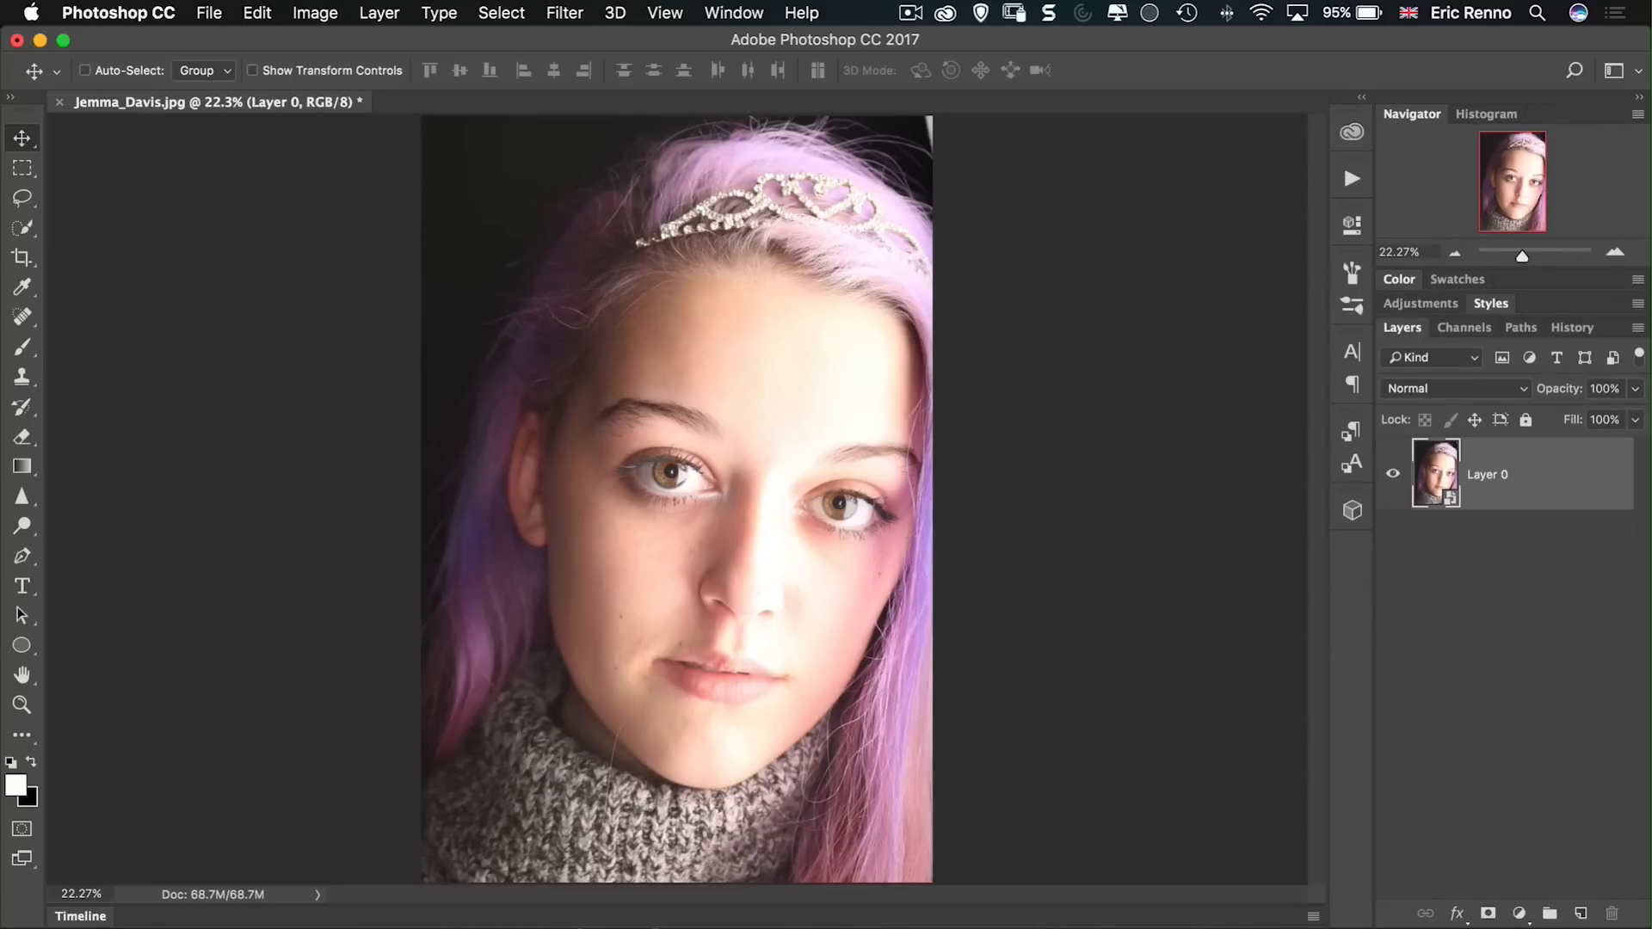
mouse_move(956, 661)
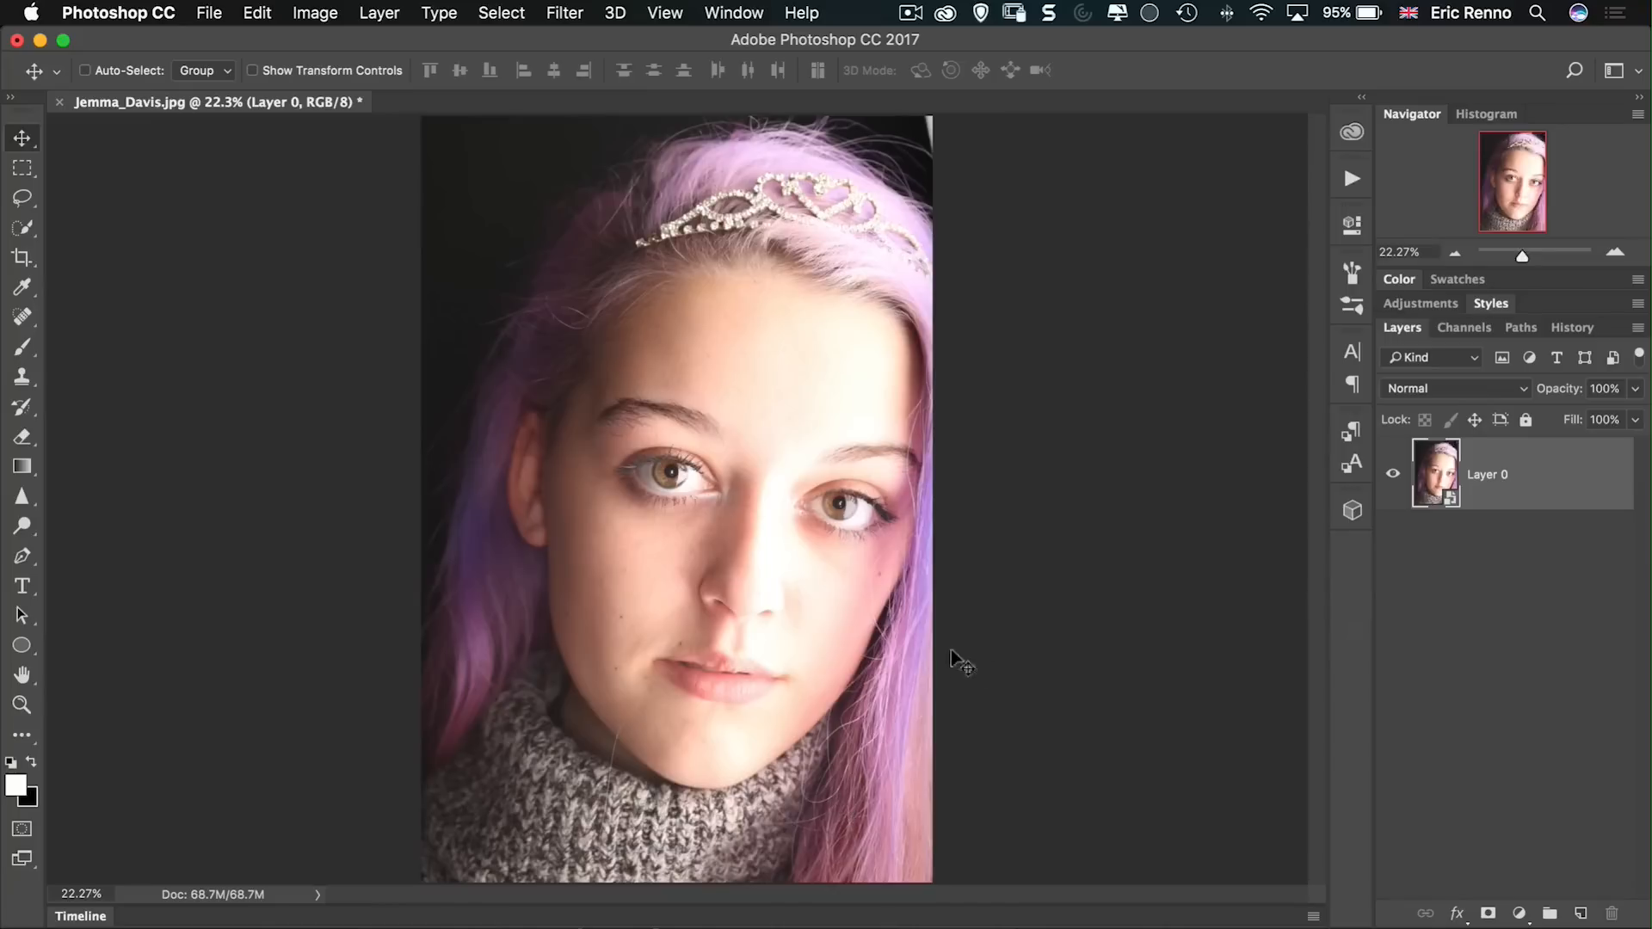
Step: Open Photoshop's Filter menu to reach Athentech Imaging > Perfect Eyes
click(564, 13)
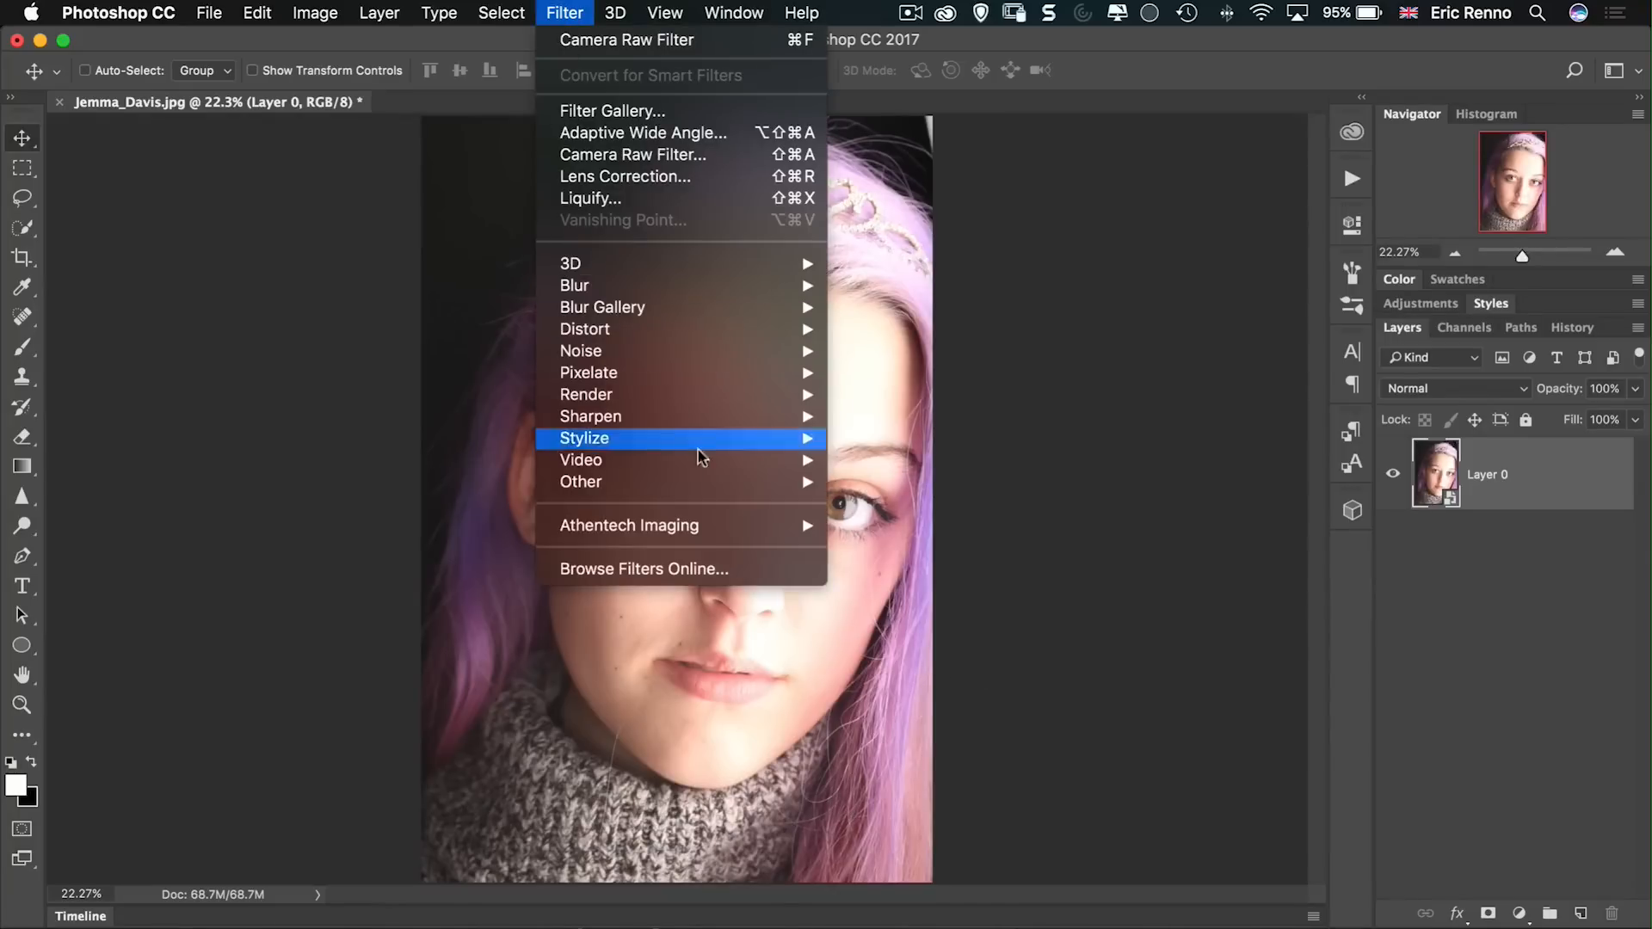
mouse_move(629, 526)
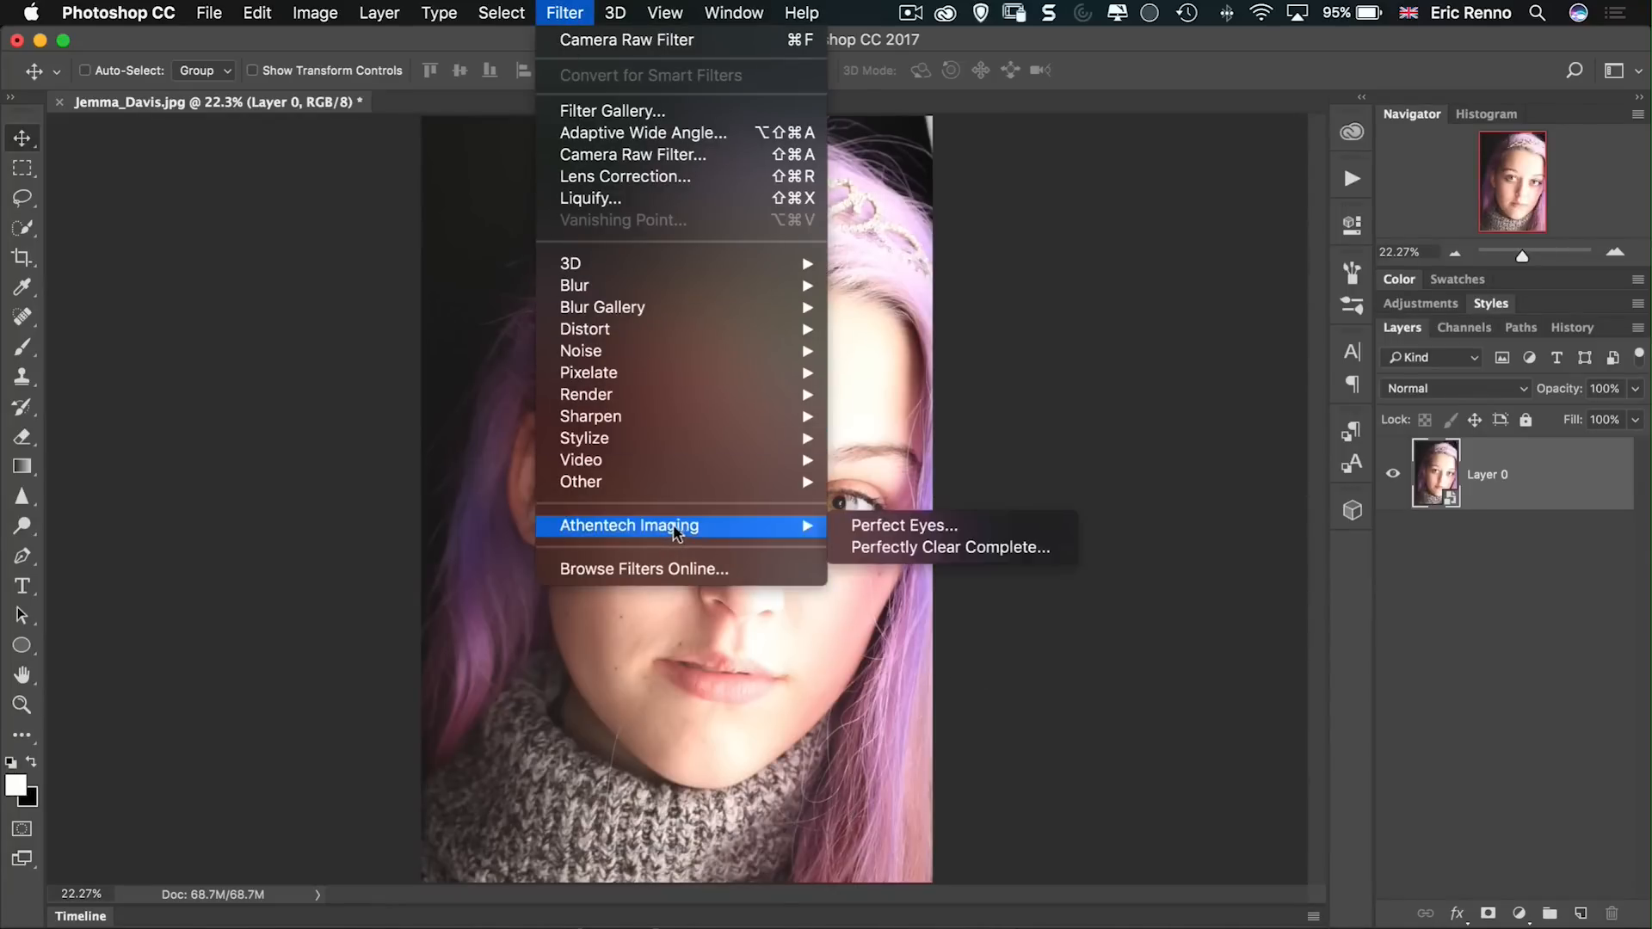
mouse_move(949, 525)
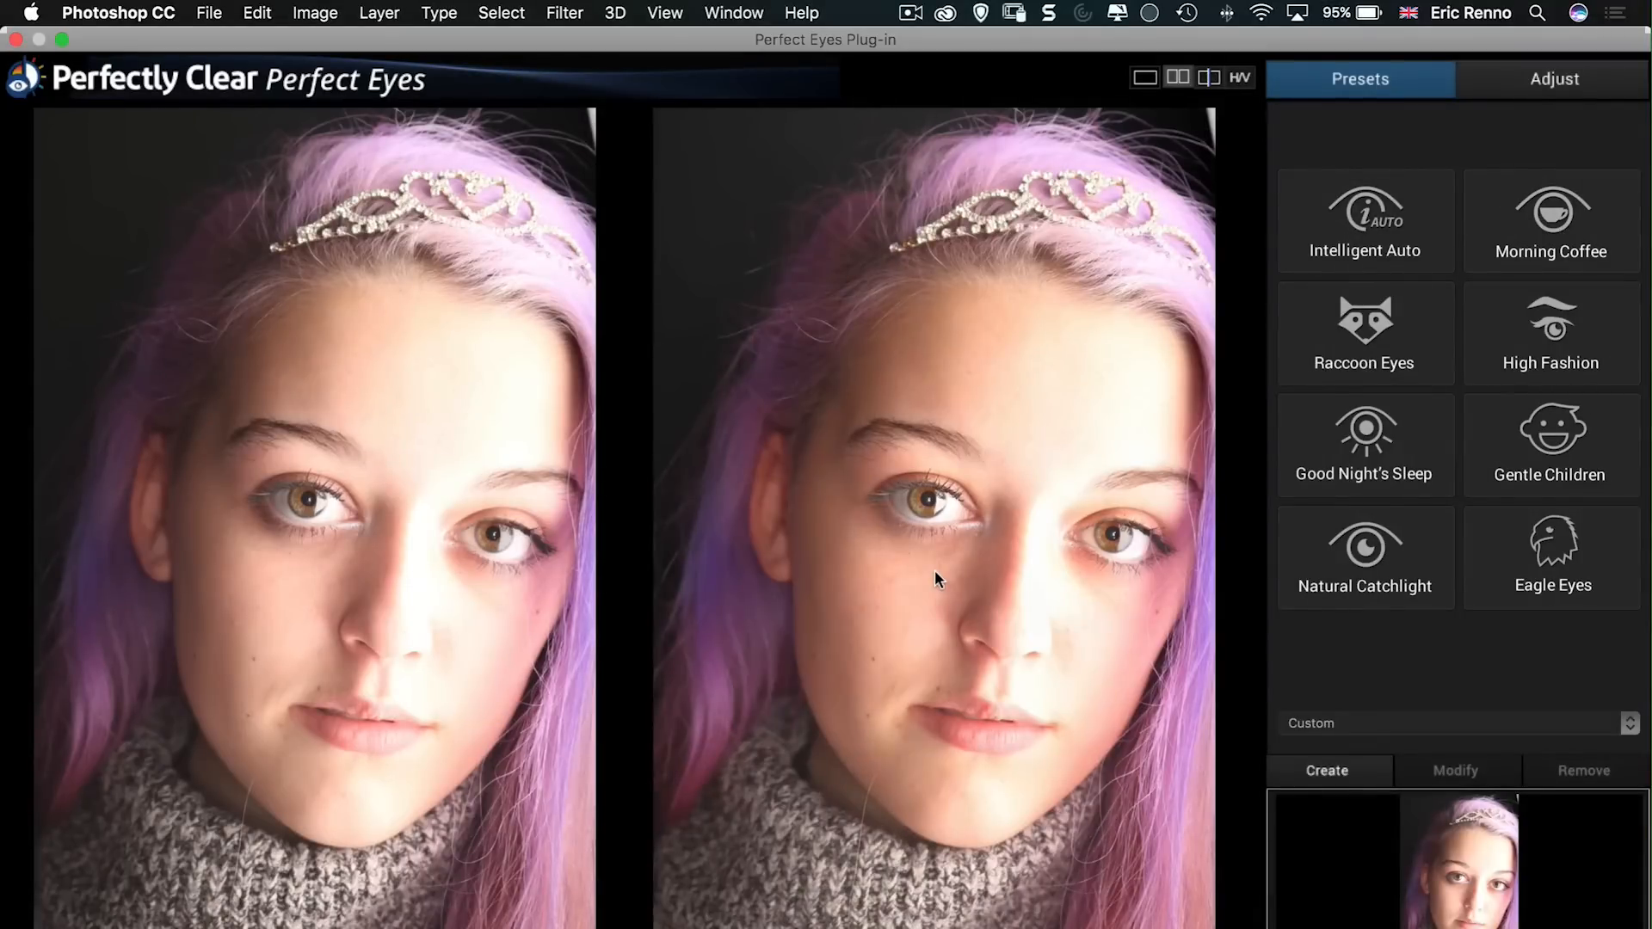
mouse_move(969, 651)
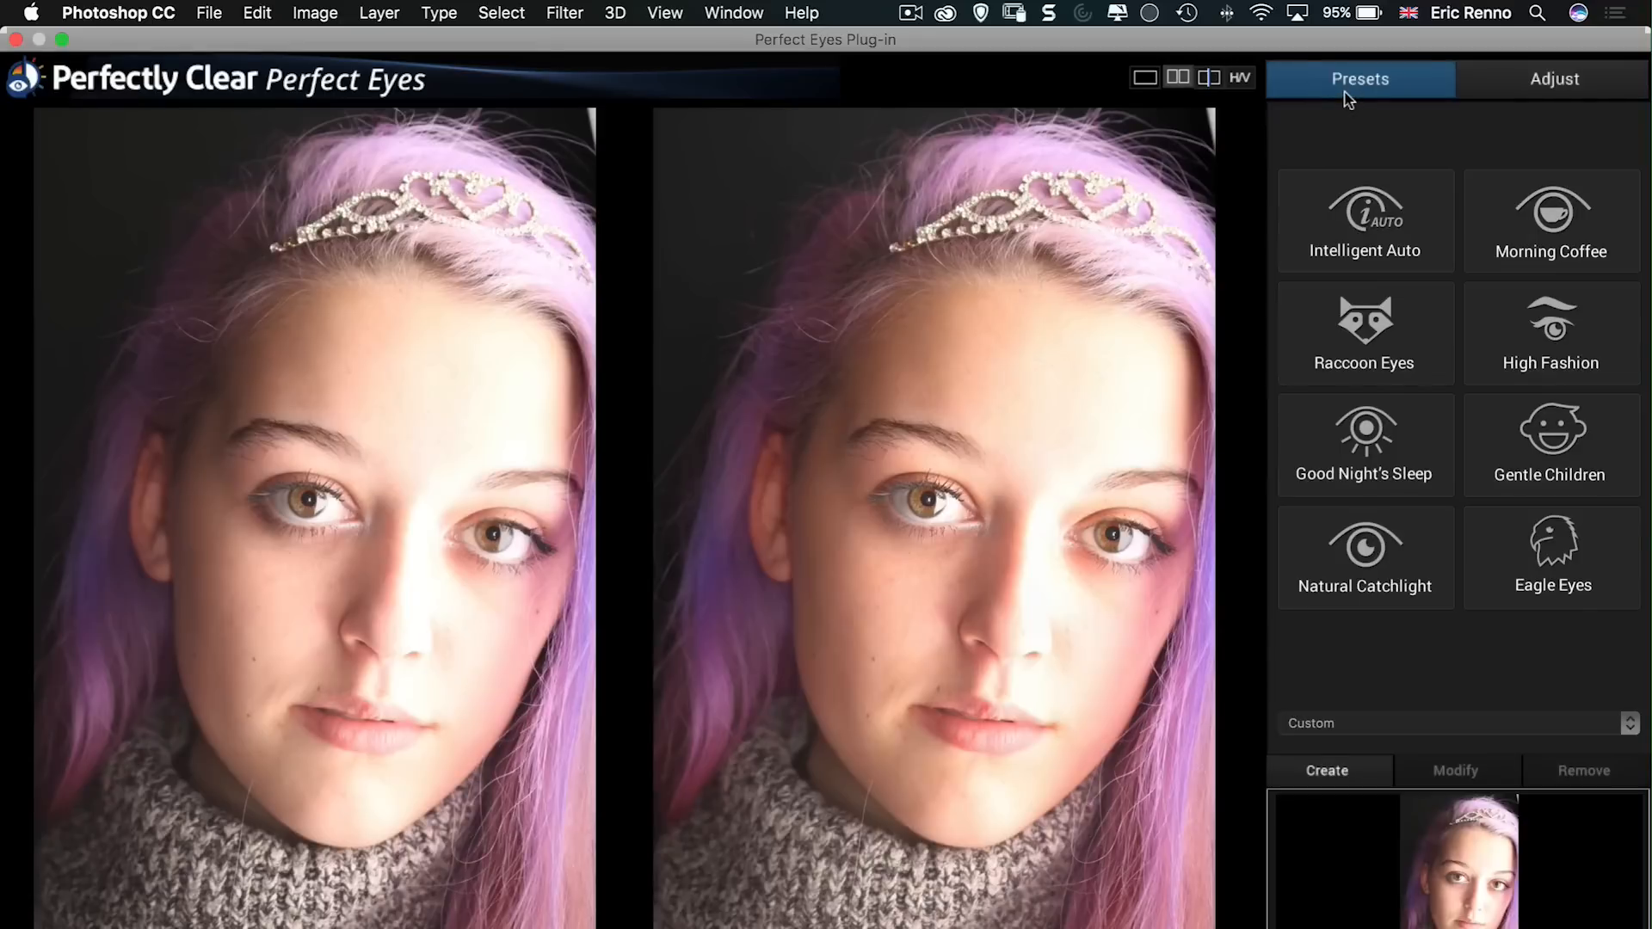
mouse_move(1350, 233)
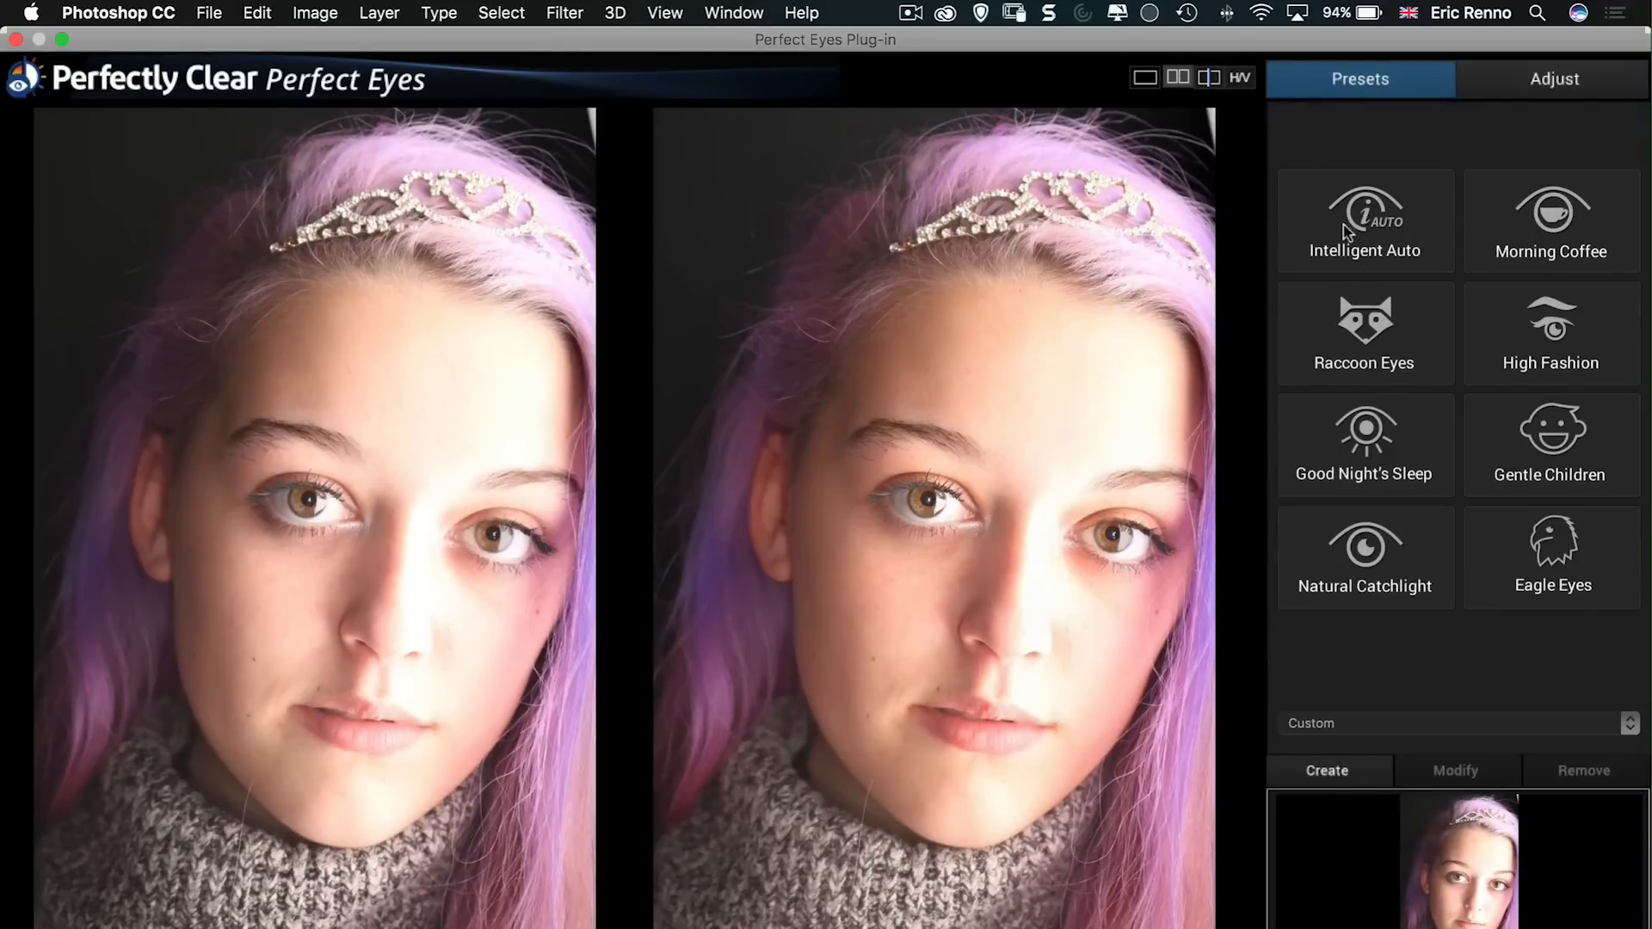
Step: Apply the Intelligent Auto preset and compare the before and after previews
click(1363, 220)
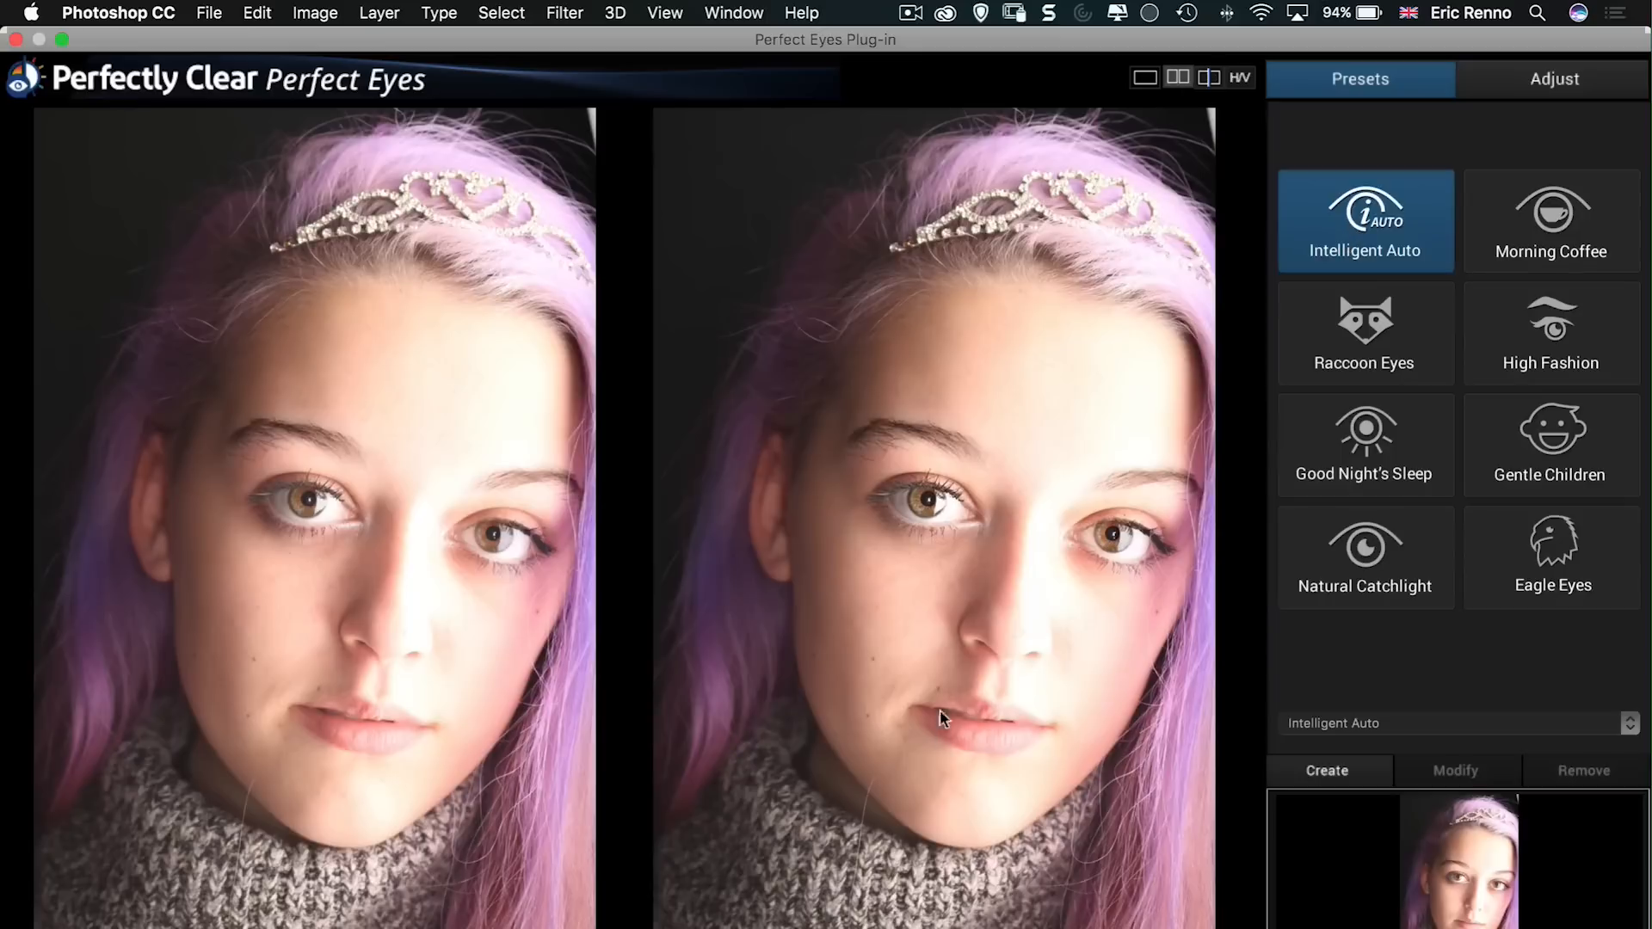
mouse_move(806, 822)
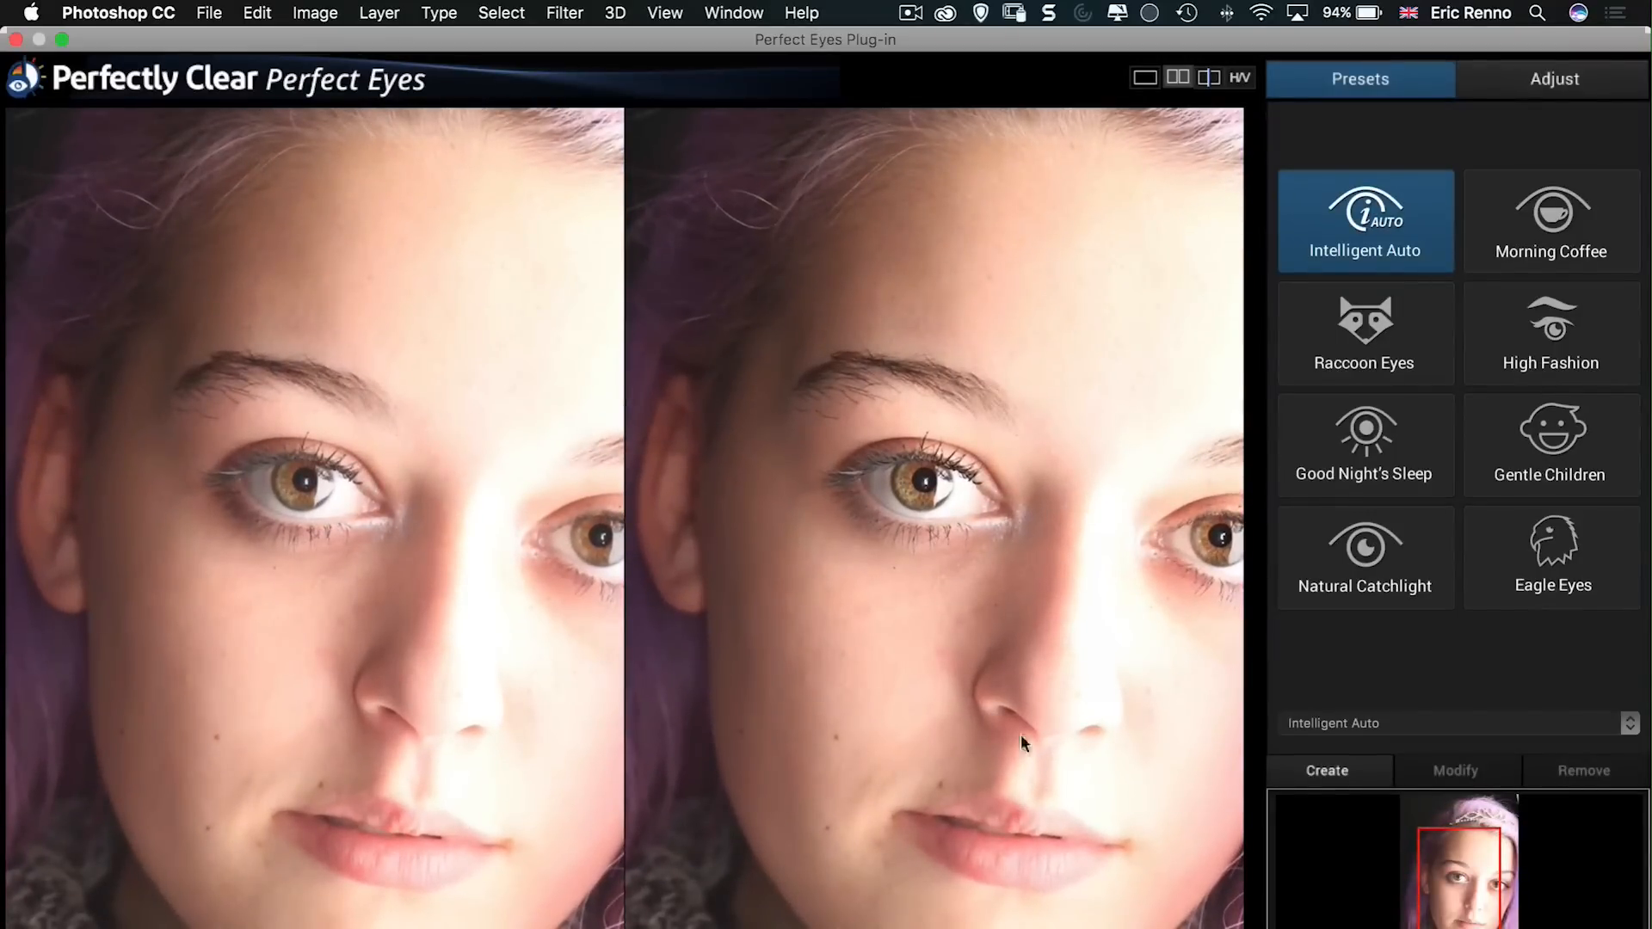
mouse_move(1394, 201)
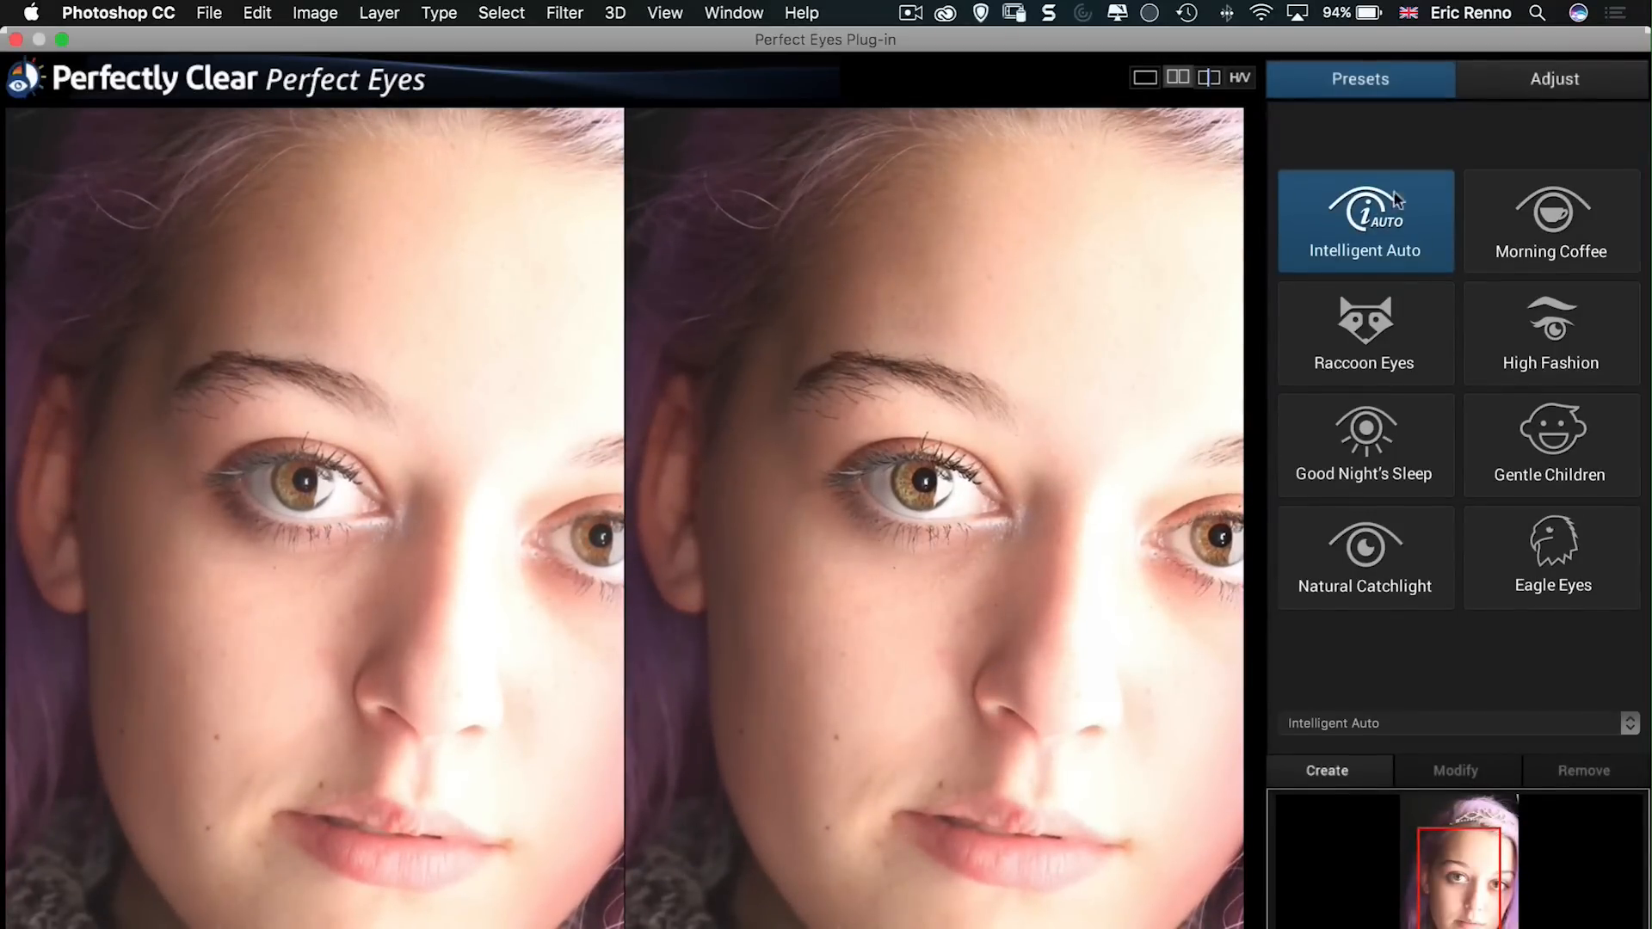
mouse_move(449, 637)
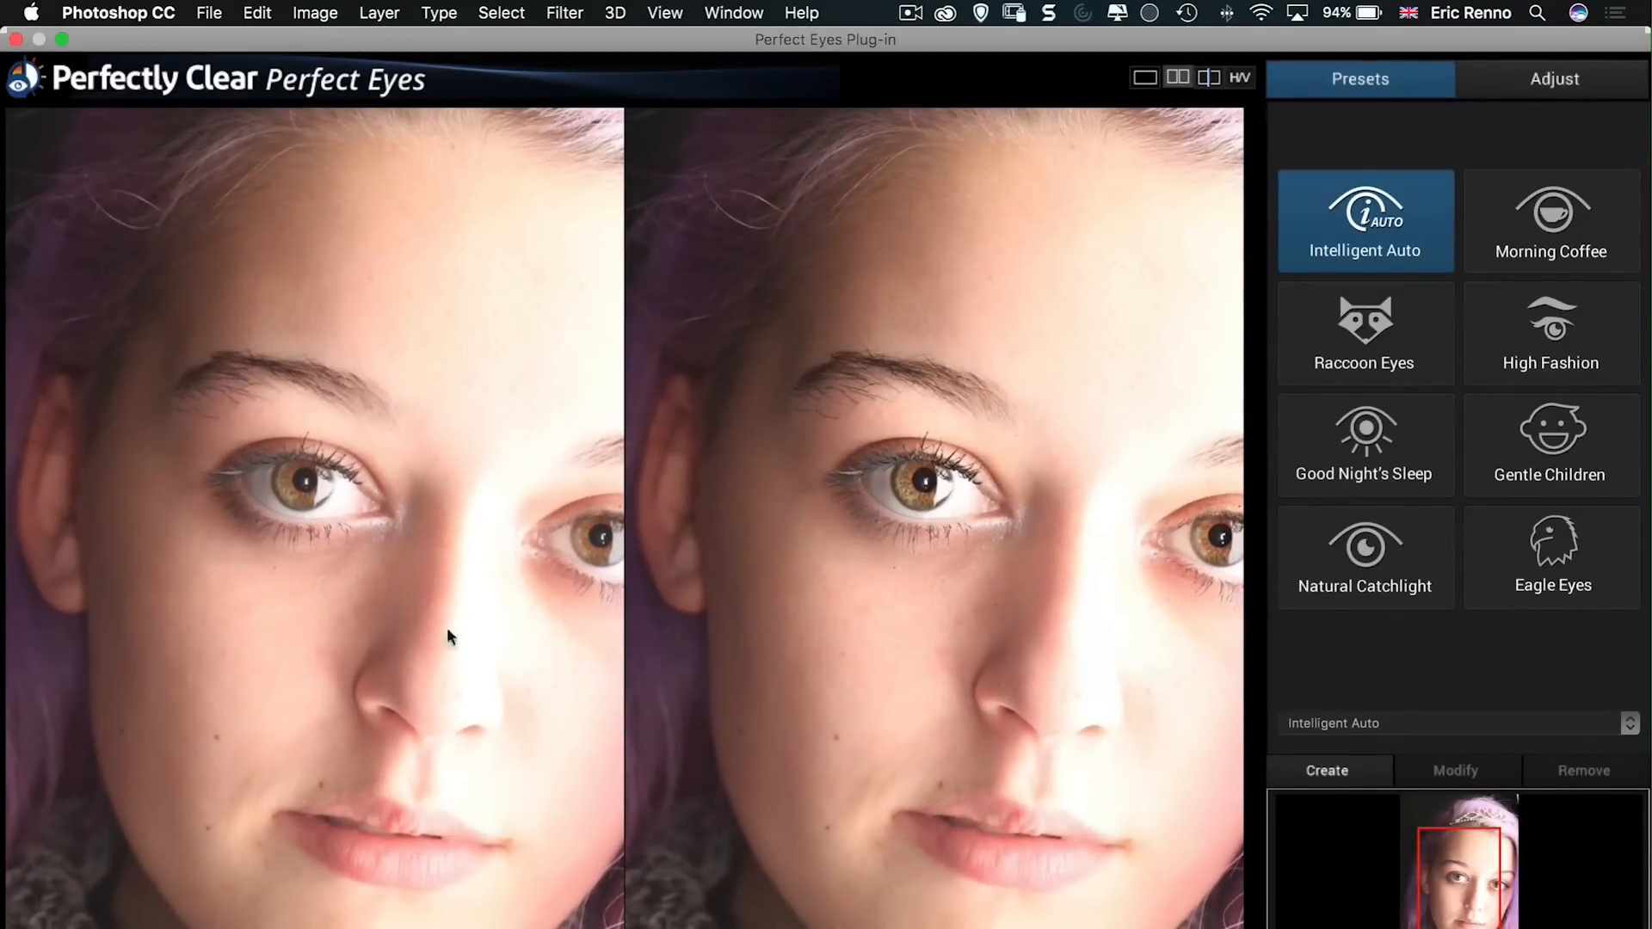
mouse_move(1508, 285)
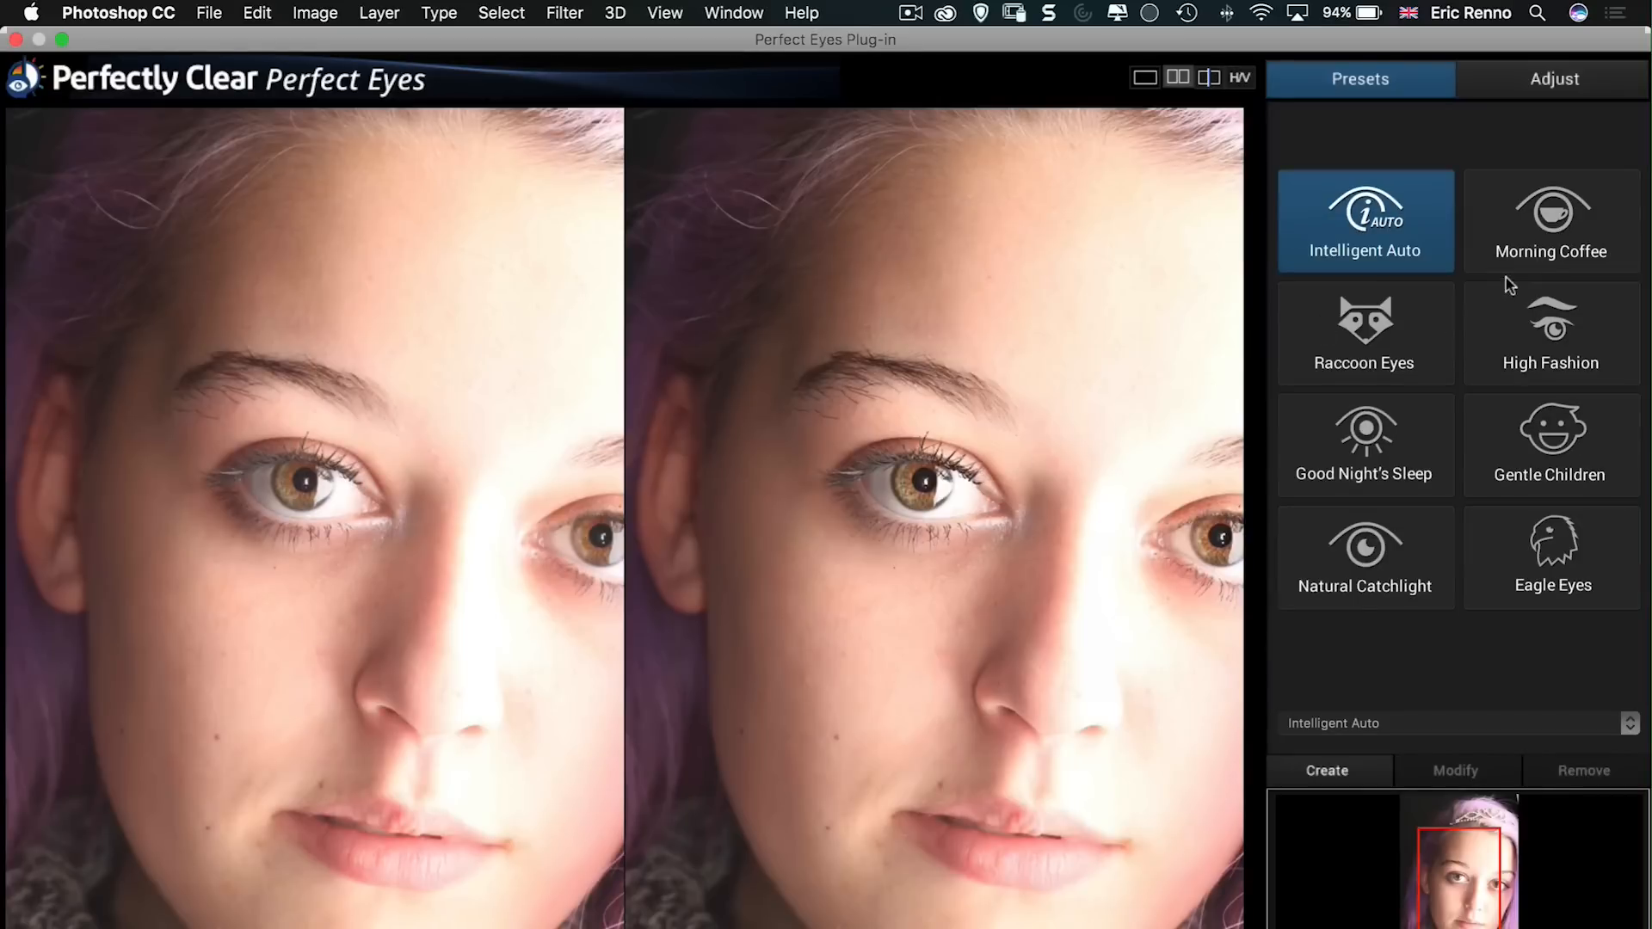
Step: Preview the Morning Coffee preset, then settle on Raccoon Eyes
click(1549, 219)
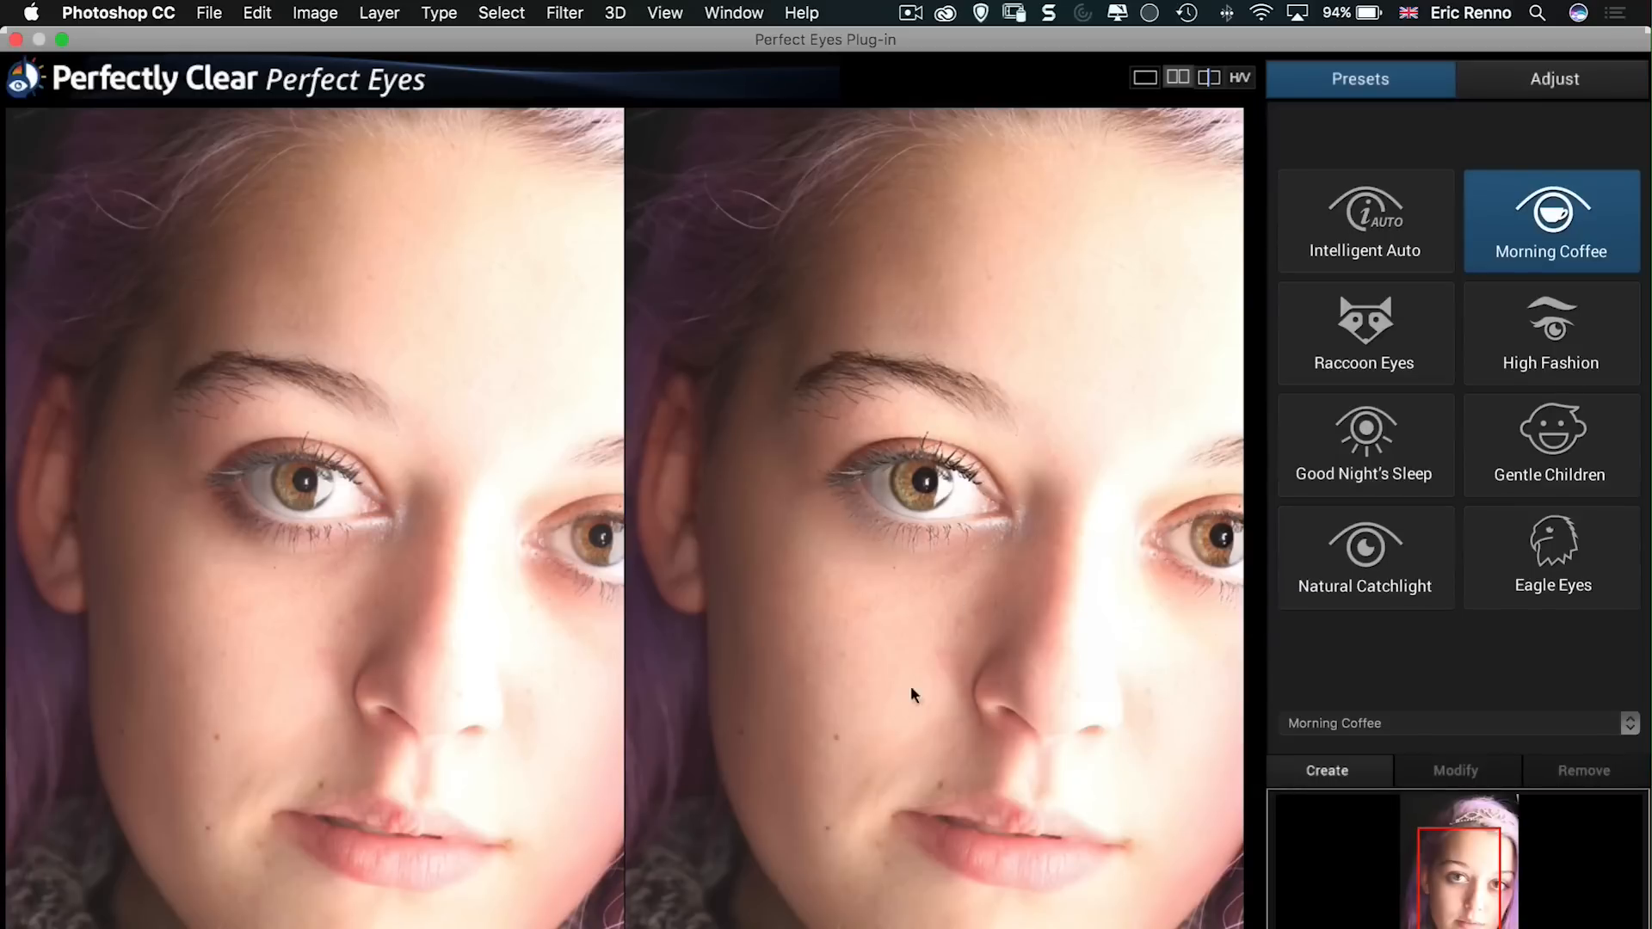
mouse_move(1172, 632)
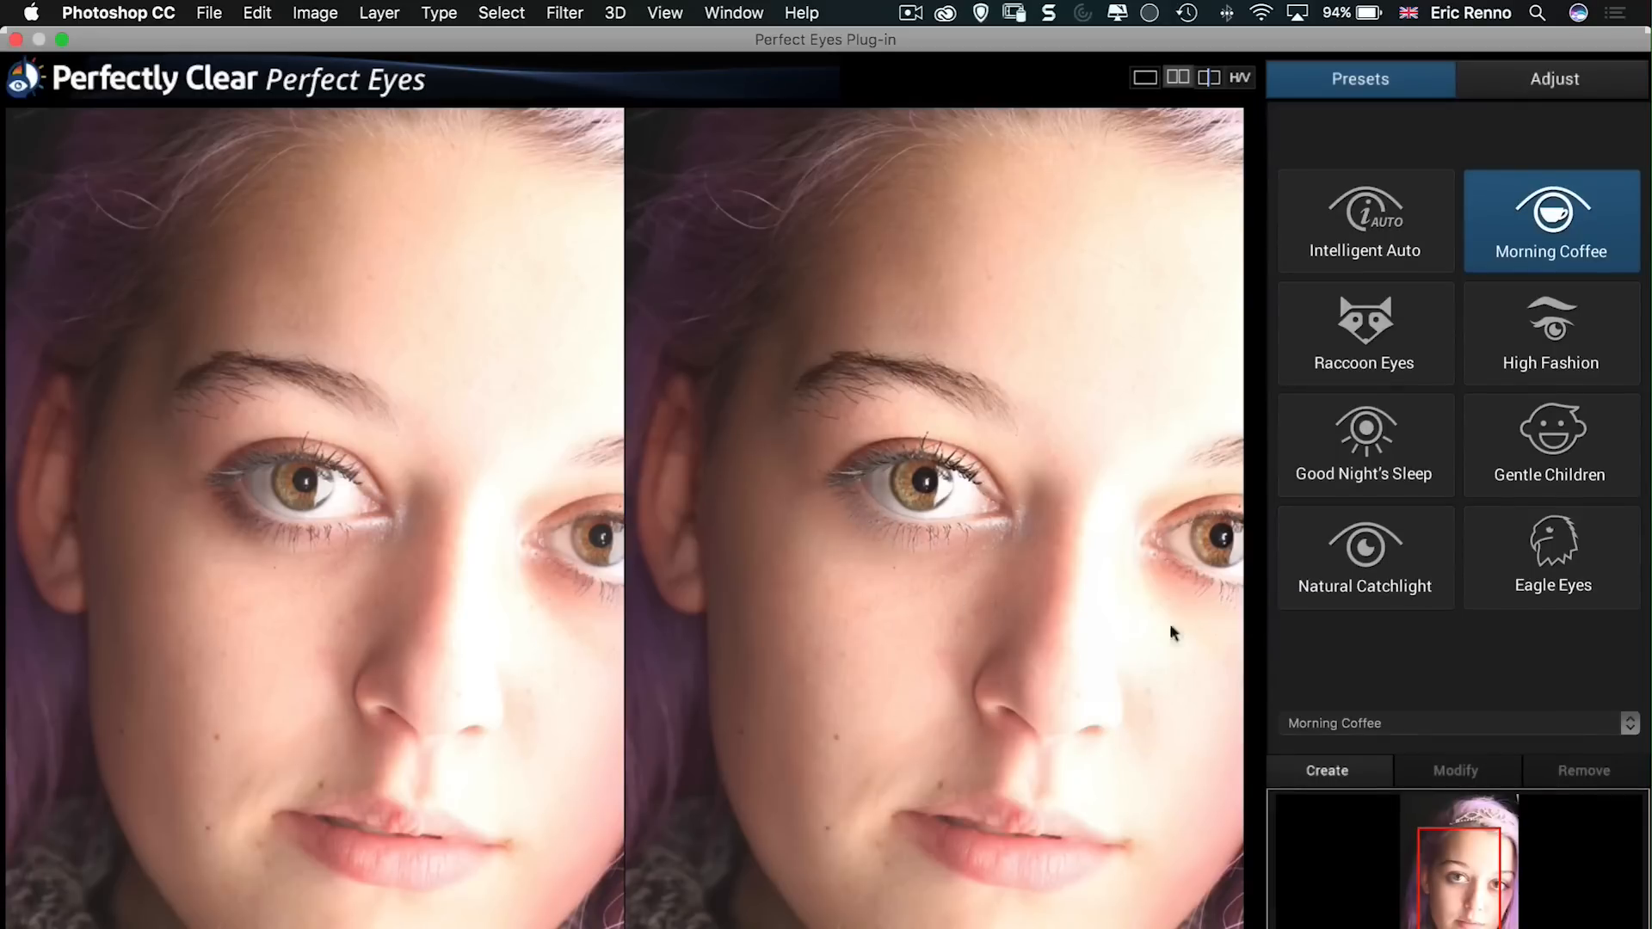
mouse_move(1018, 619)
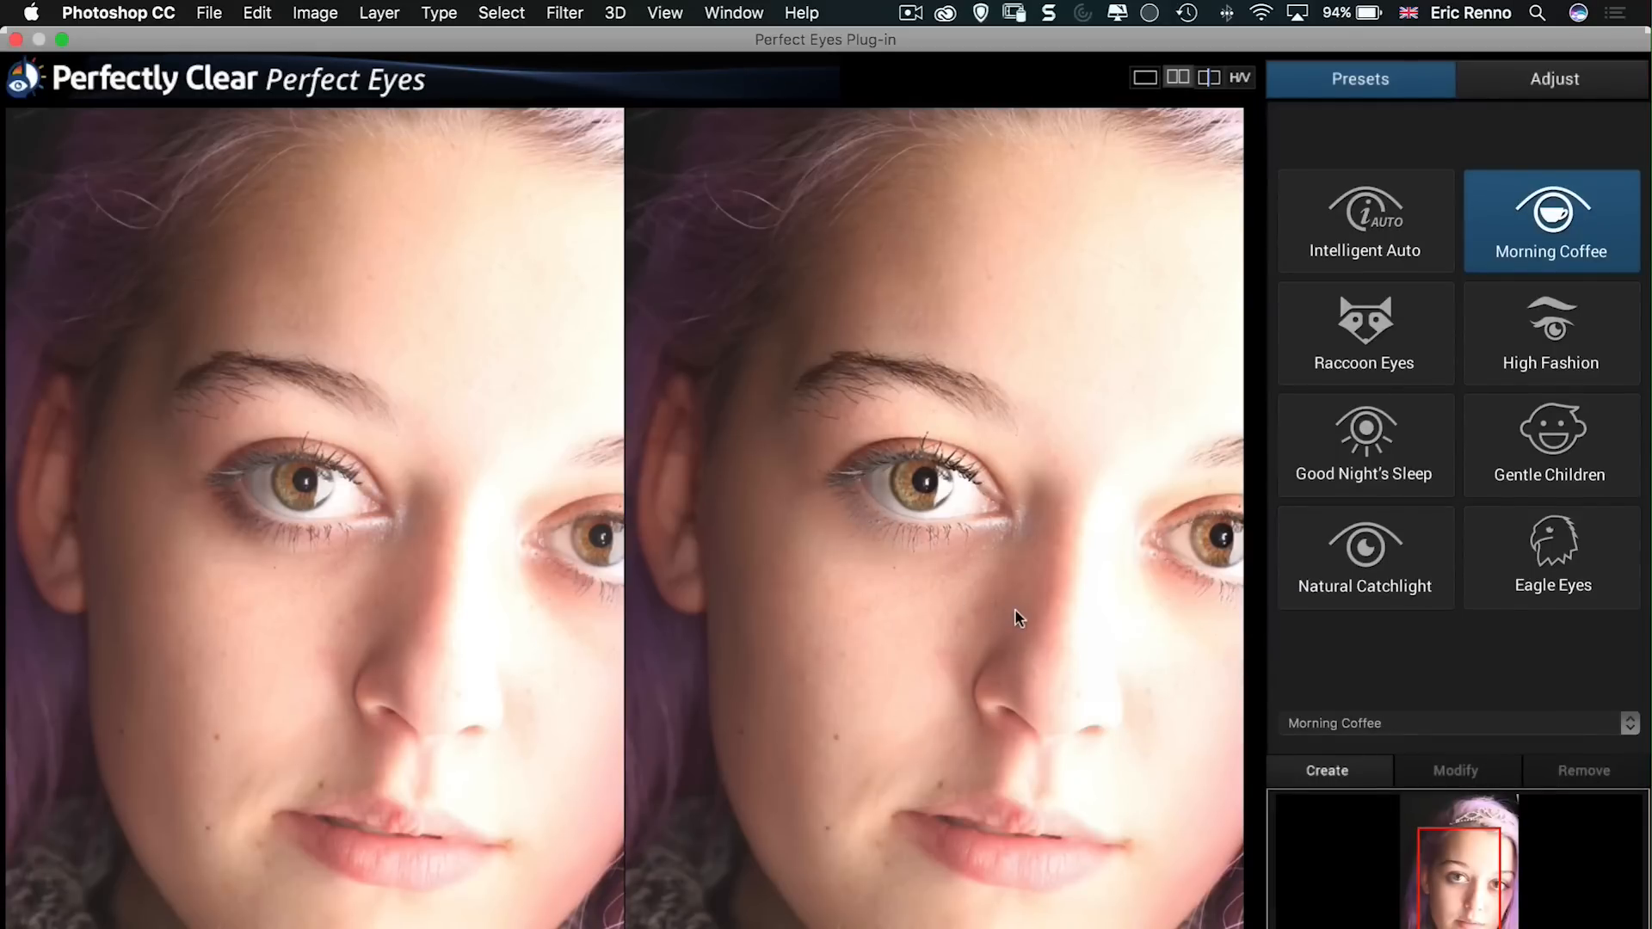
mouse_move(793, 502)
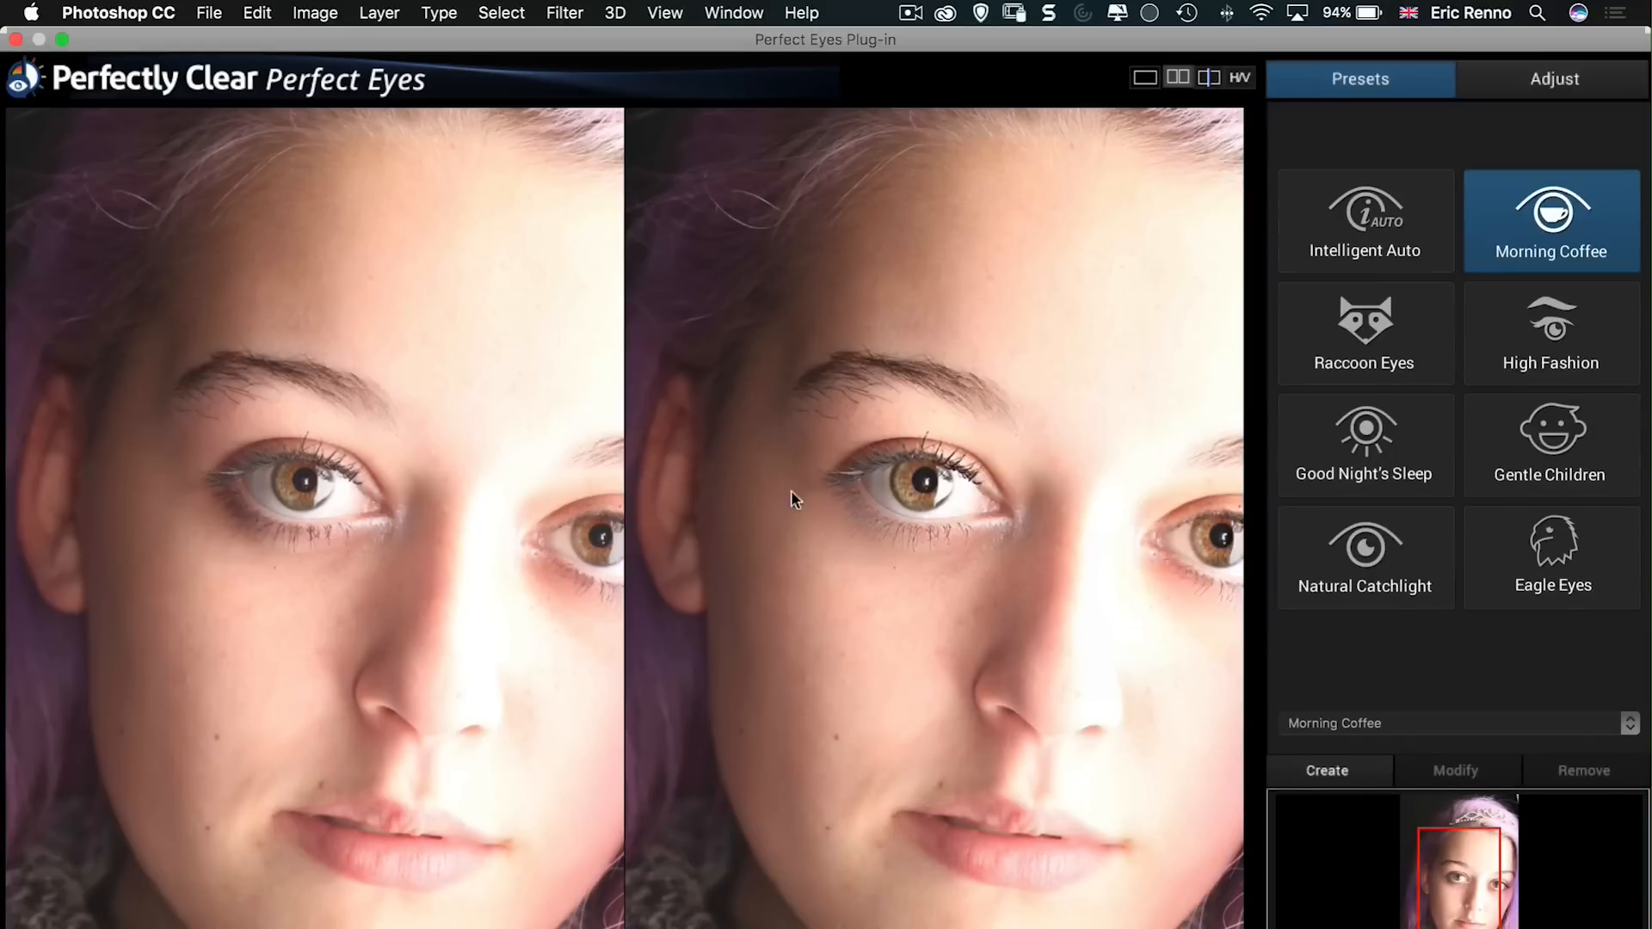
mouse_move(337, 558)
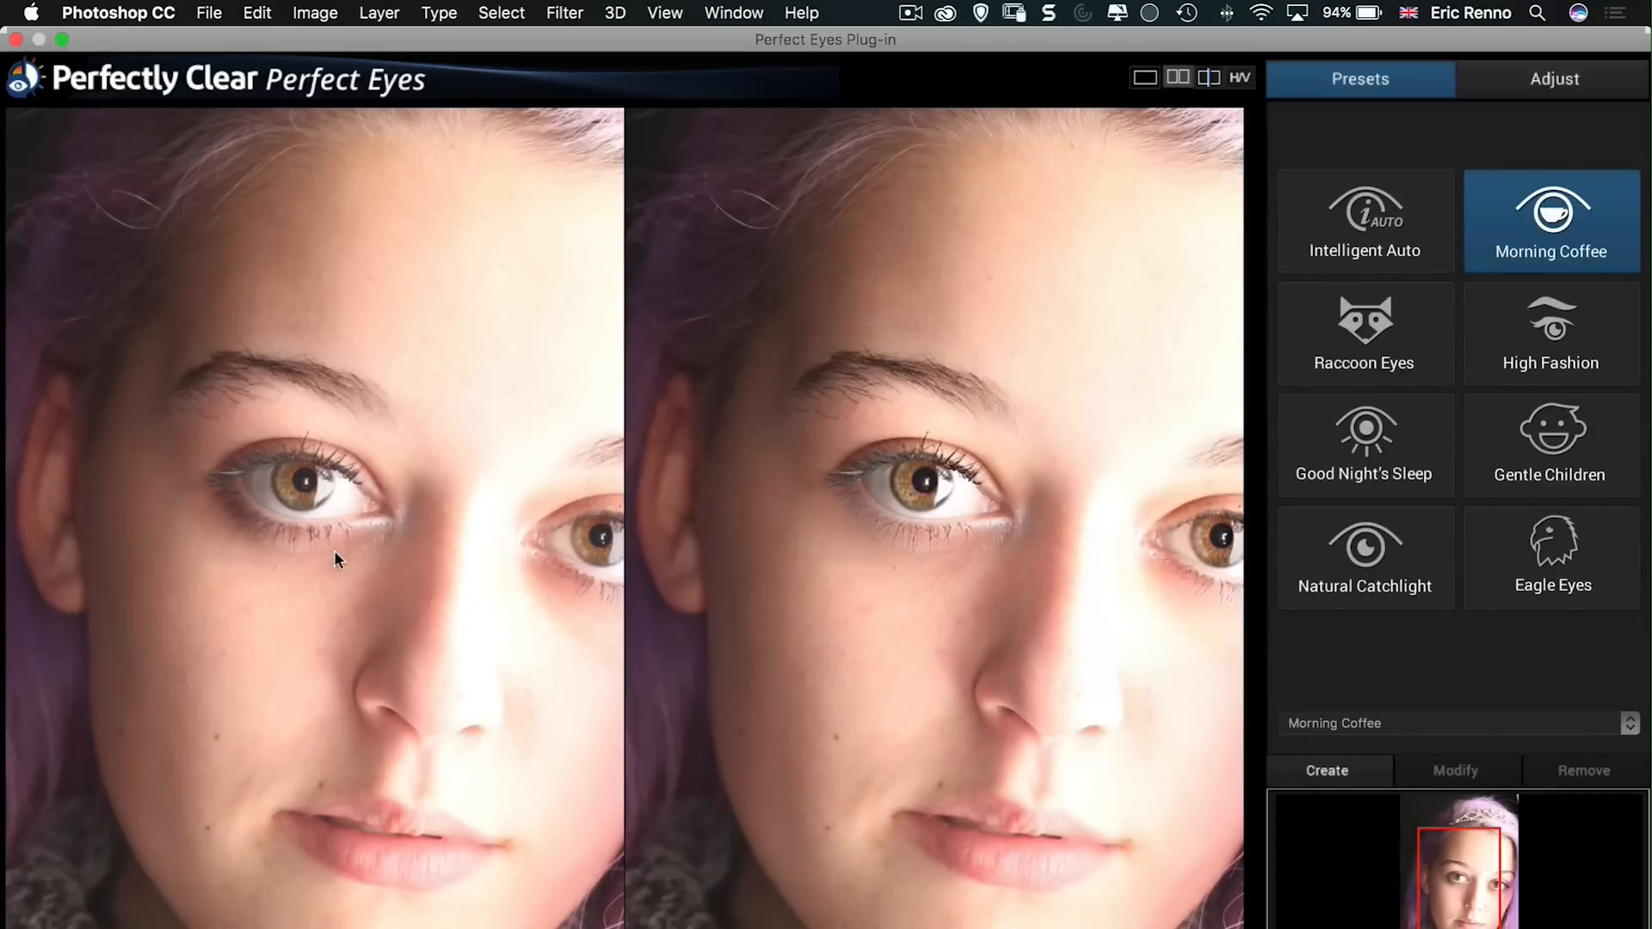
mouse_move(395, 643)
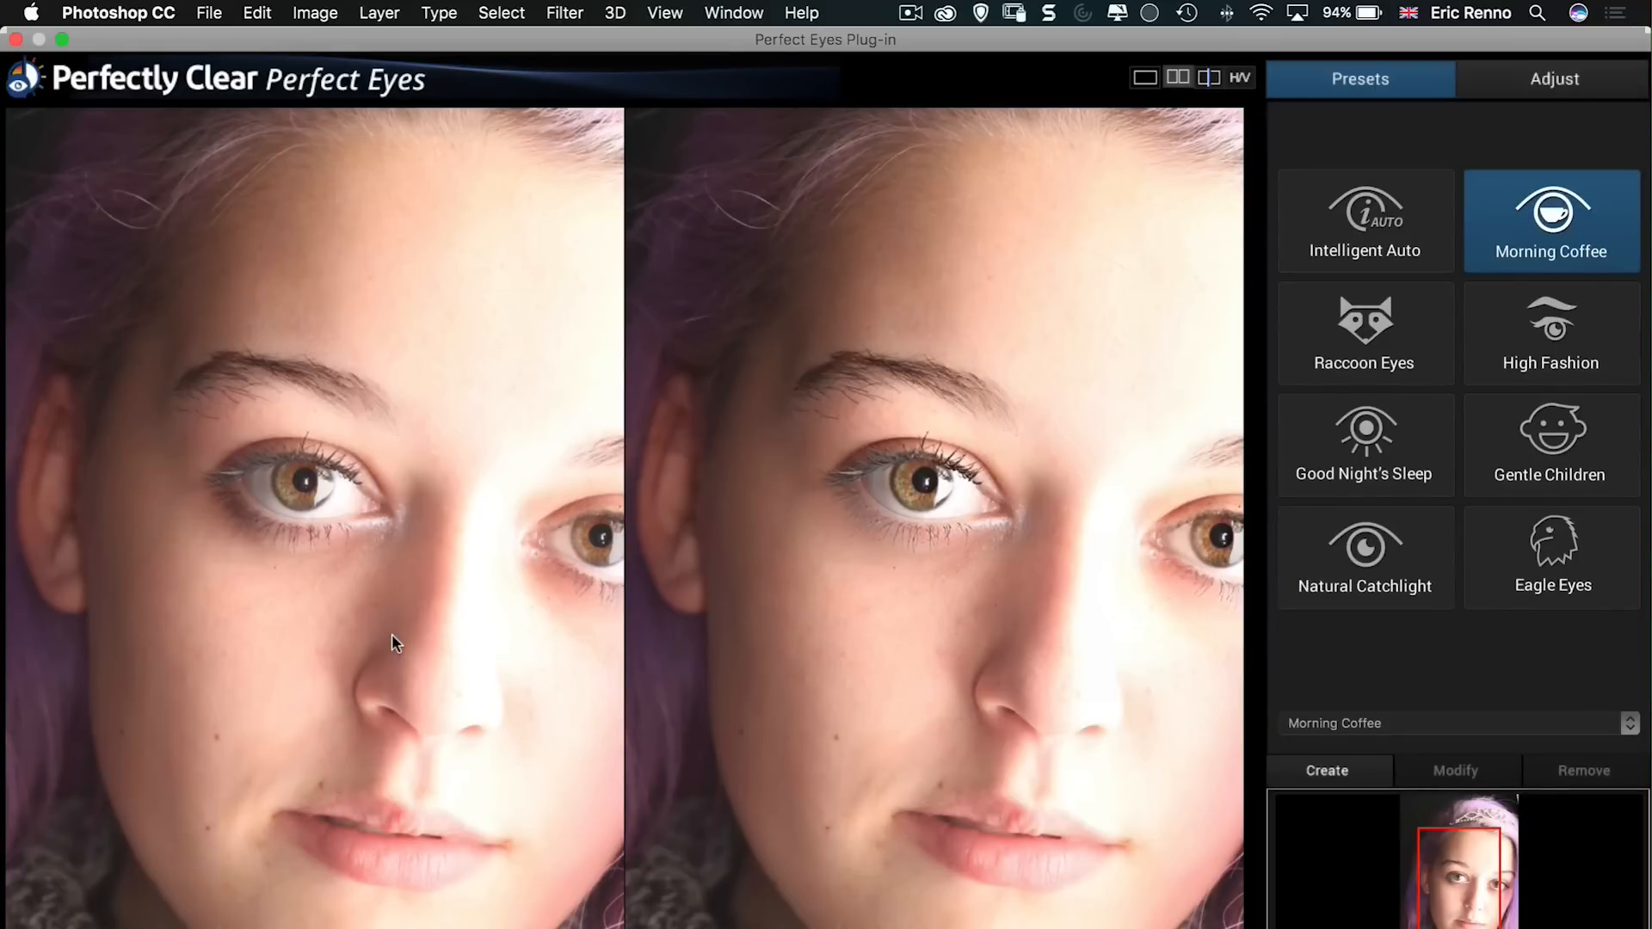
mouse_move(666, 732)
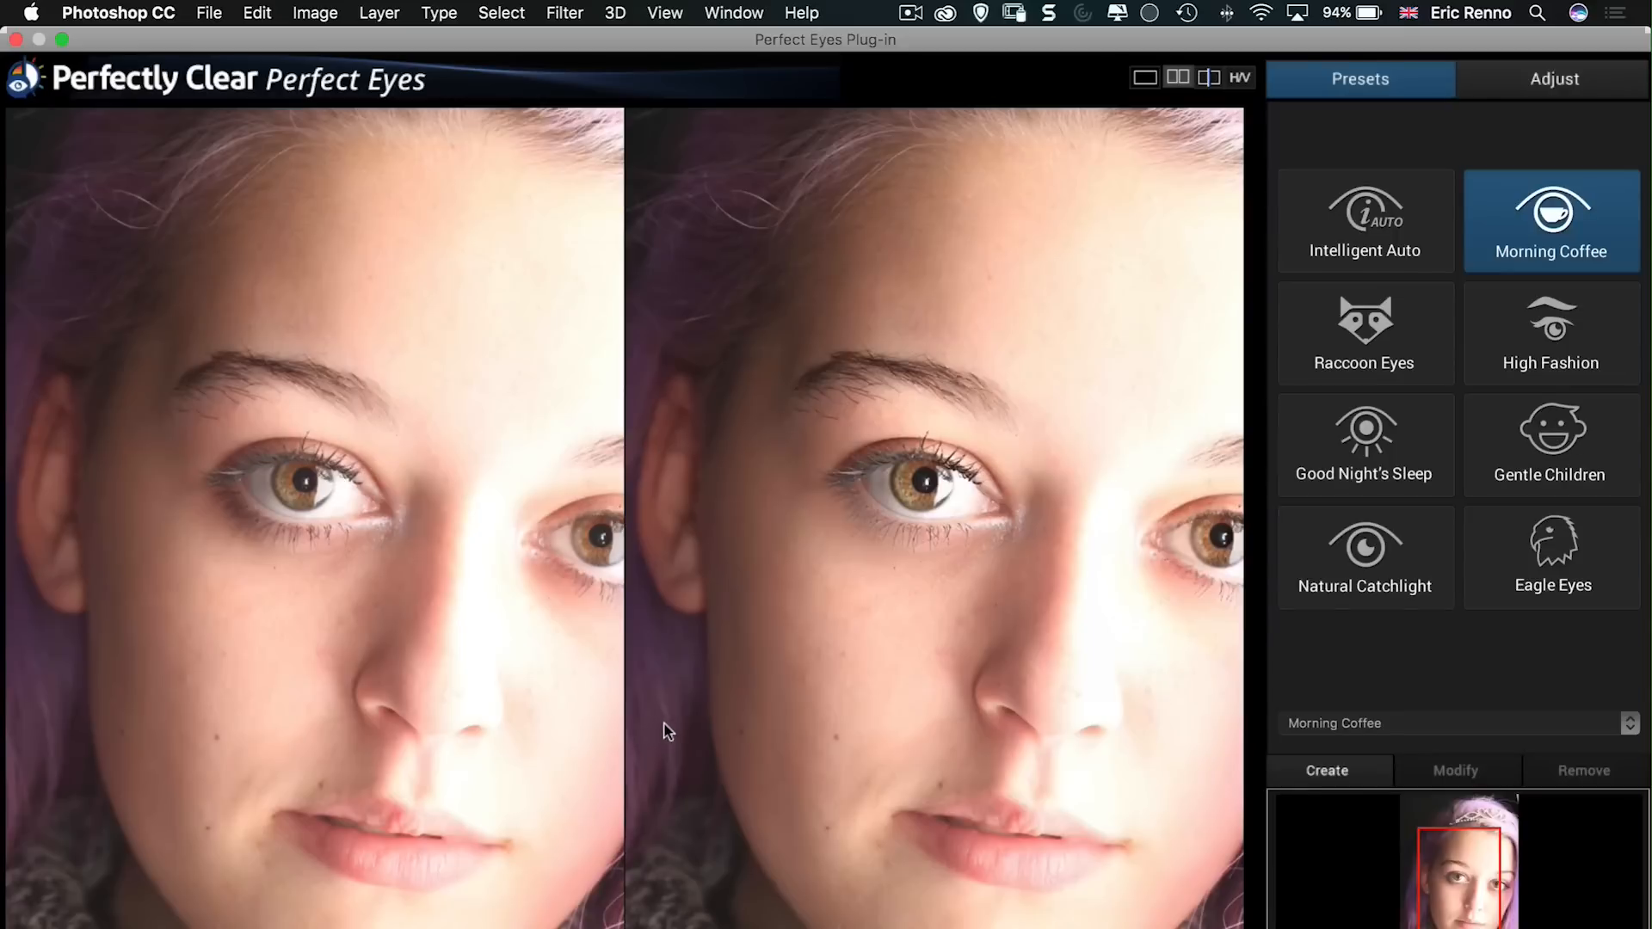
mouse_move(1366, 339)
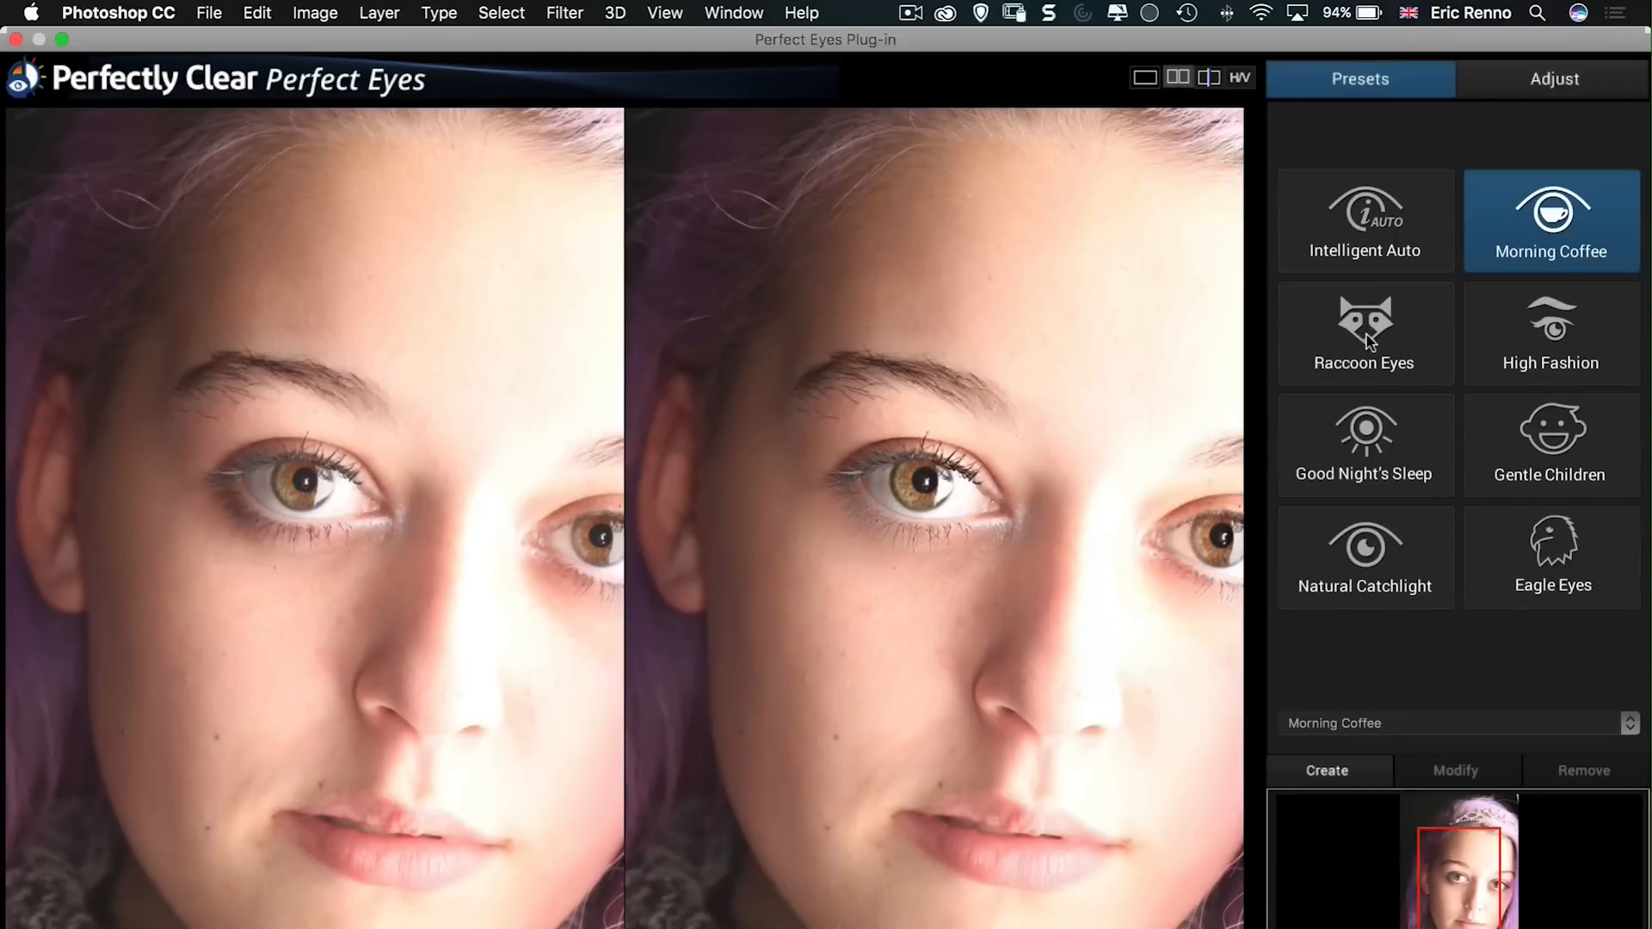
click(1365, 333)
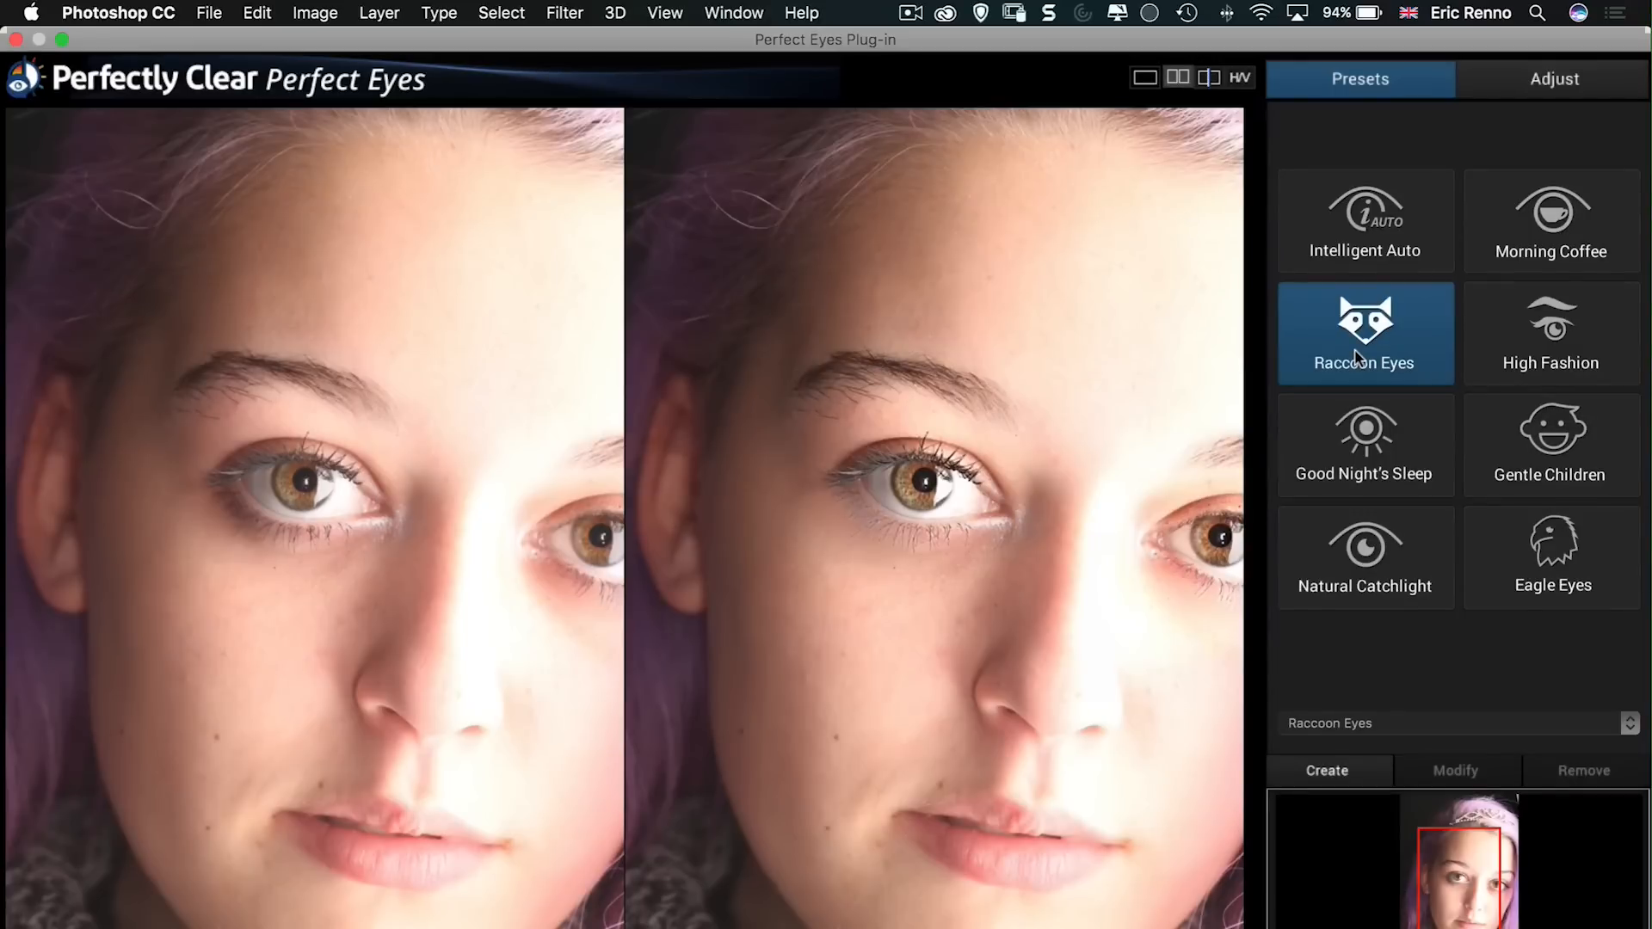
mouse_move(1492, 329)
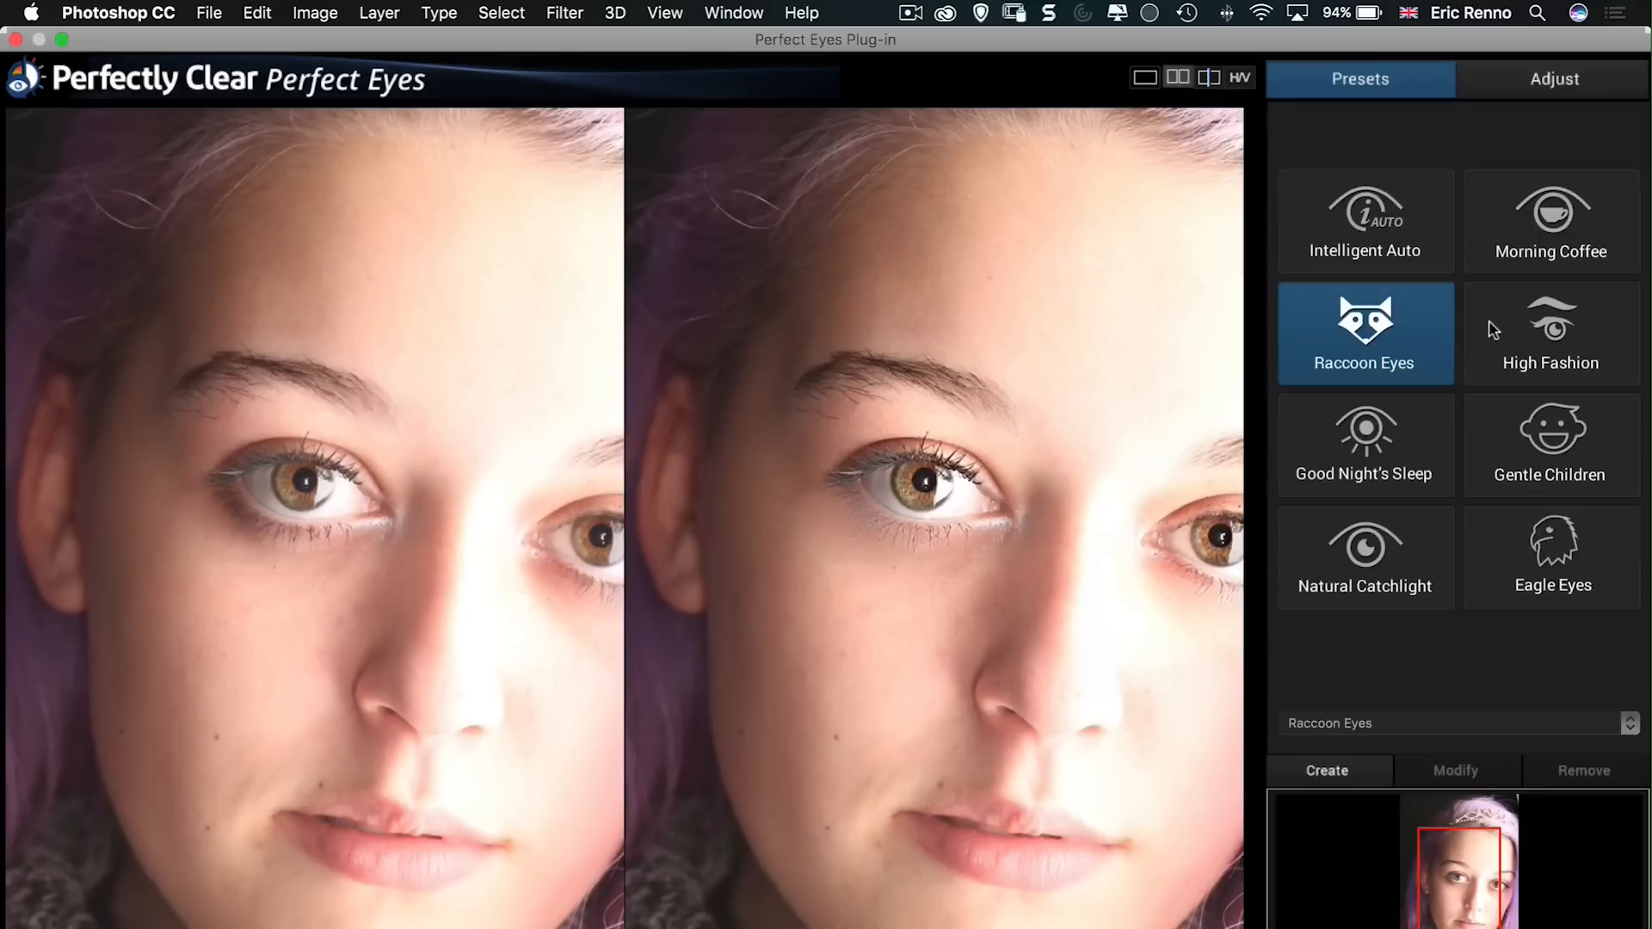
Step: Cycle through High Fashion, Good Night's Sleep, Gentle Children, Natural Catchlight, Eagle Eyes, ending on Intelligent Auto
click(1550, 333)
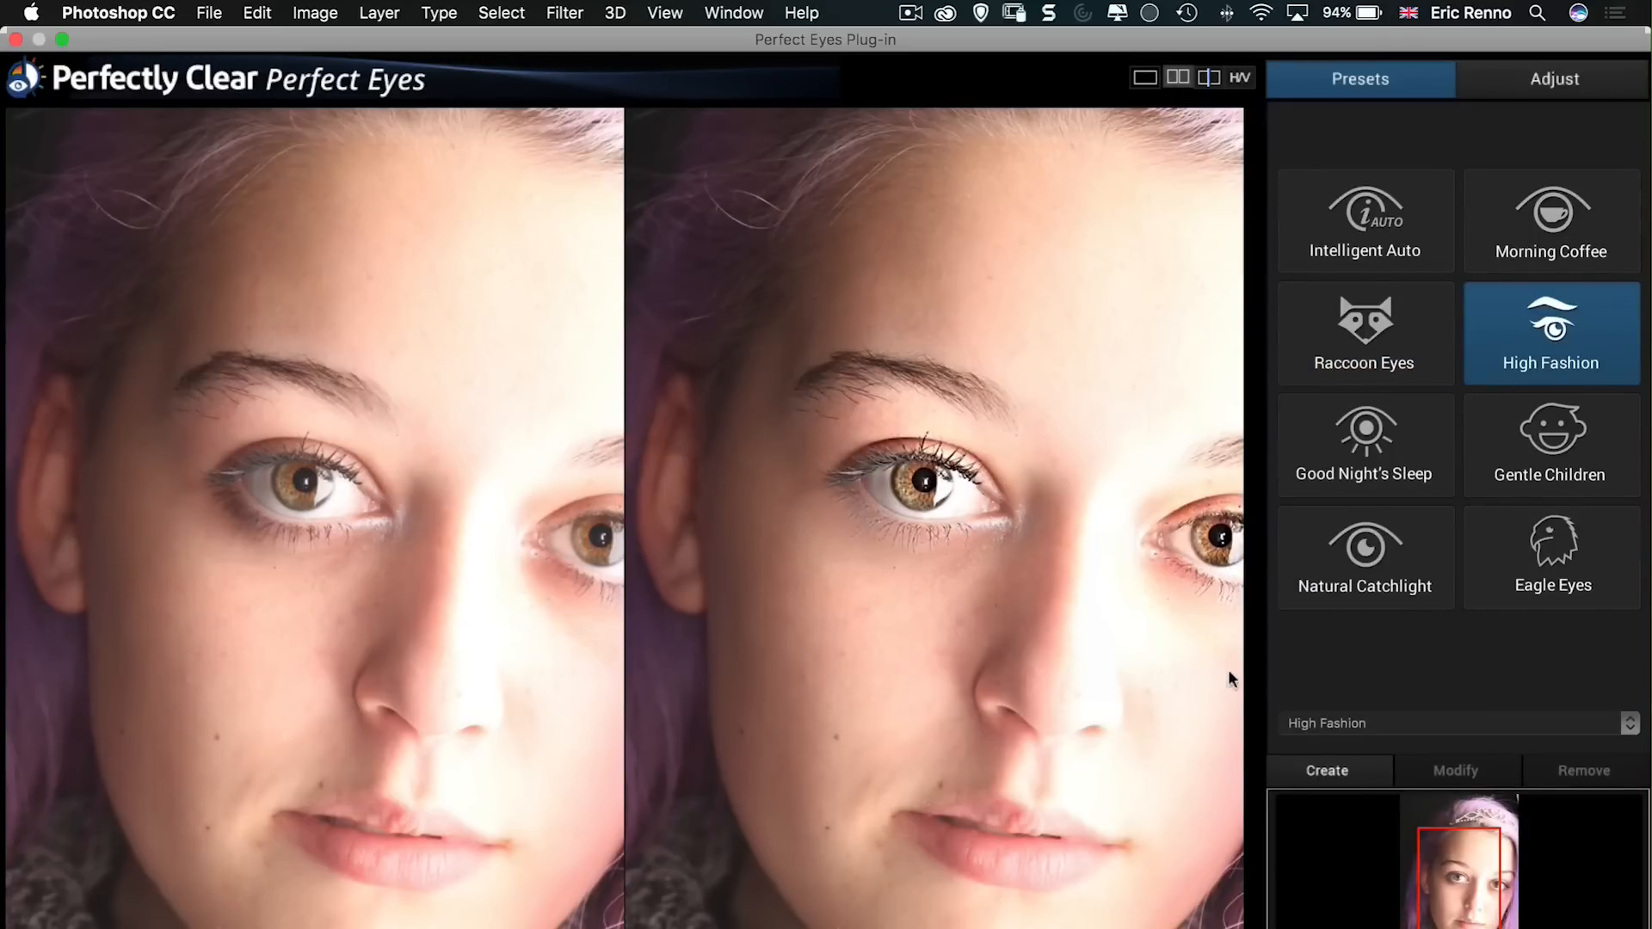
mouse_move(890, 628)
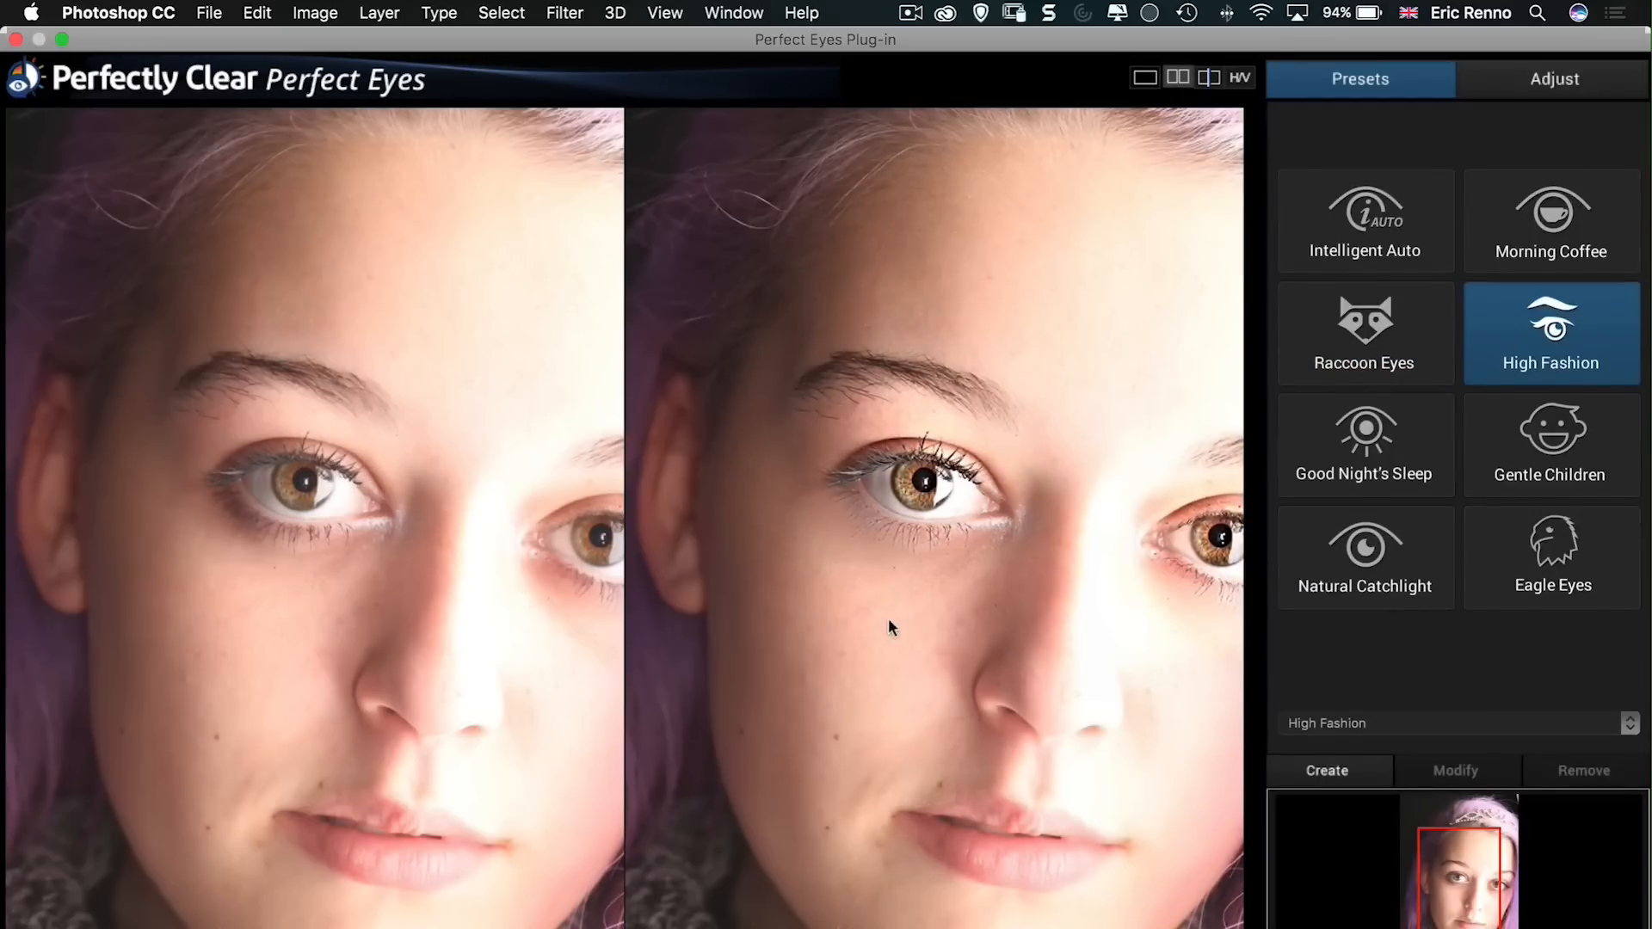
click(1363, 445)
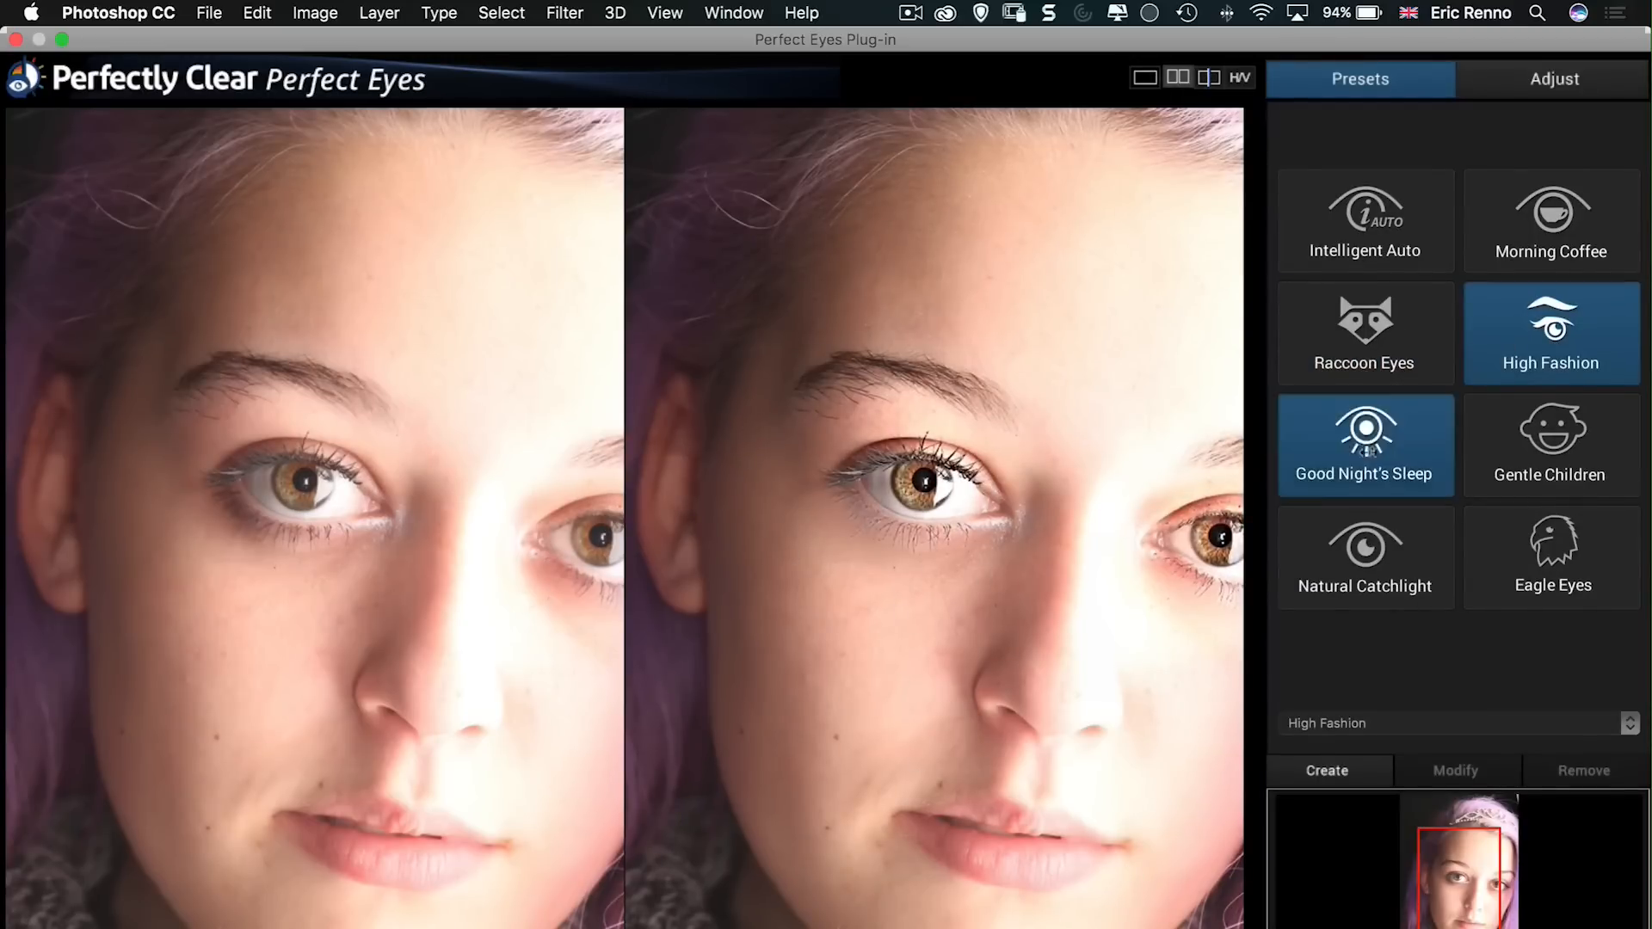
click(1365, 445)
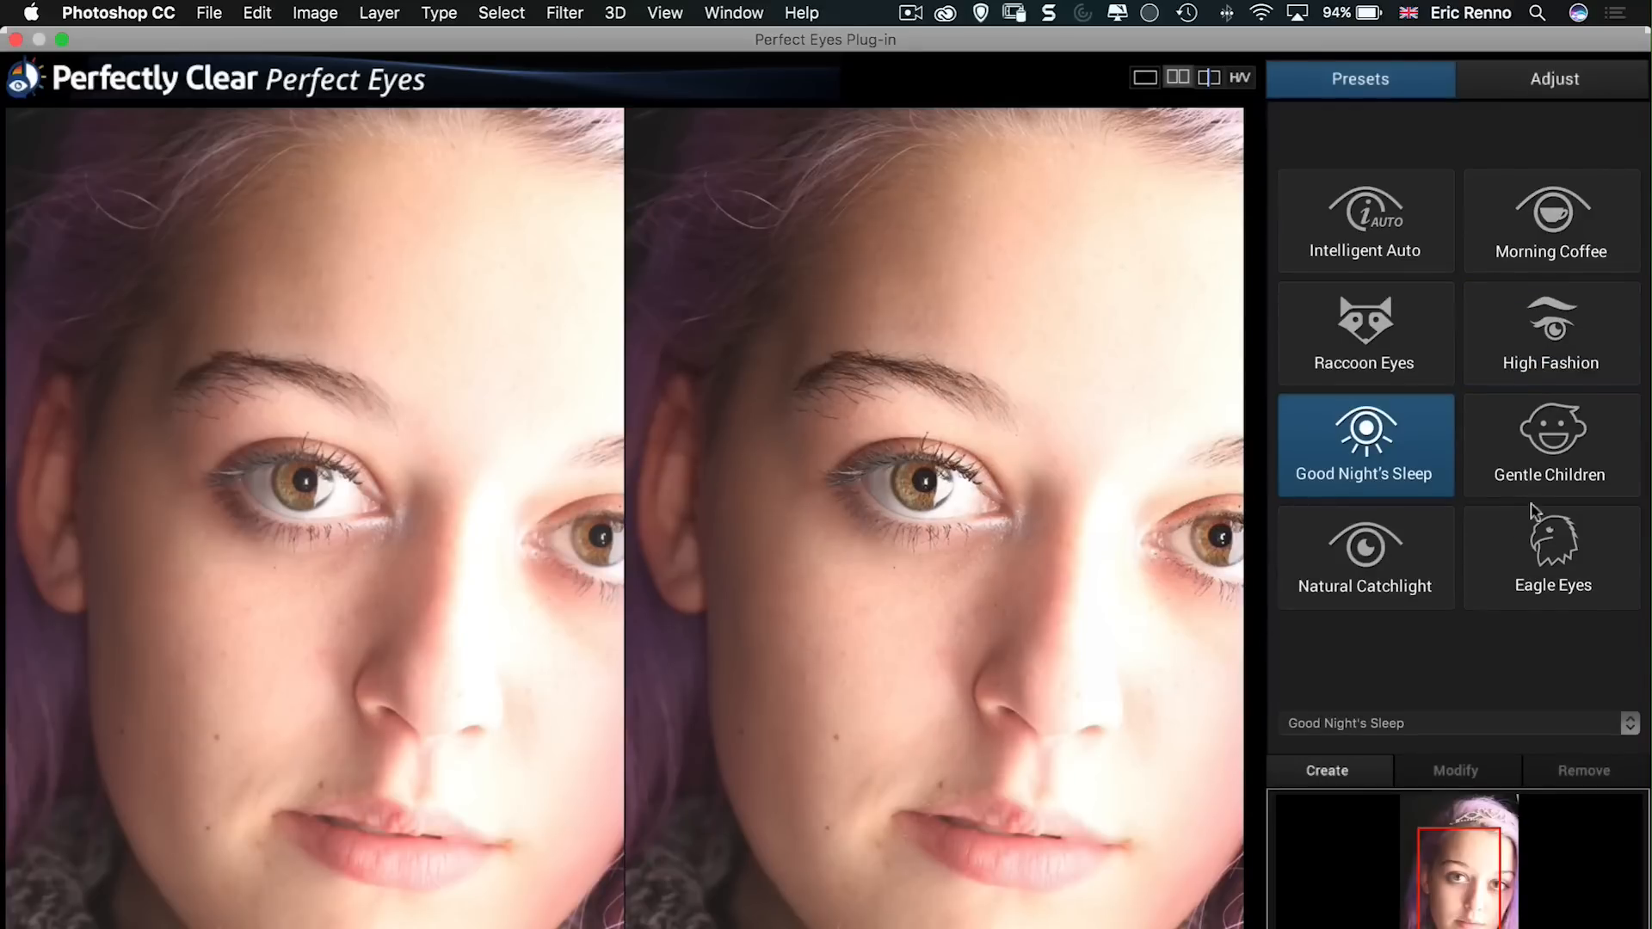
click(1549, 444)
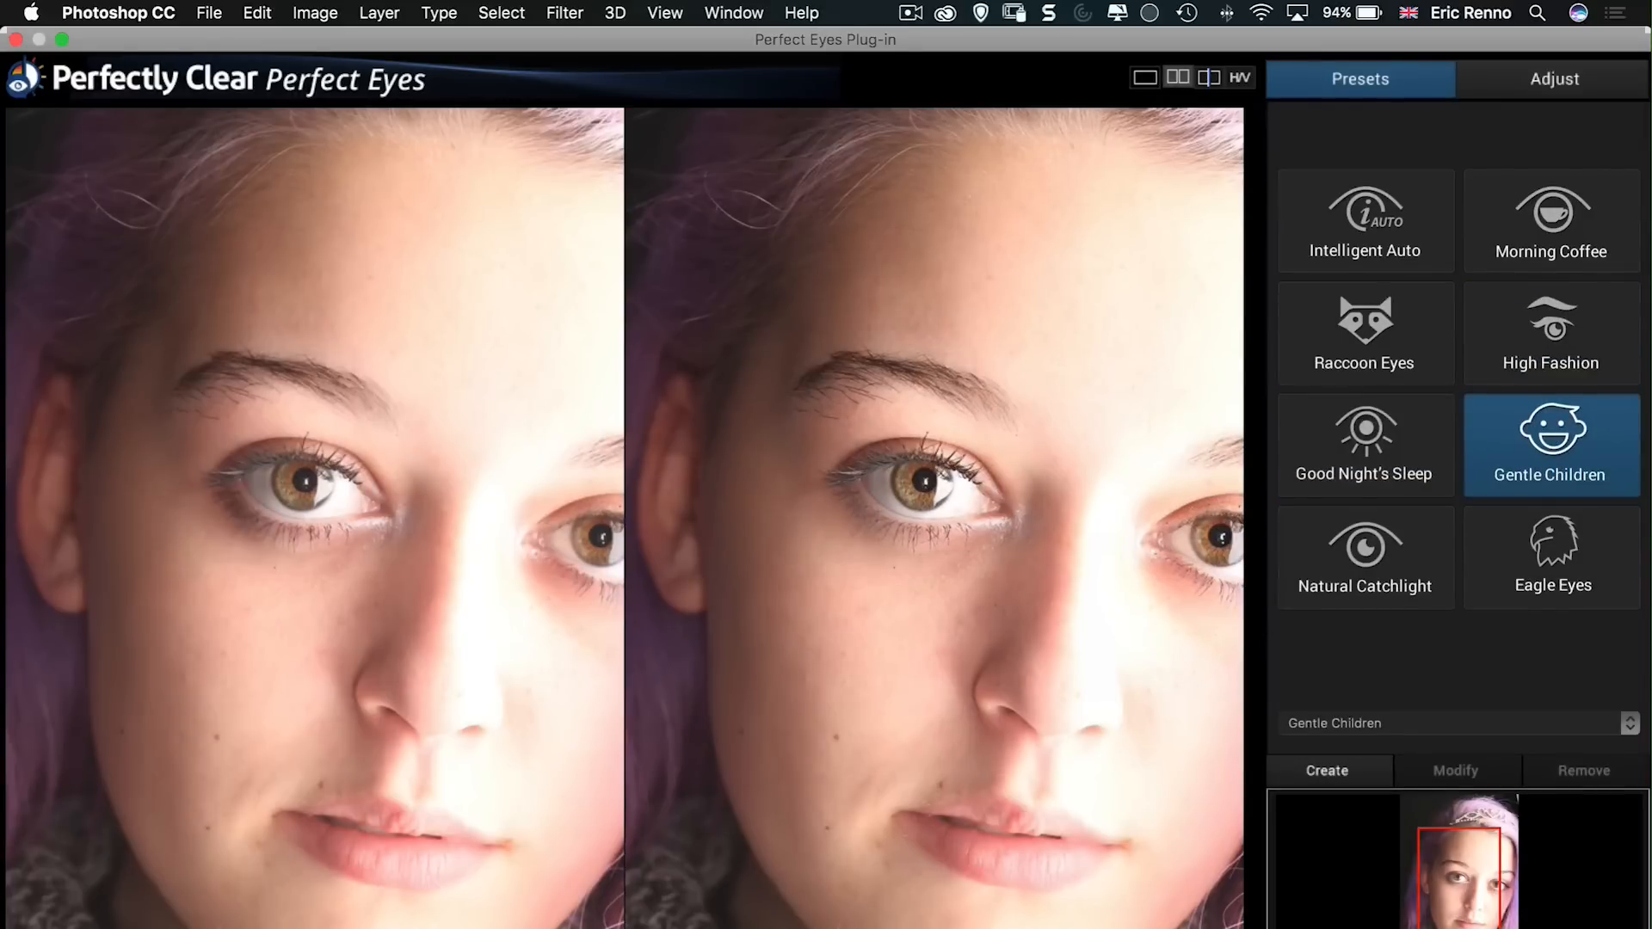
click(1364, 557)
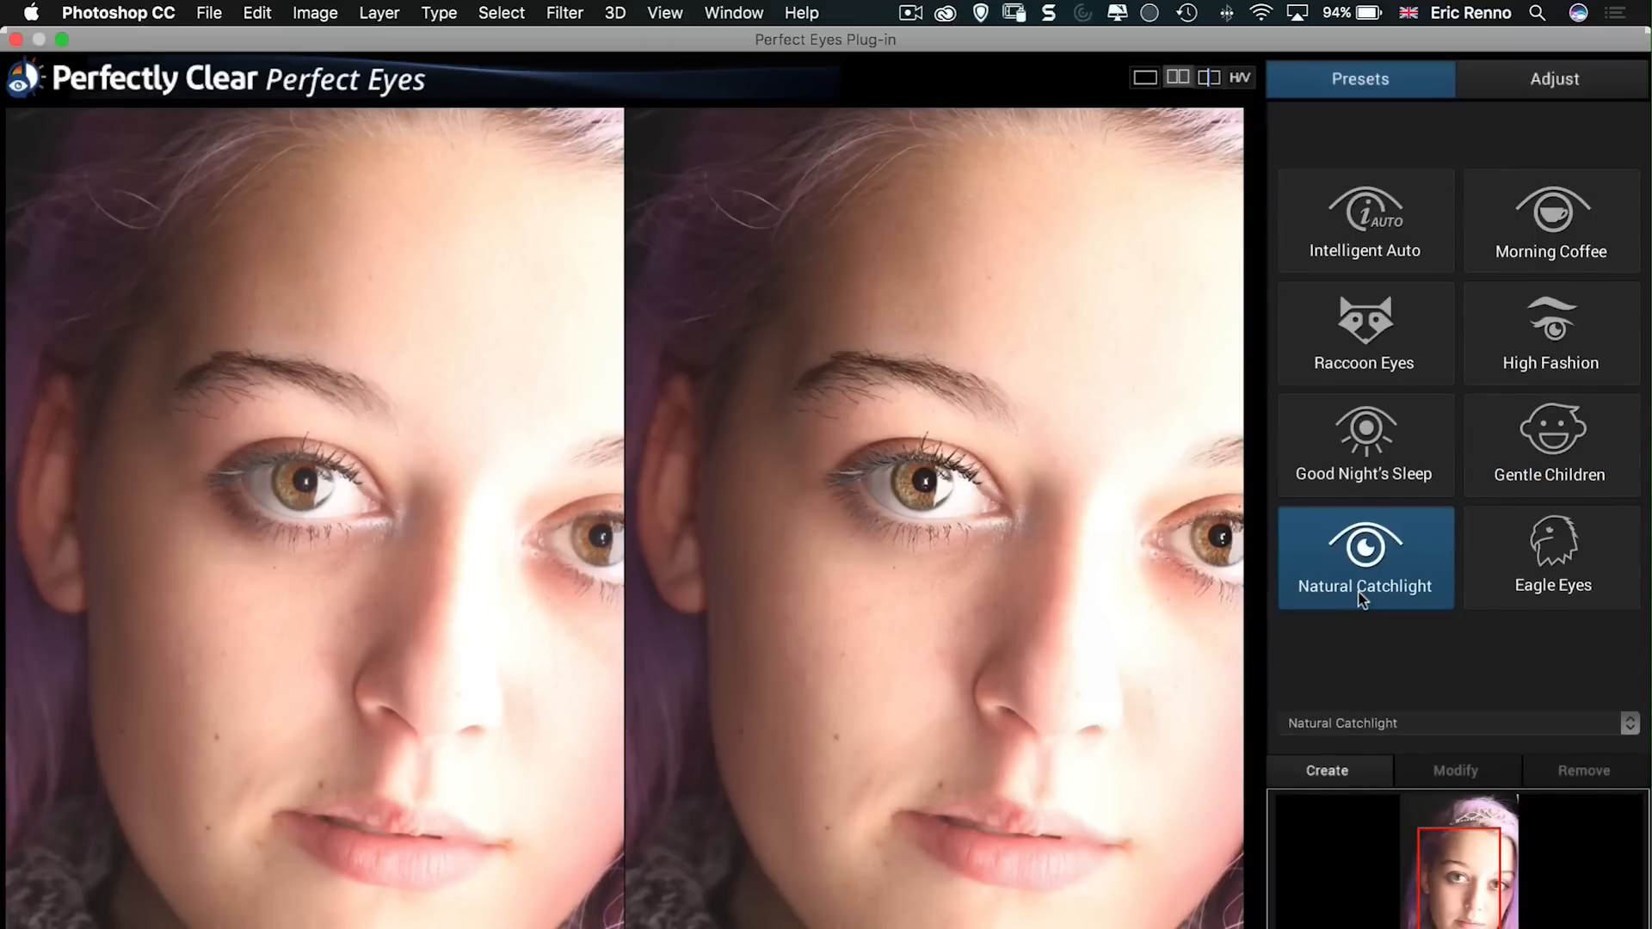
click(1550, 556)
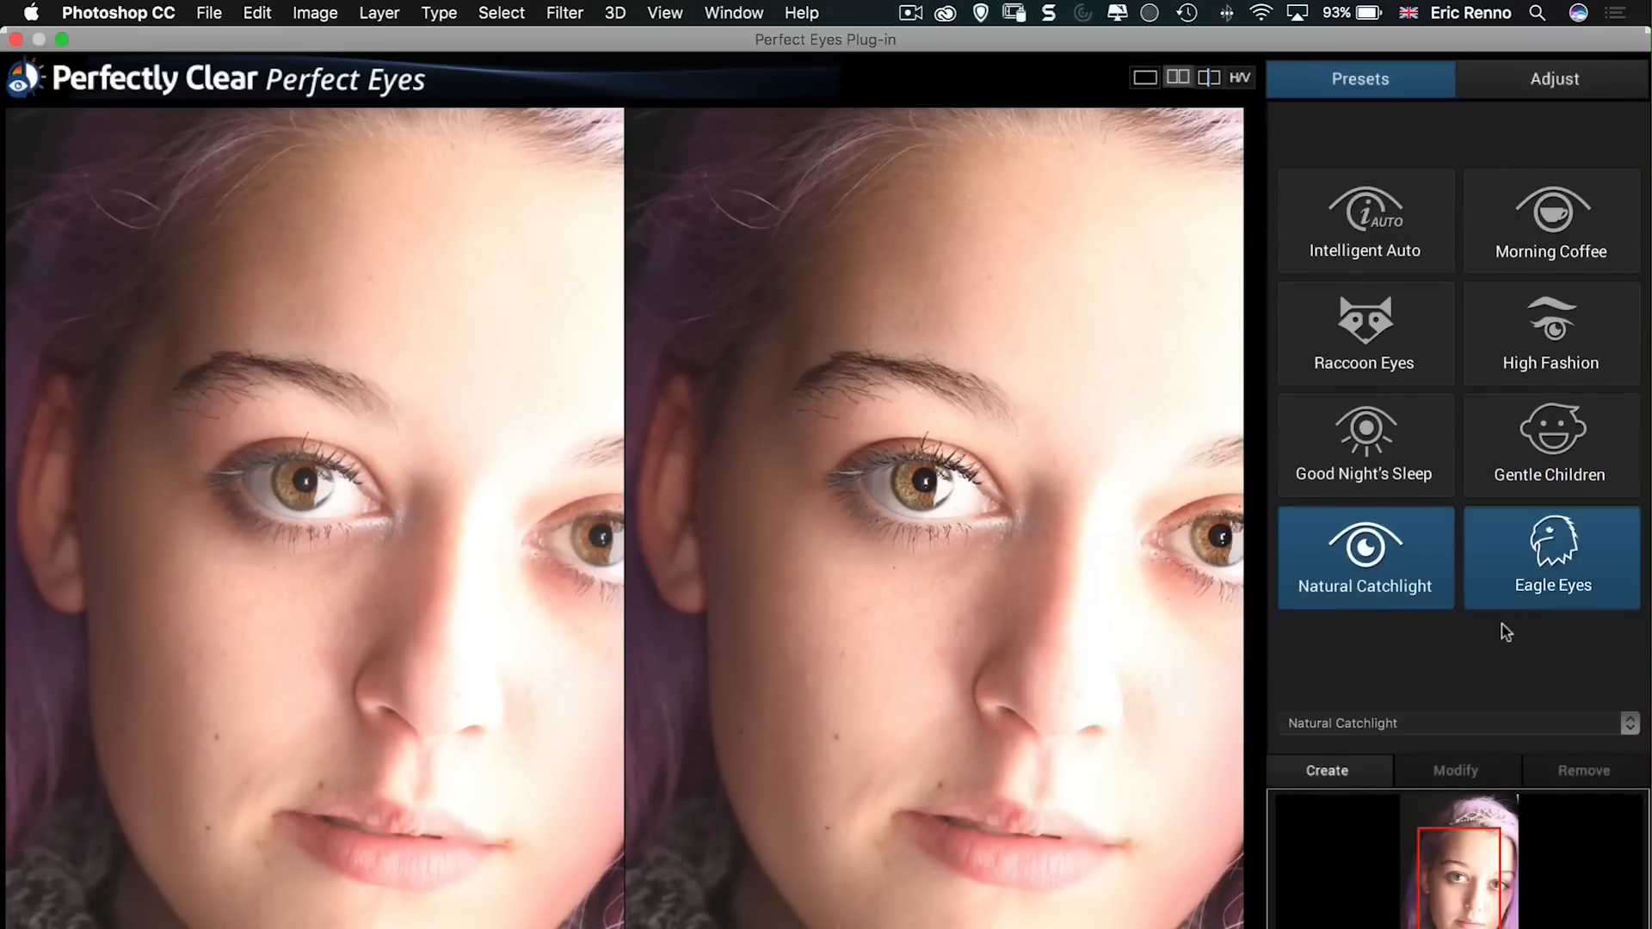
click(1549, 556)
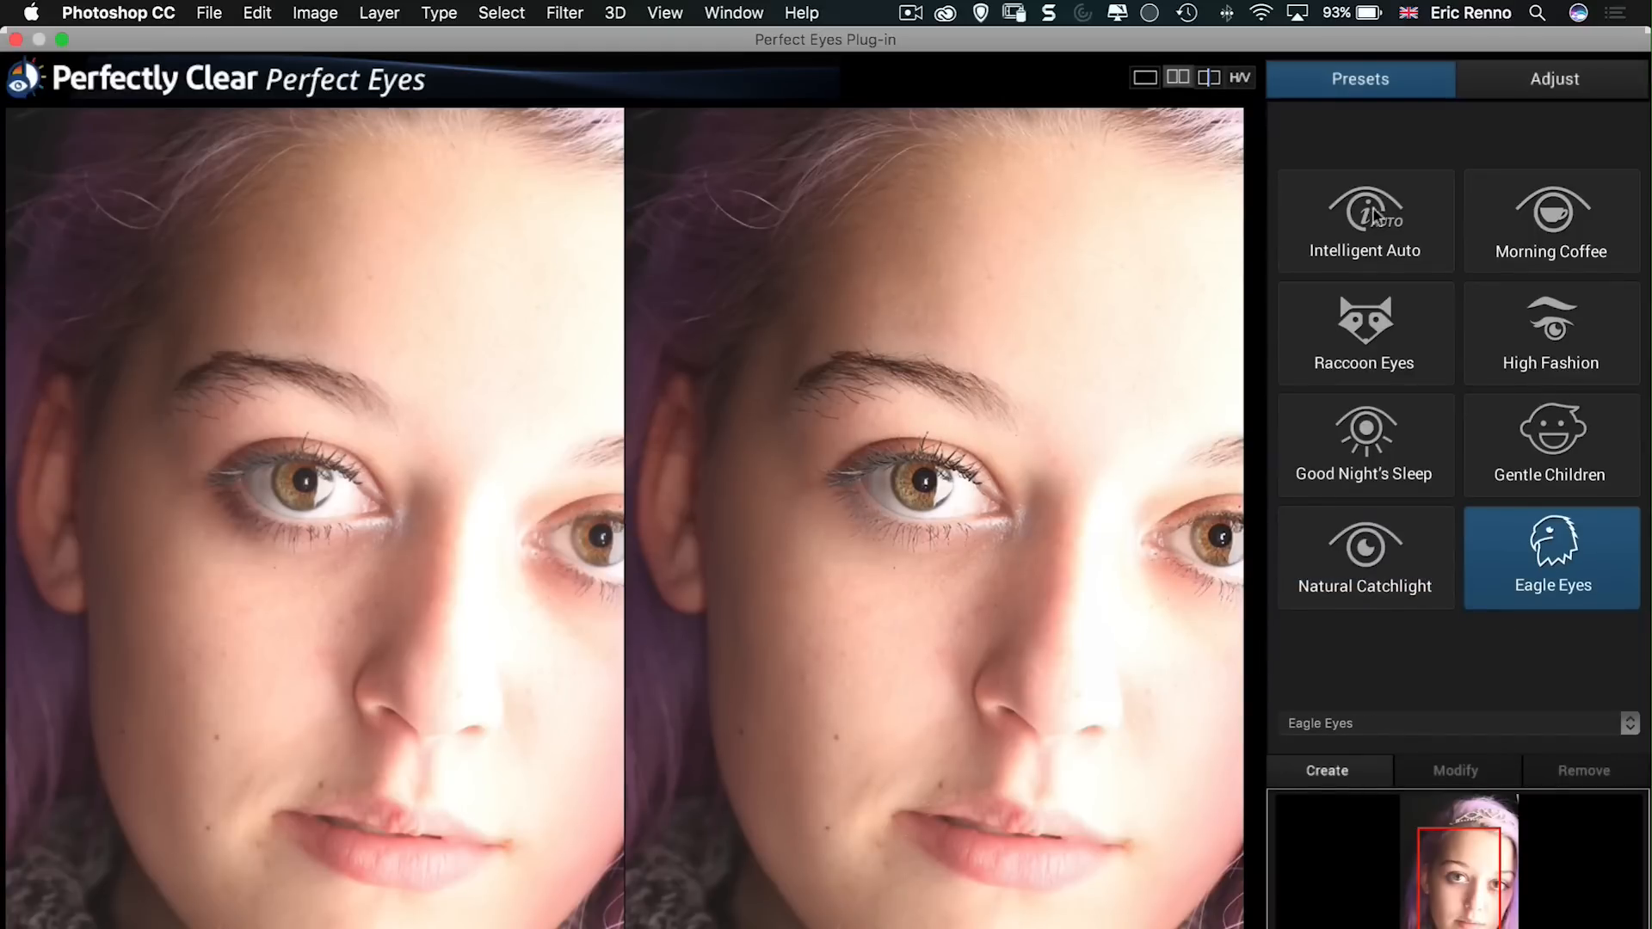
click(1365, 220)
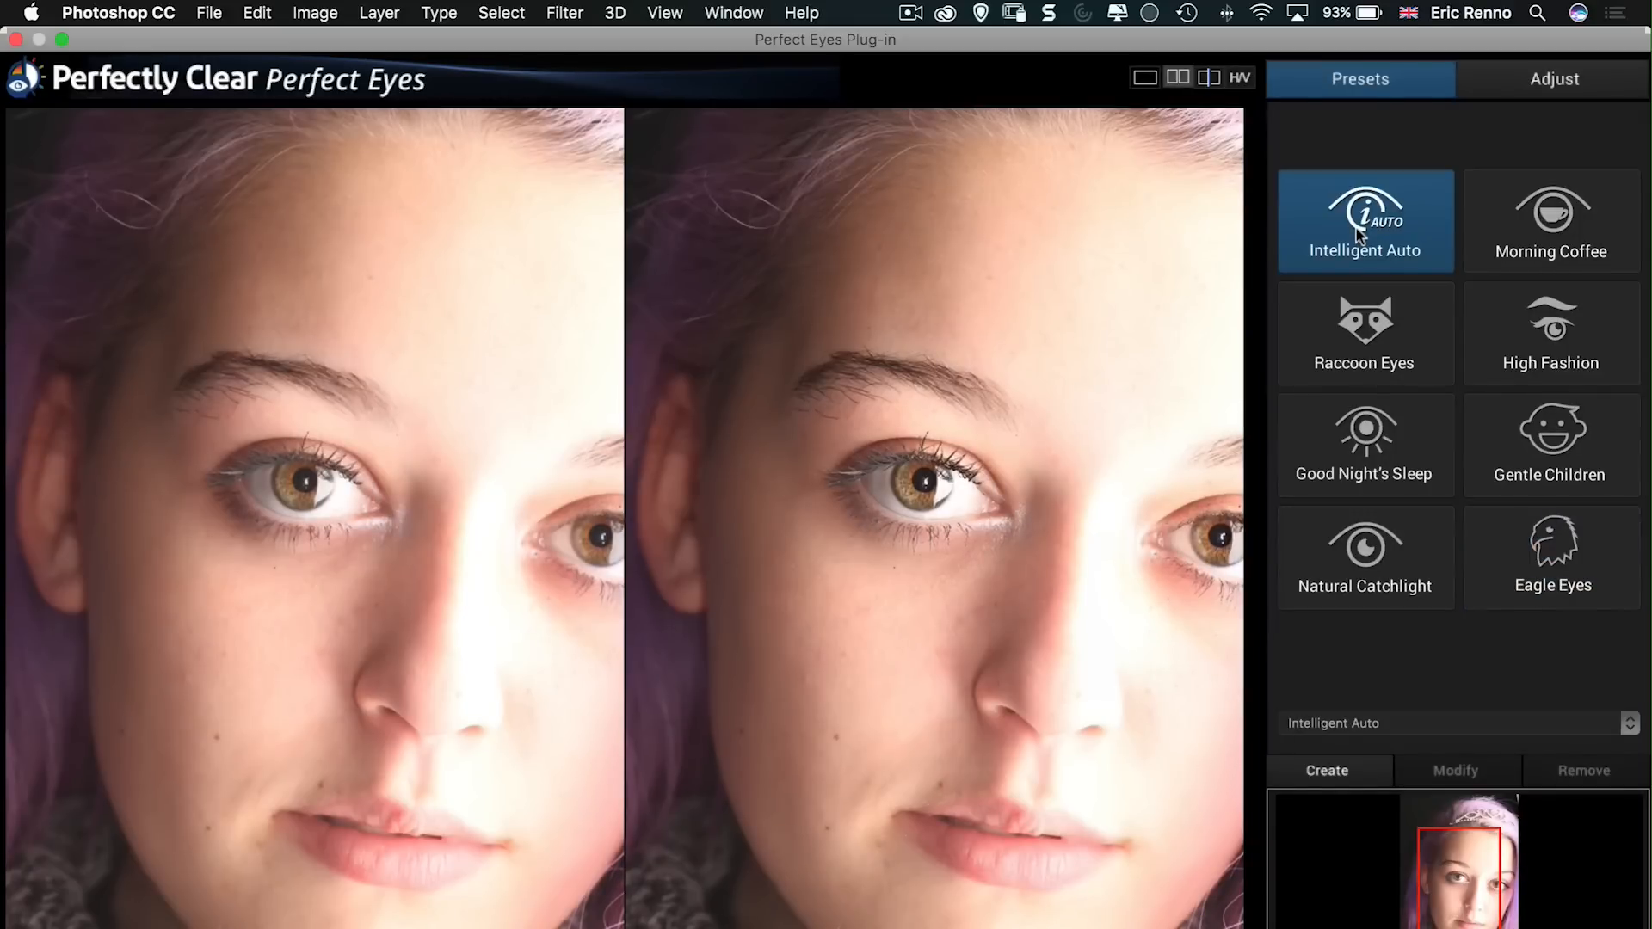
mouse_move(1360, 83)
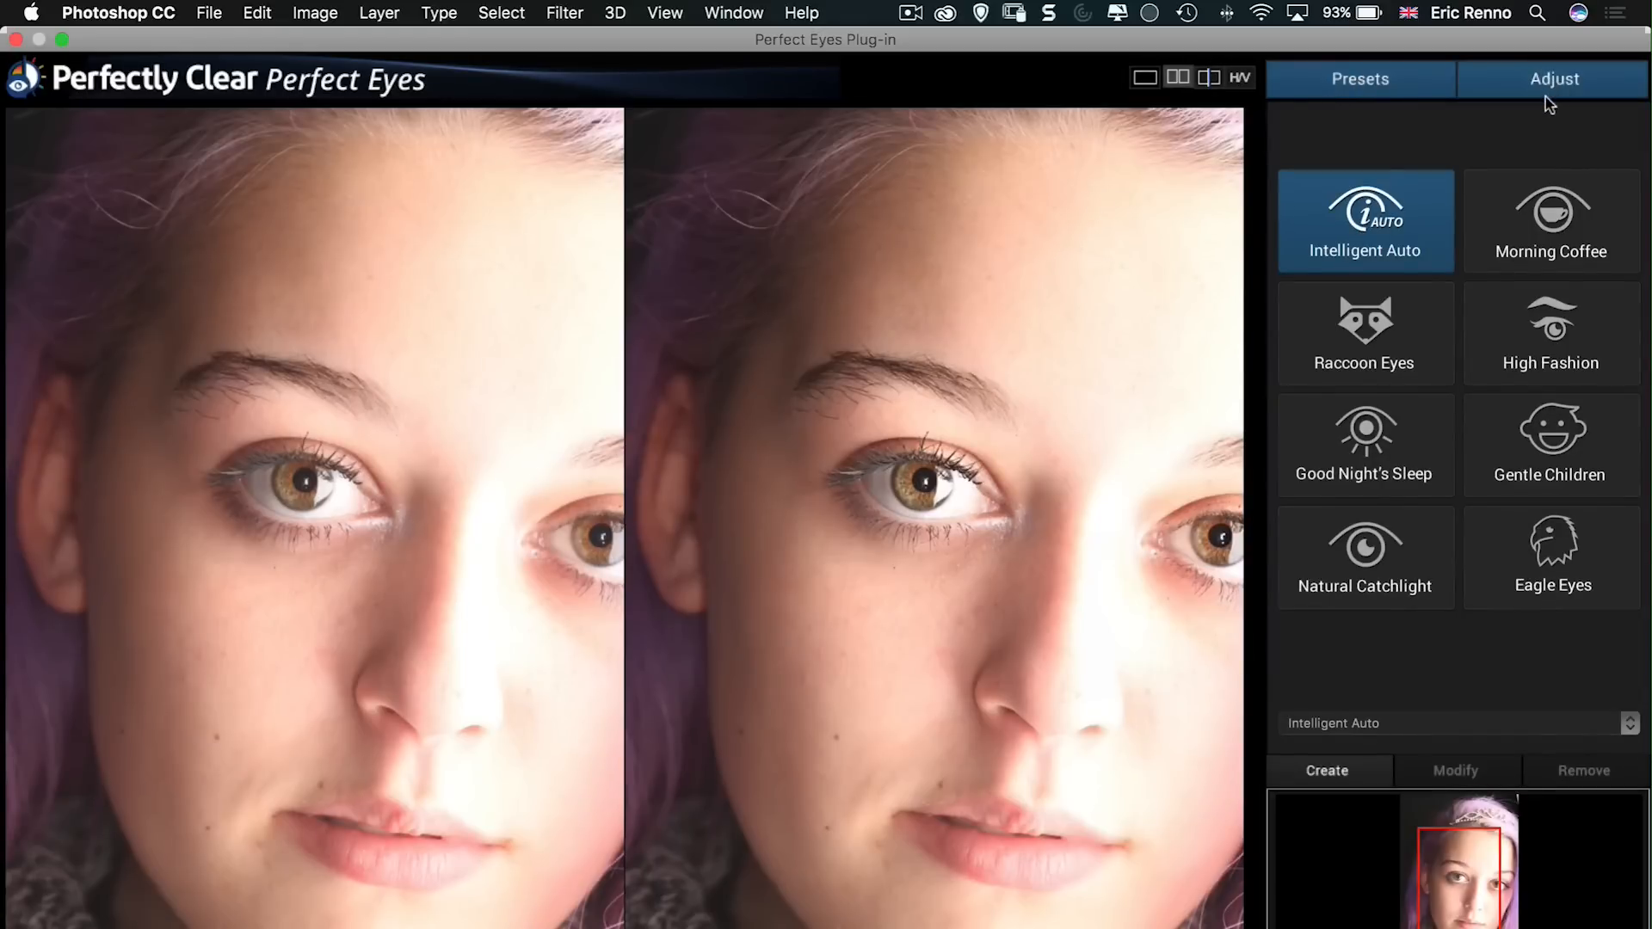
Step: In the Adjust tab, raise Eye Enhance to 67 and toggle Eye Enlarge to compare
click(1553, 79)
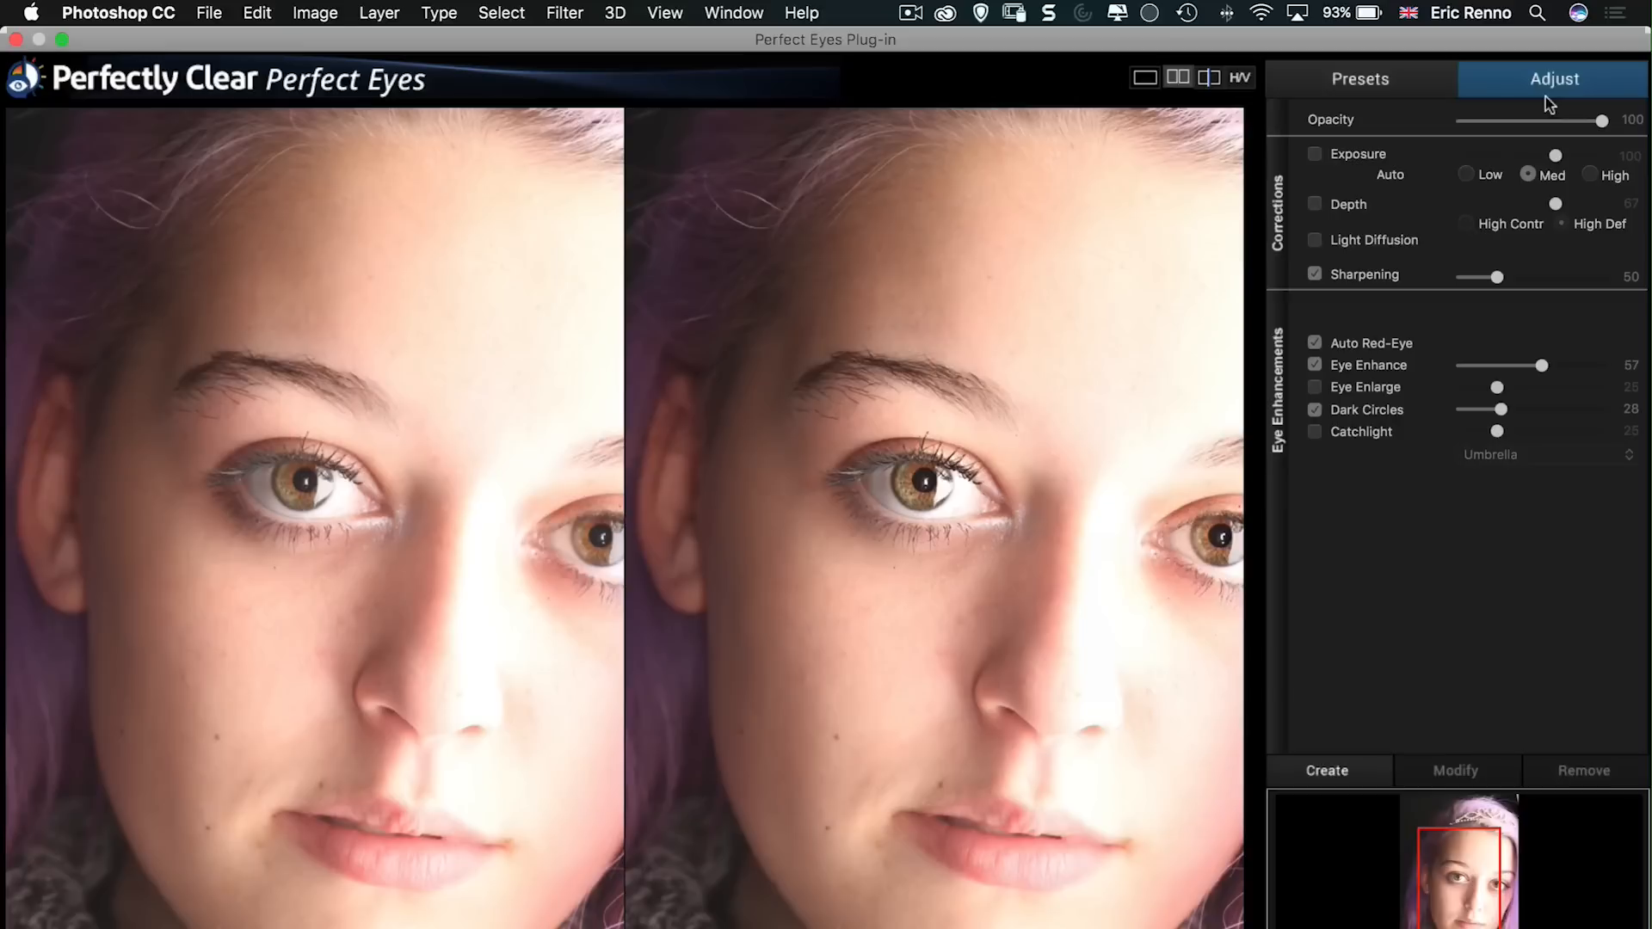
mouse_move(940, 606)
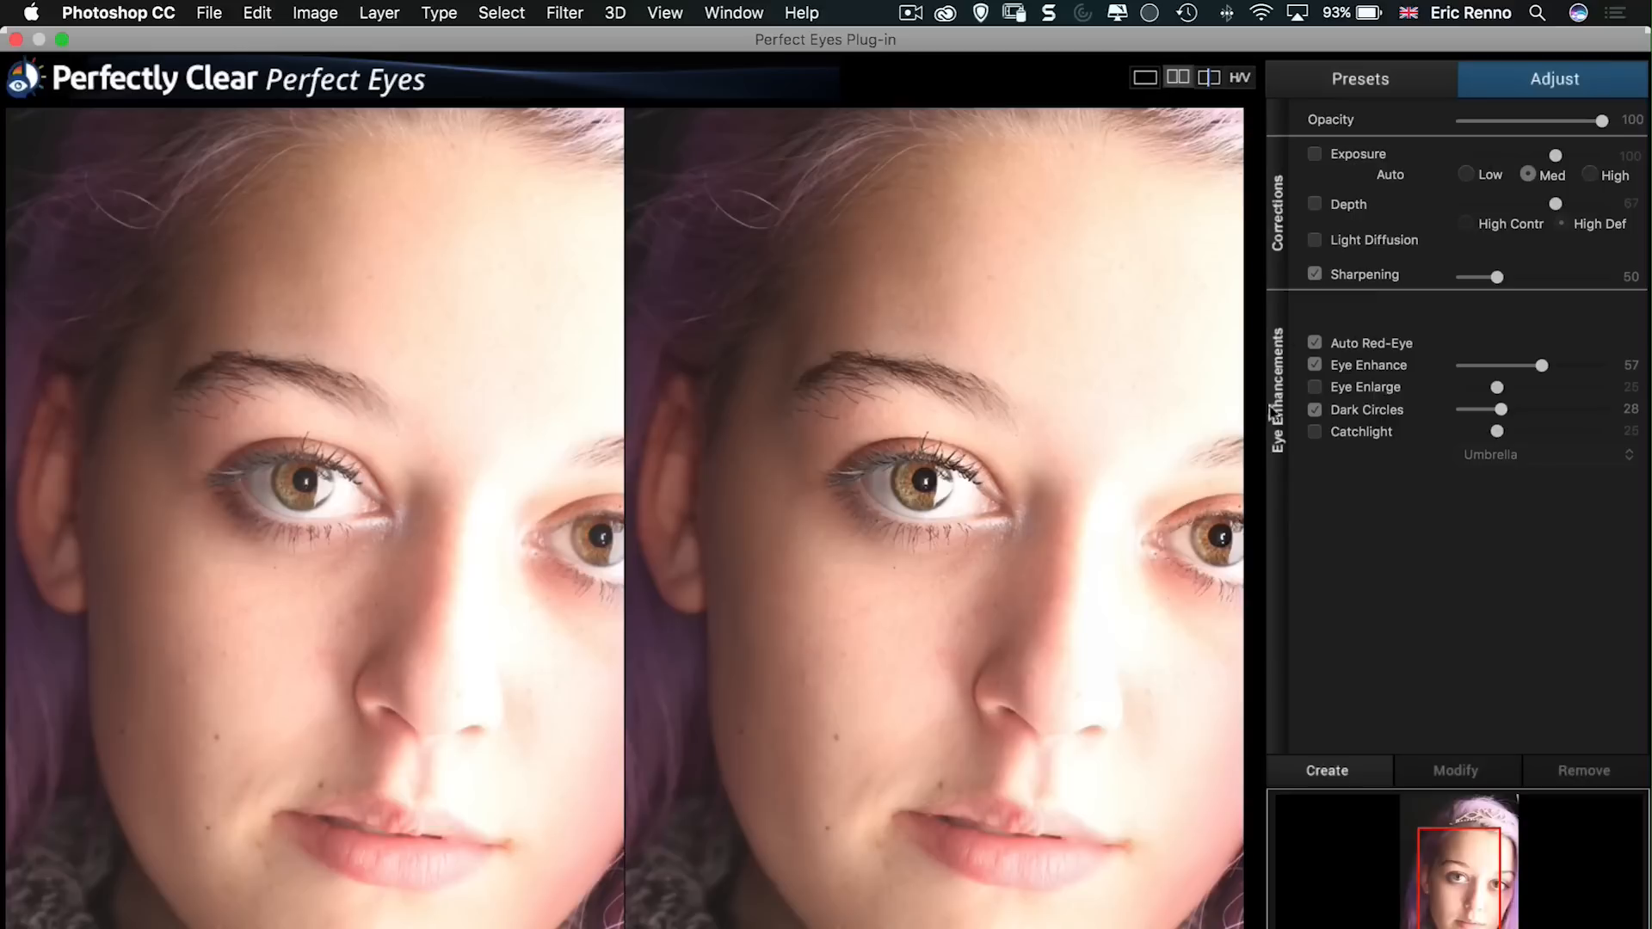
mouse_move(1496, 384)
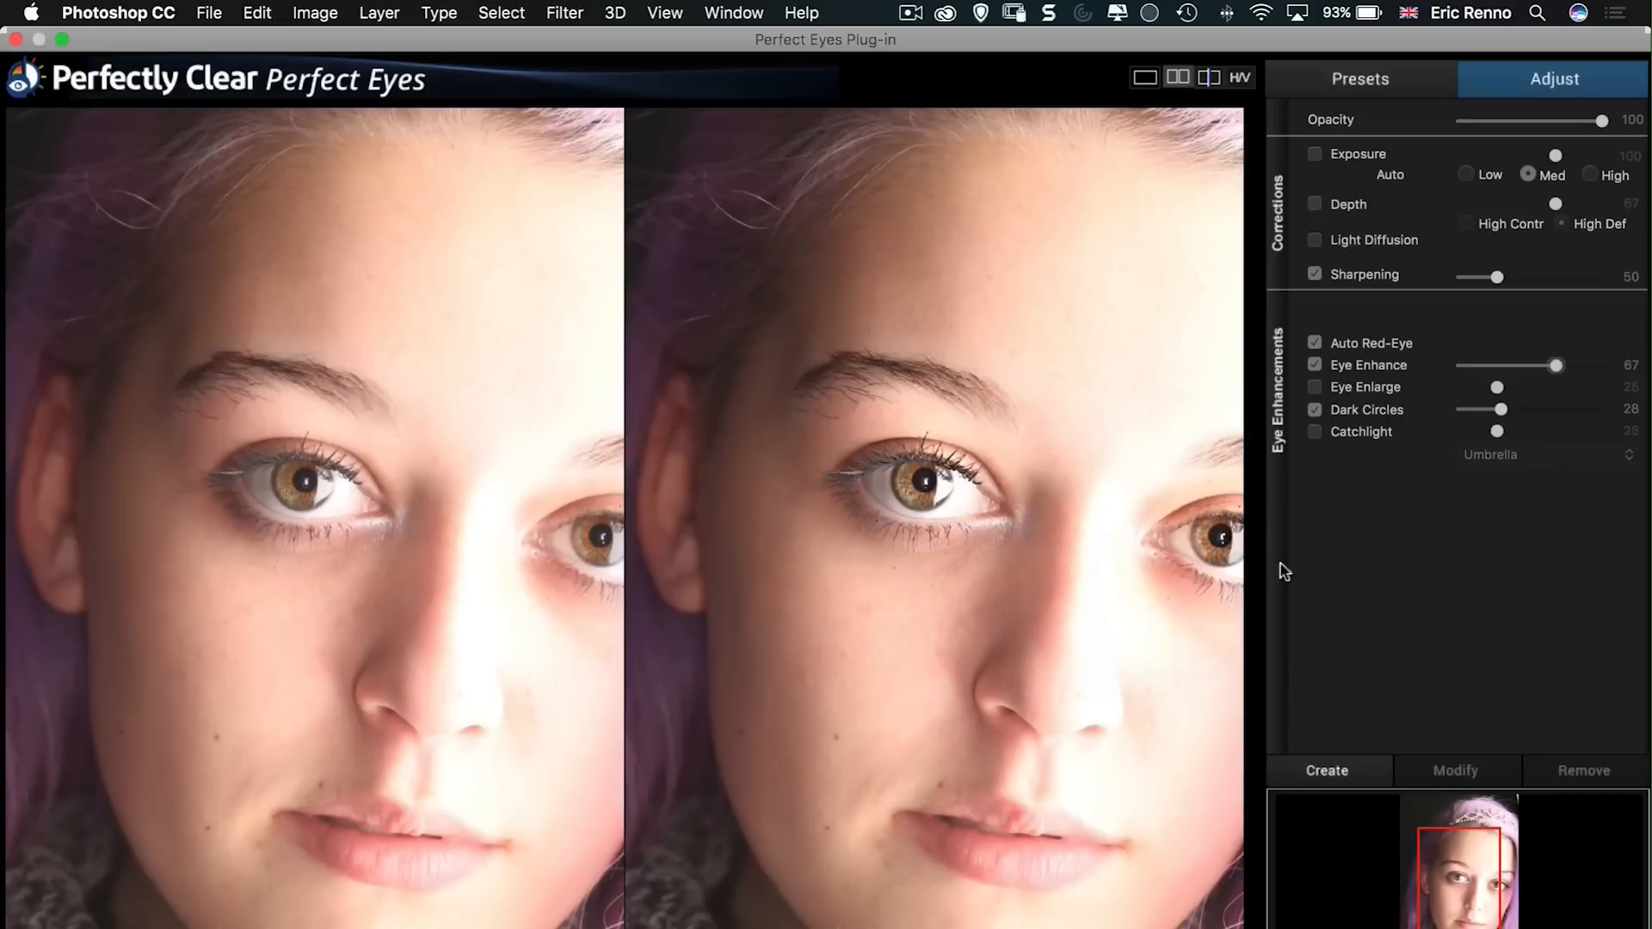
click(1314, 386)
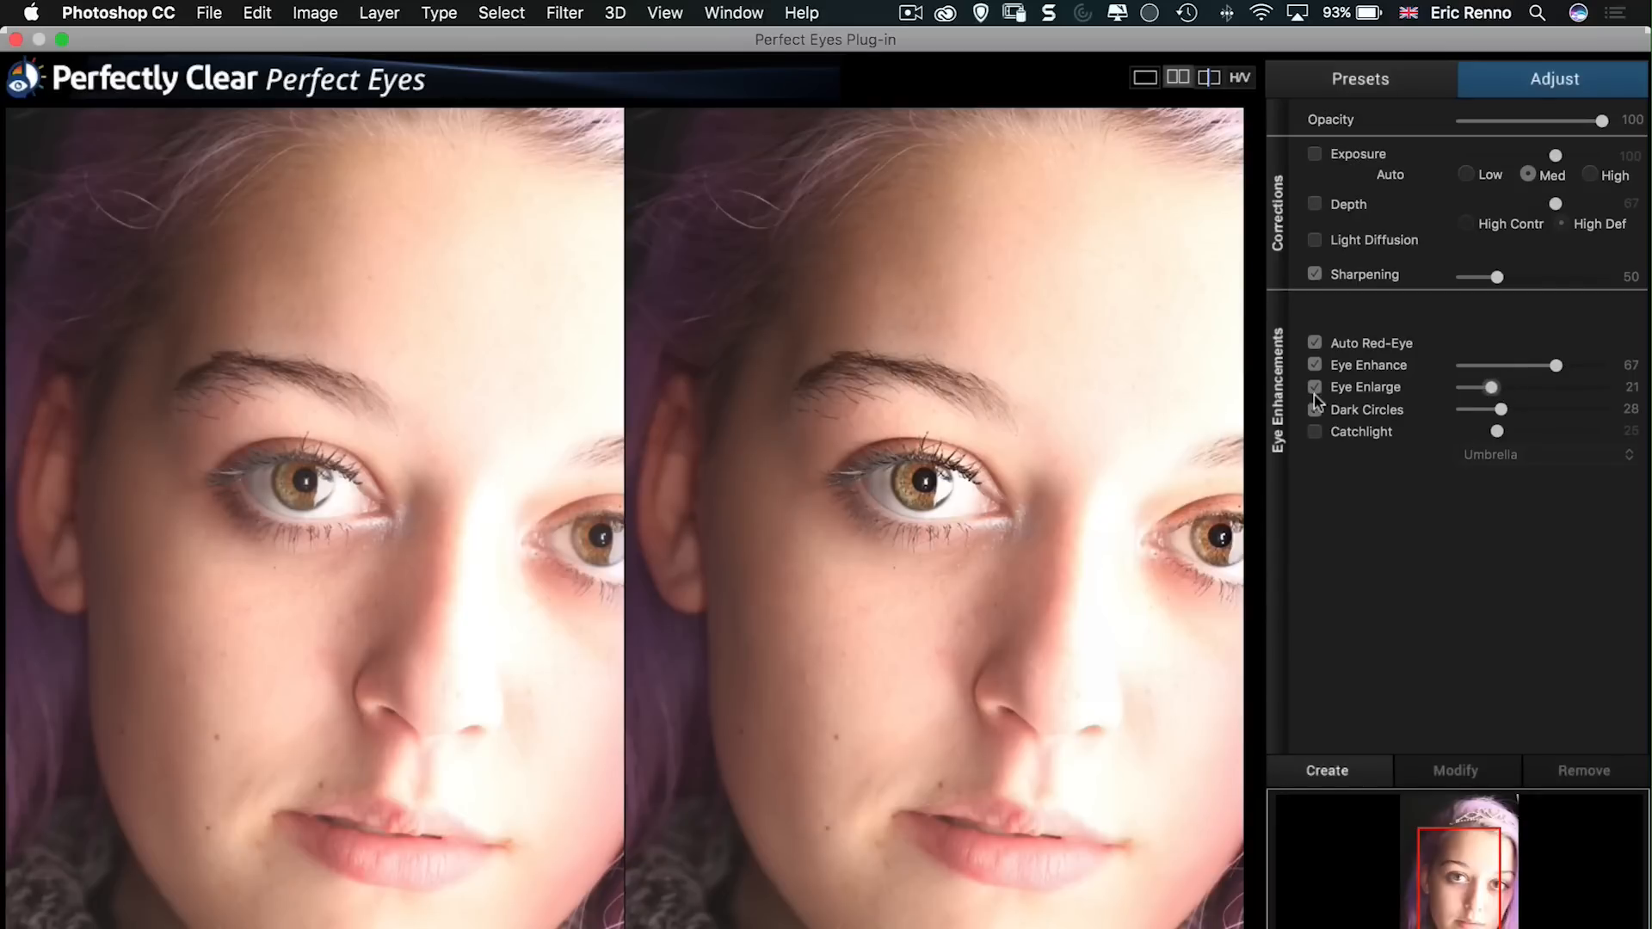
click(1313, 386)
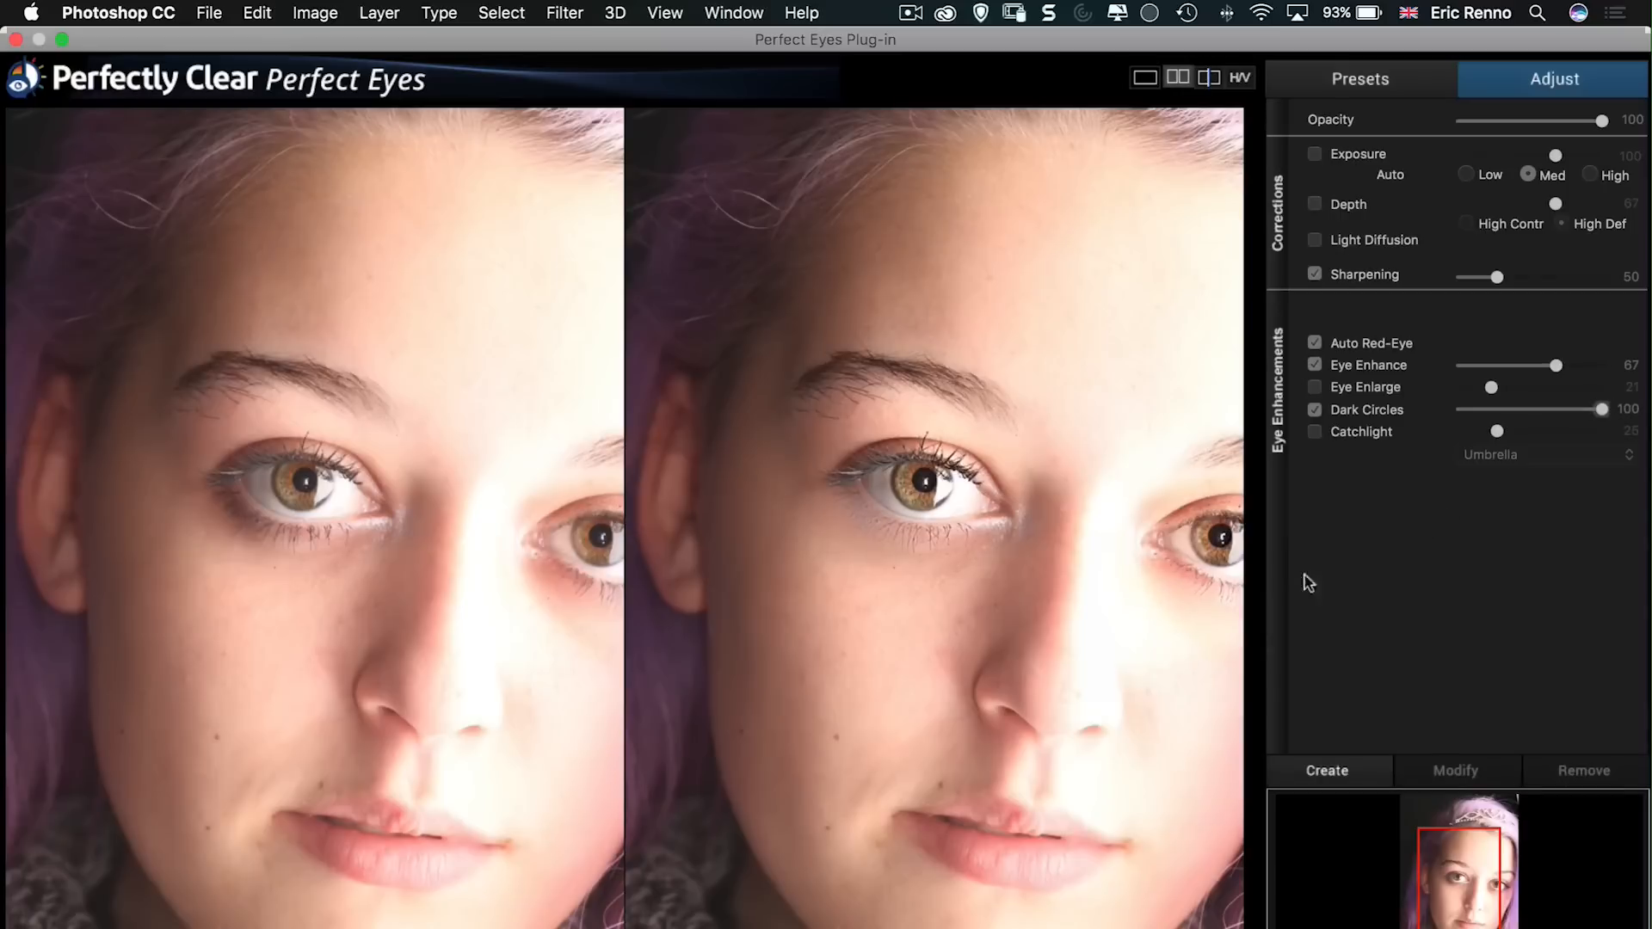
mouse_move(1000, 510)
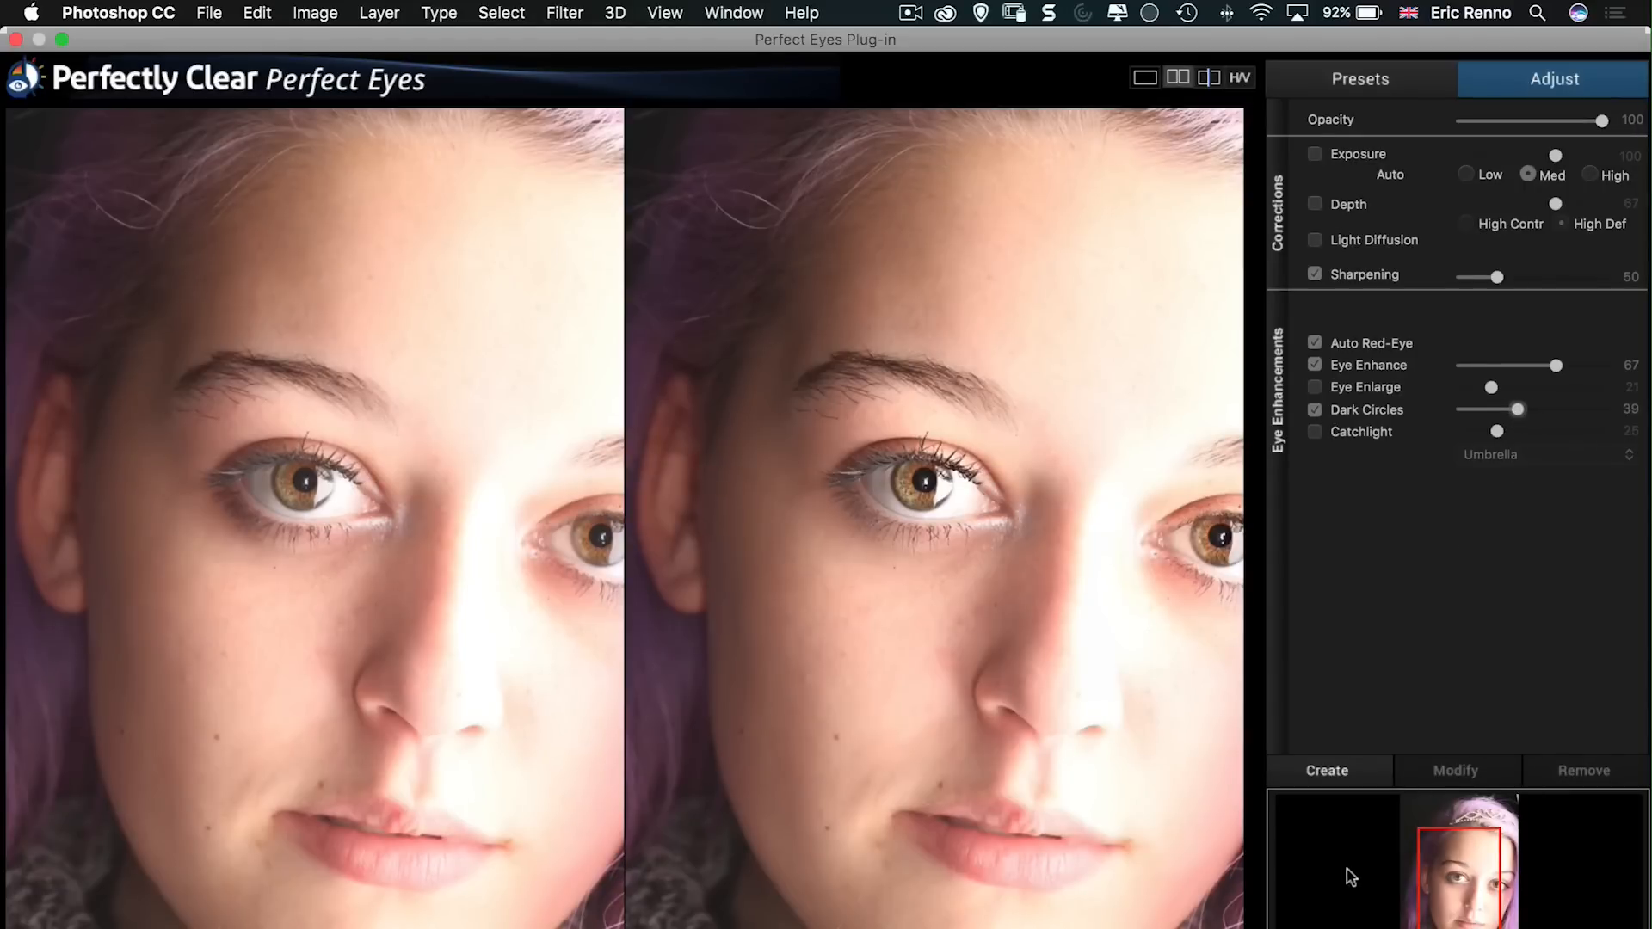
Step: Turn on Catchlight at 25 with the Umbrella style
click(1313, 432)
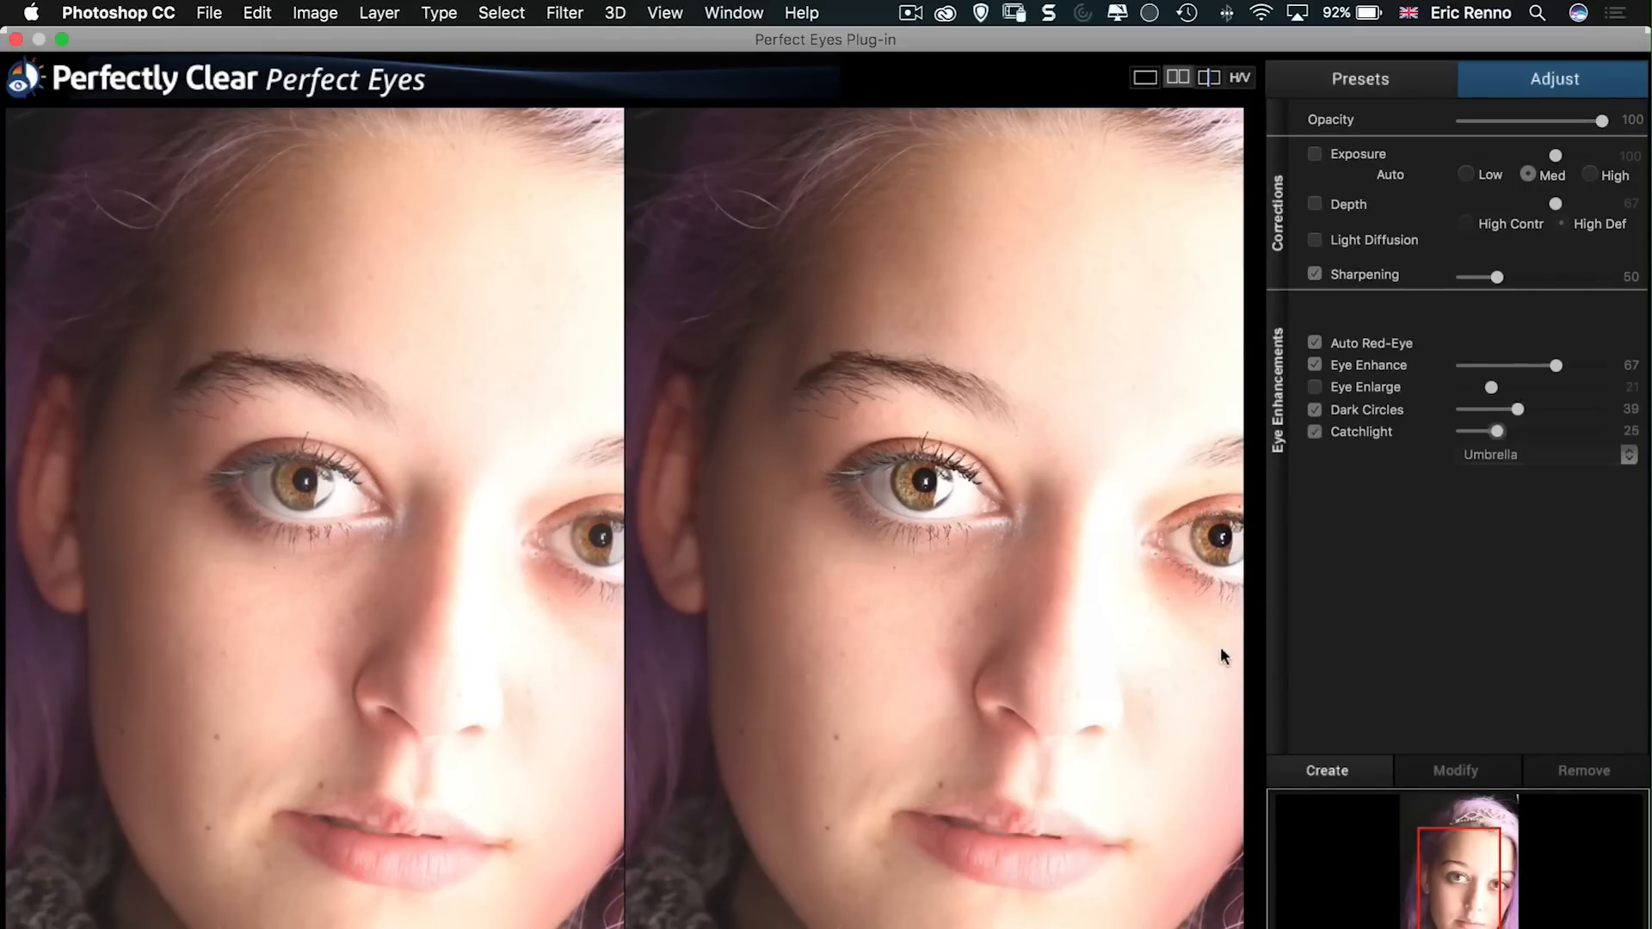
mouse_move(1021, 871)
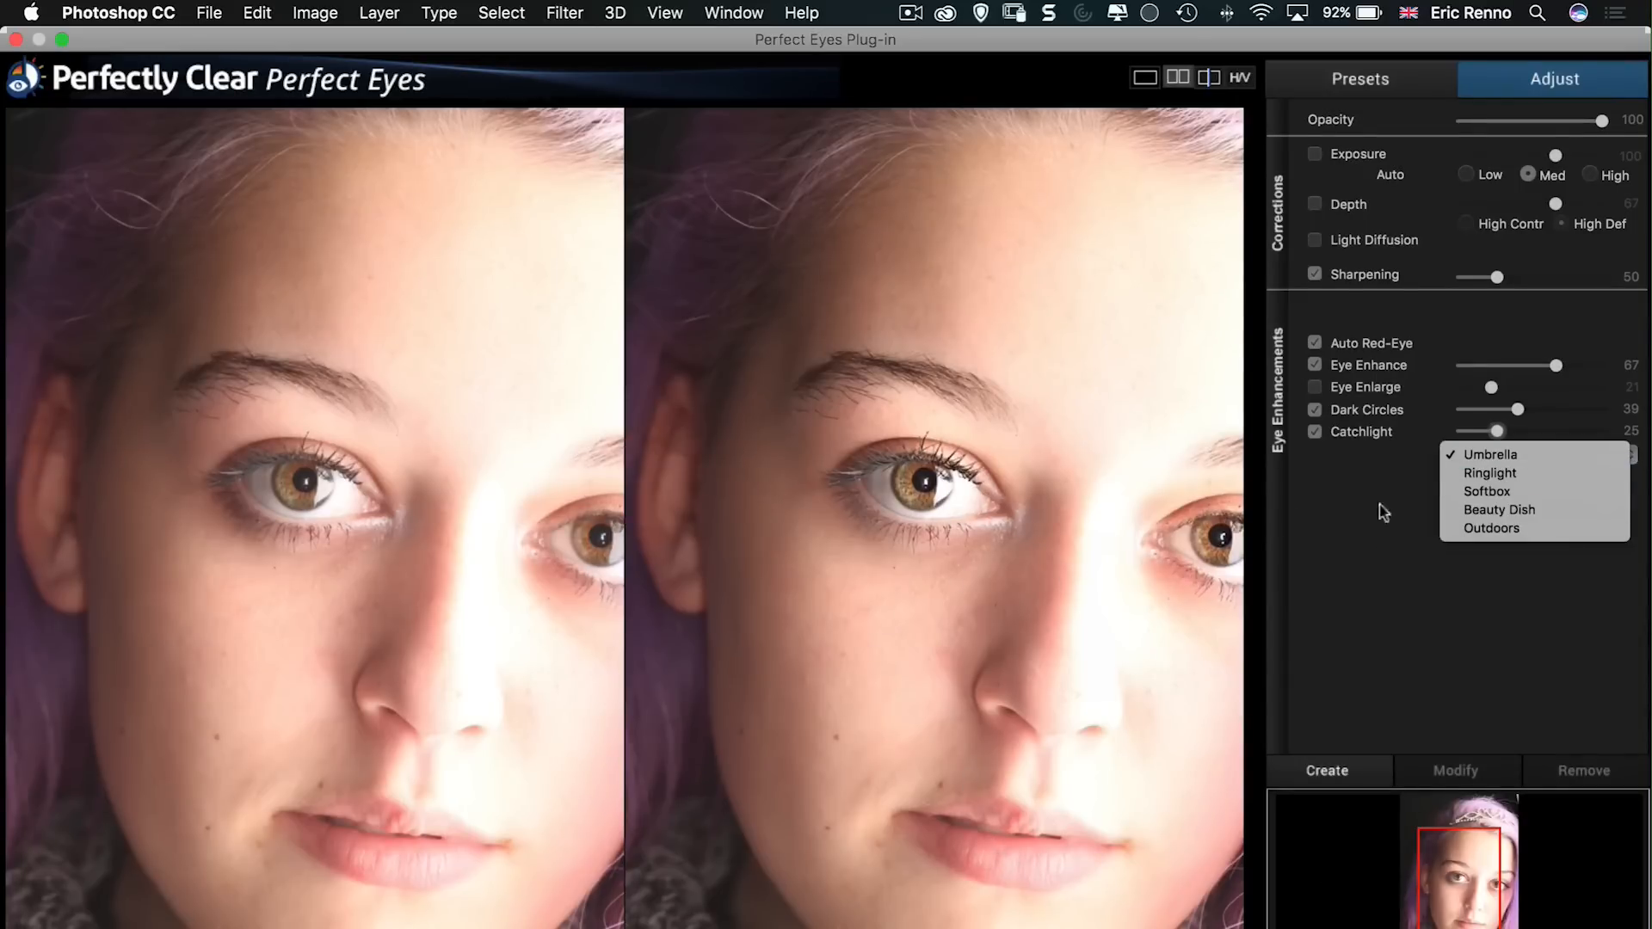
click(1489, 454)
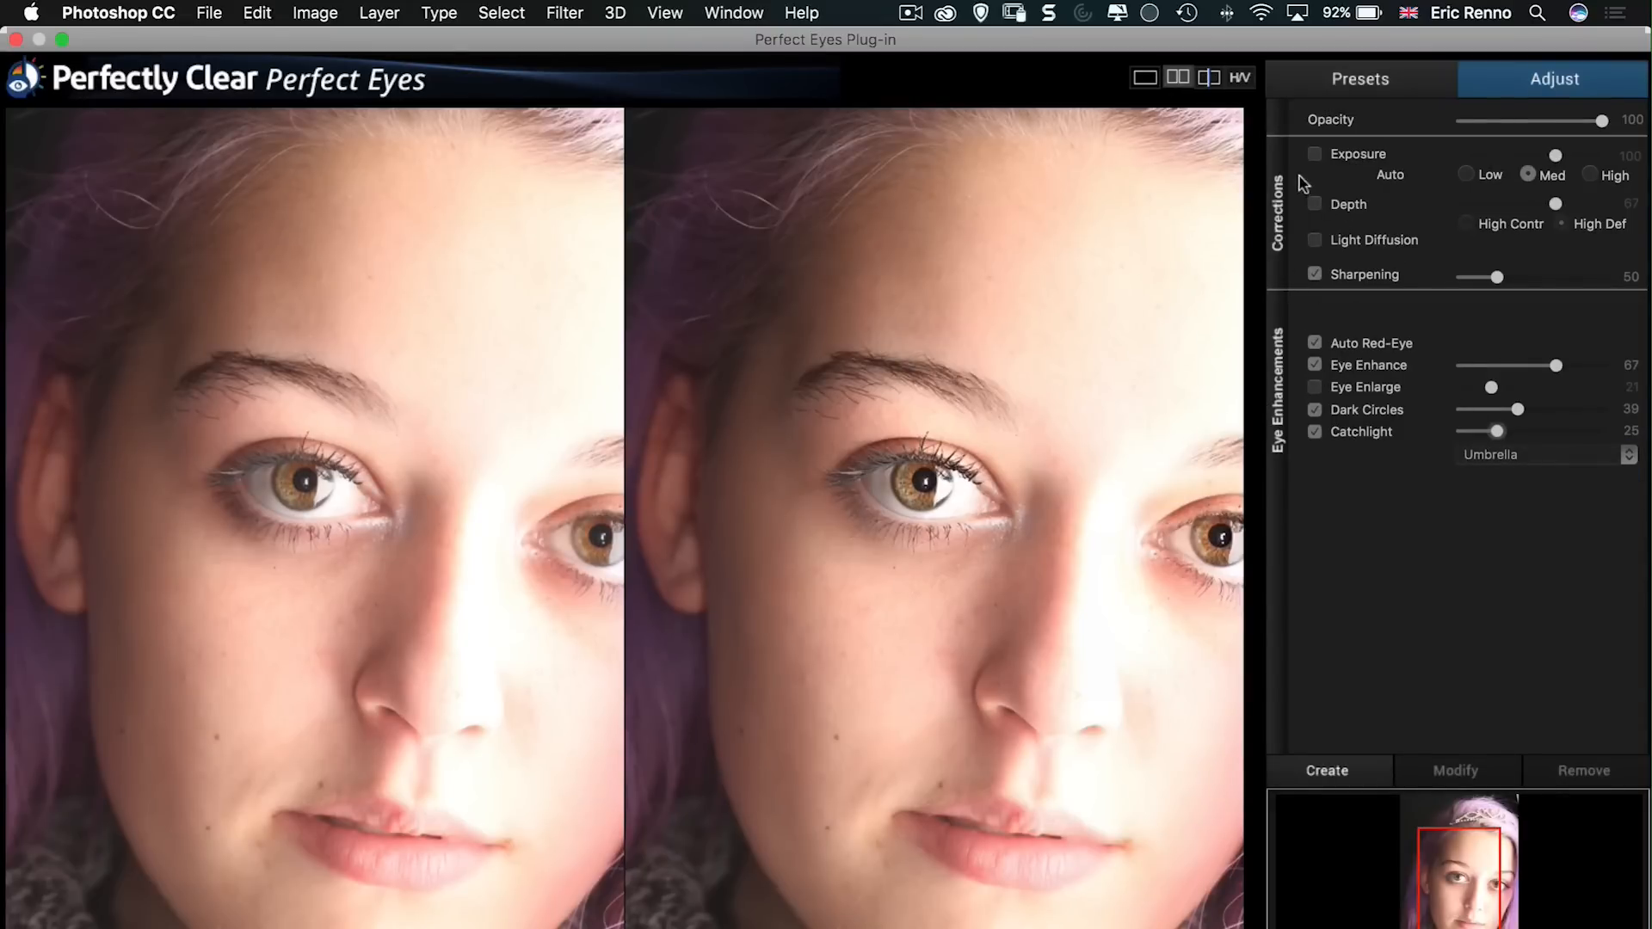
Step: Enable Exposure at 42, High Contrast depth at 68, light diffusion and sharpening
click(1315, 154)
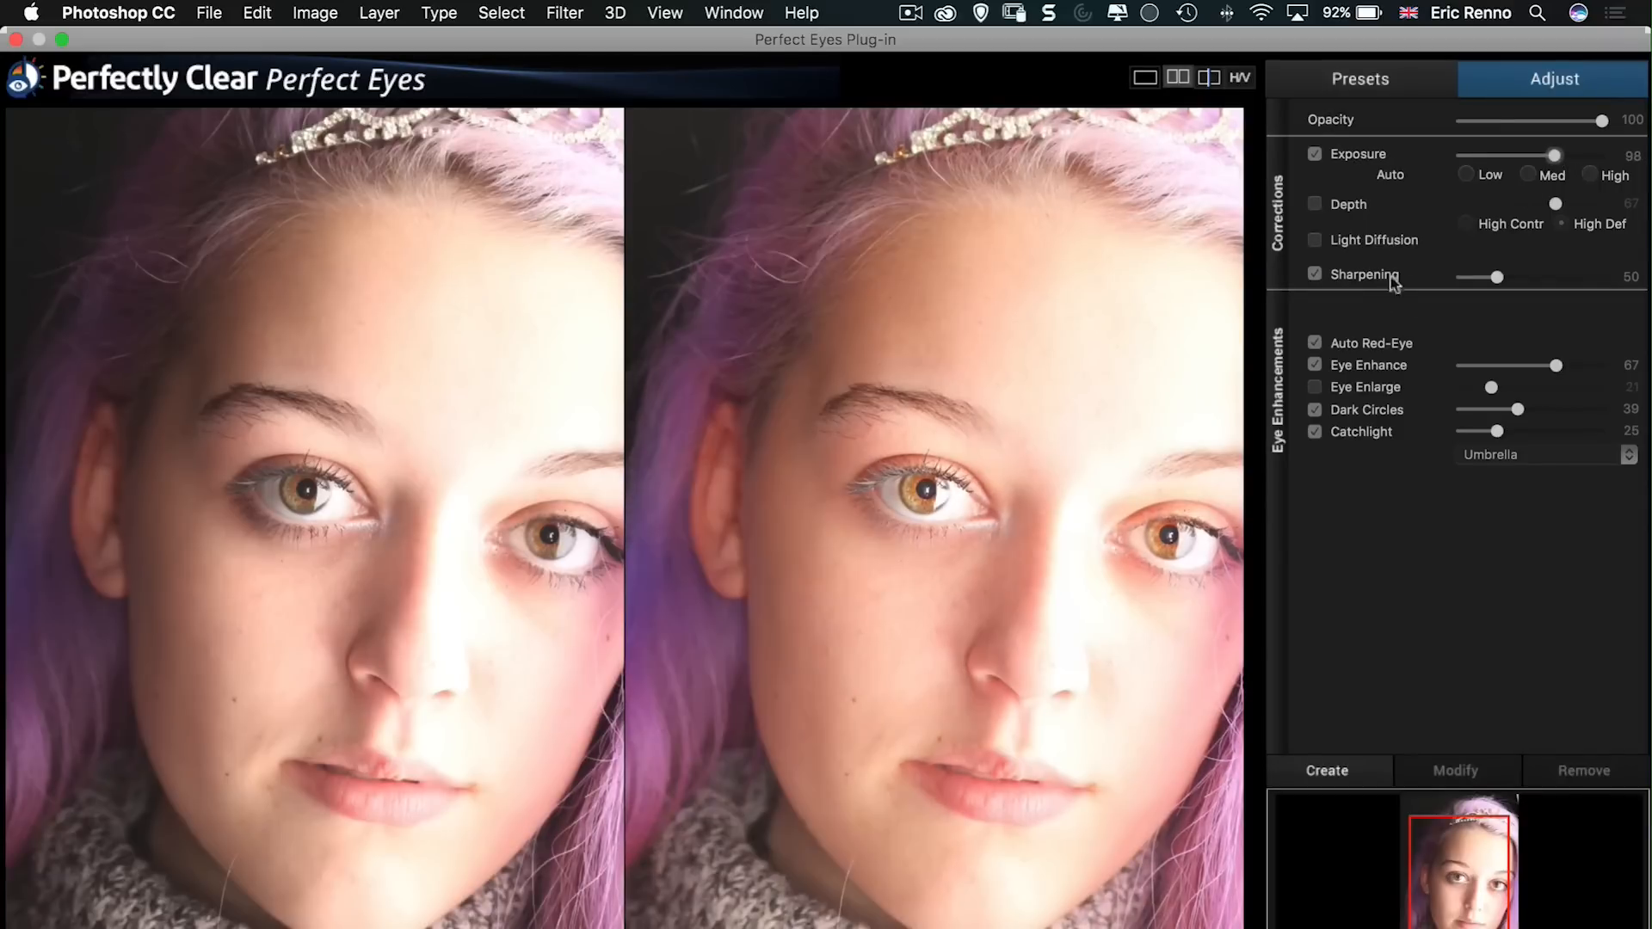
click(1466, 175)
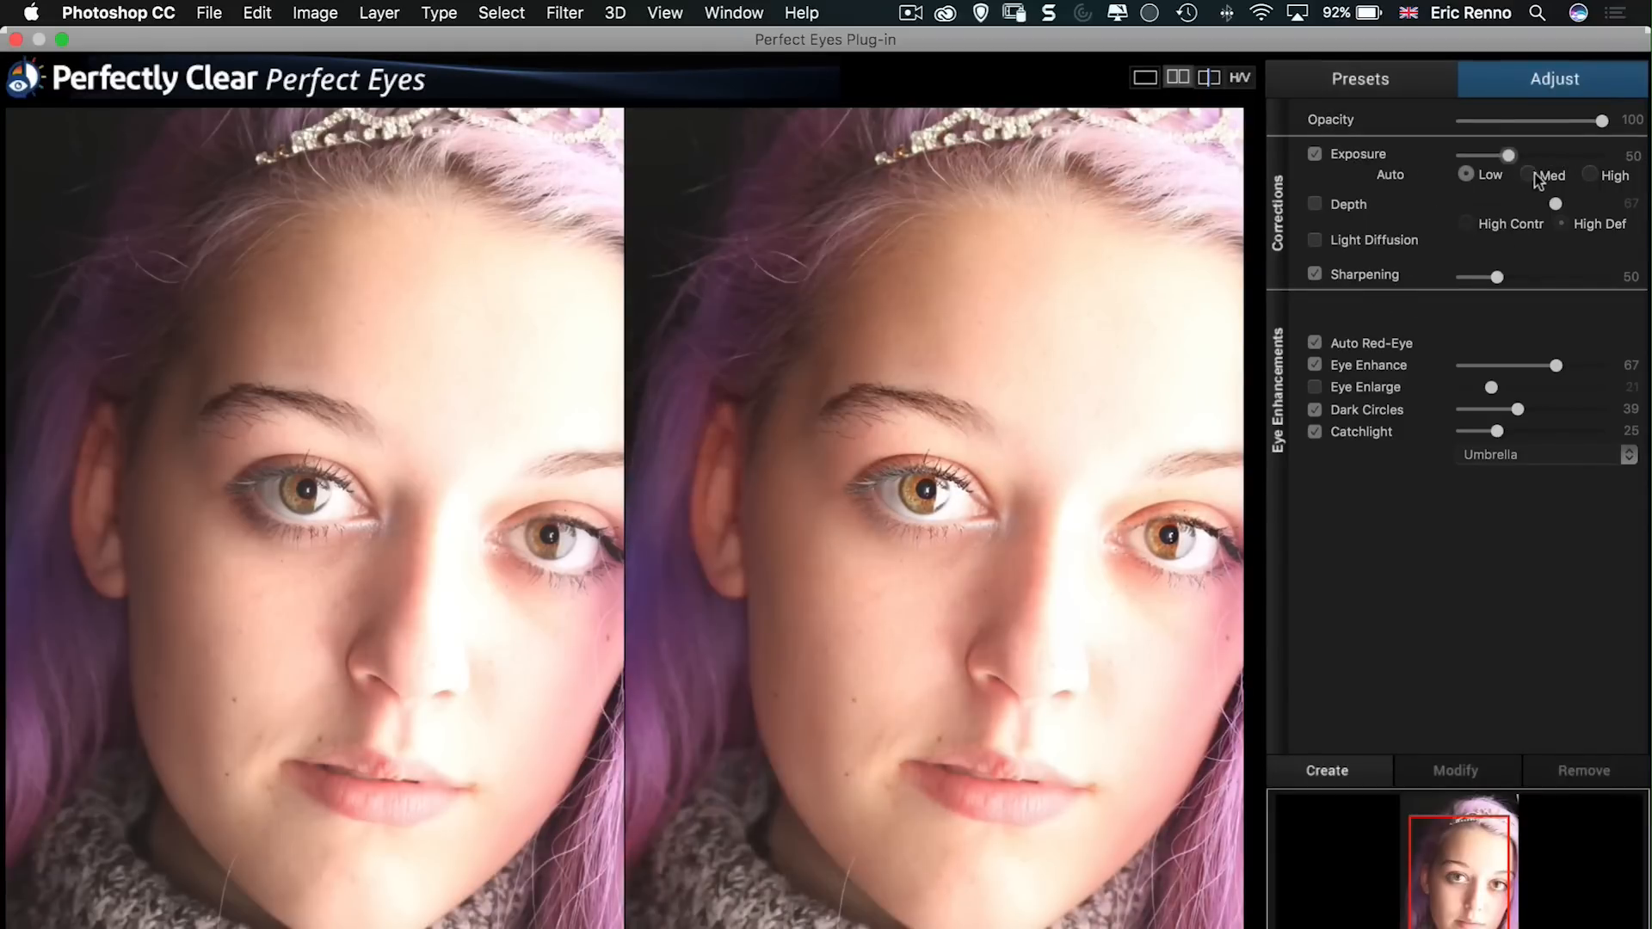
click(1590, 175)
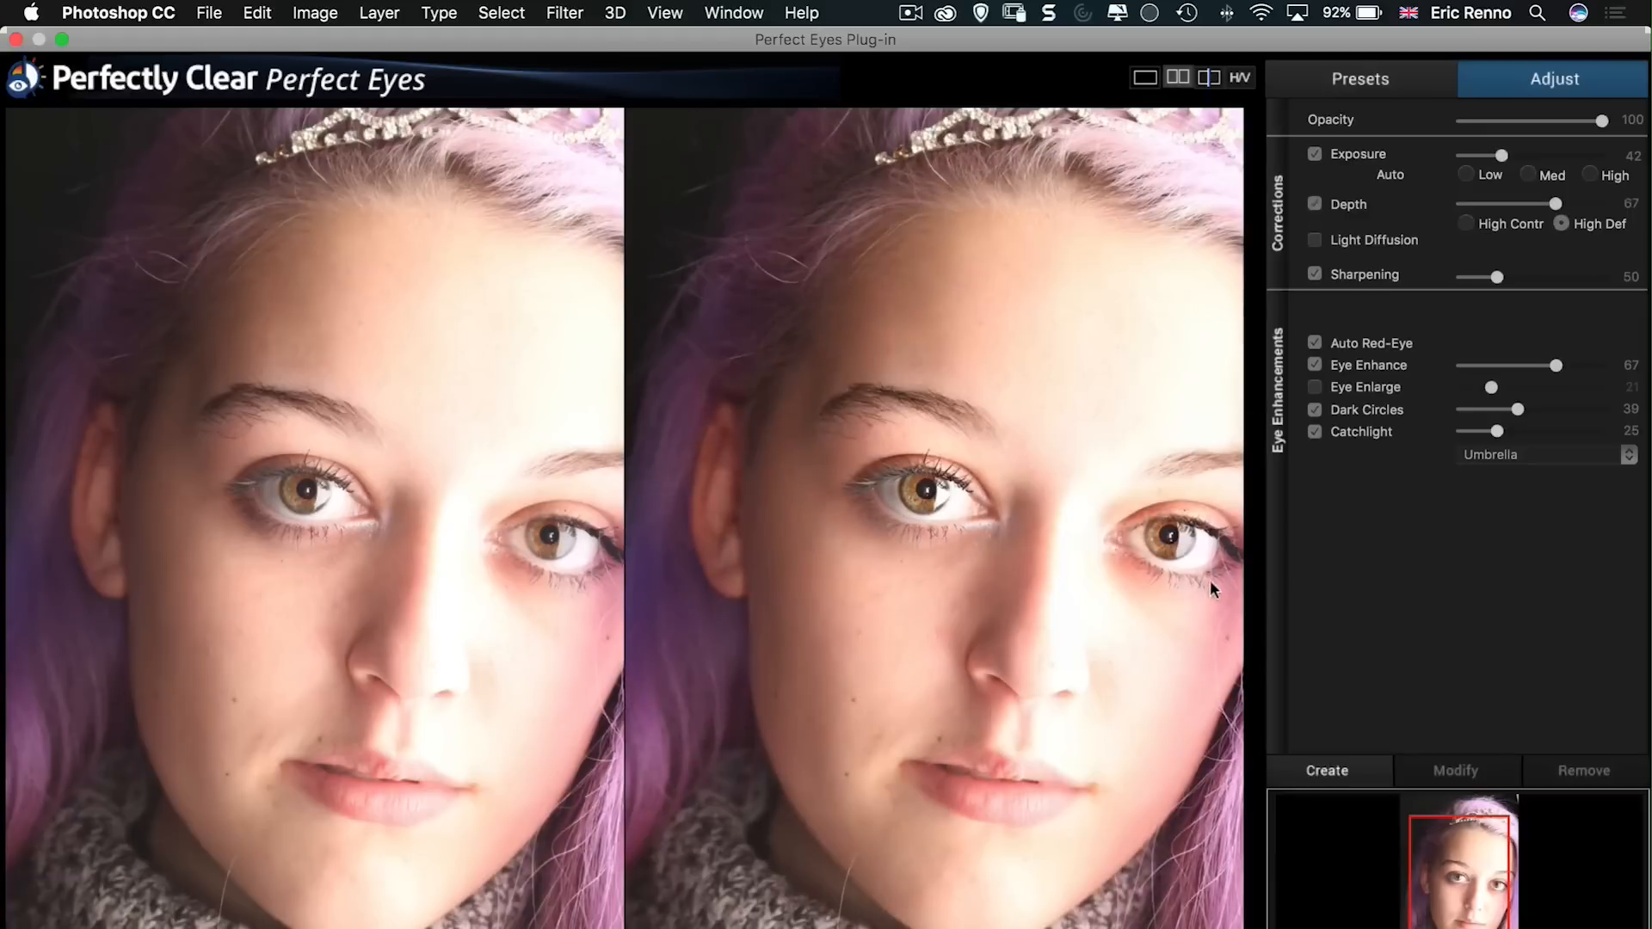
mouse_move(1538, 206)
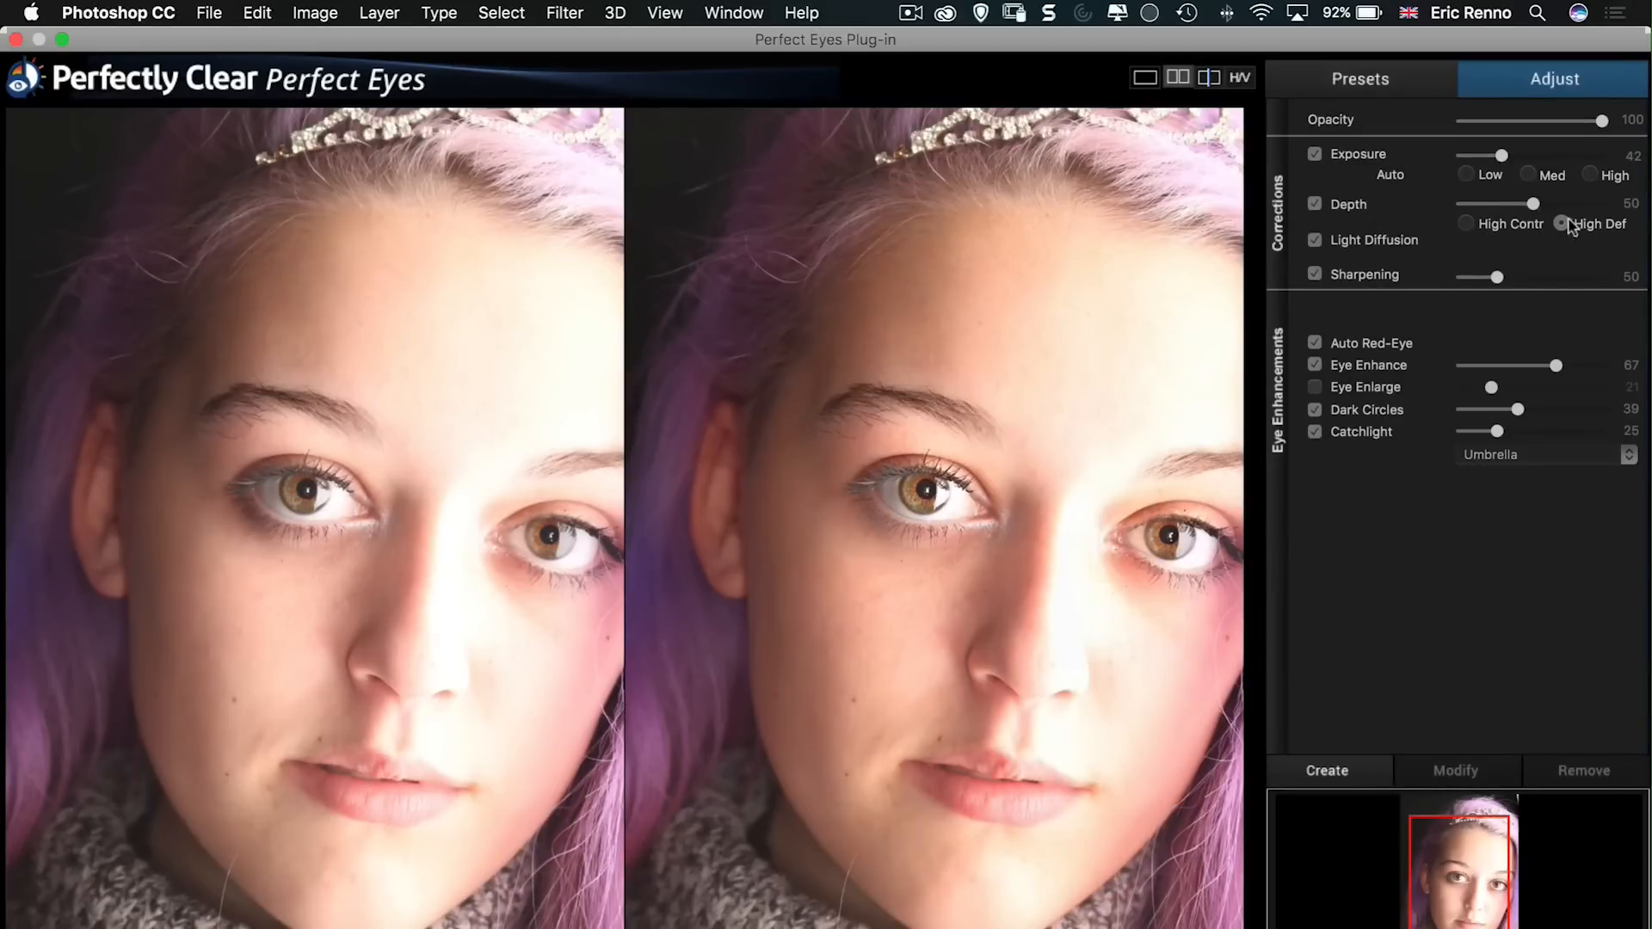
click(1467, 223)
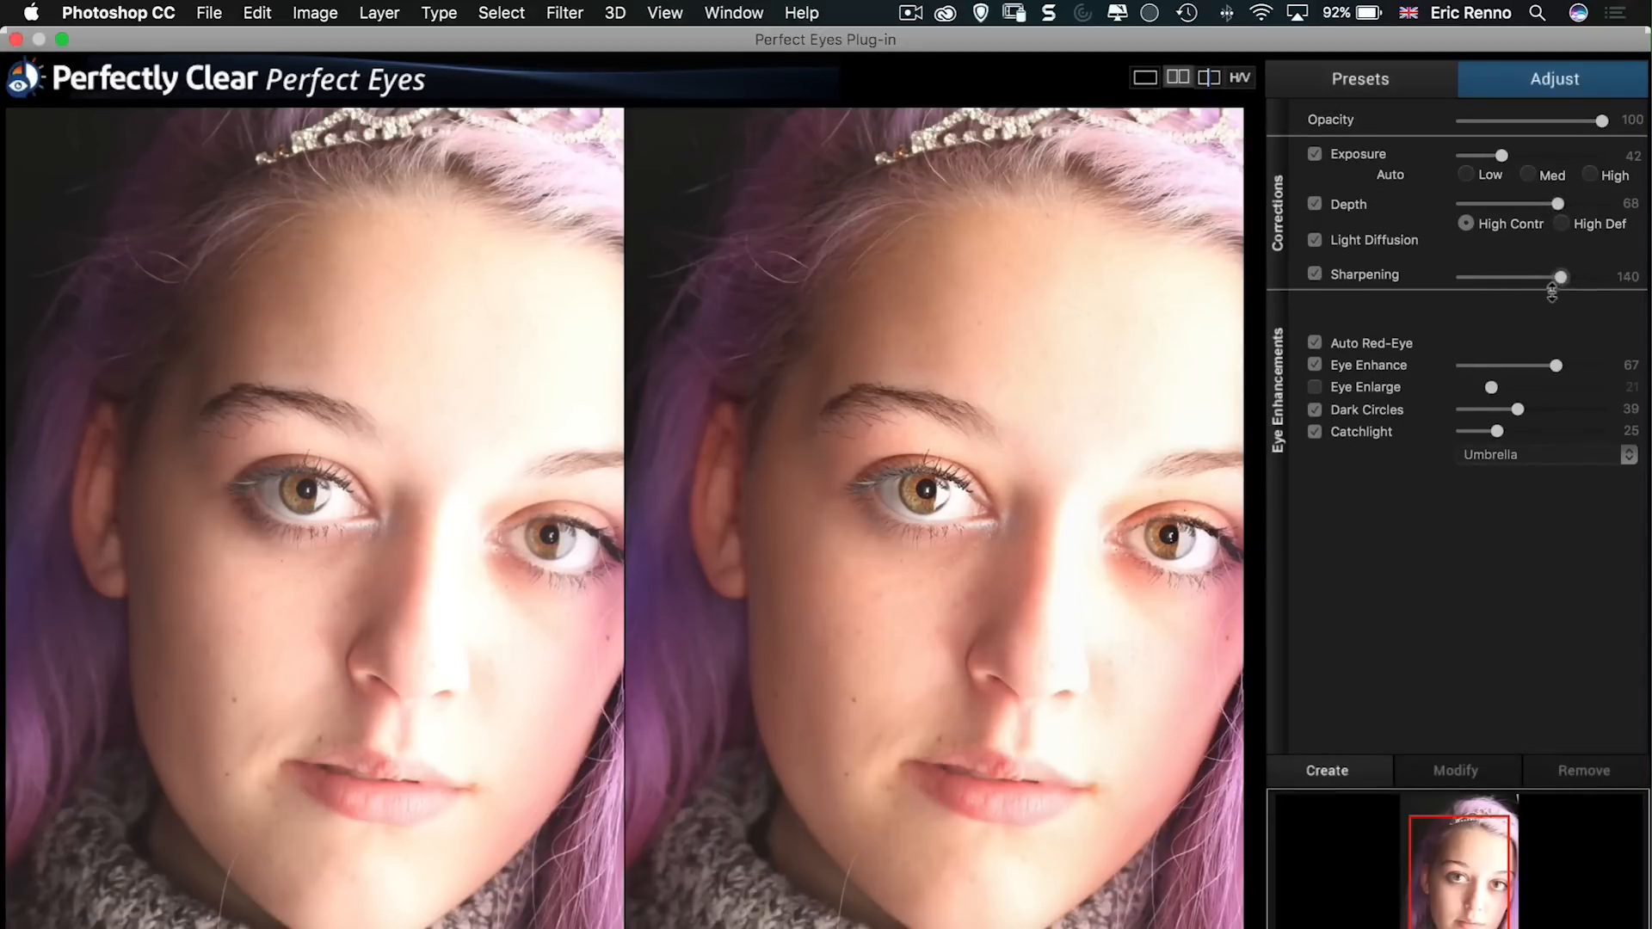
mouse_move(1404, 217)
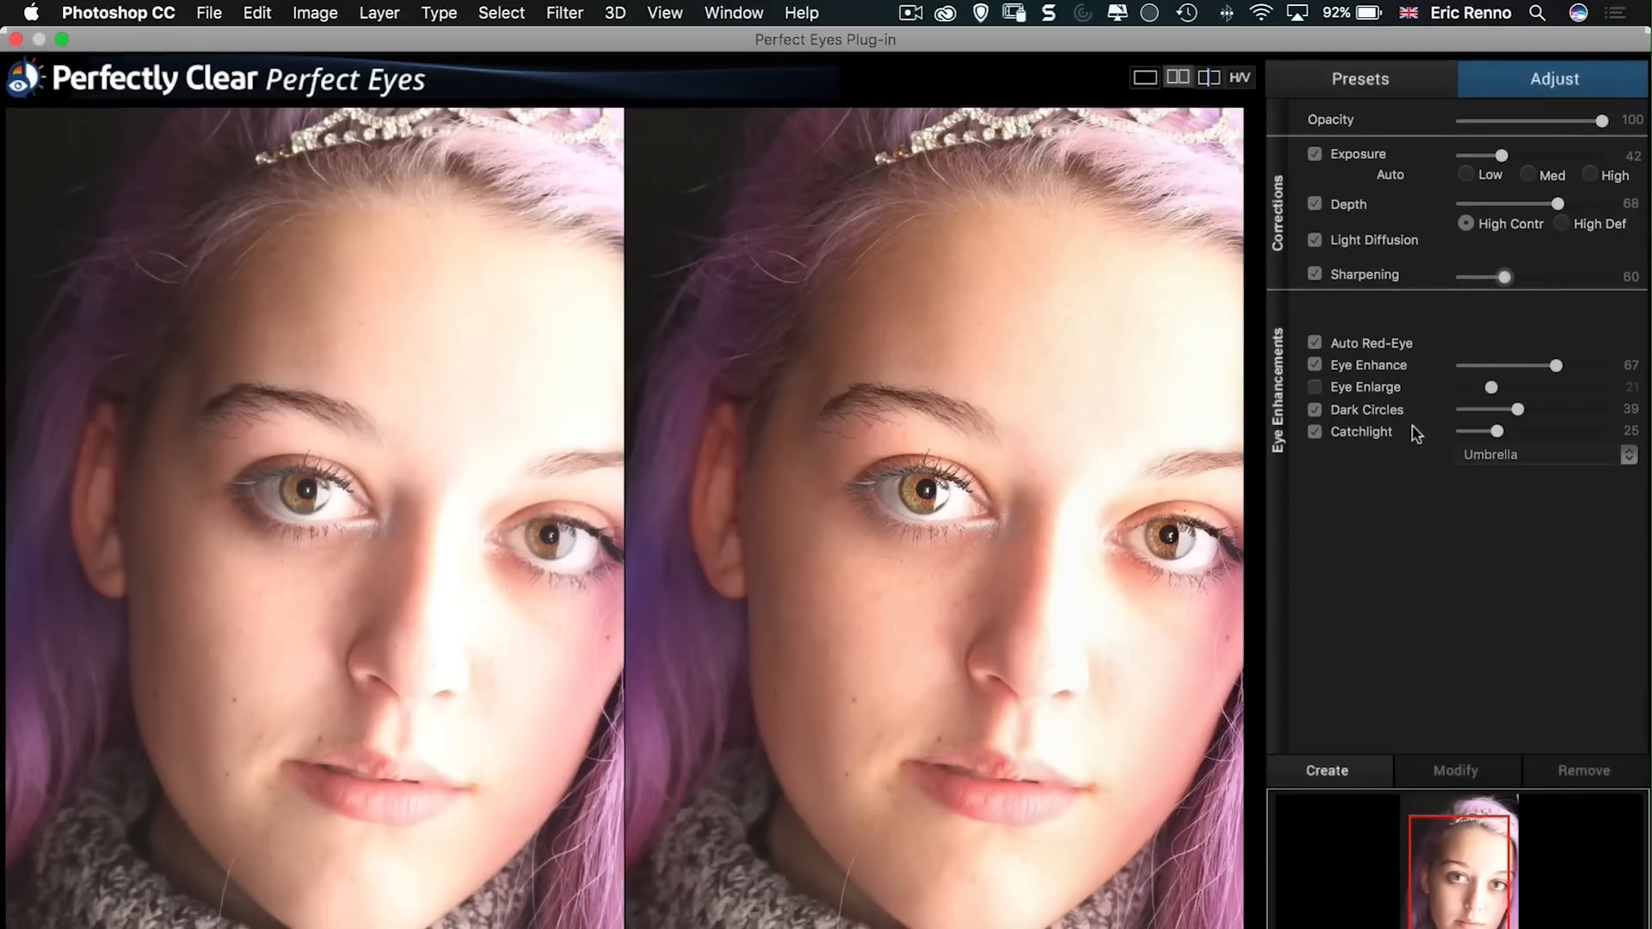
mouse_move(1128, 569)
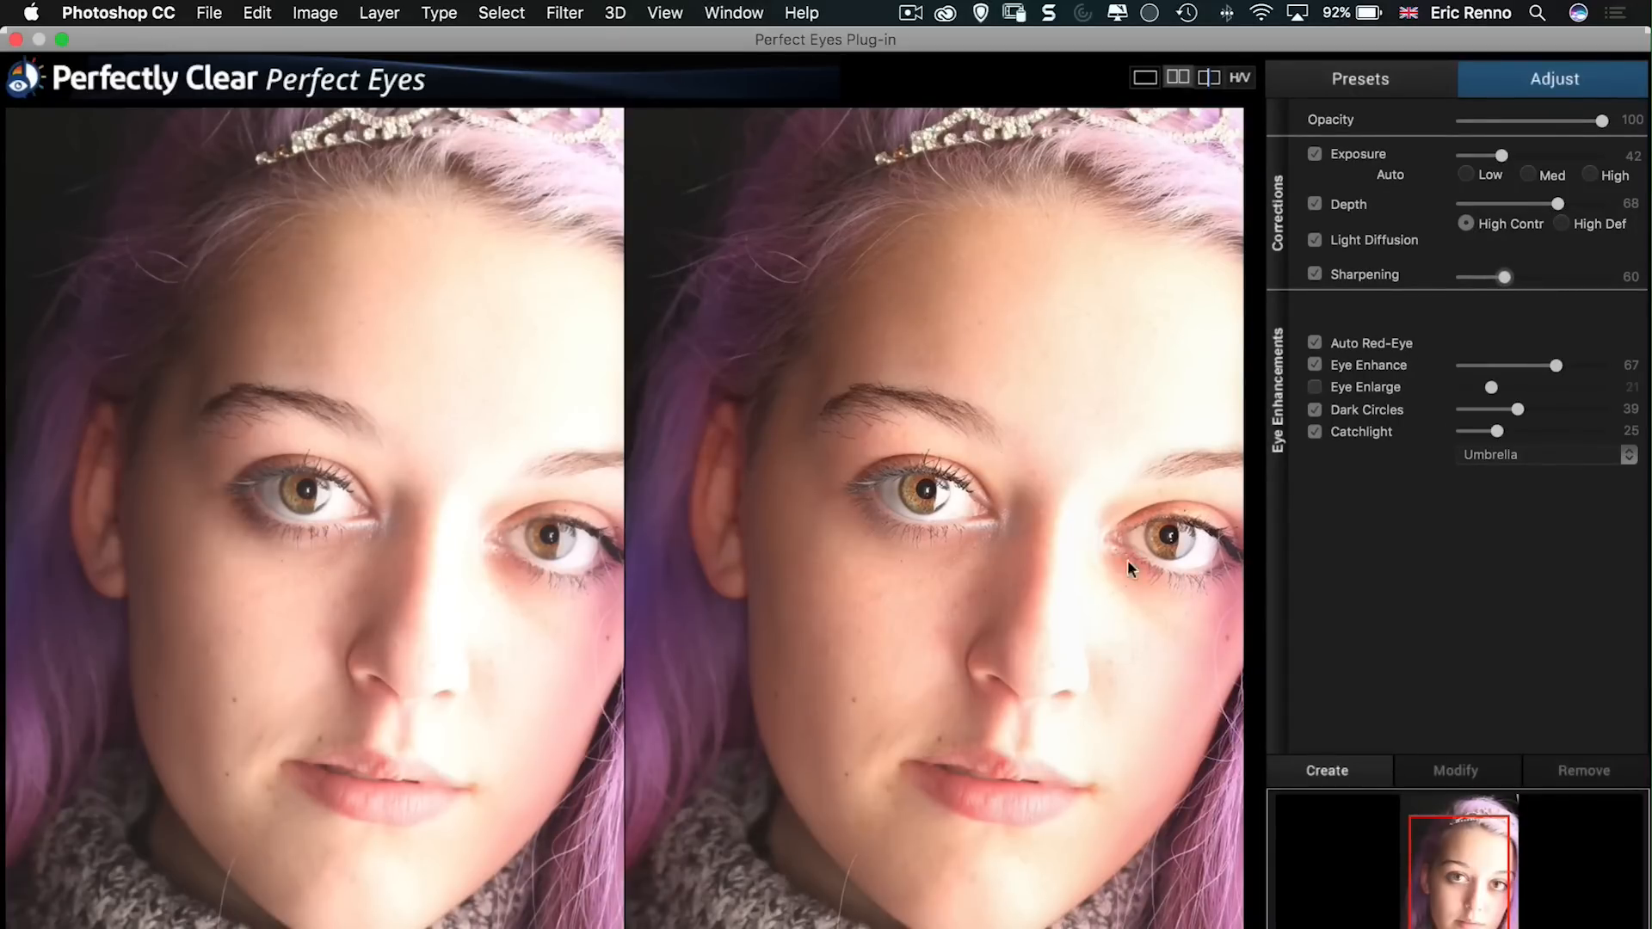
mouse_move(948, 306)
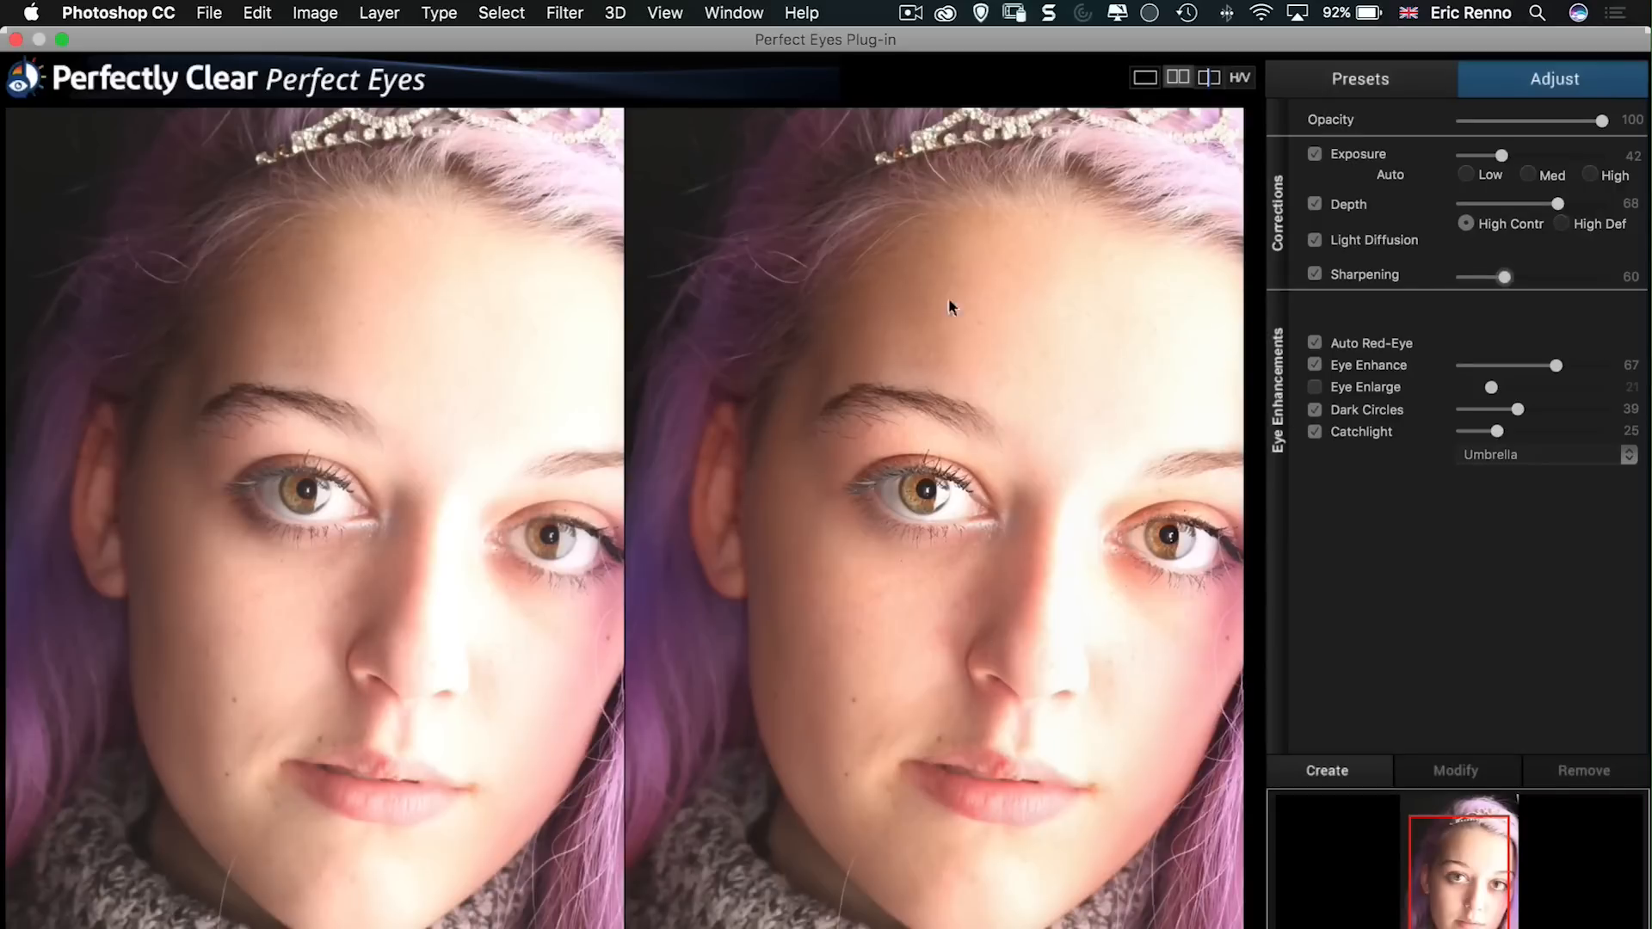
mouse_move(1448, 417)
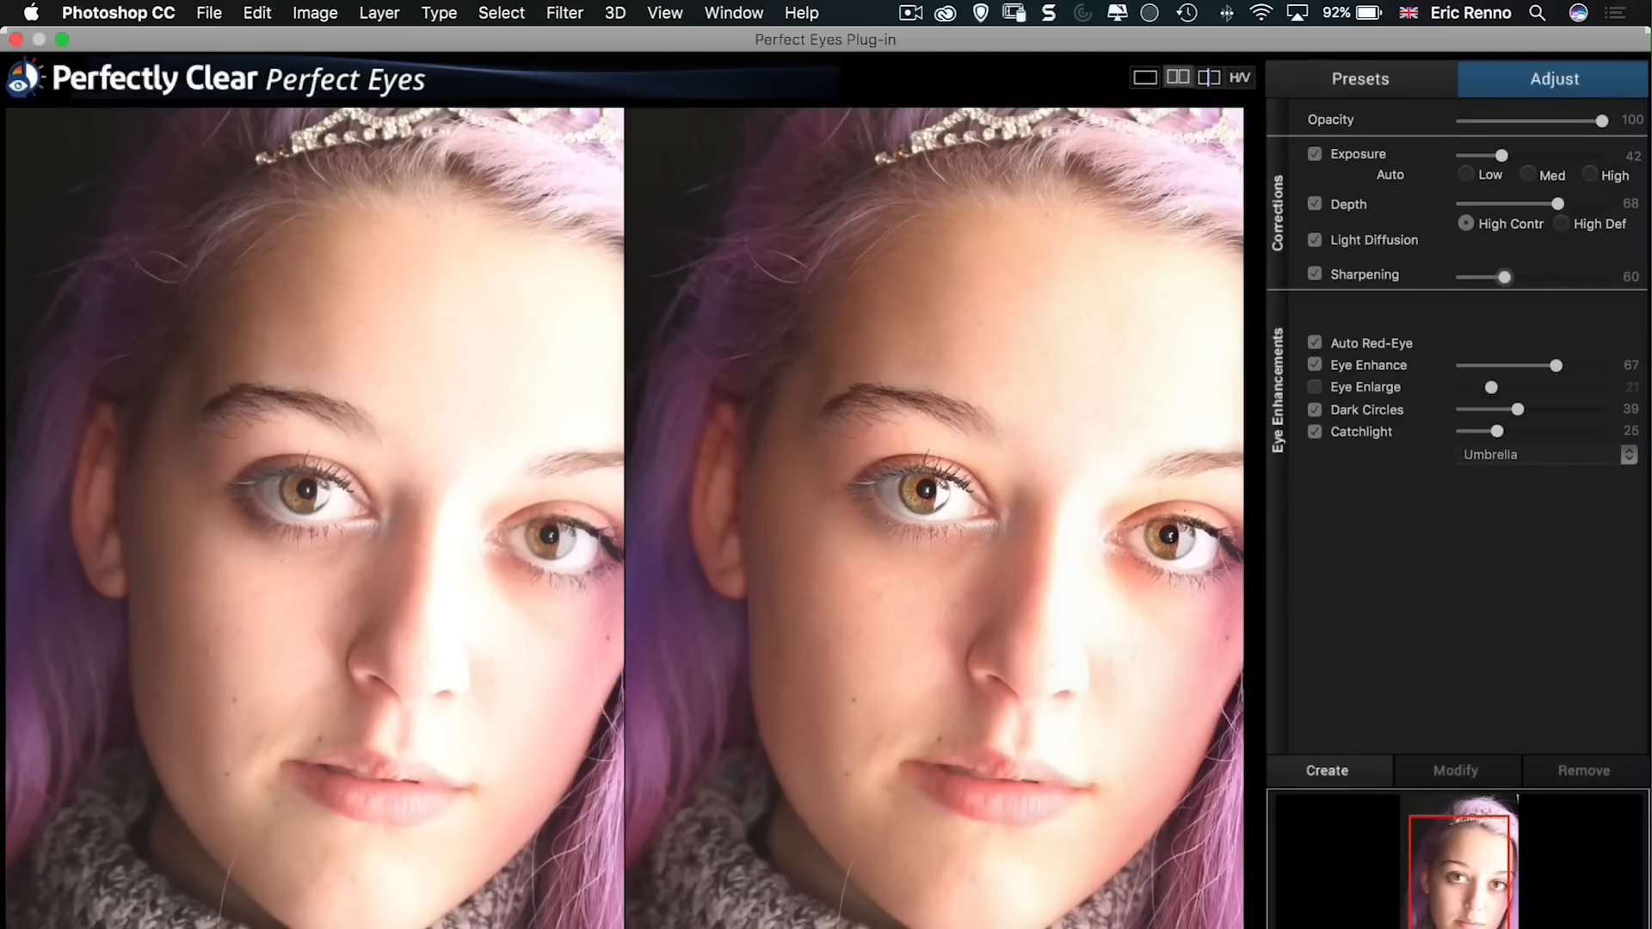
mouse_move(1364, 745)
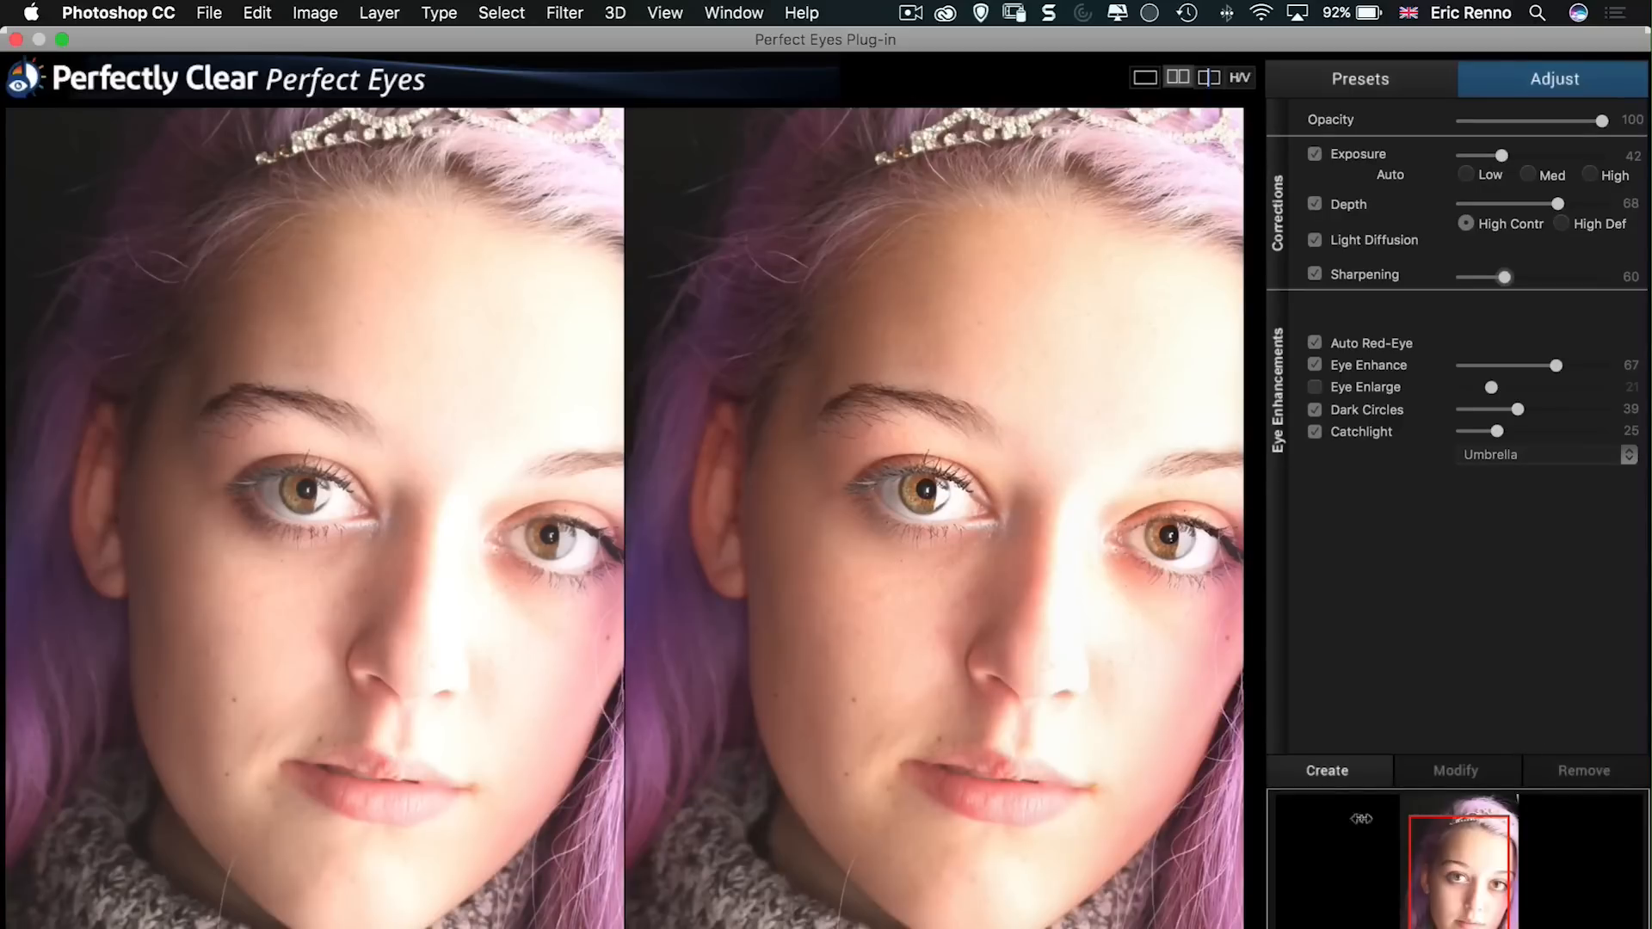
Step: Save the current settings as a custom preset named 'Jeis Photographk'
click(1327, 770)
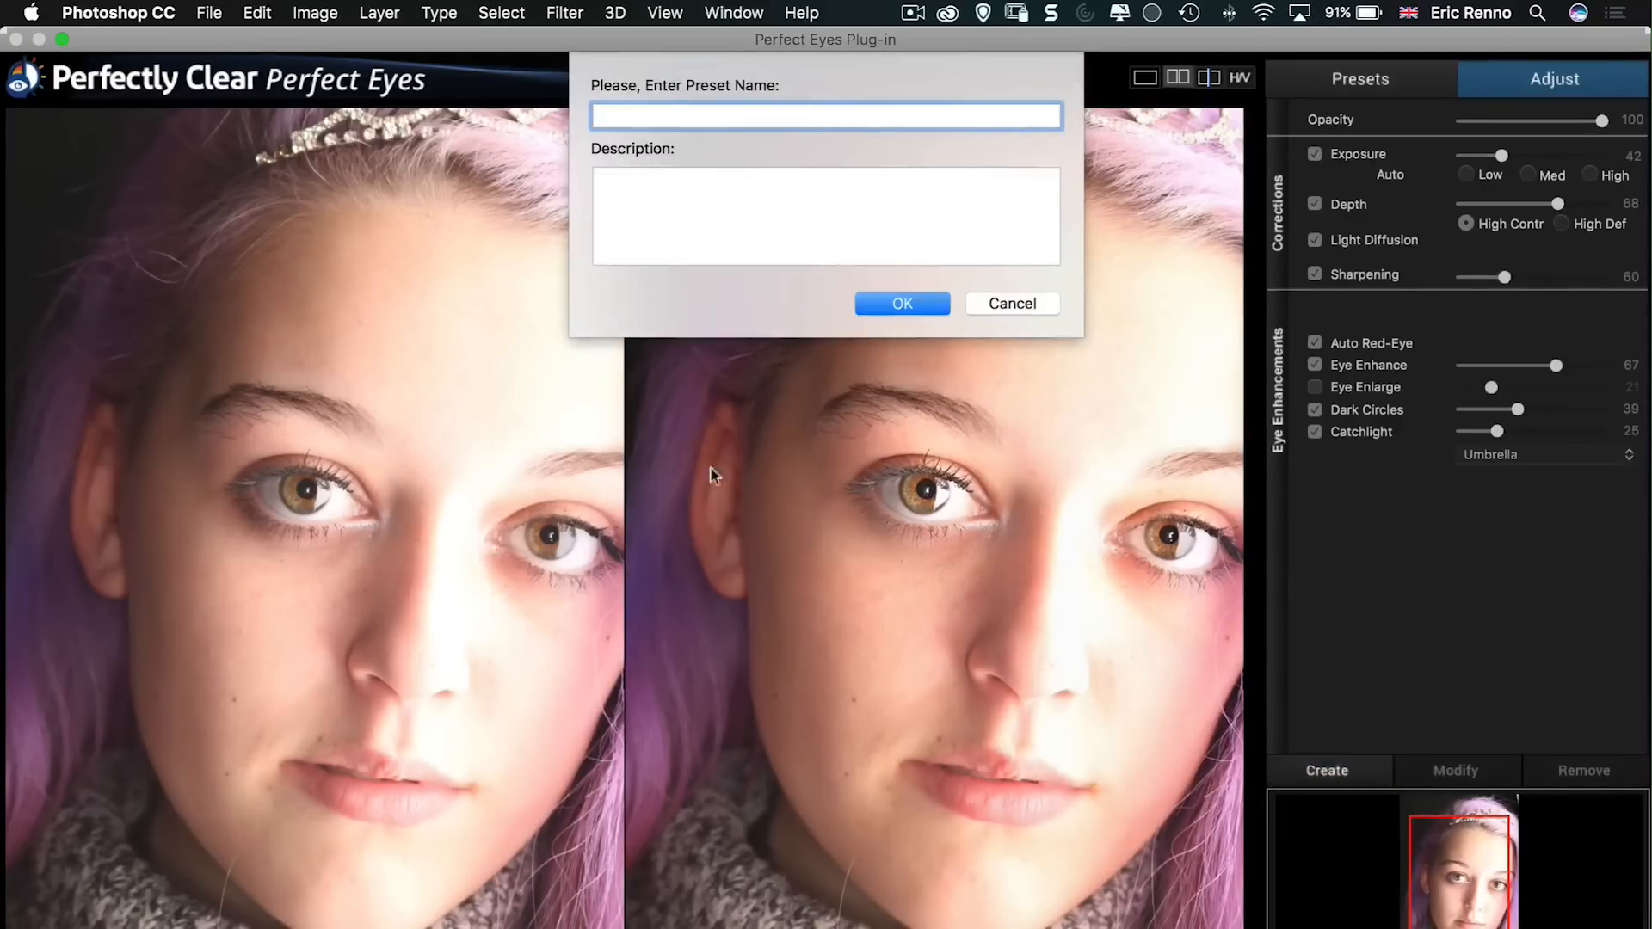
text(Jemma Dav)
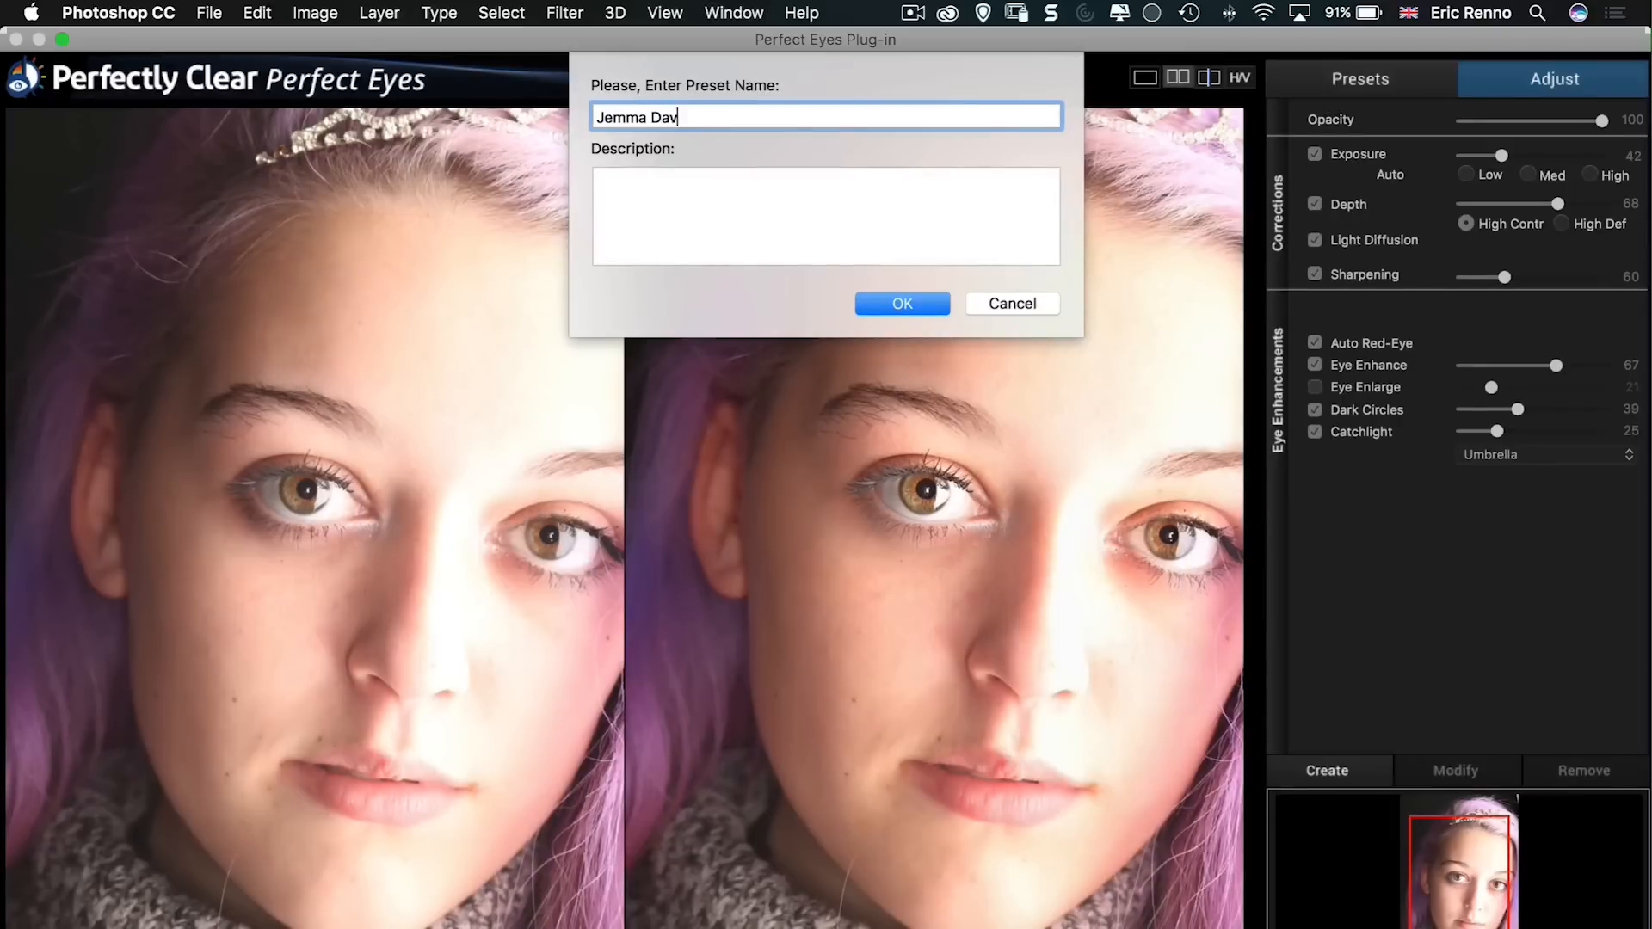
text(is Pho)
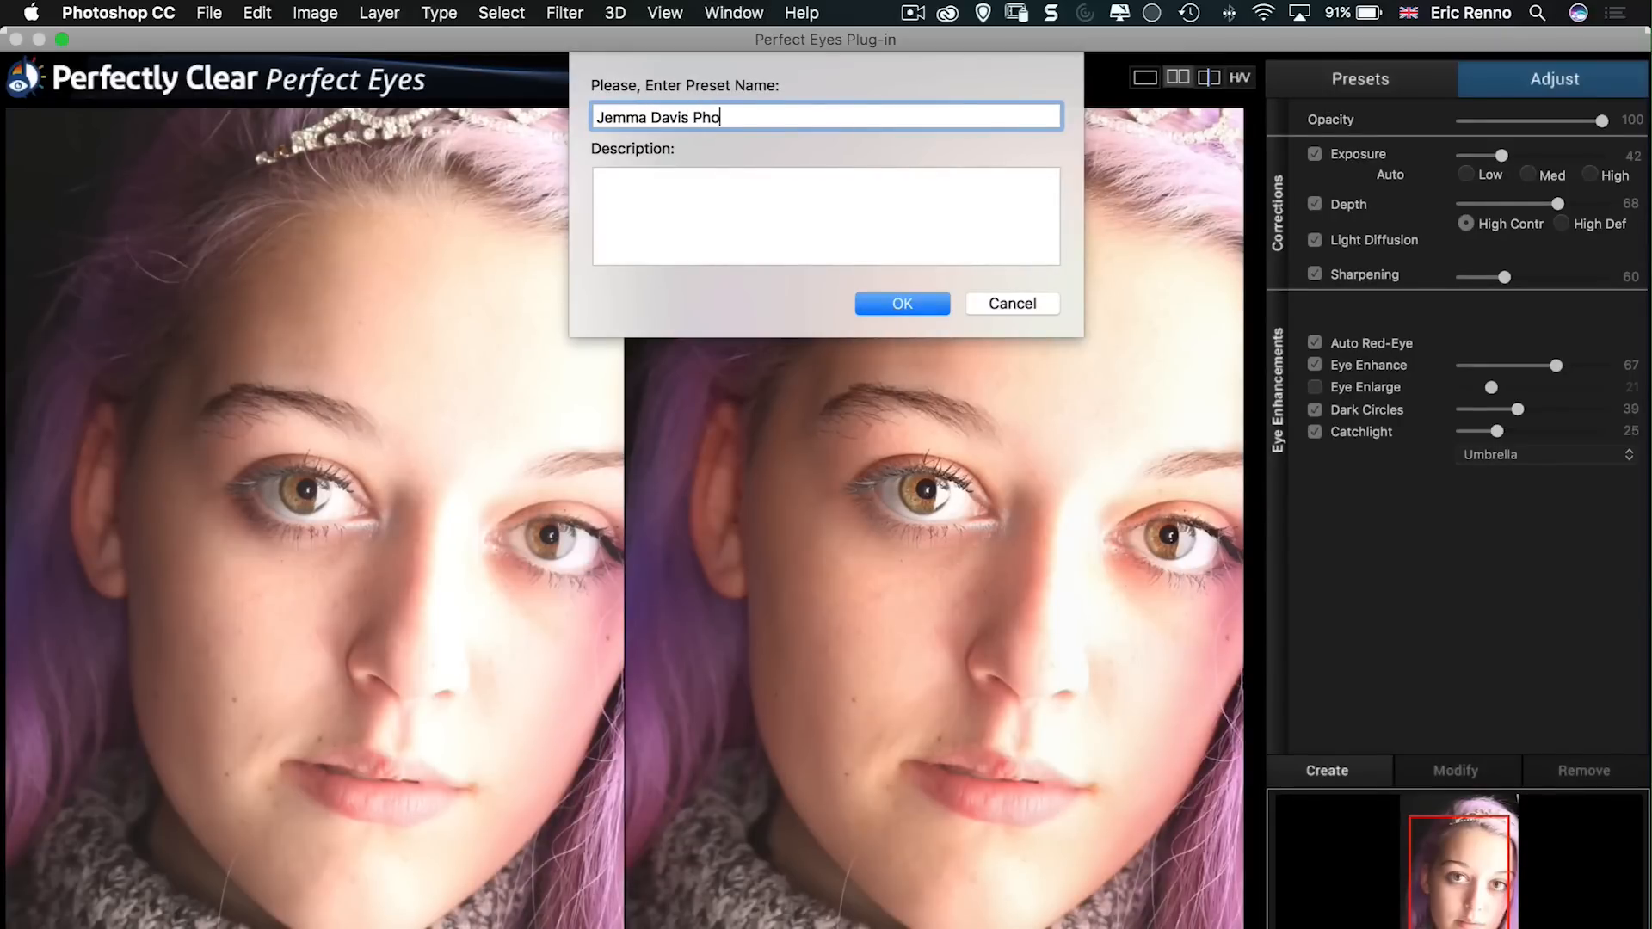
text(tography Duc)
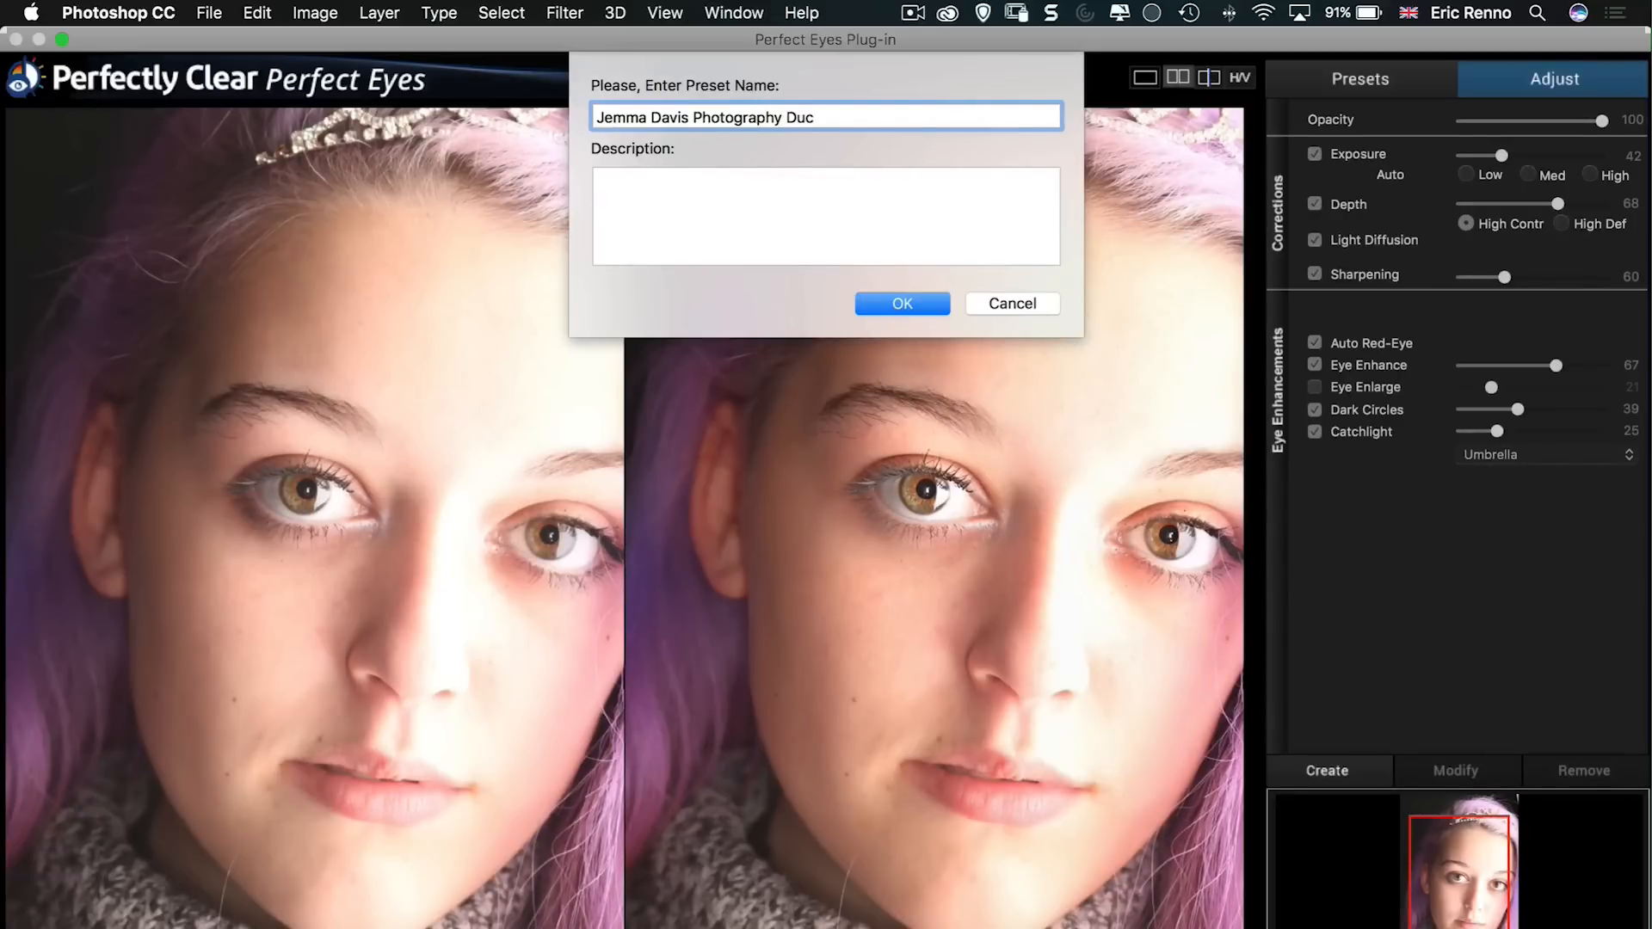
text(k)
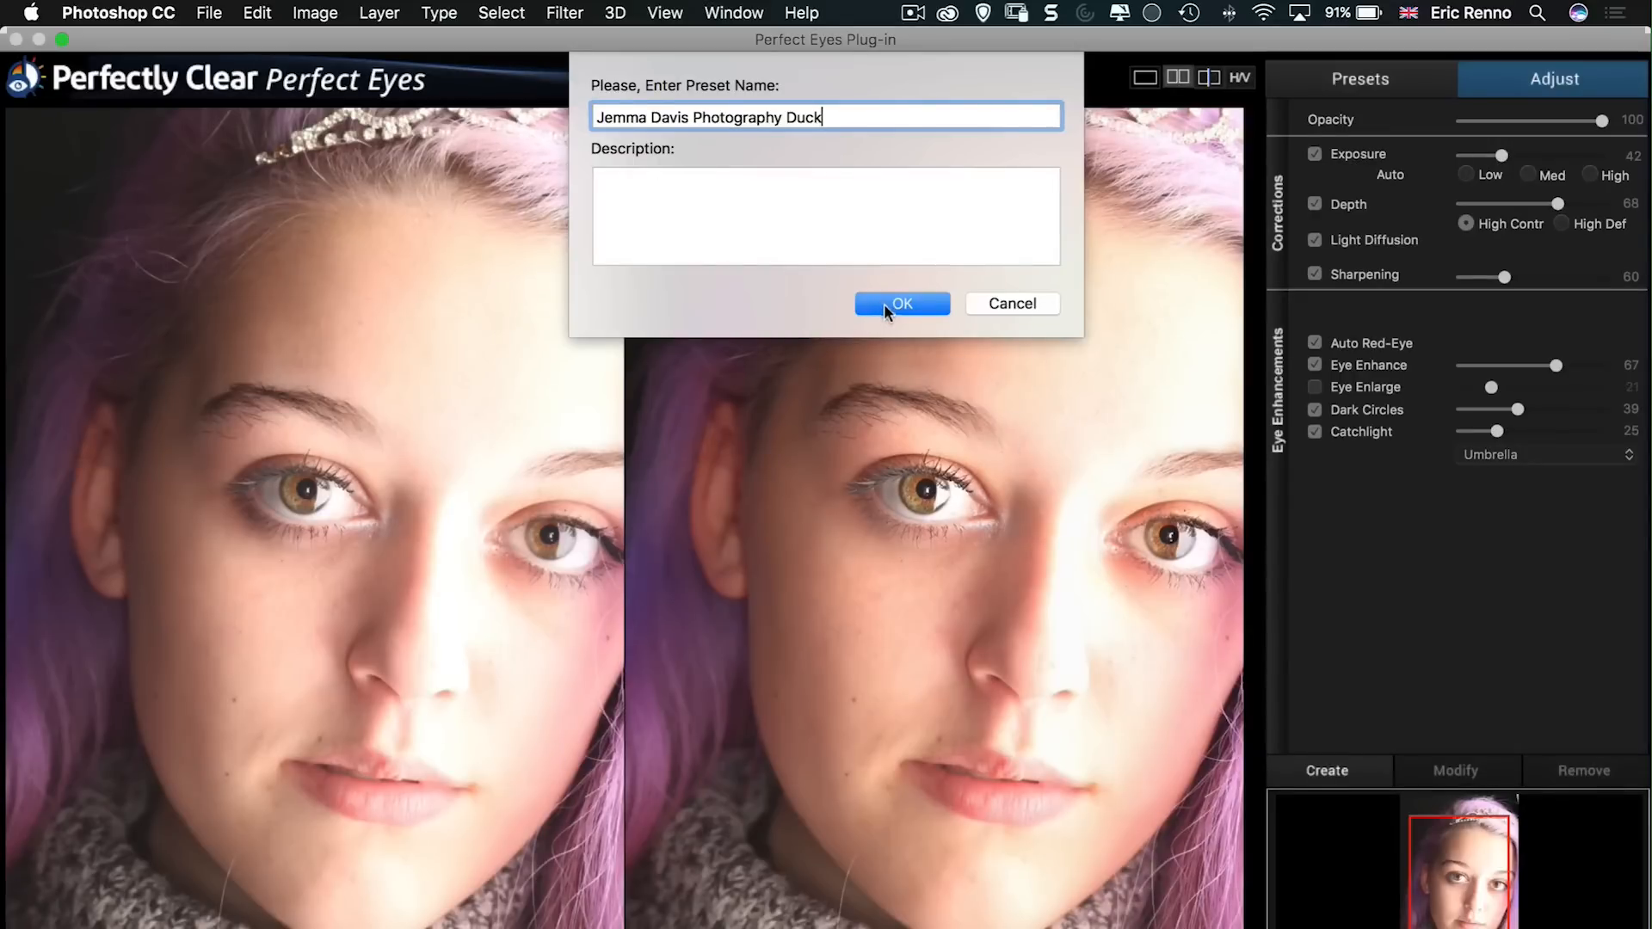
click(901, 303)
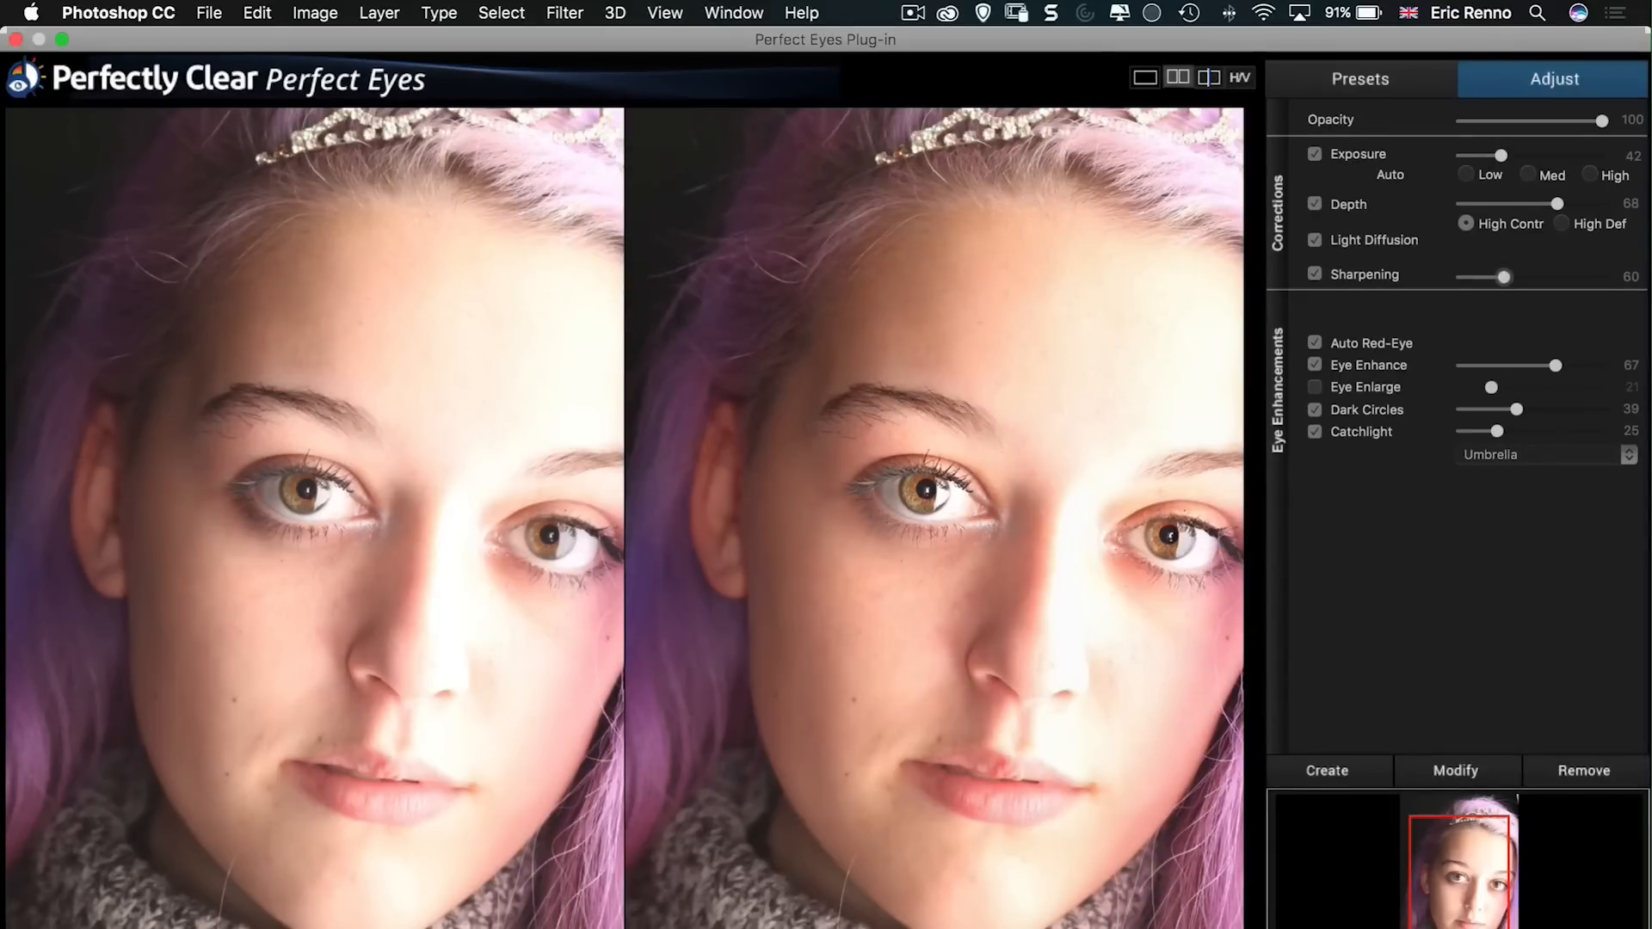
click(1314, 275)
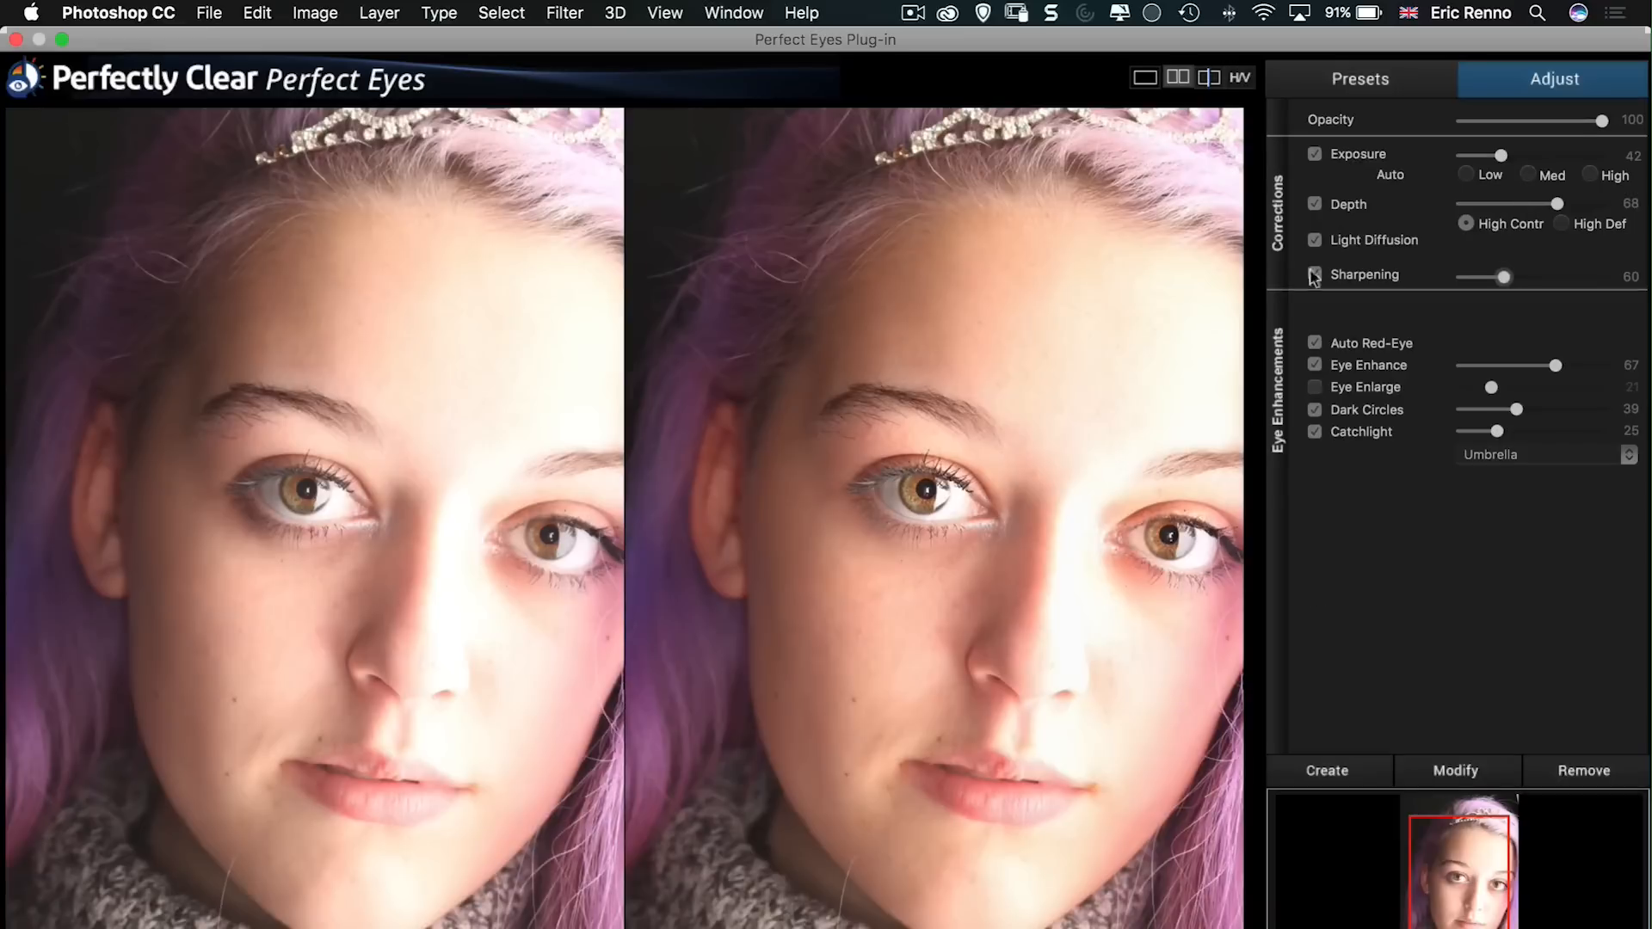
Step: Back in Presets, view the saved custom preset and pick Intelligent Auto
click(1360, 79)
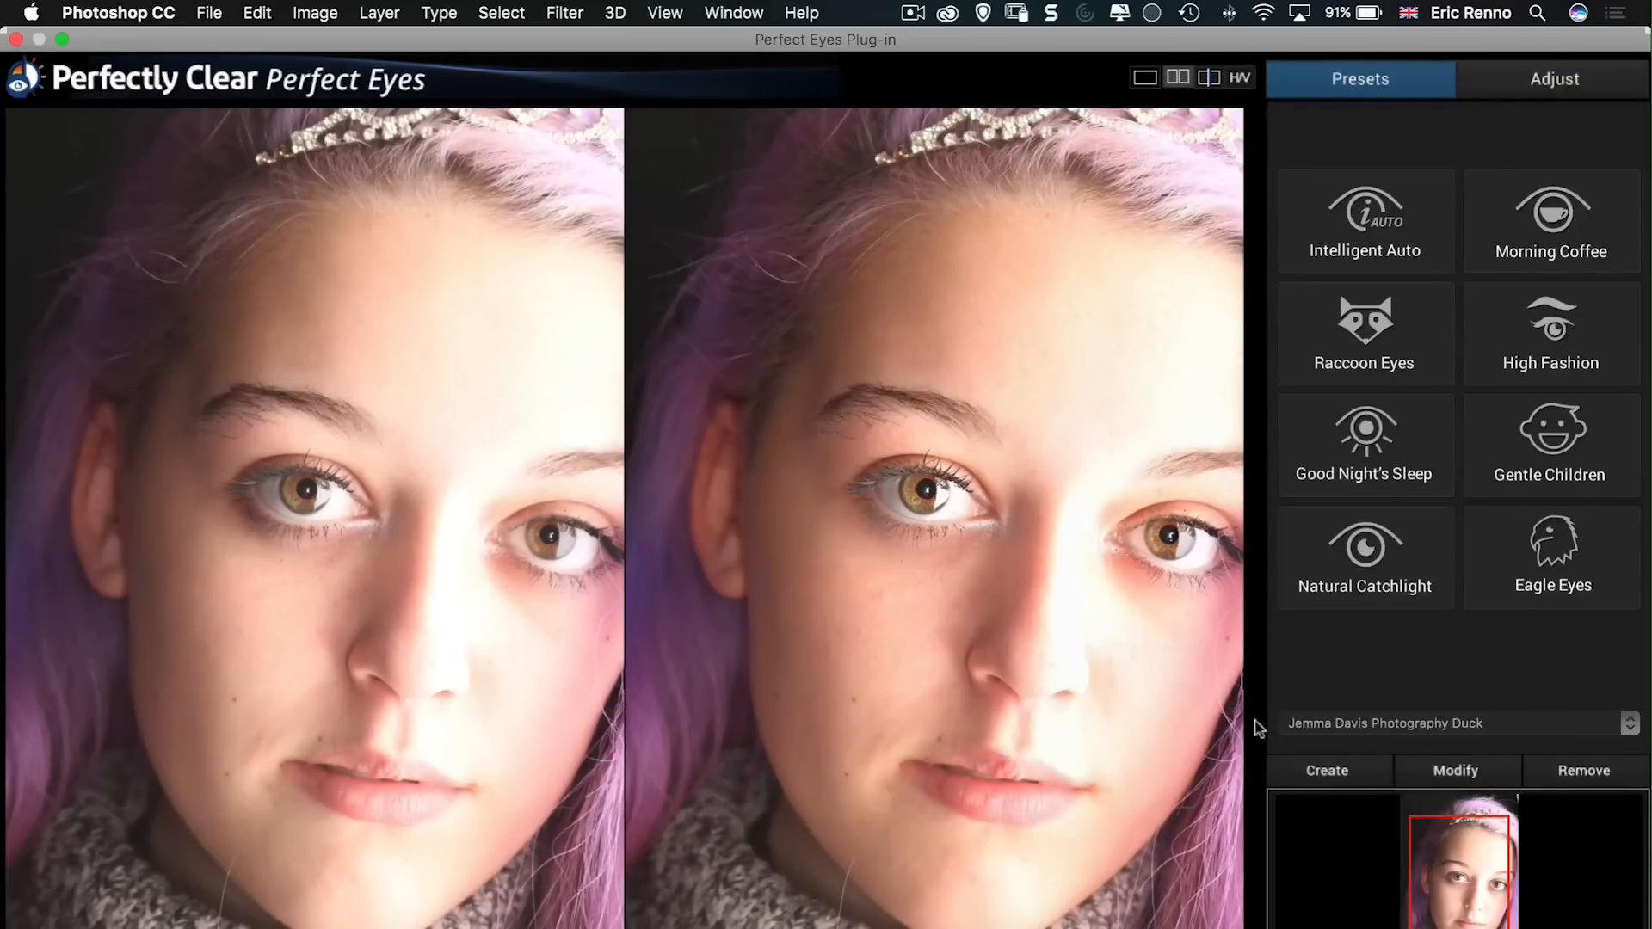
mouse_move(1335, 741)
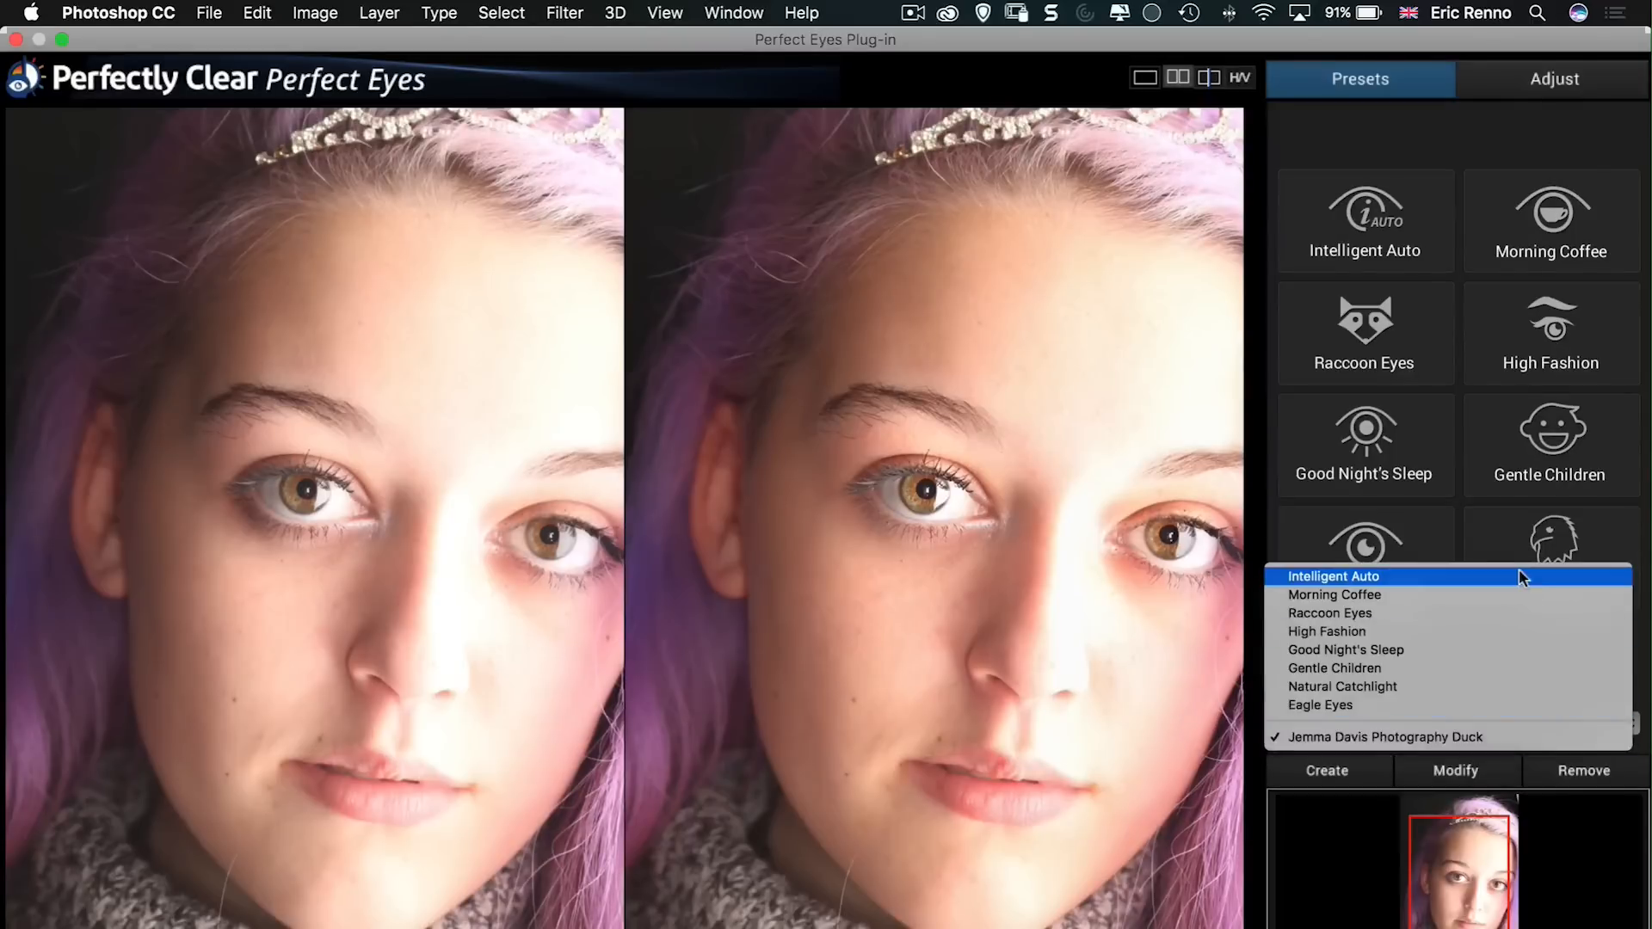
click(1332, 577)
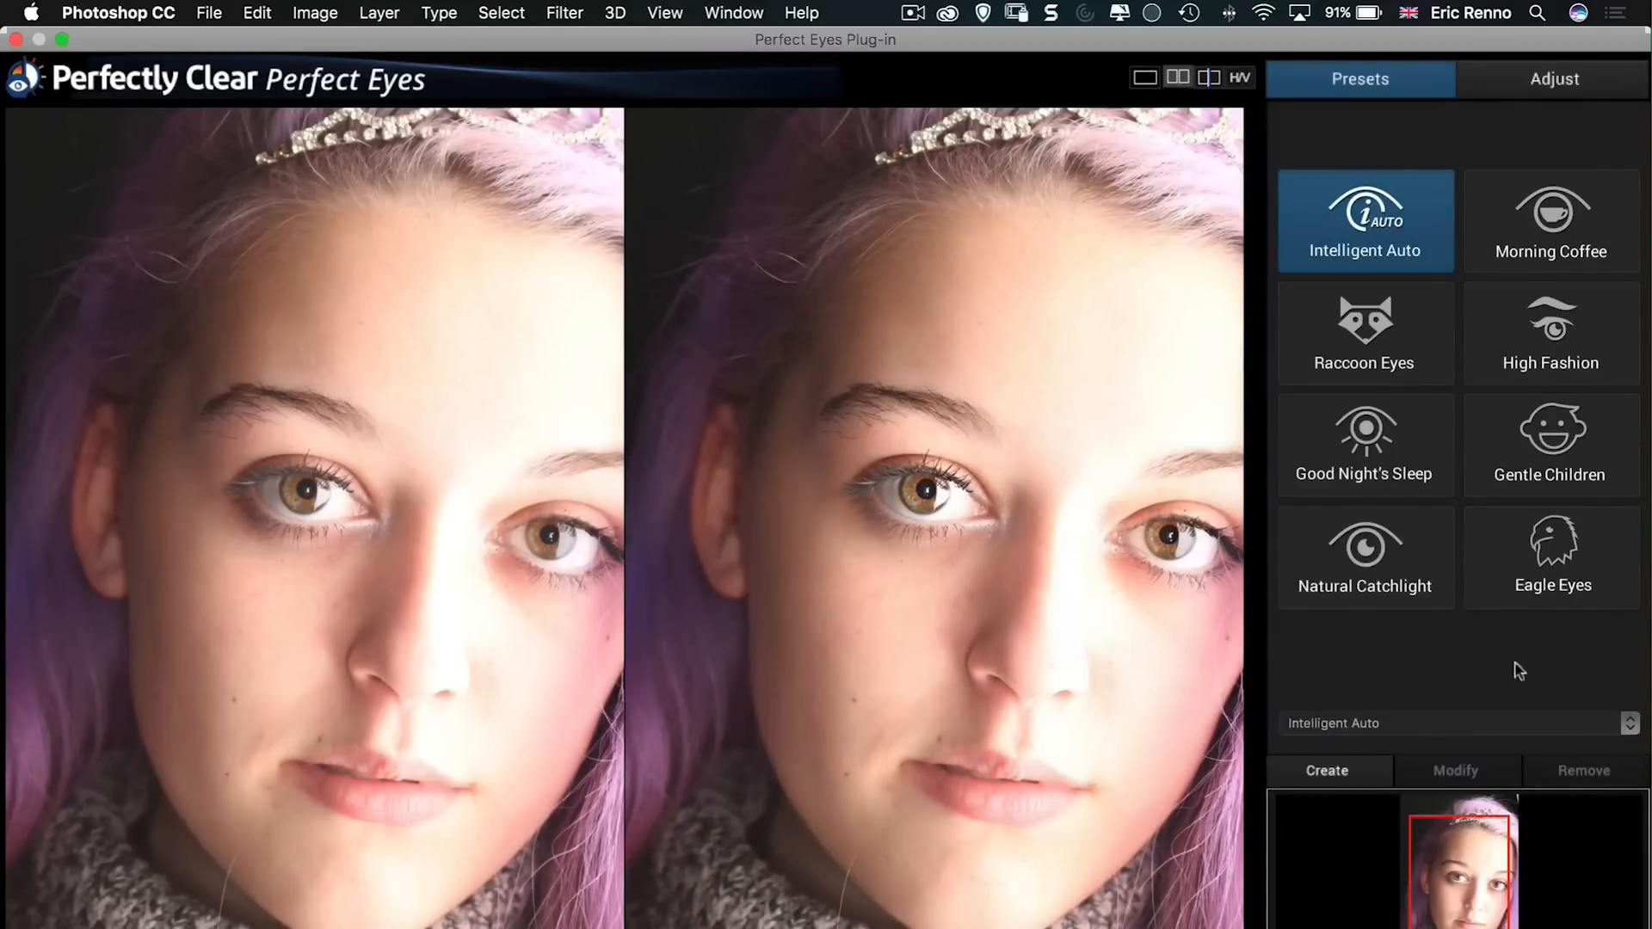
click(1364, 332)
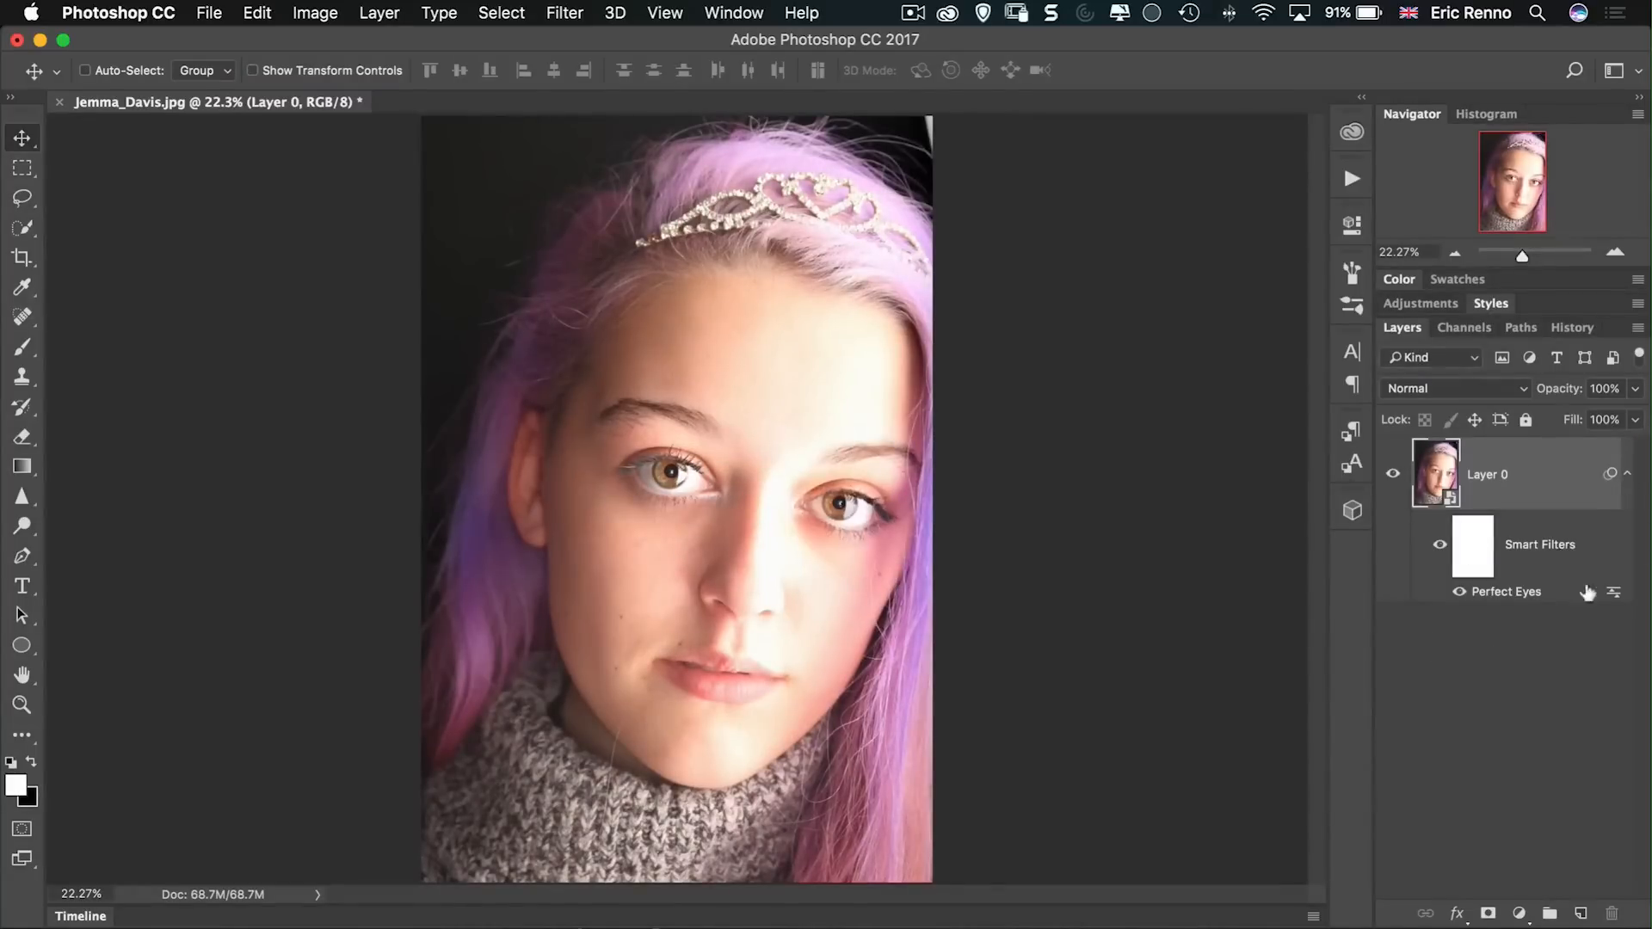
mouse_move(1487, 602)
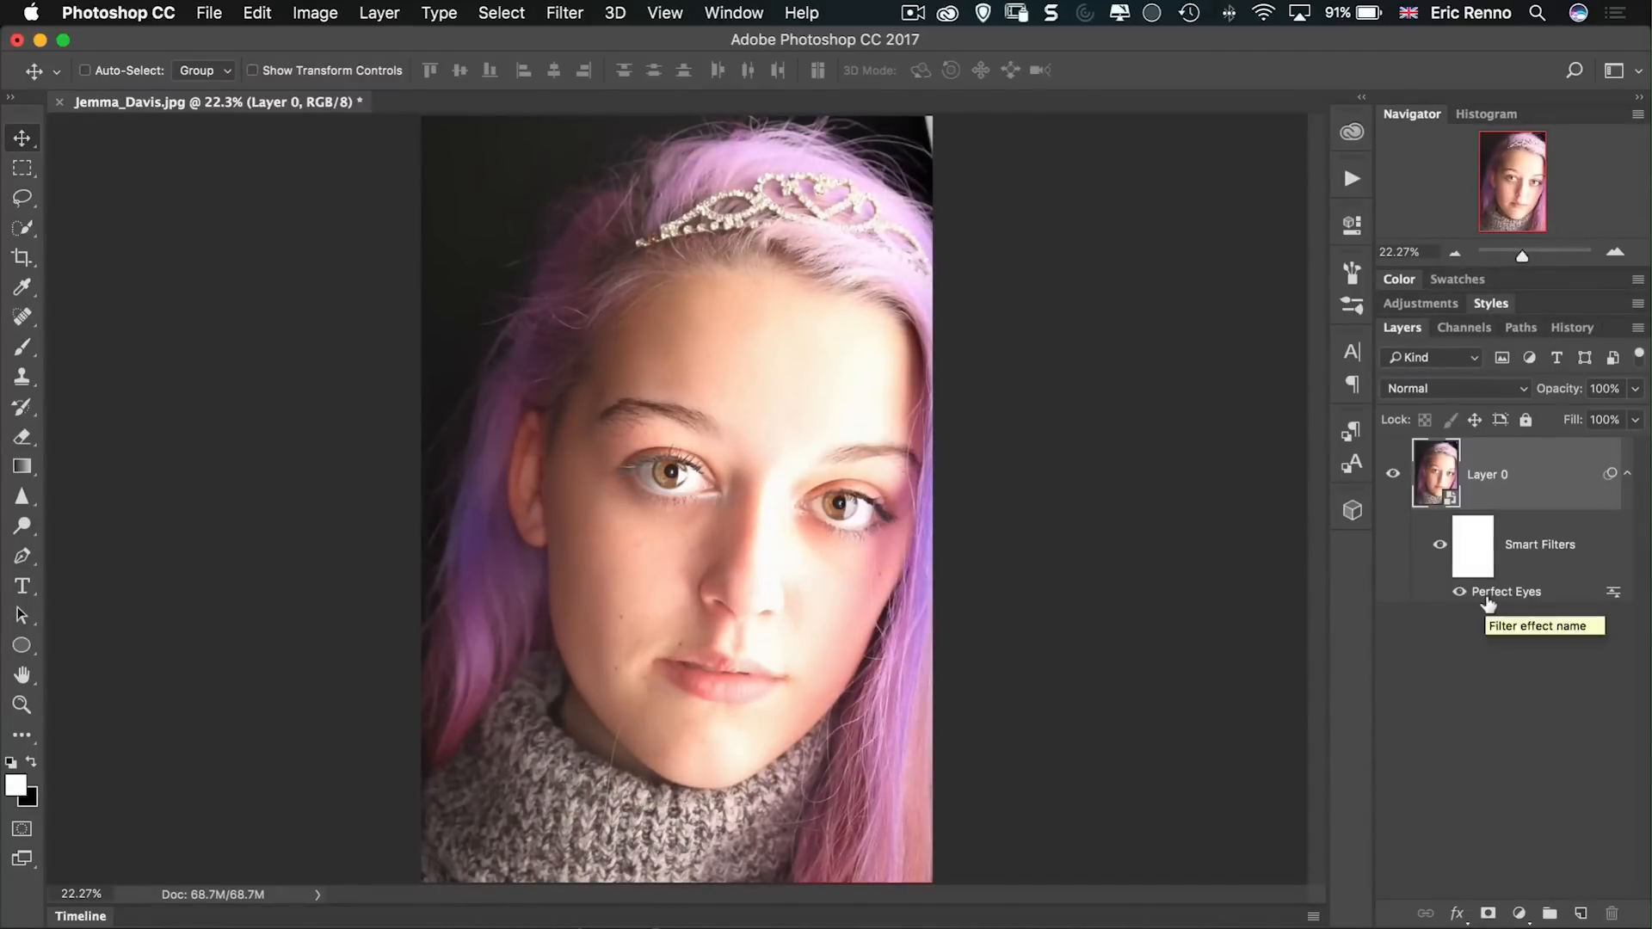
mouse_move(1319, 629)
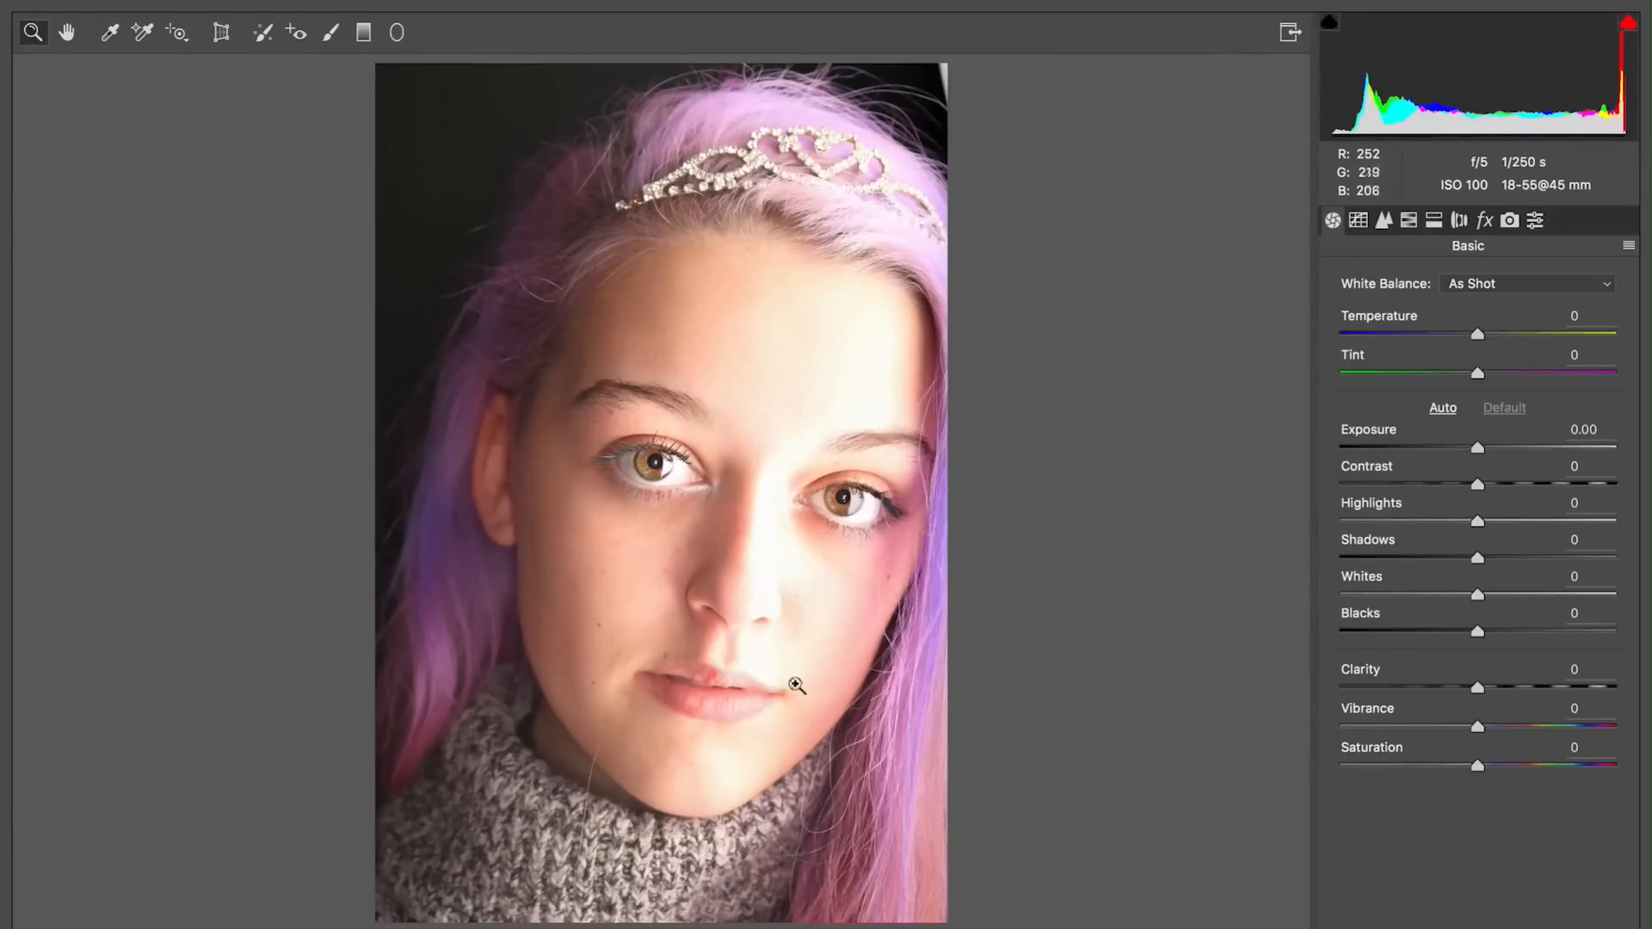
mouse_move(1479, 700)
text(+12)
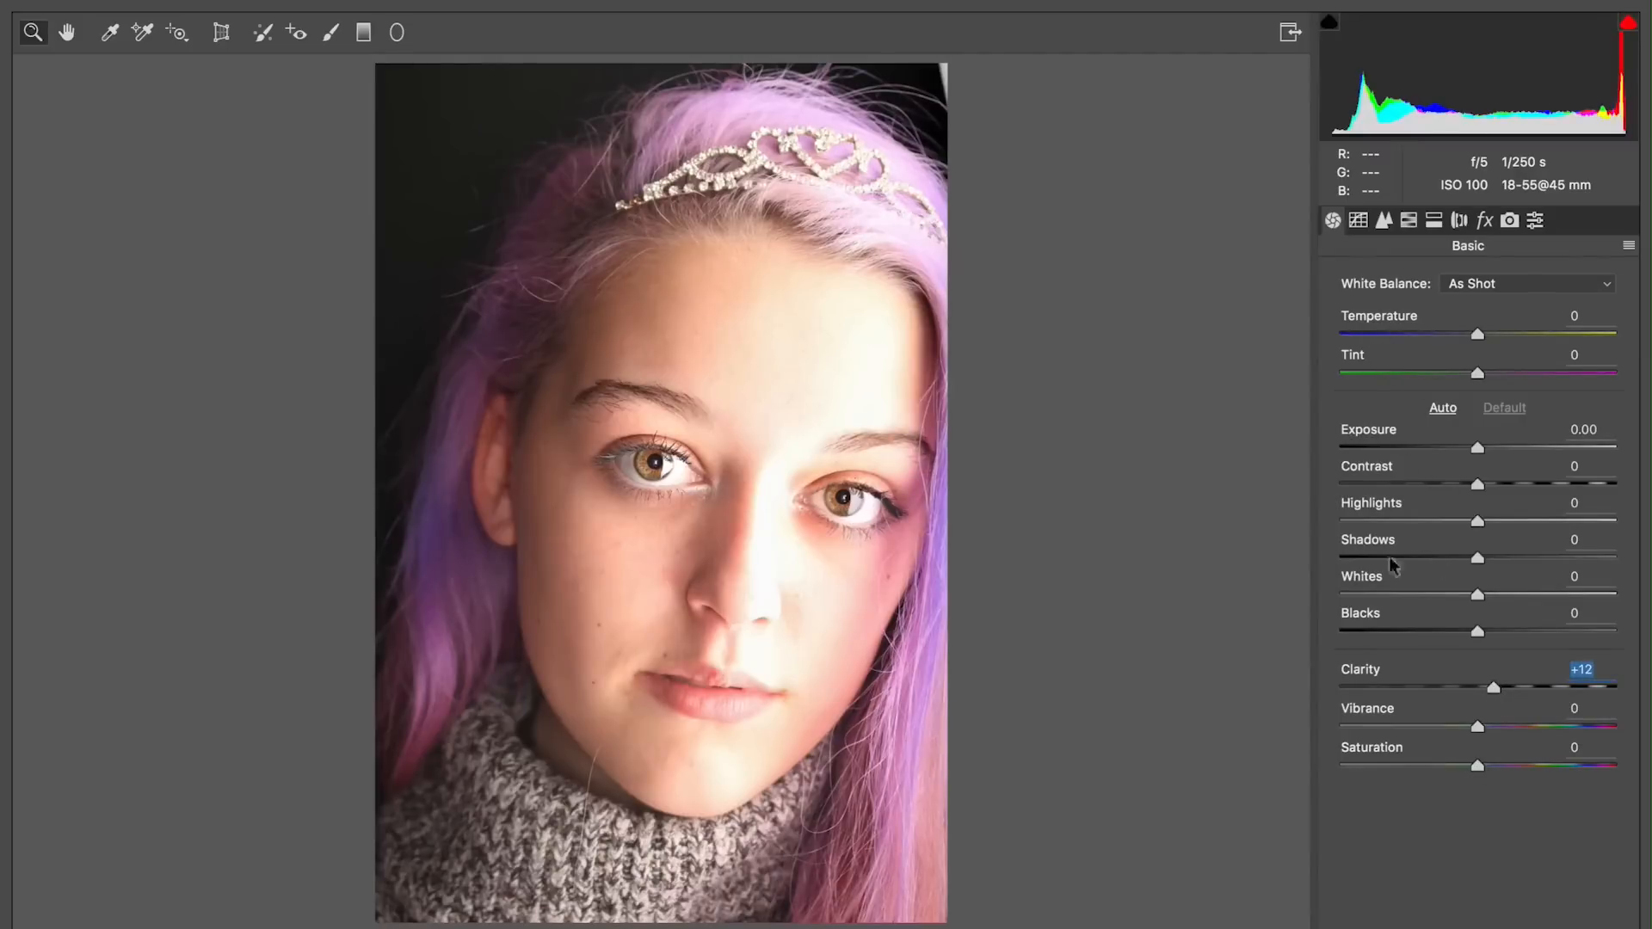
mouse_move(1411, 237)
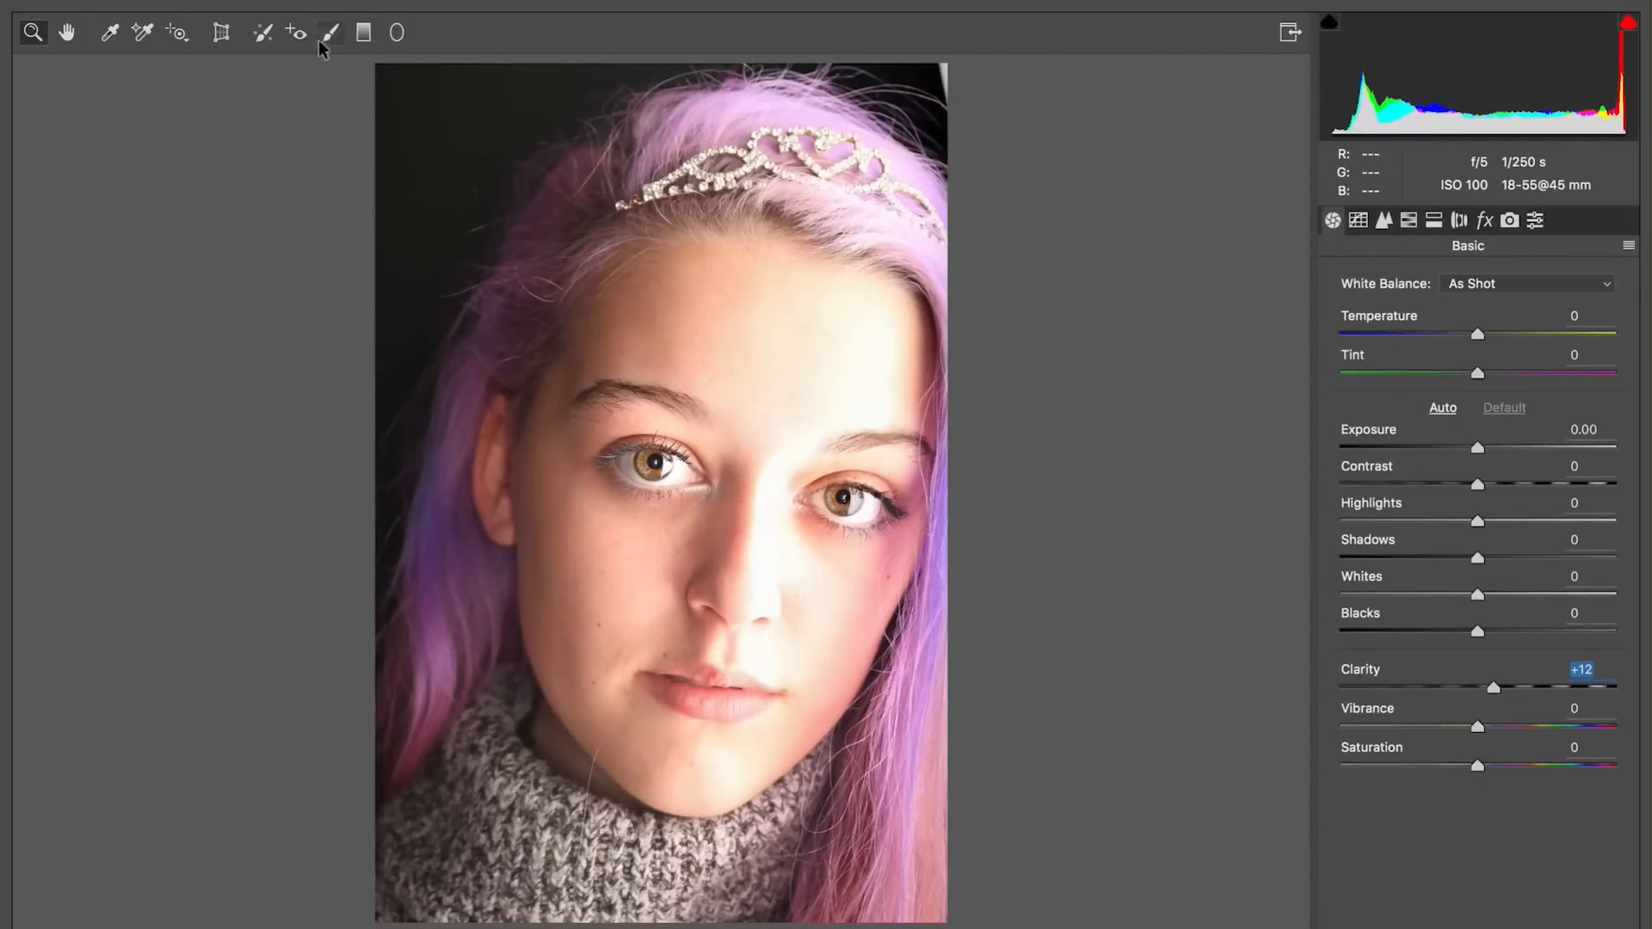
Step: With the Adjustment Brush, darken the top-right corner and the top-left background
click(329, 31)
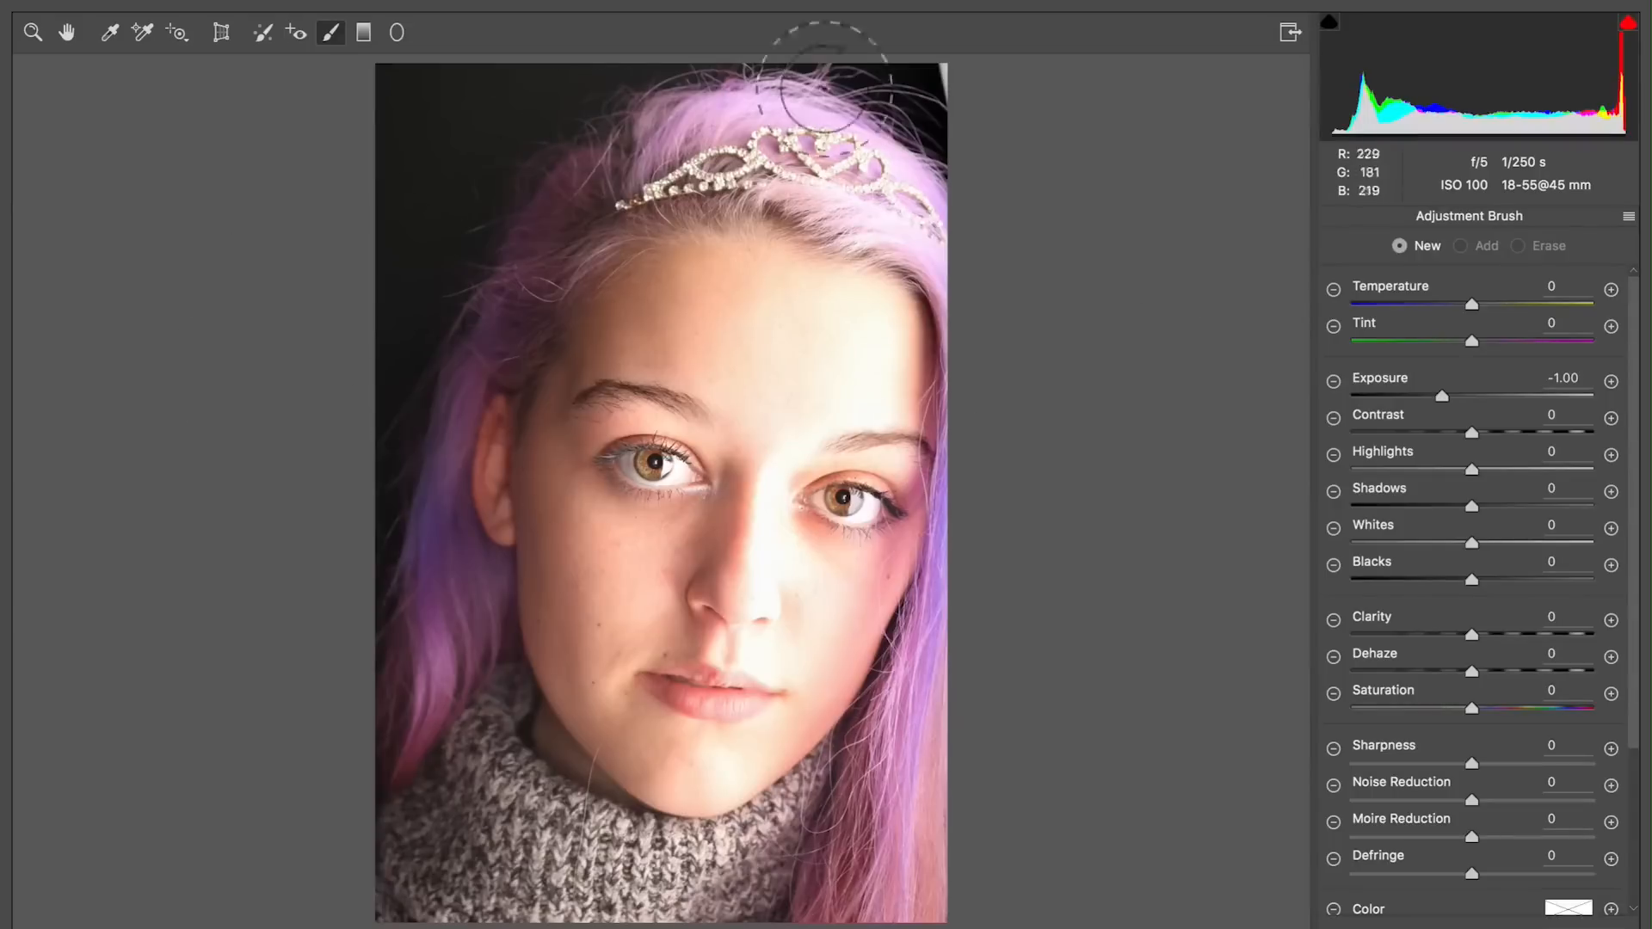
mouse_move(1129, 369)
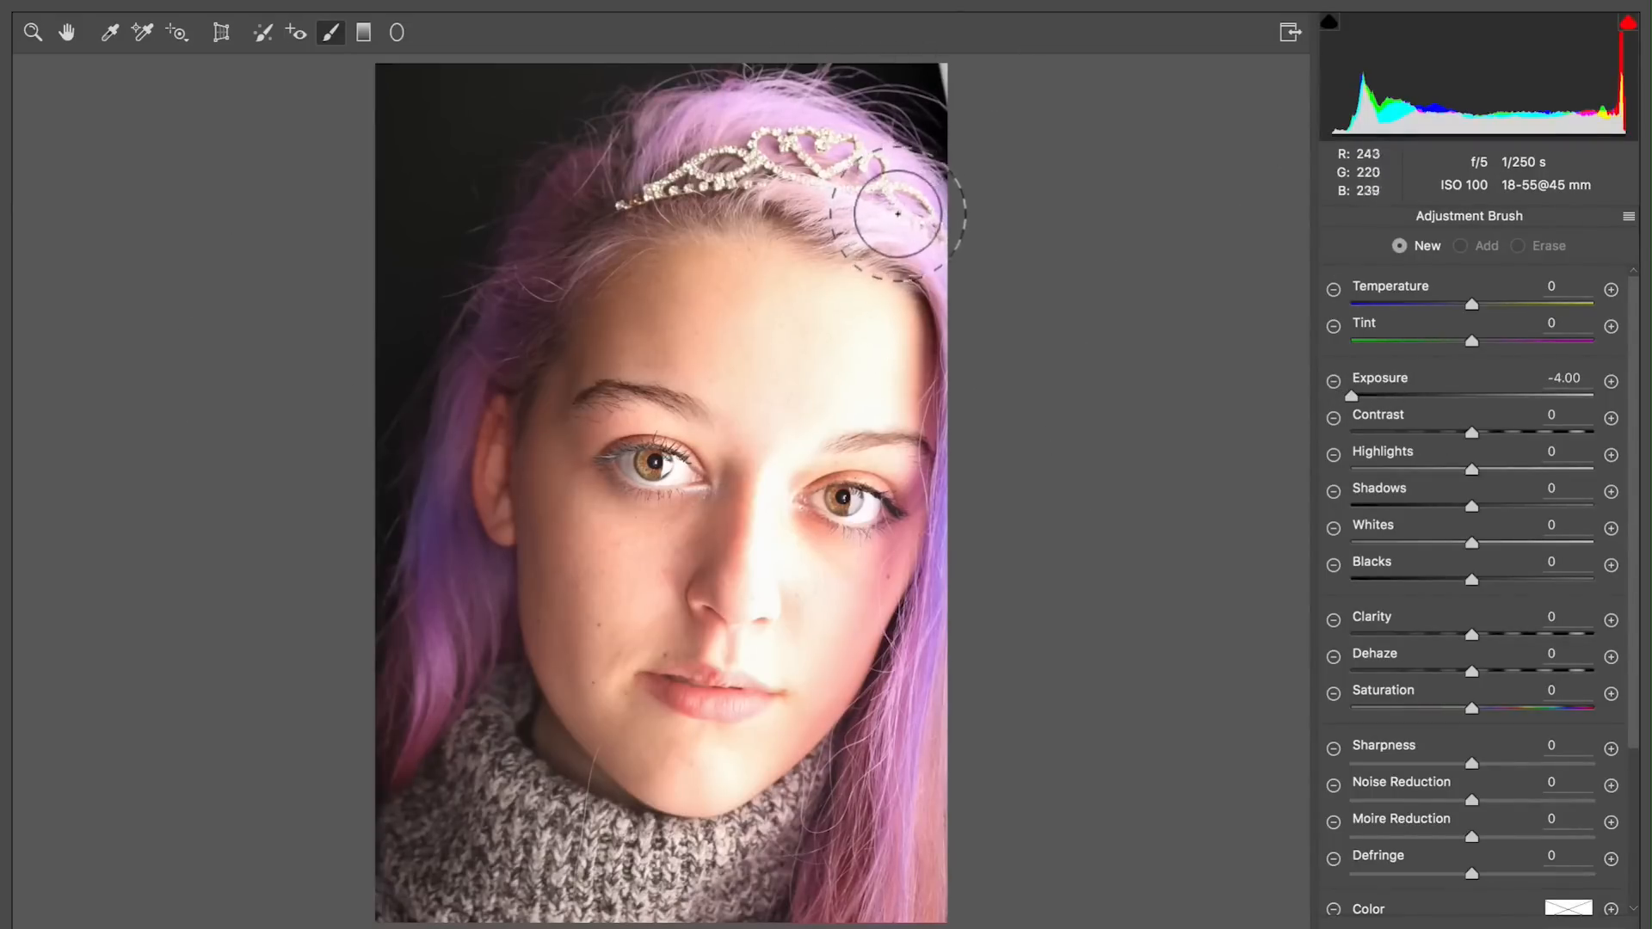
mouse_move(938, 74)
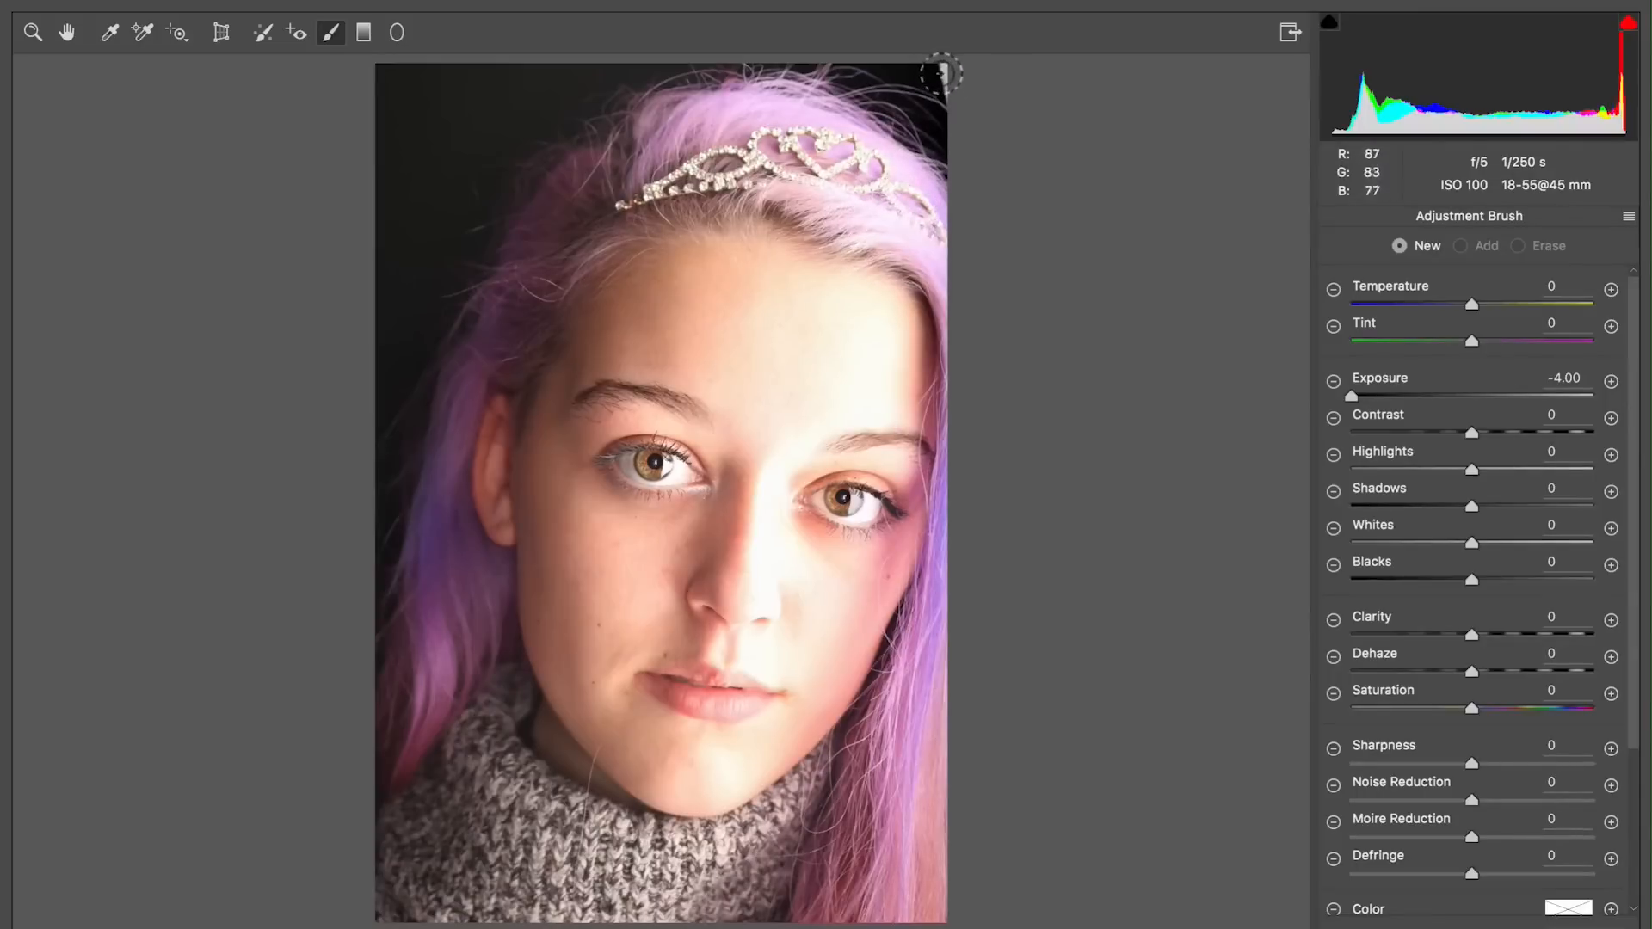
click(1460, 245)
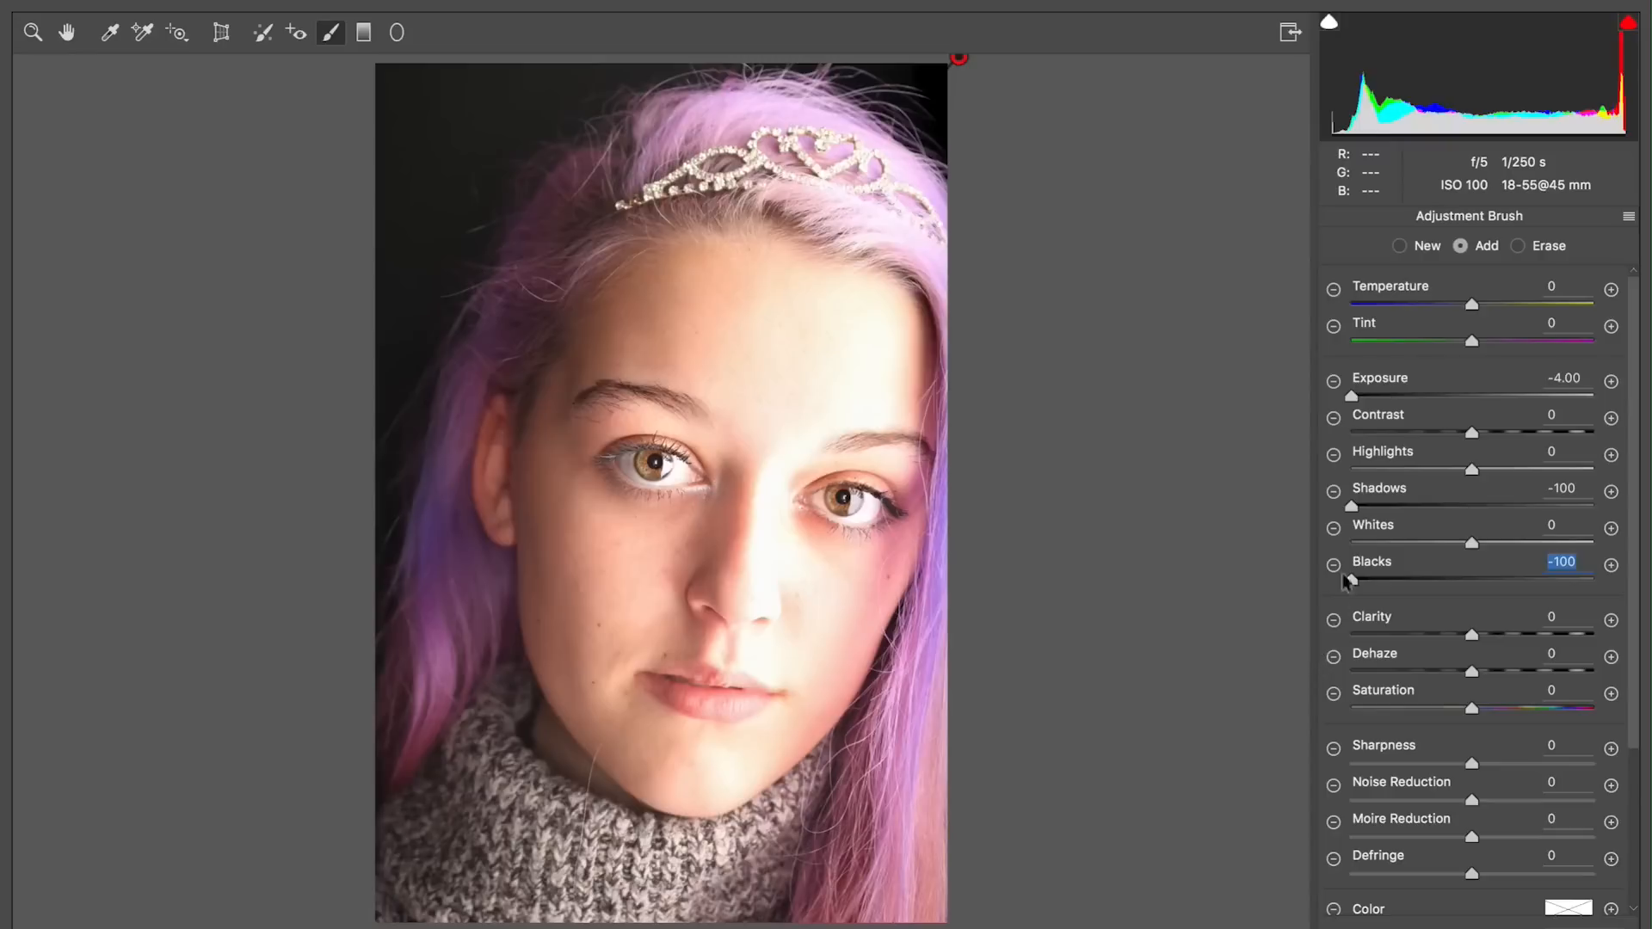
click(1400, 245)
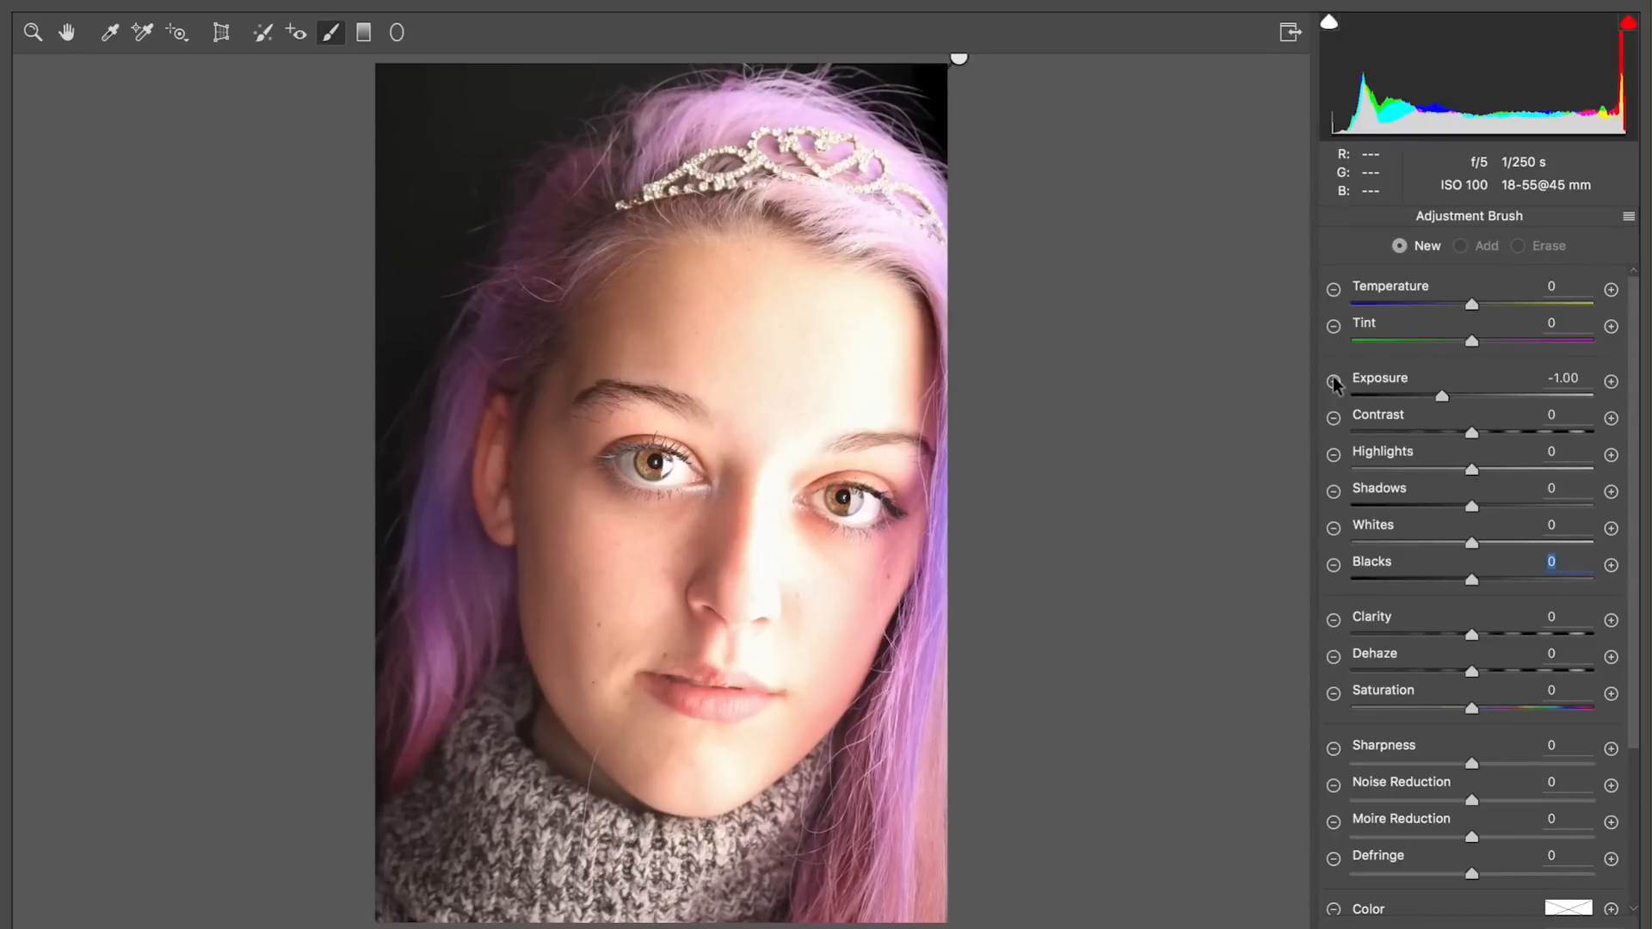
mouse_move(729, 339)
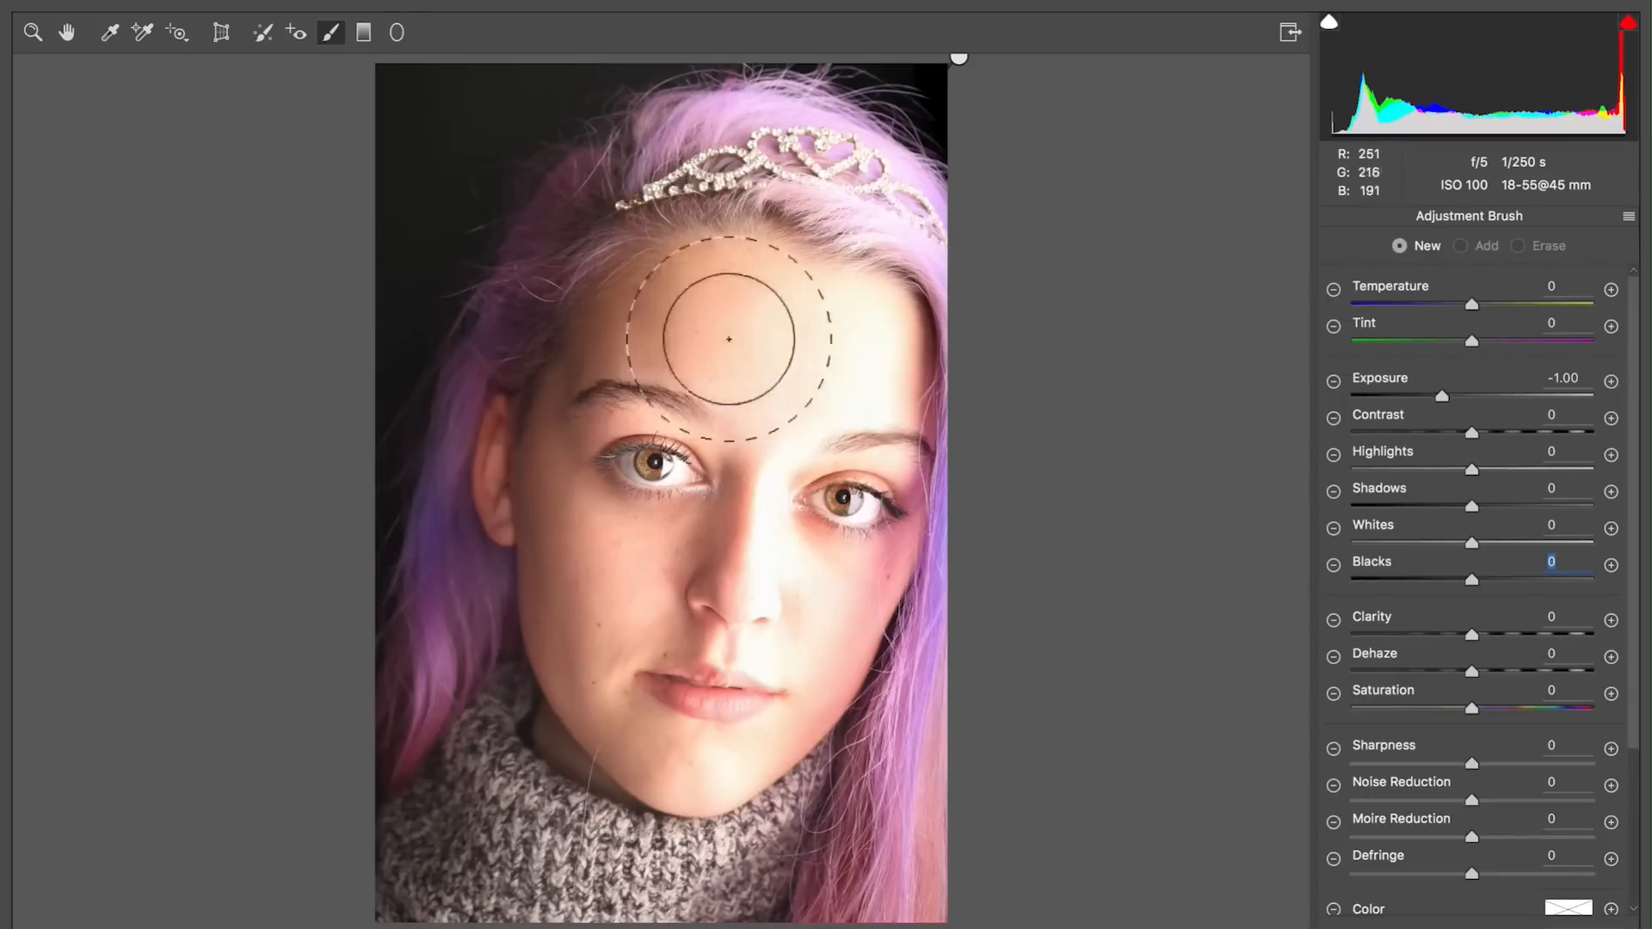
click(1460, 245)
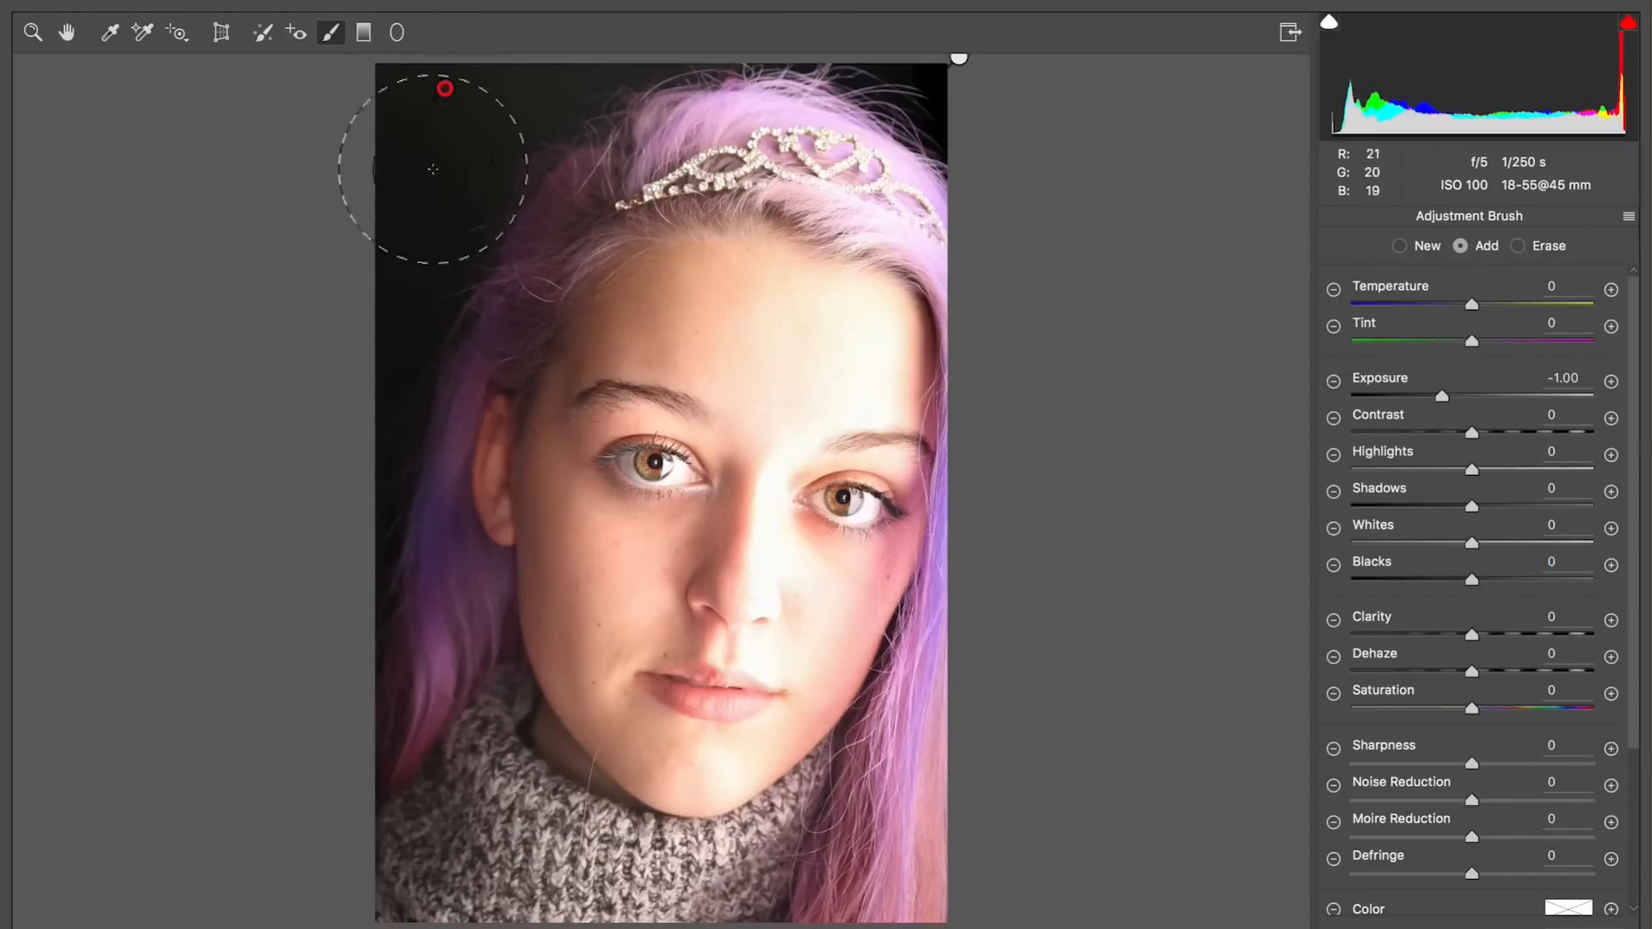
mouse_move(1522, 251)
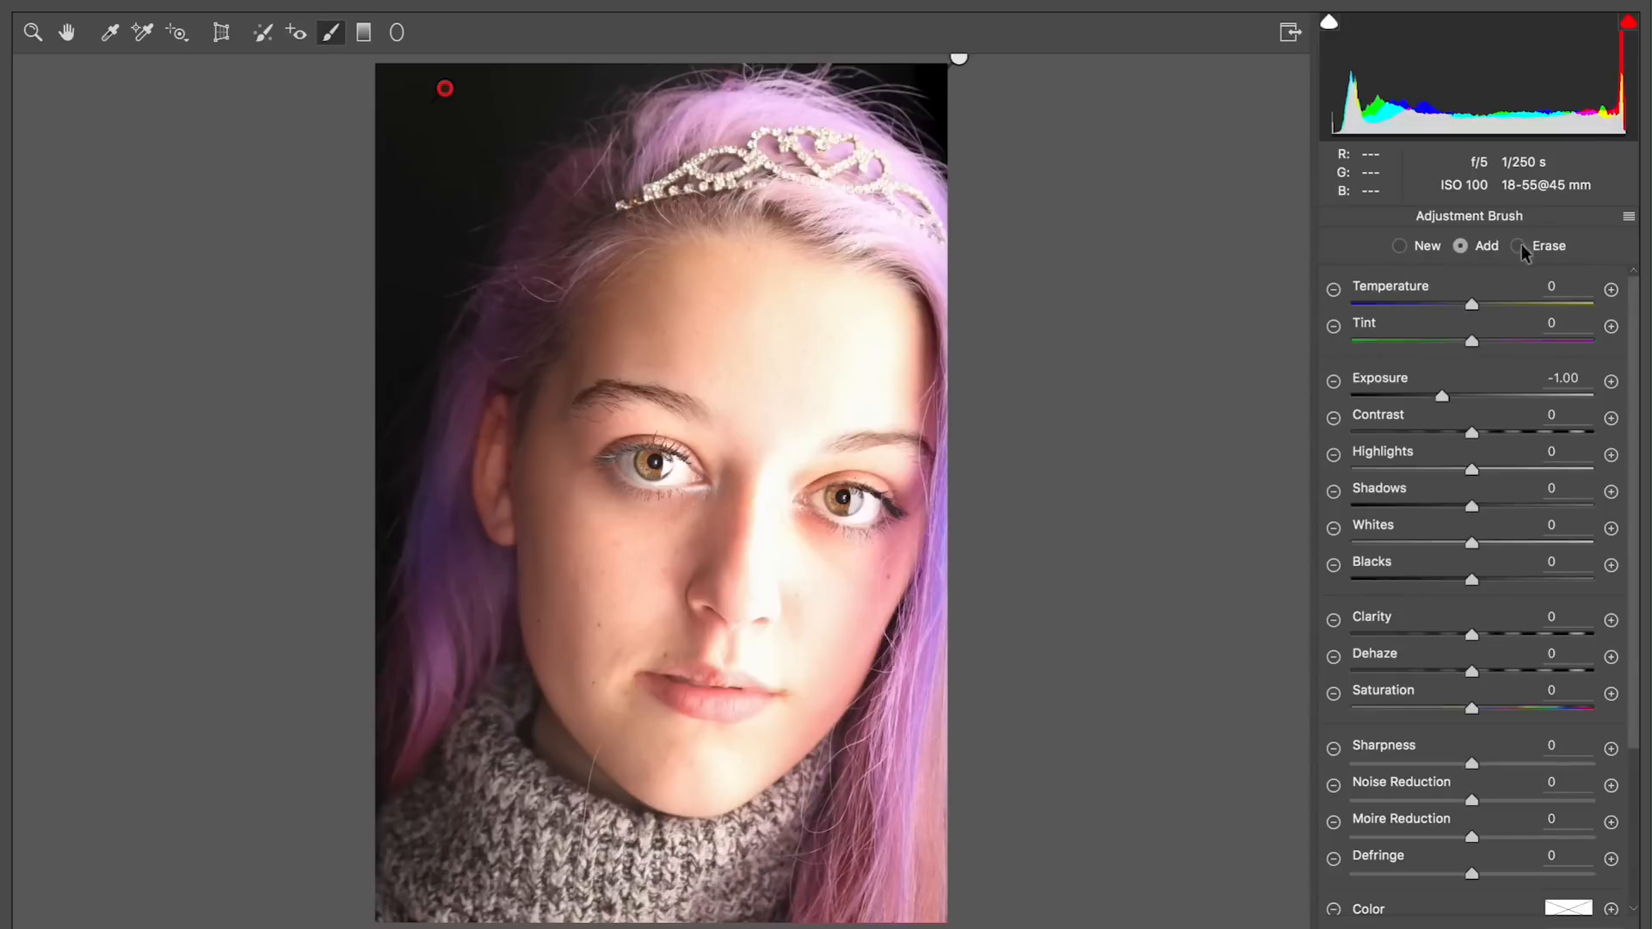
Step: Erase stray adjustment, then add and refine another darkening brush beside the face
click(1518, 245)
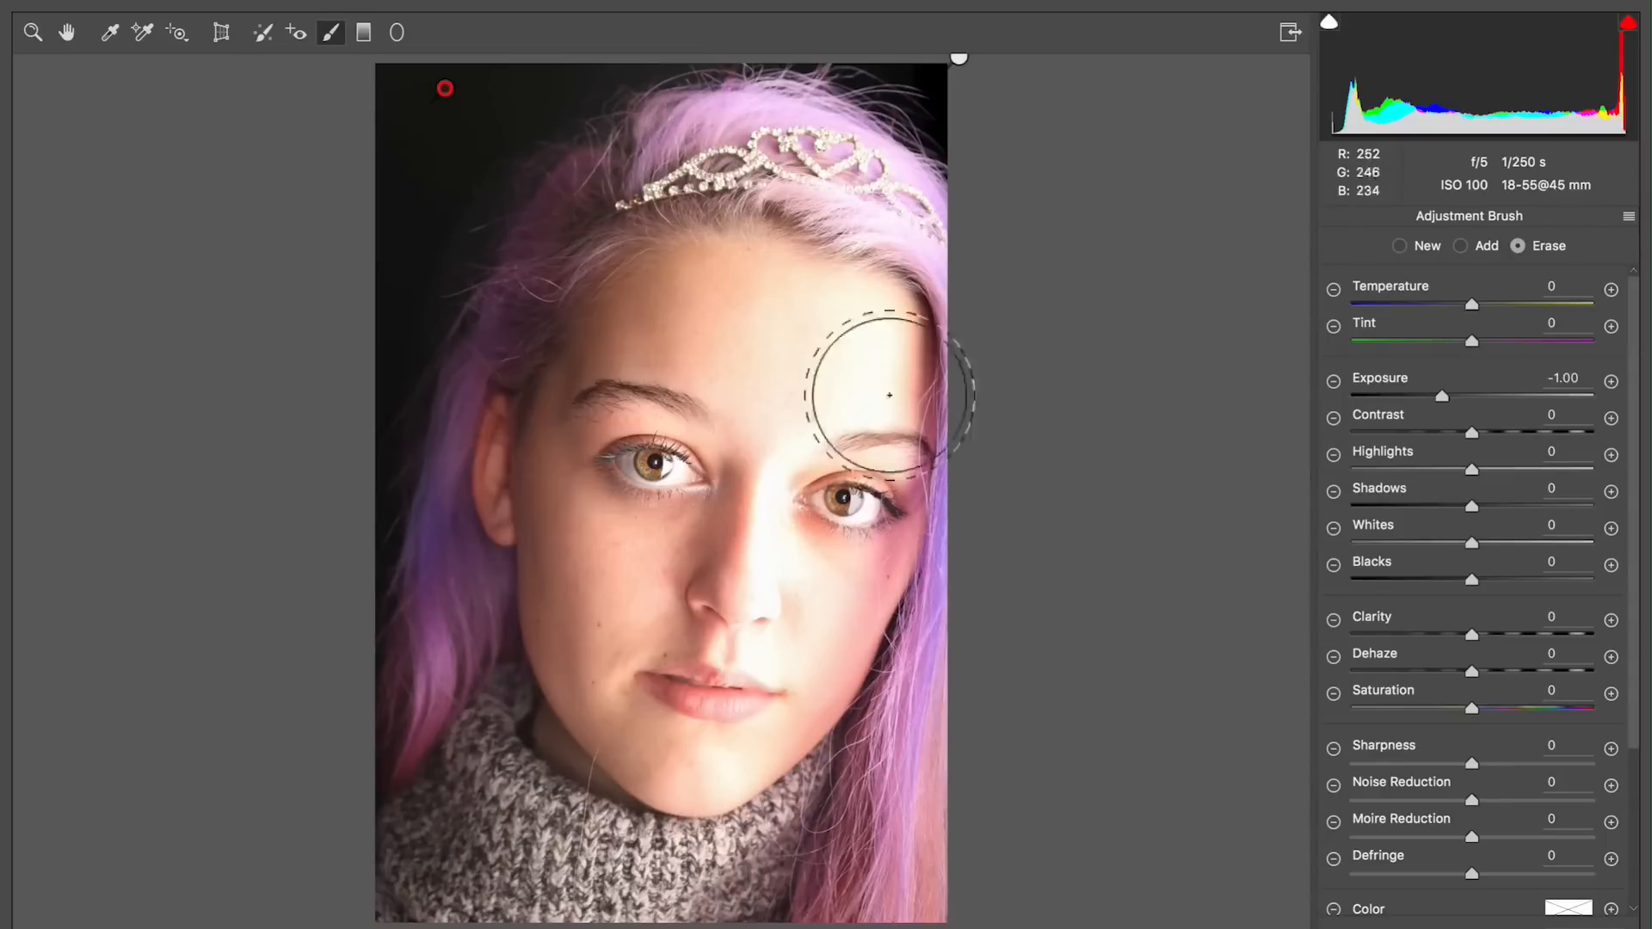
mouse_move(890, 759)
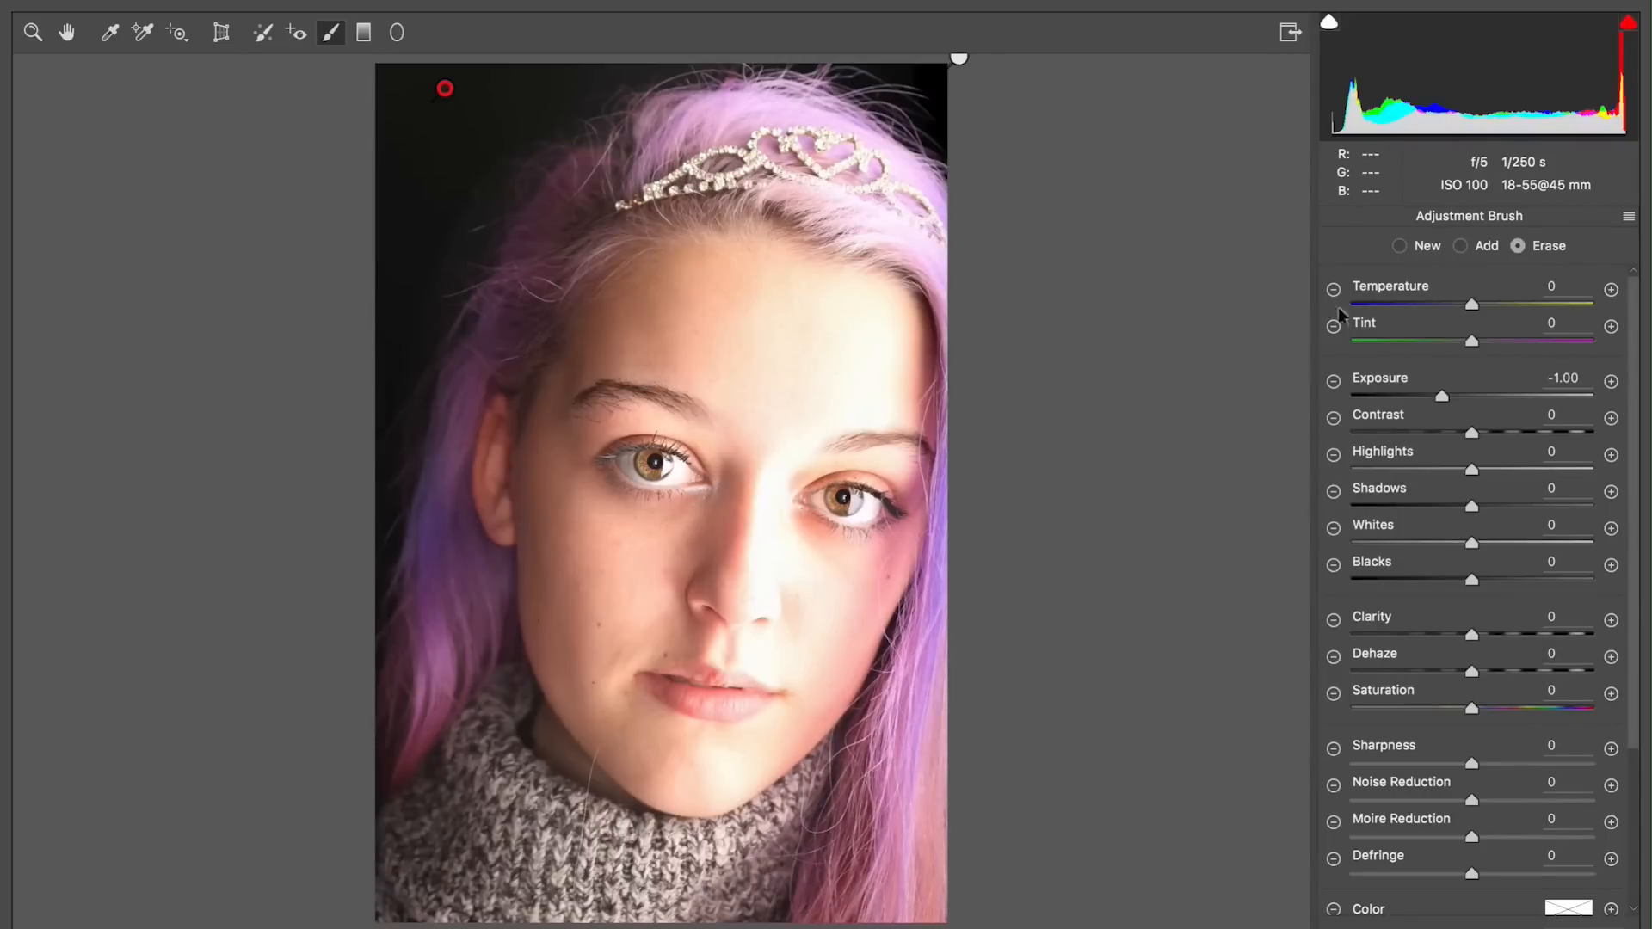
click(1399, 246)
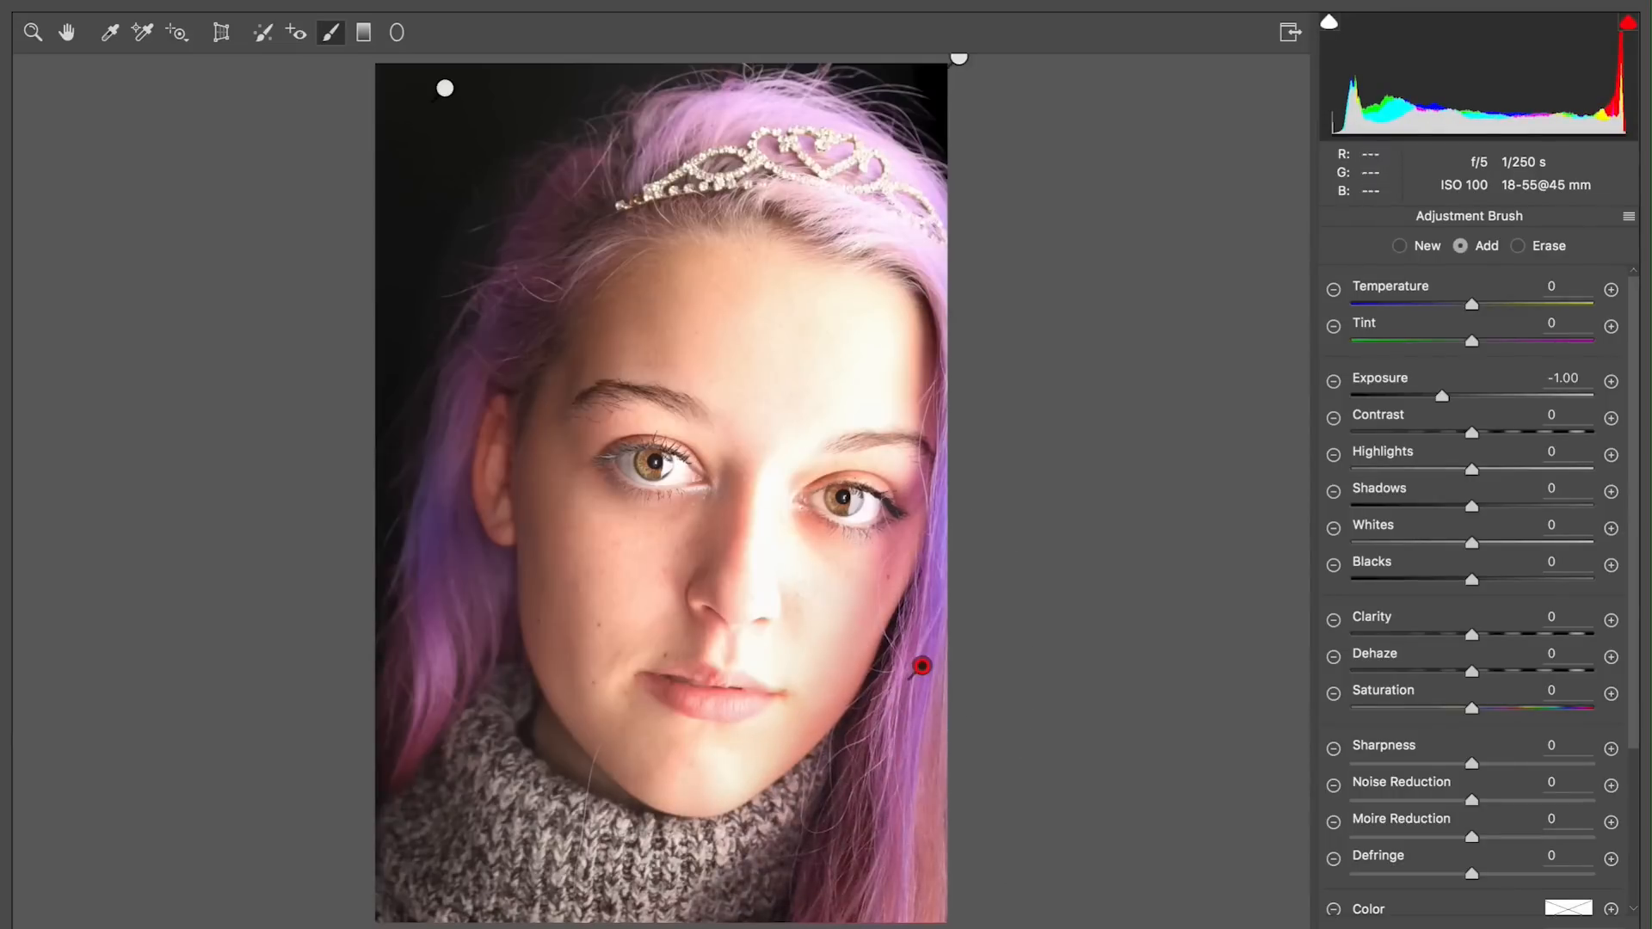
click(1517, 245)
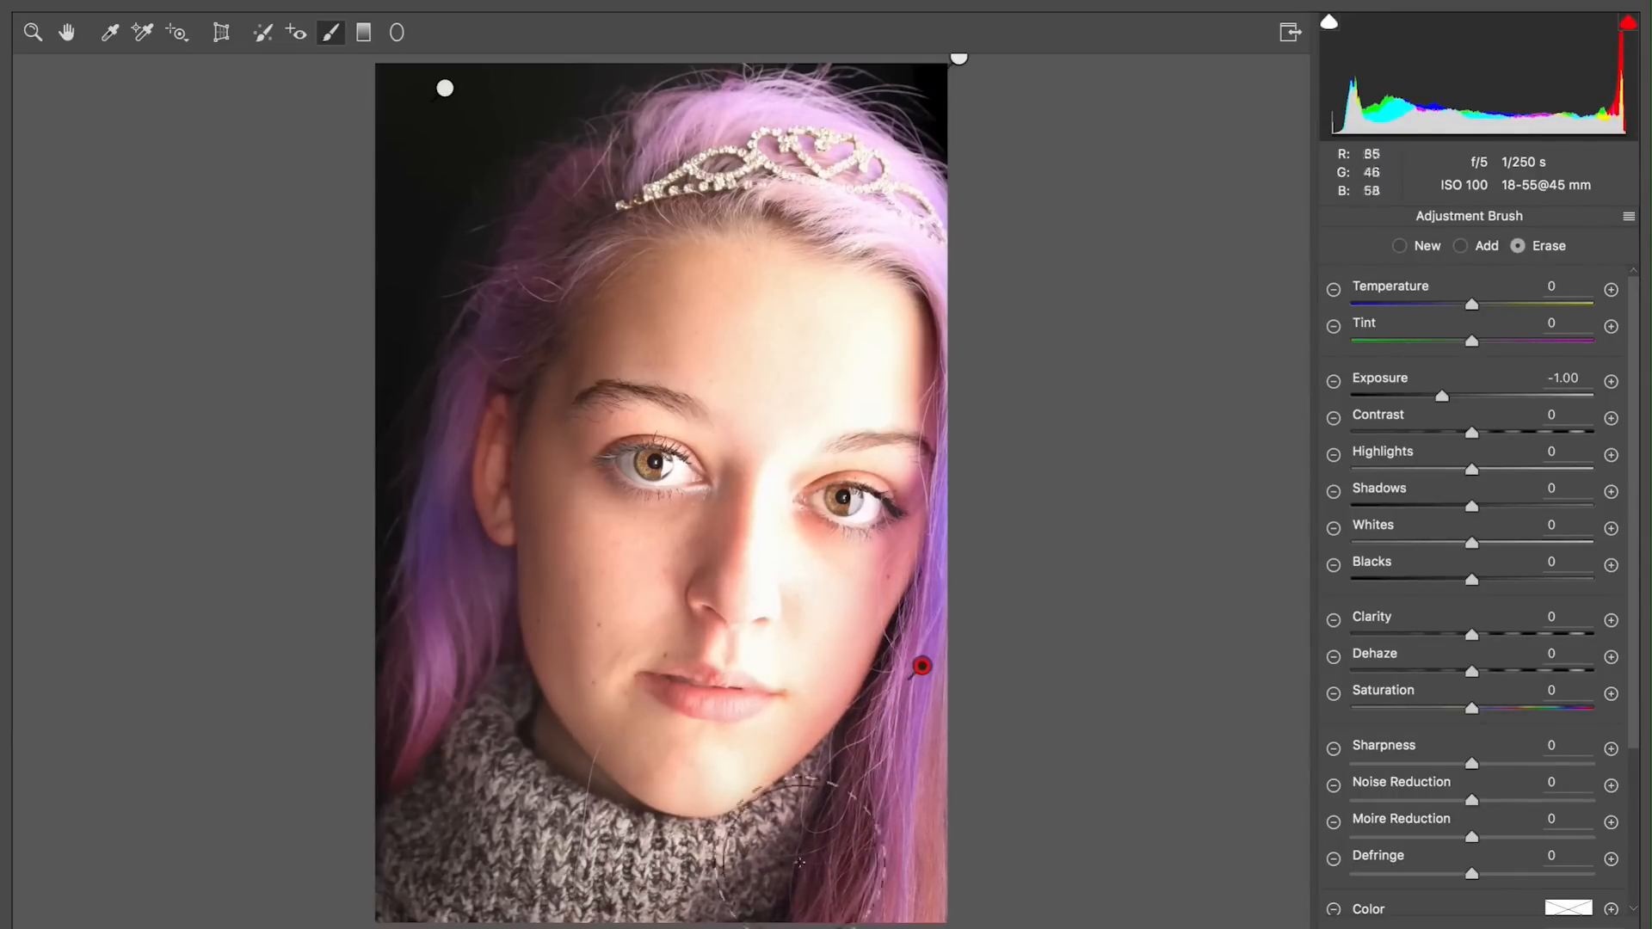
mouse_move(836, 705)
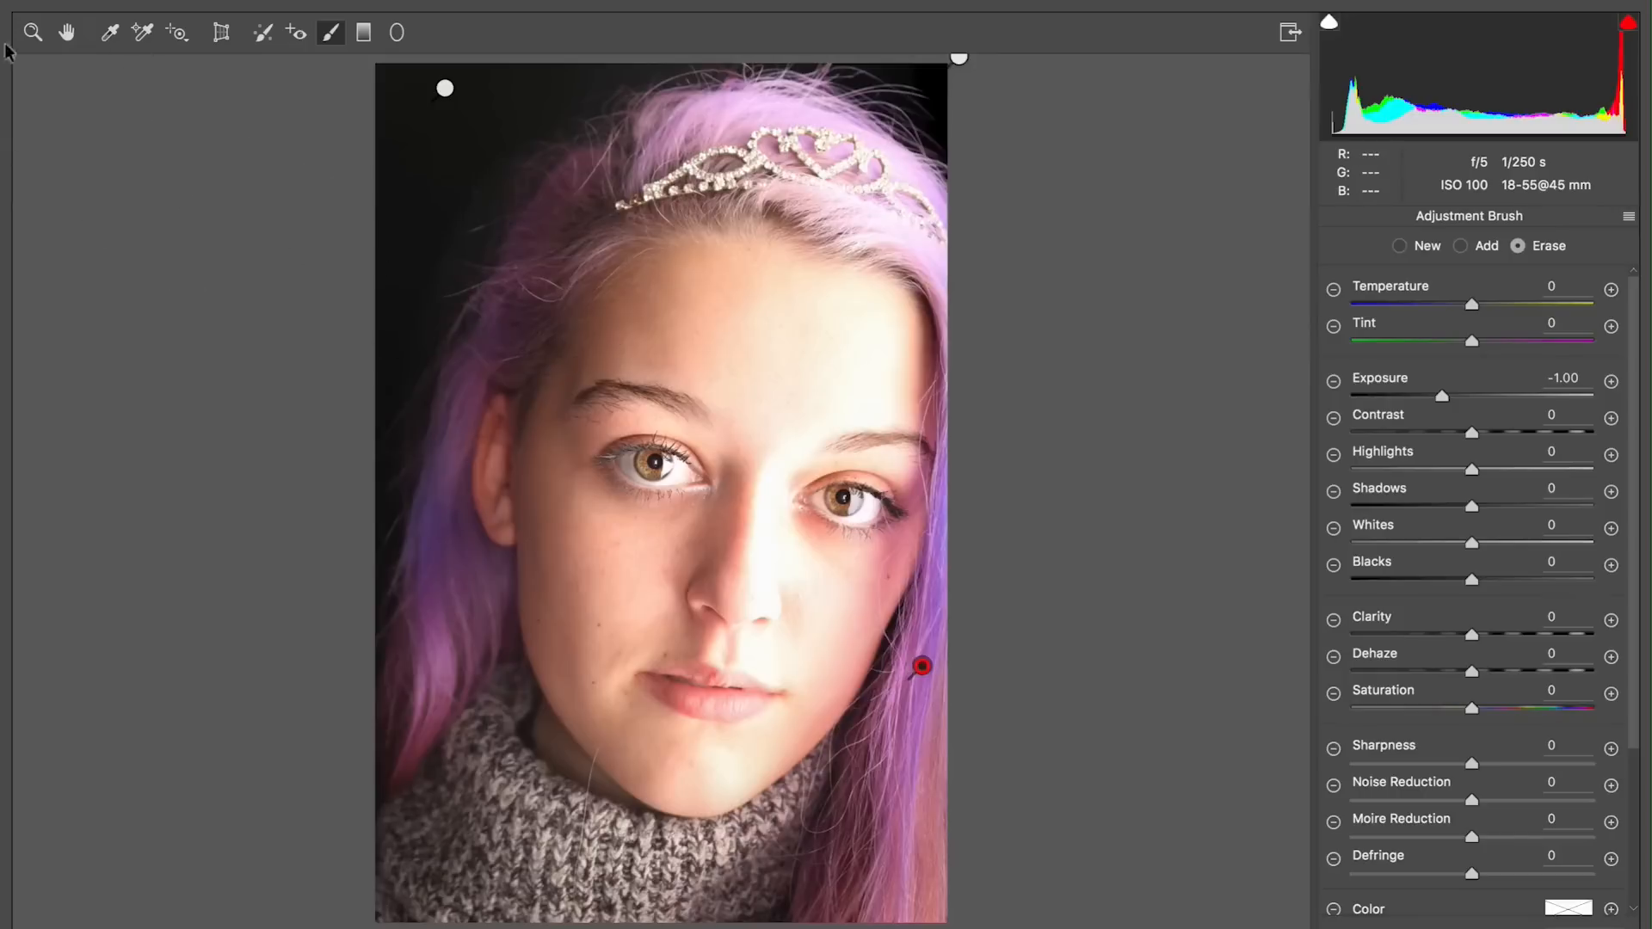
Step: Leave local adjustments and enable Convert to Grayscale in Camera Raw's HSL/Grayscale settings
click(1332, 220)
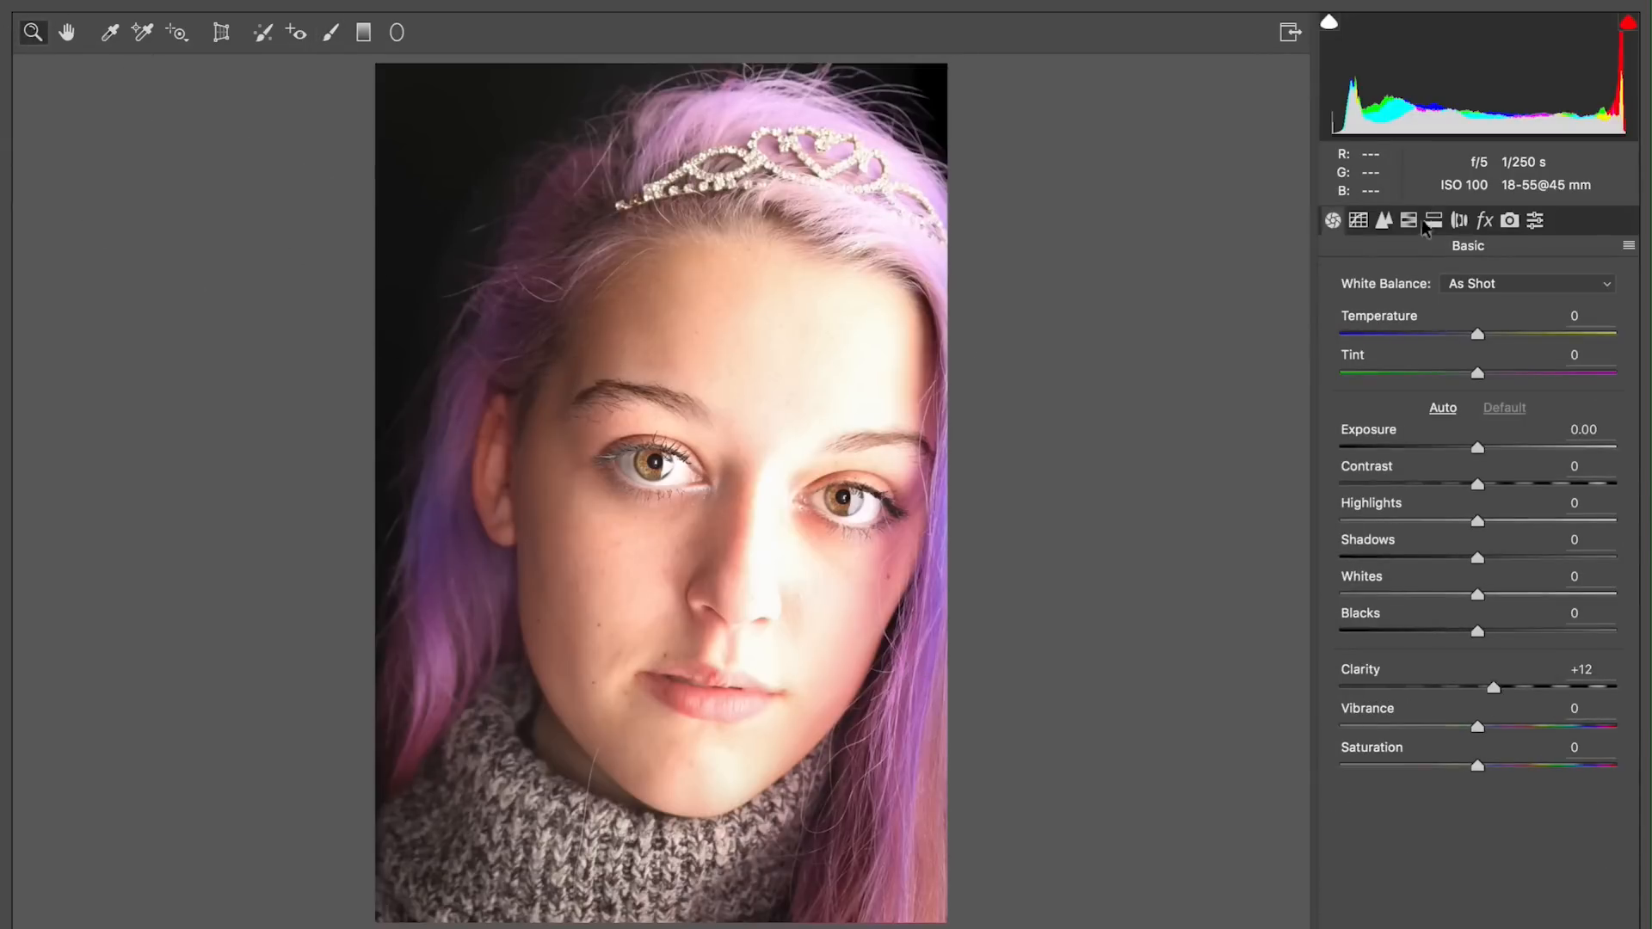
click(1409, 220)
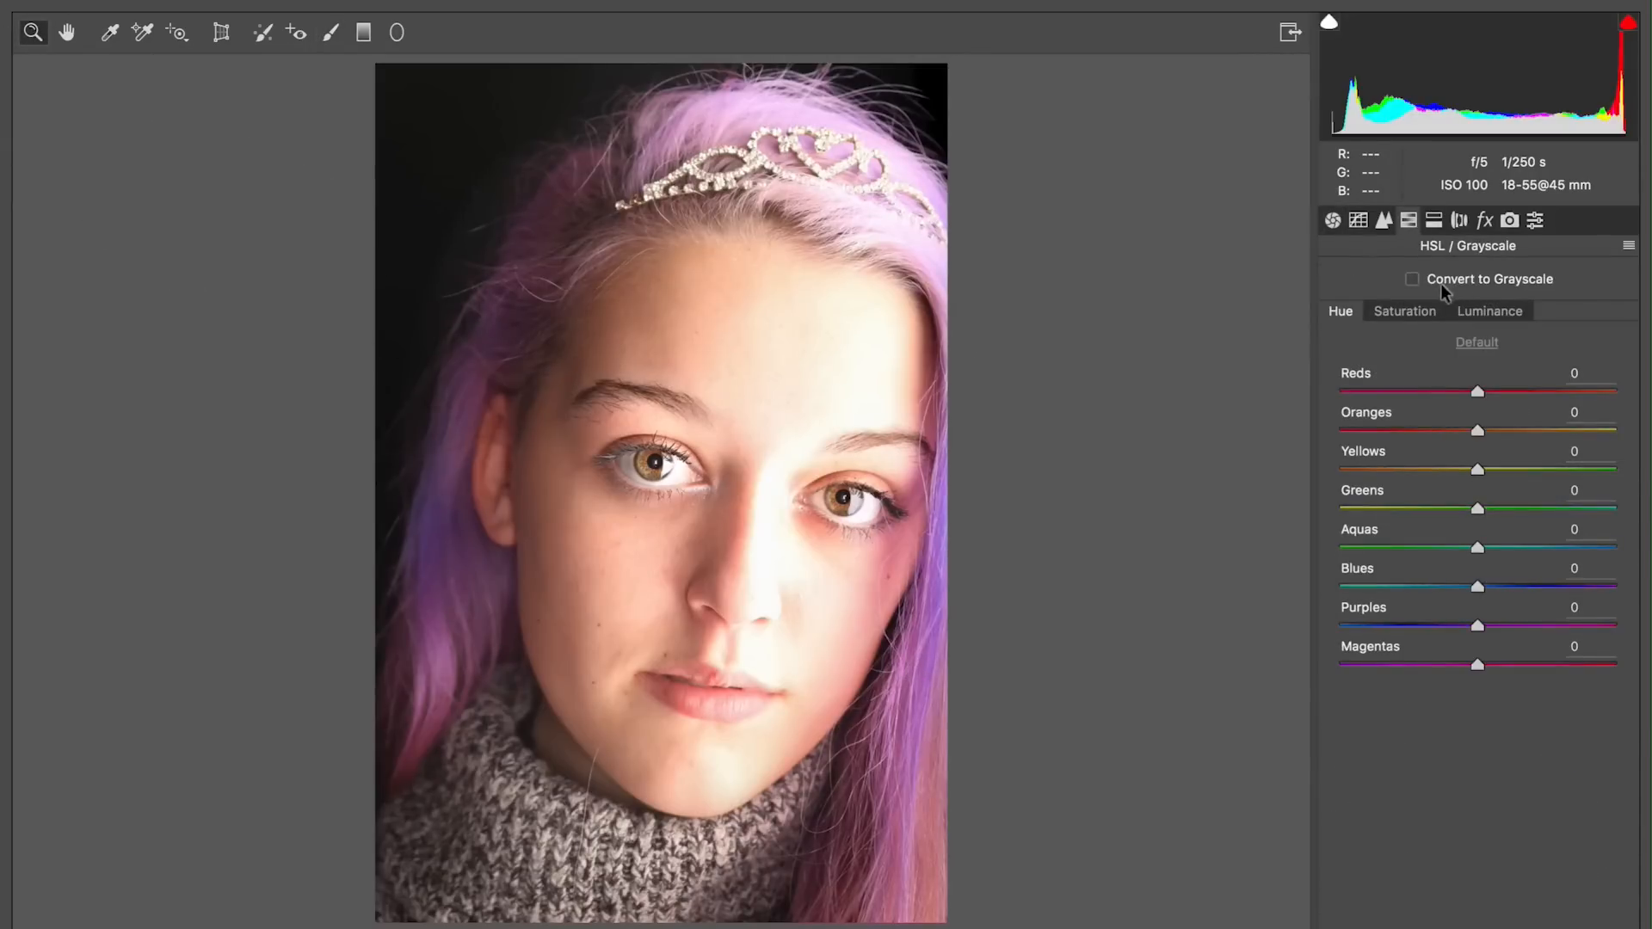
click(1411, 278)
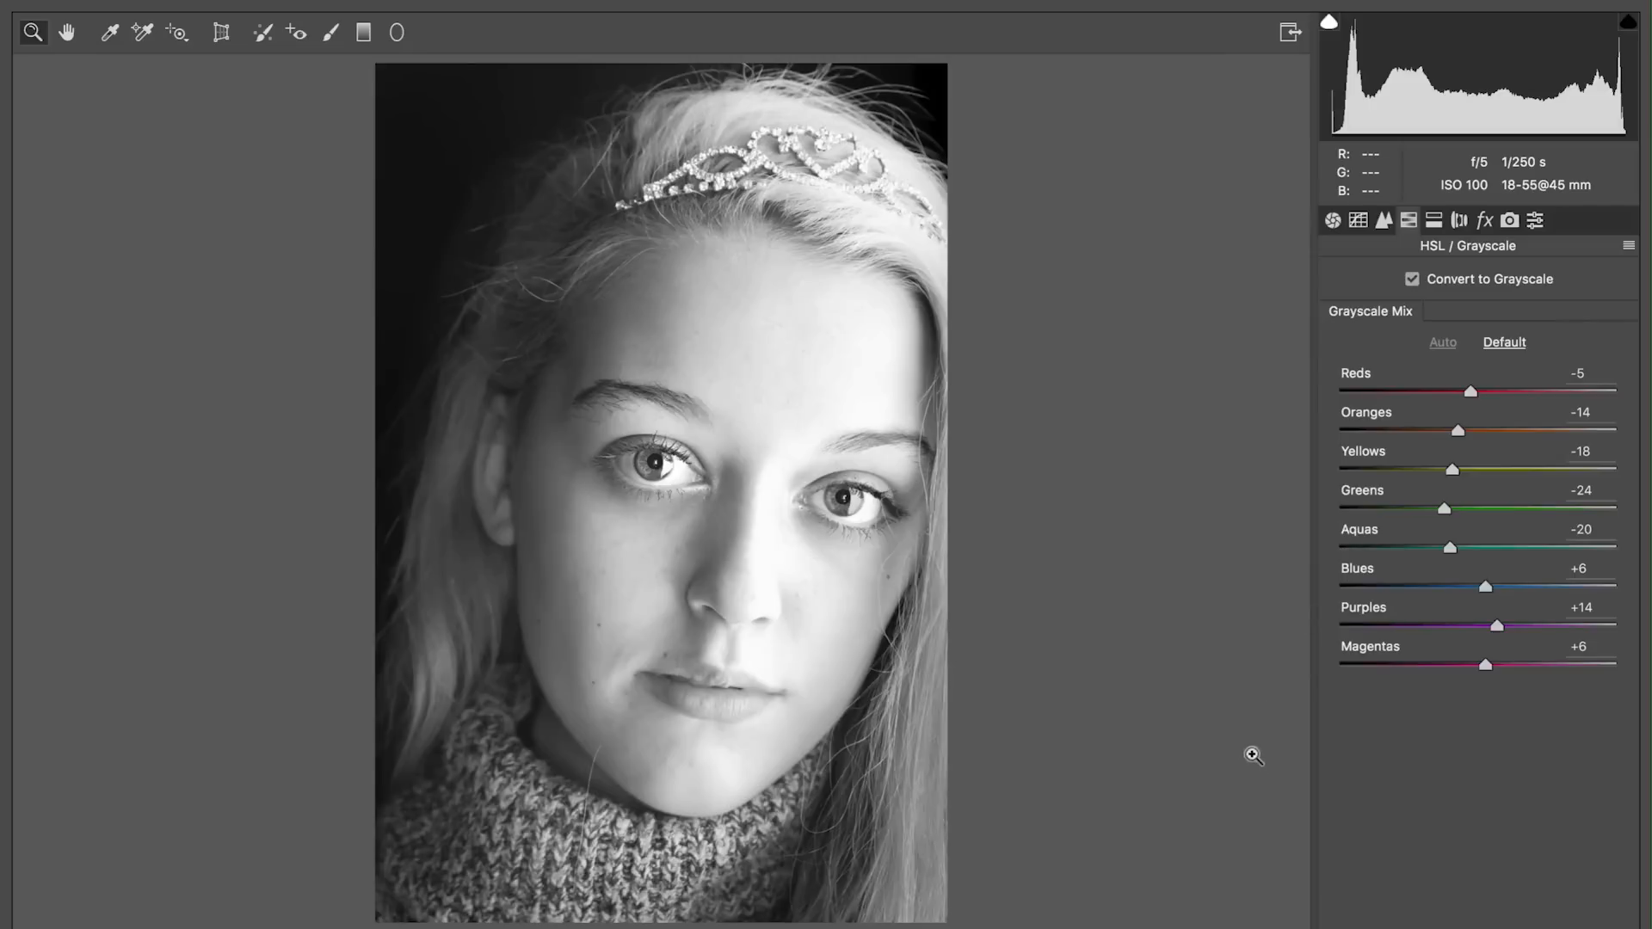
mouse_move(1056, 827)
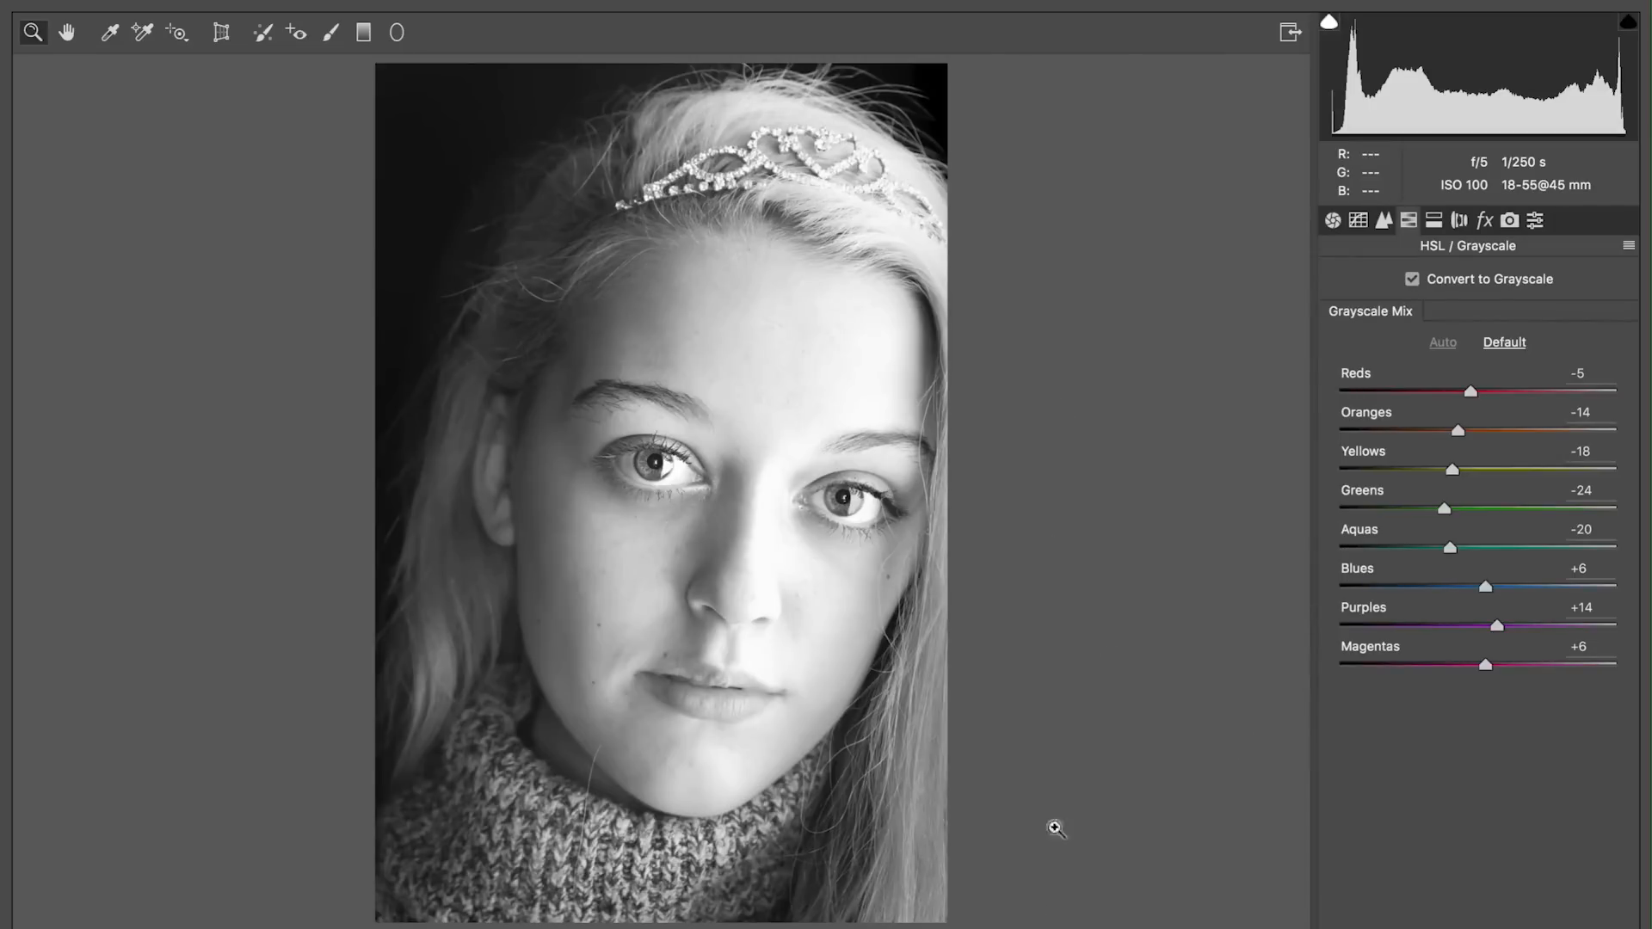
mouse_move(1497, 628)
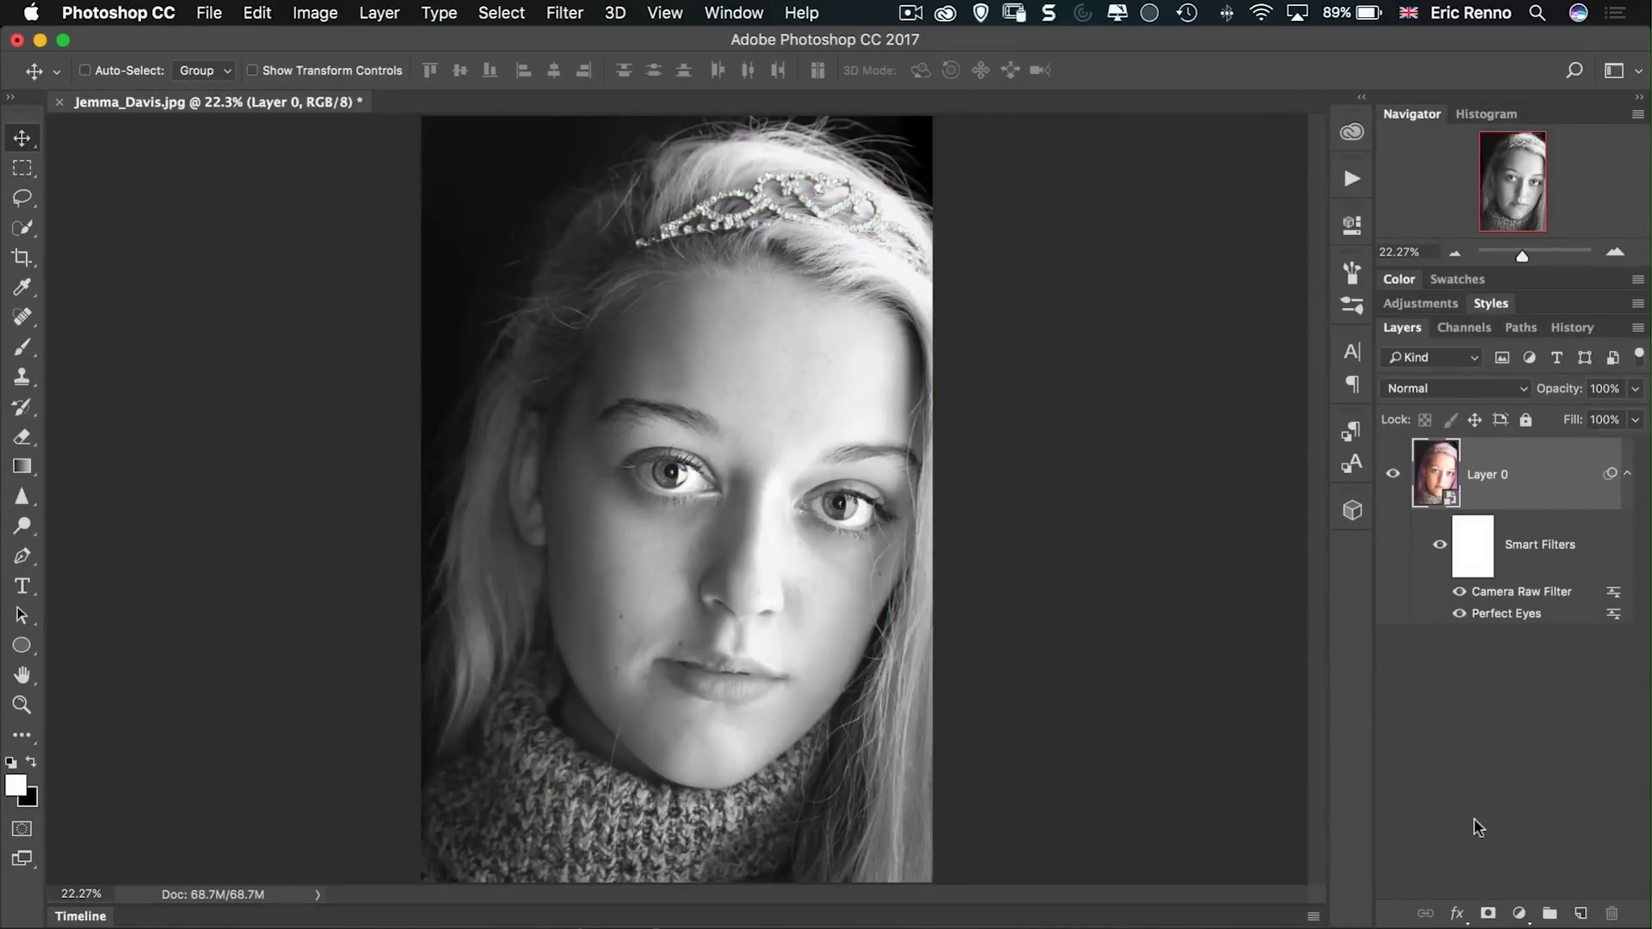
mouse_move(937, 748)
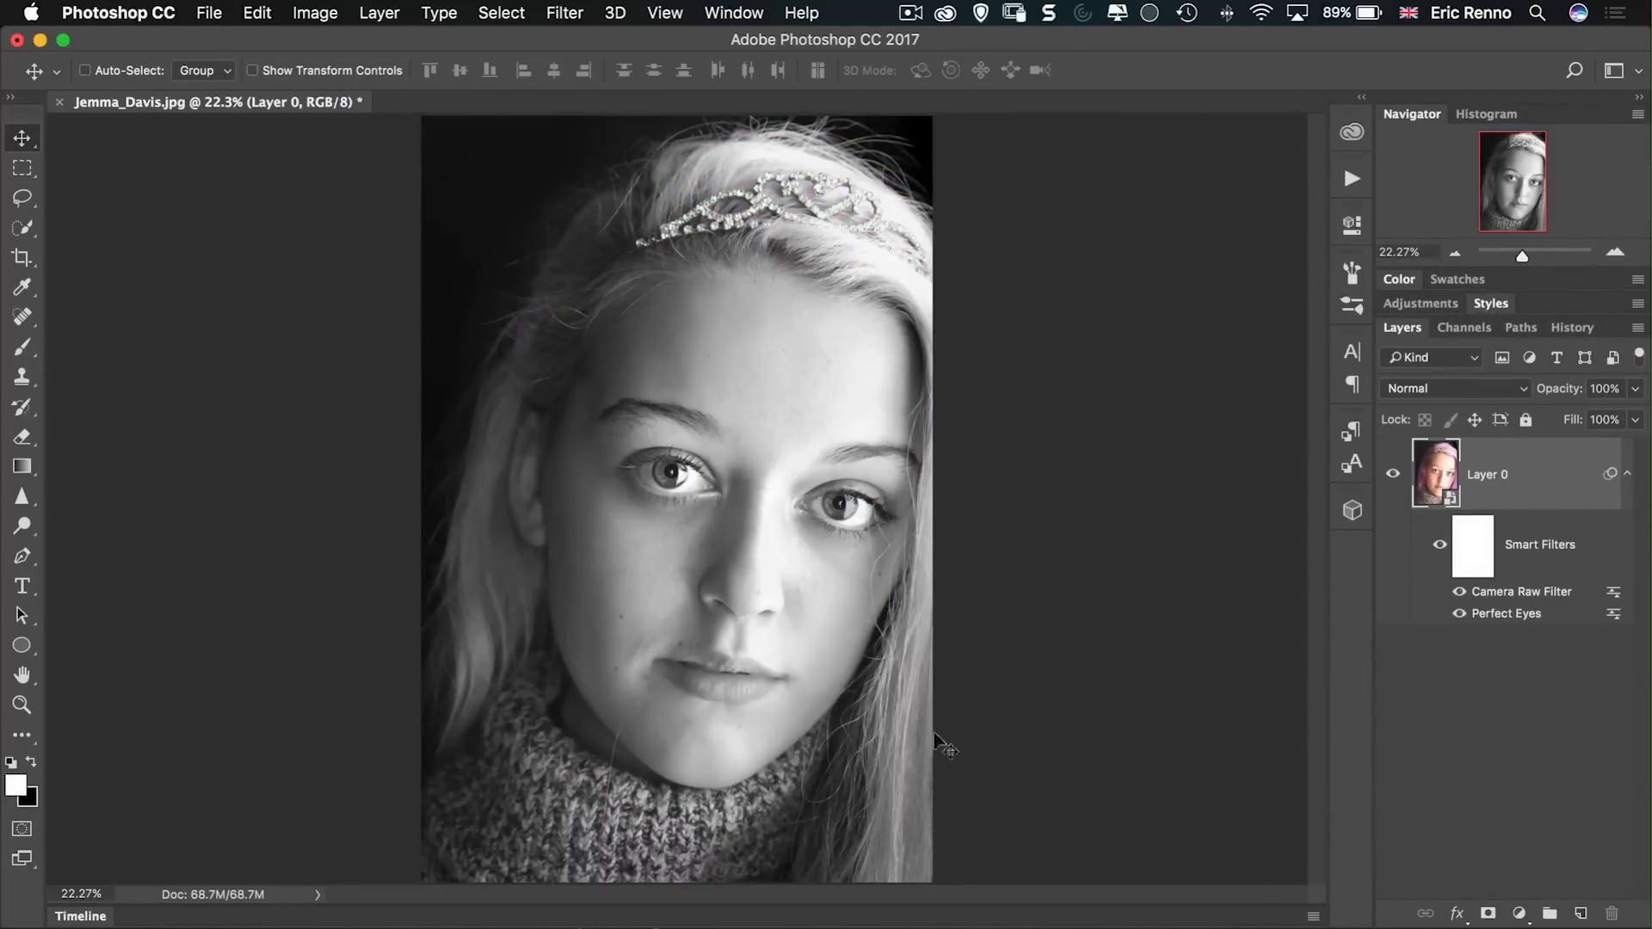
Step: Hide the Camera Raw and Perfect Eyes smart filters, then launch Perfectly Clear Complete
click(1459, 613)
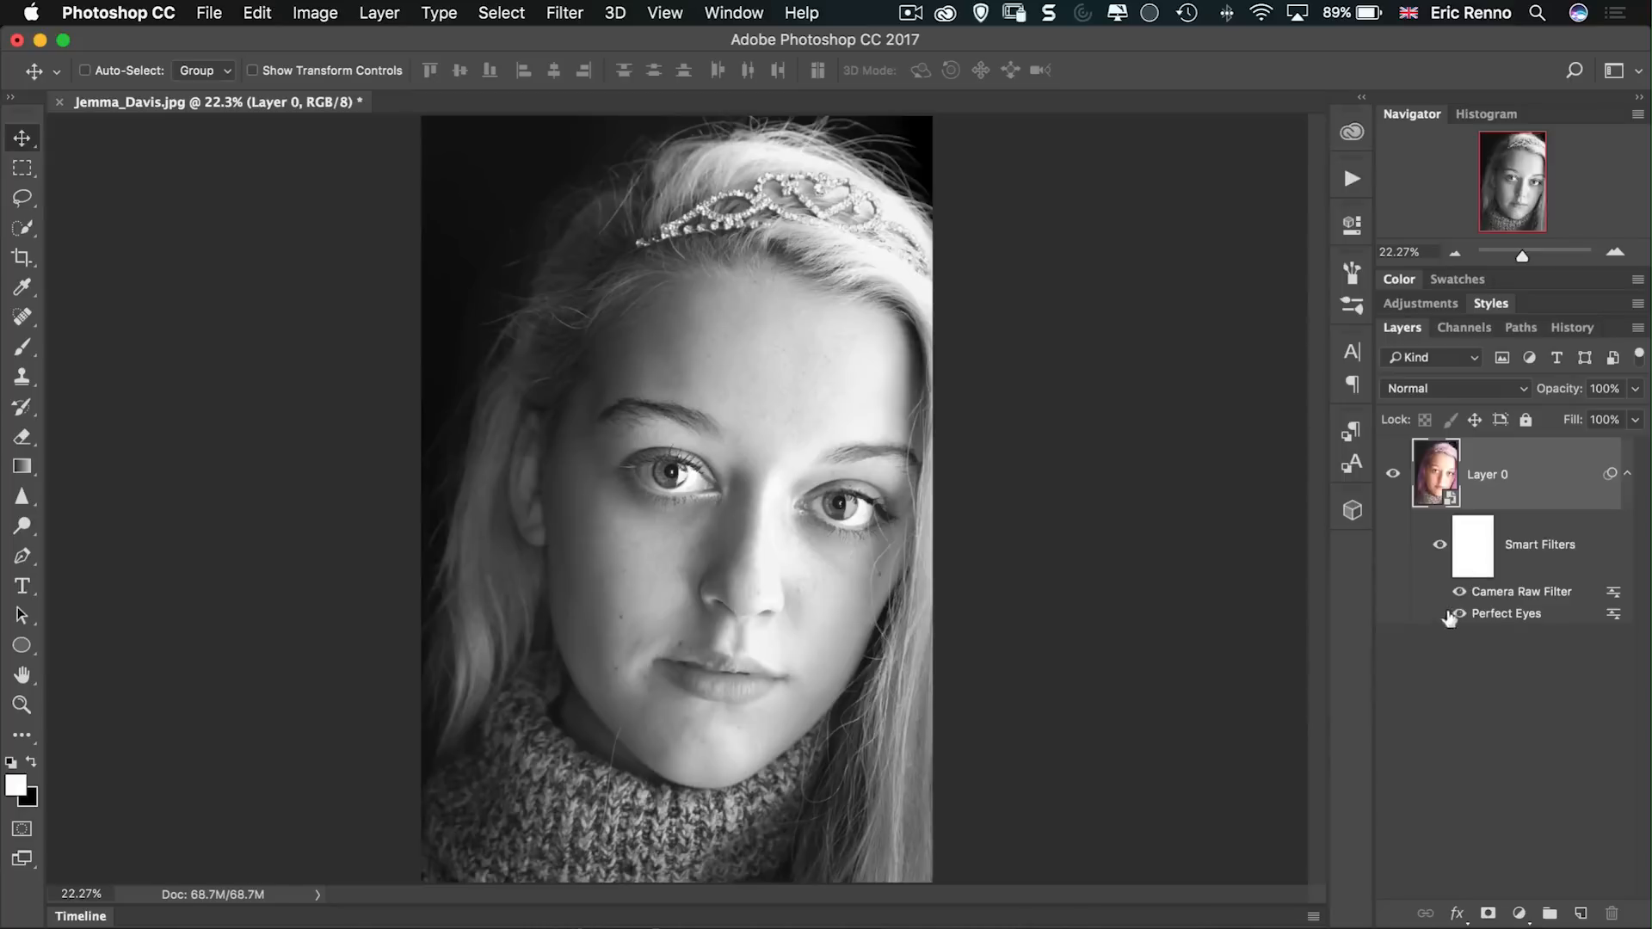
click(1460, 591)
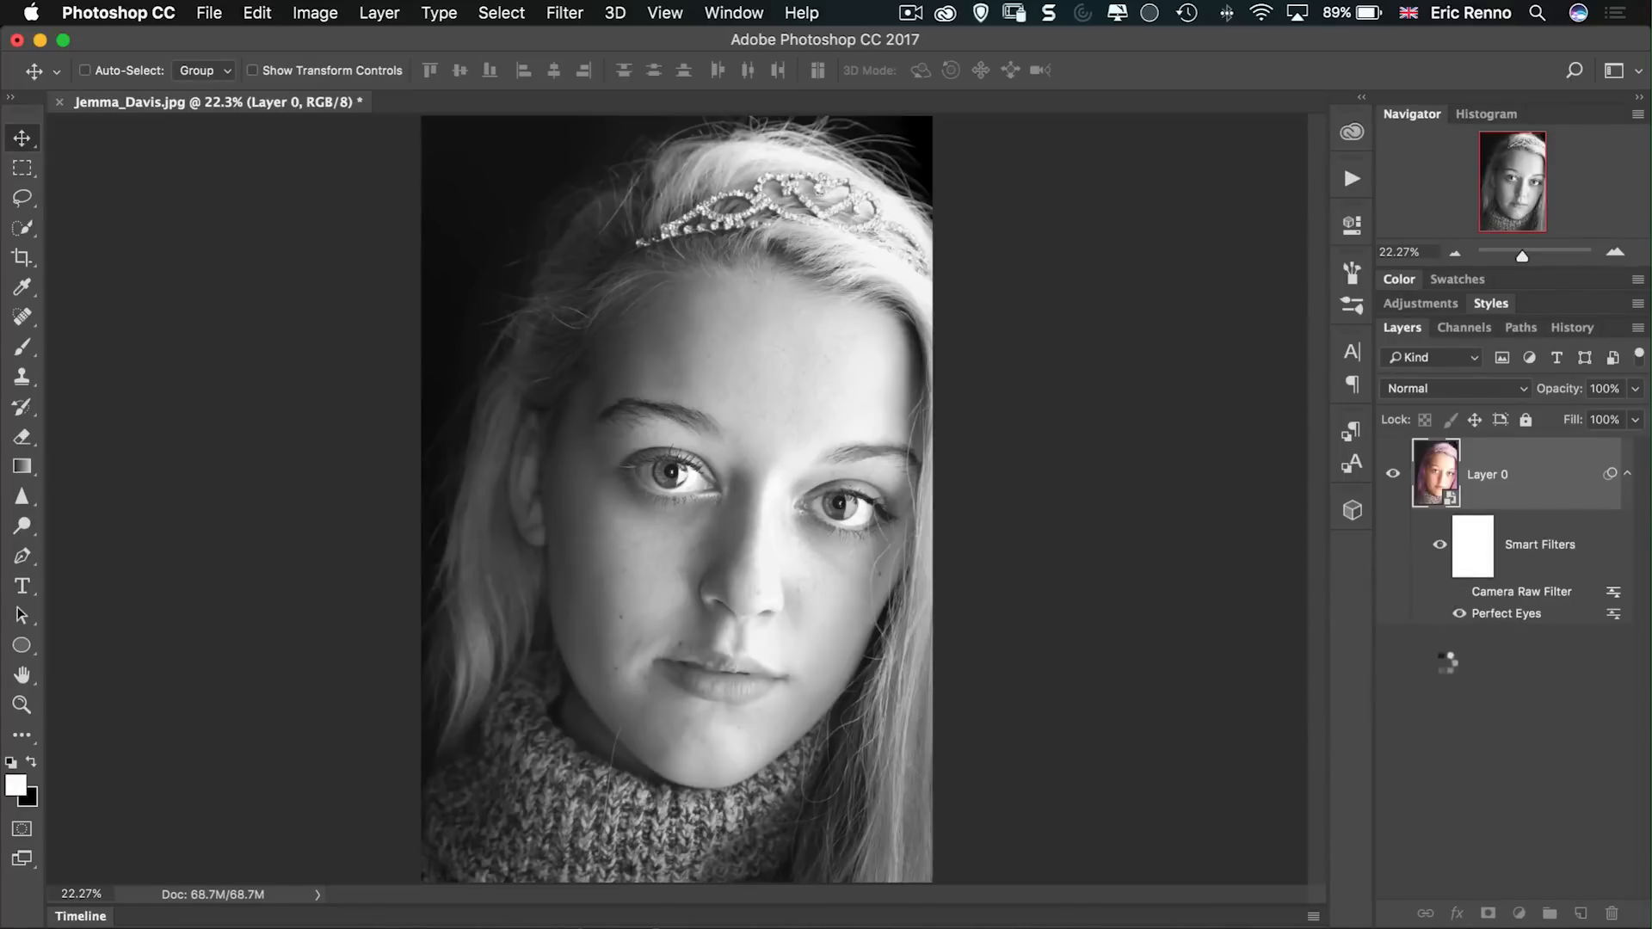
click(1459, 613)
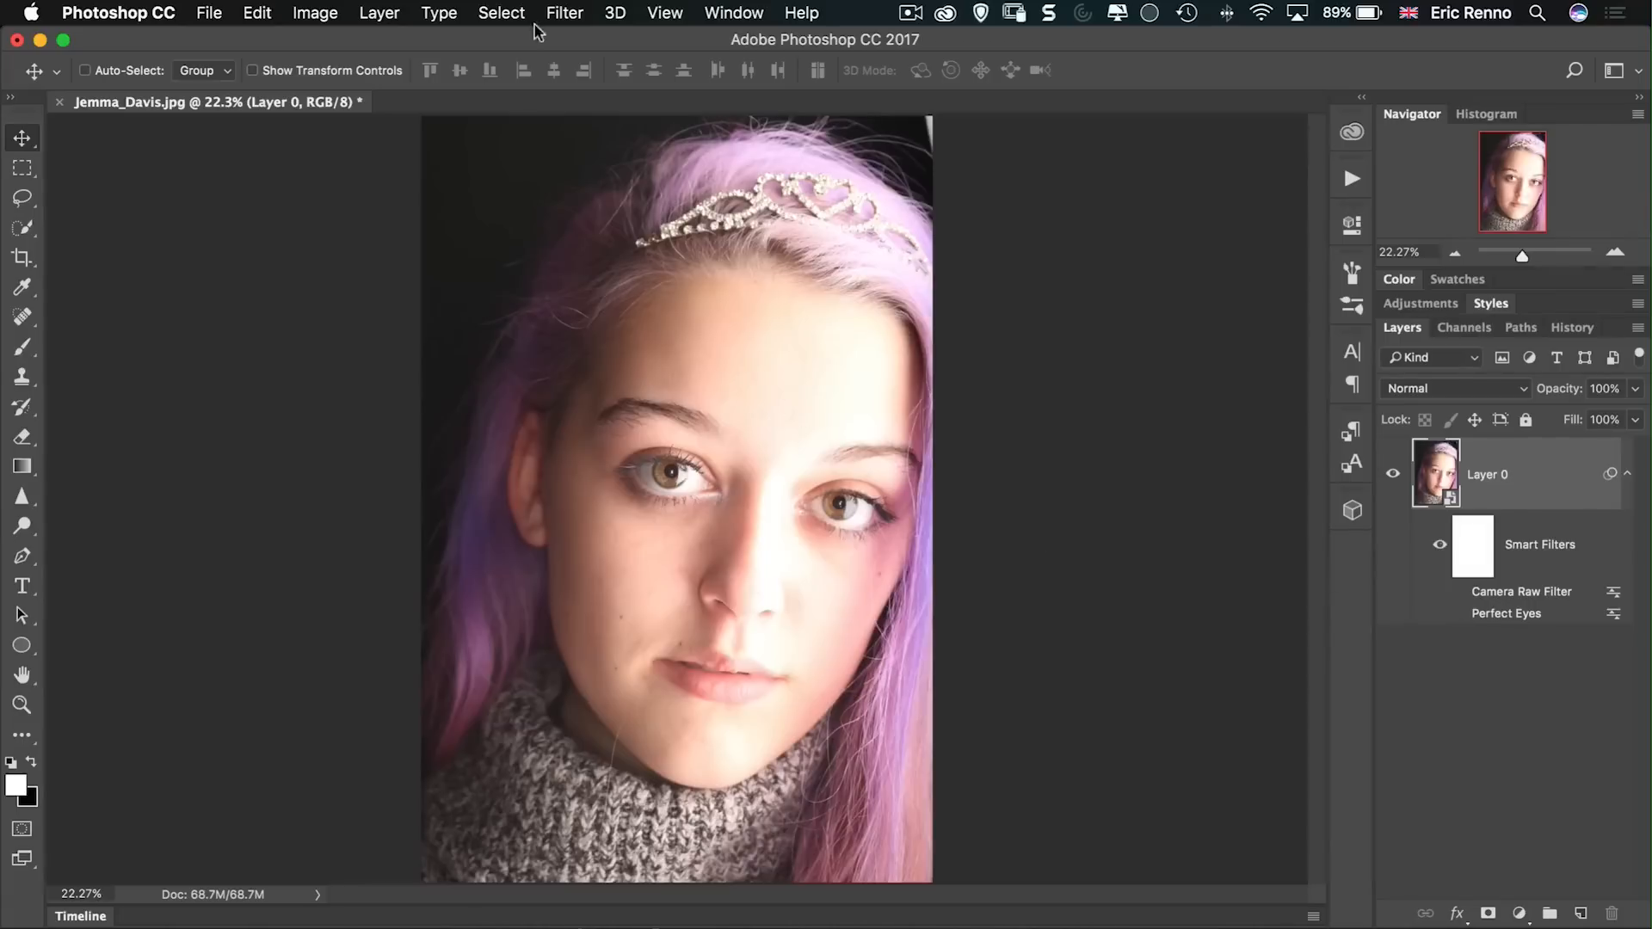
click(563, 13)
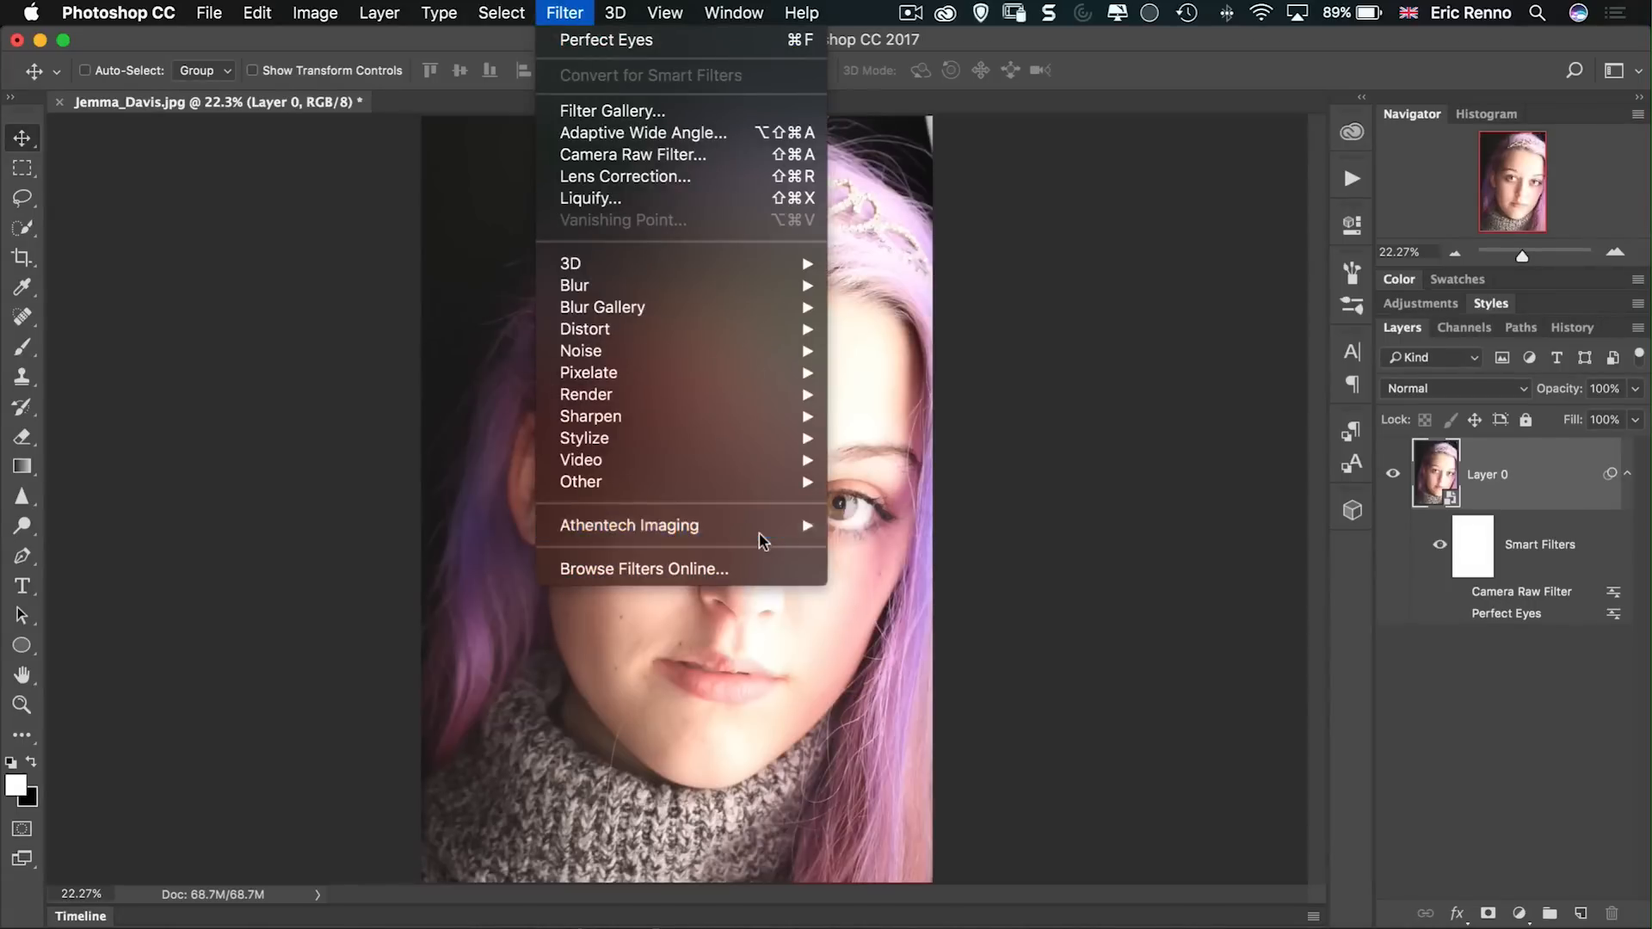
mouse_move(629, 525)
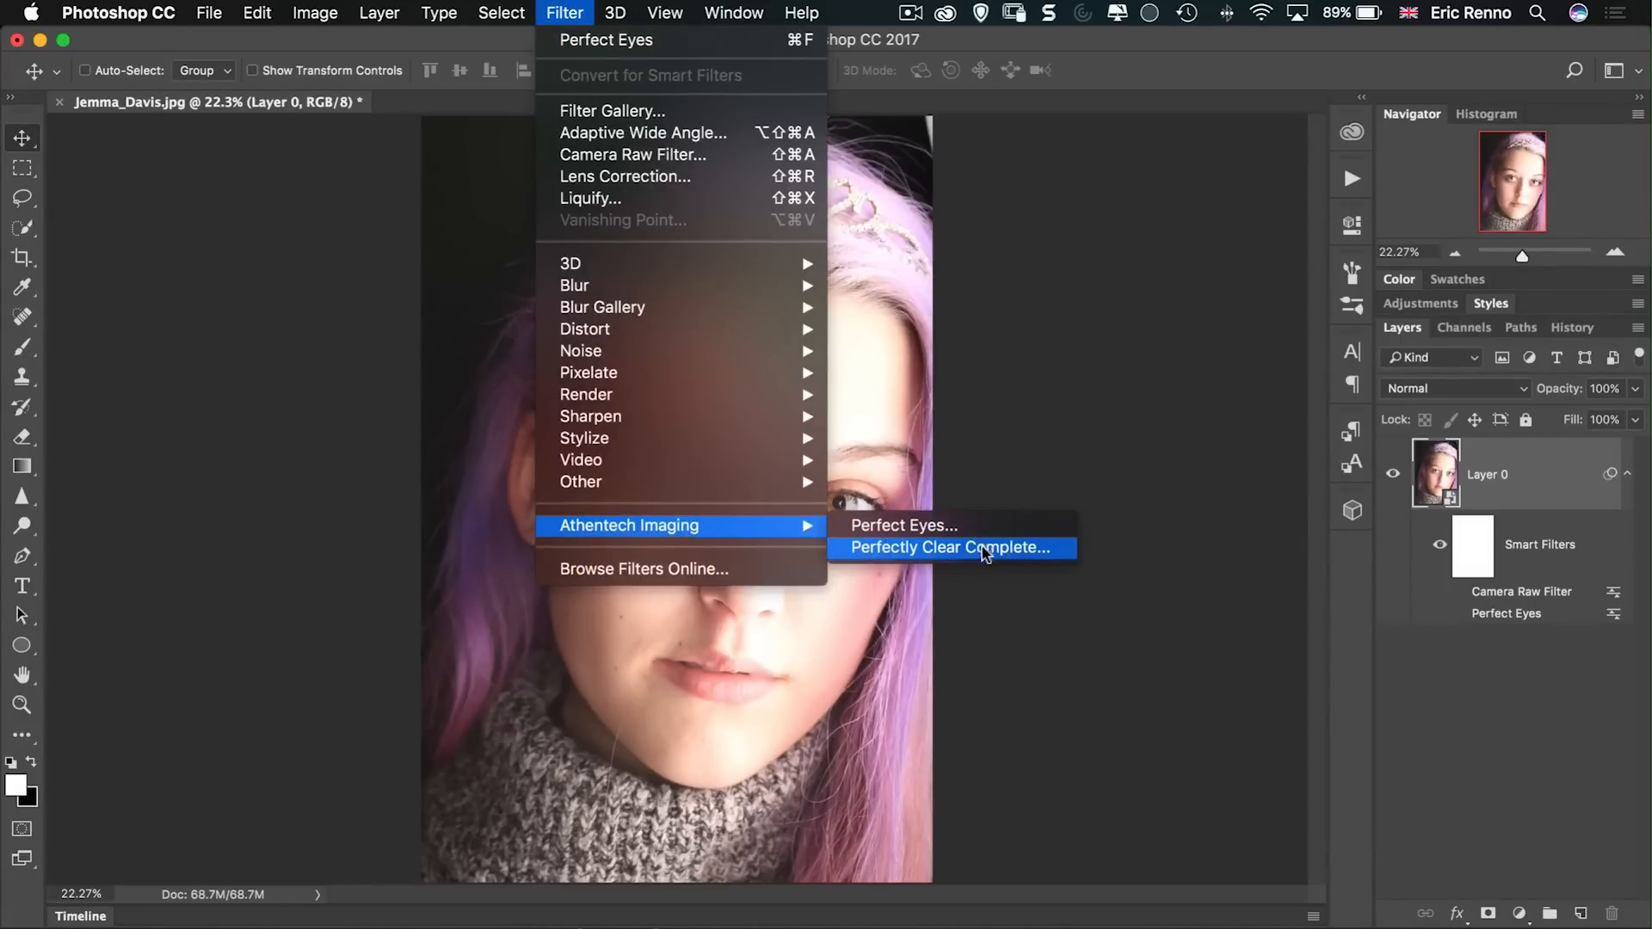
click(947, 547)
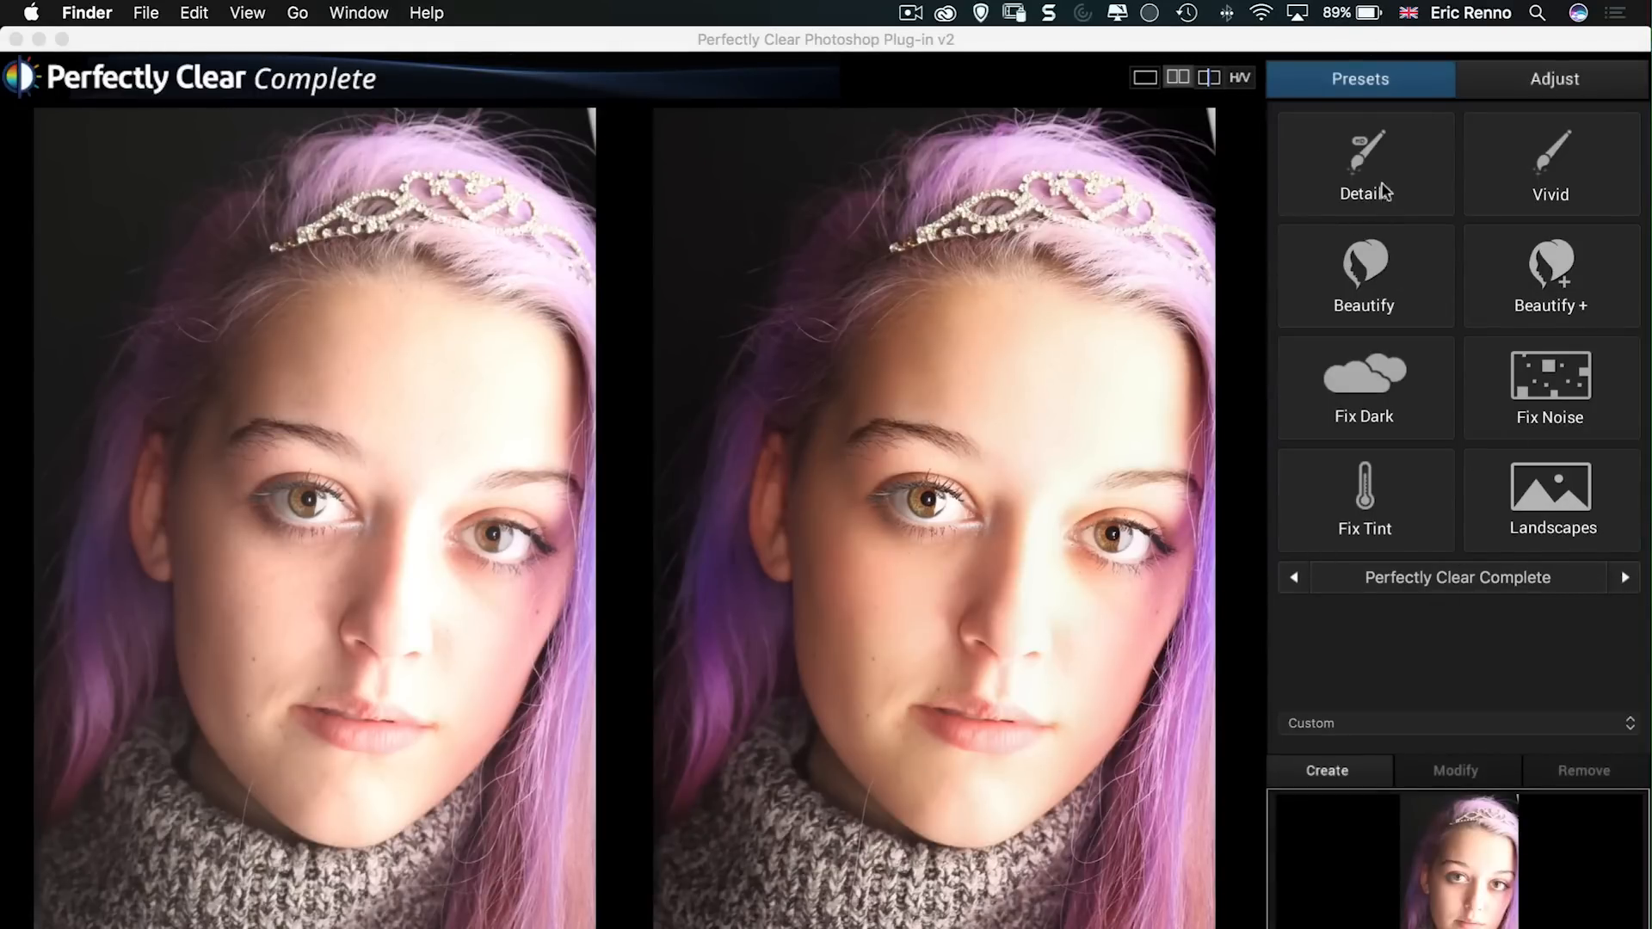
Step: Try the Details and Fix Dark presets, then apply Beautify Plus
click(1364, 163)
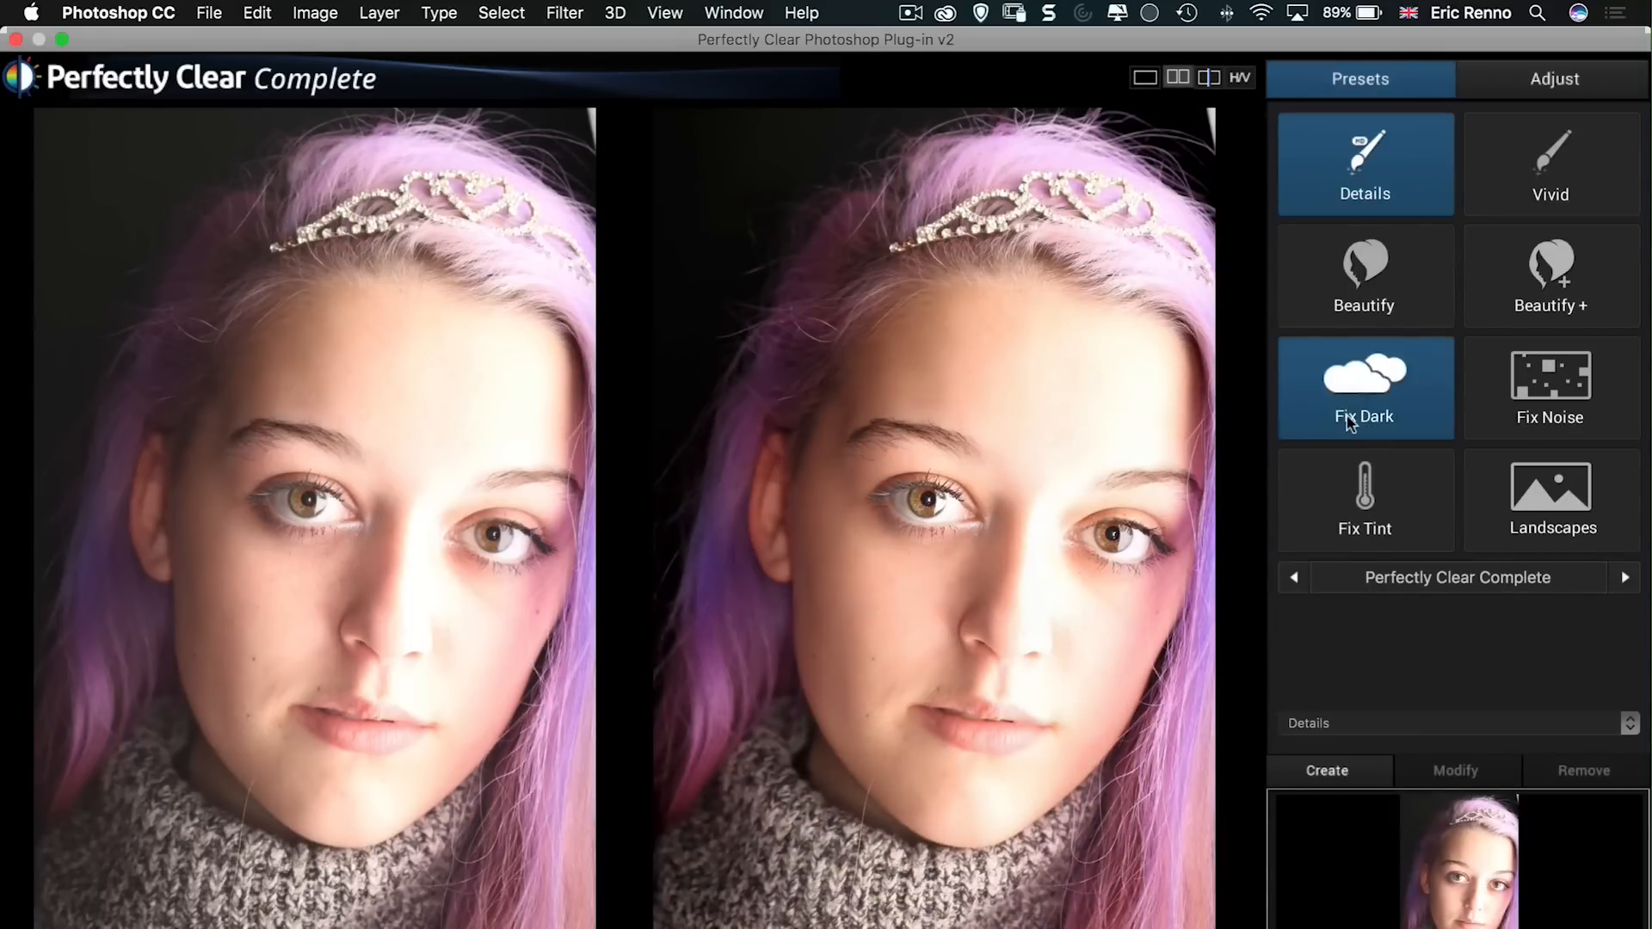
click(1363, 388)
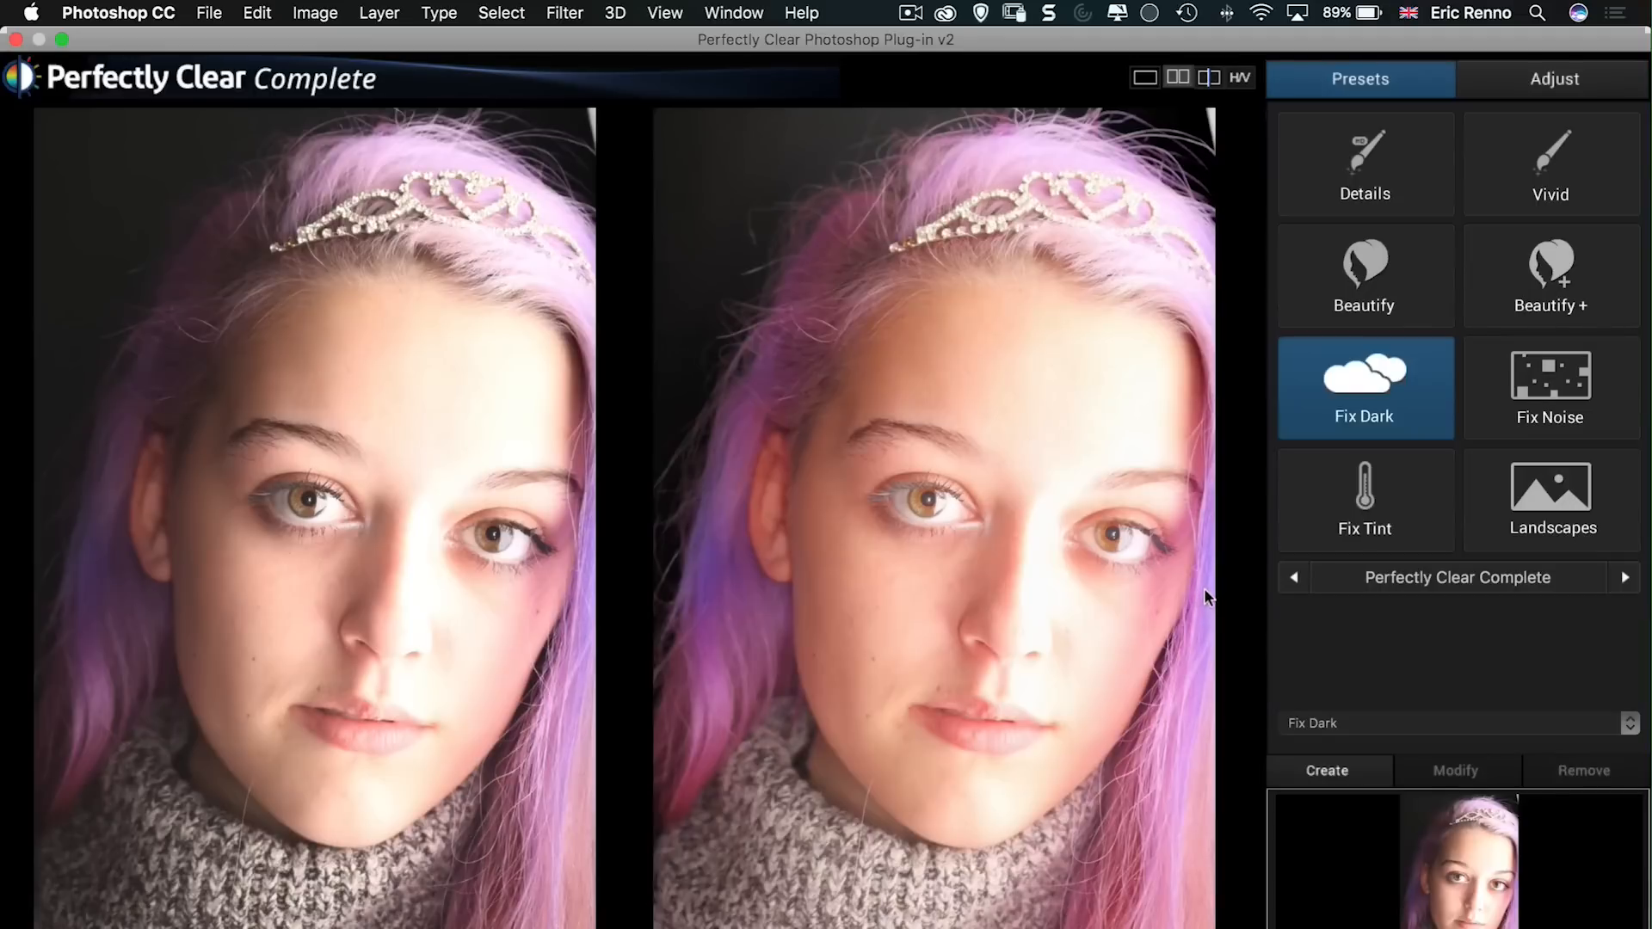
click(1549, 276)
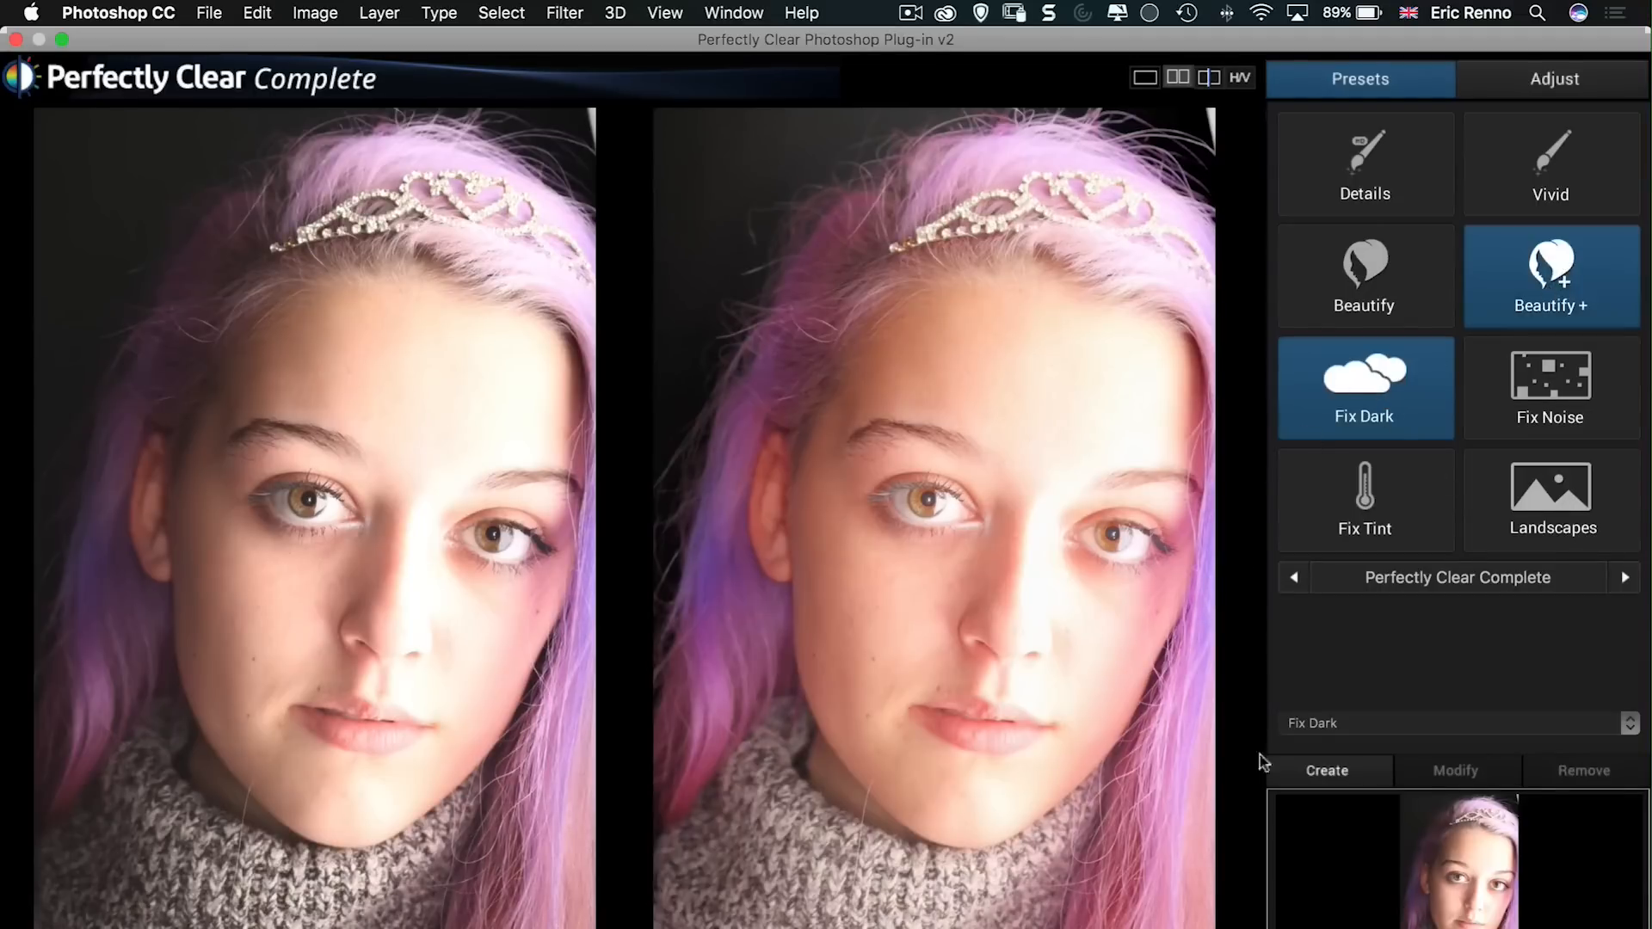
click(1549, 276)
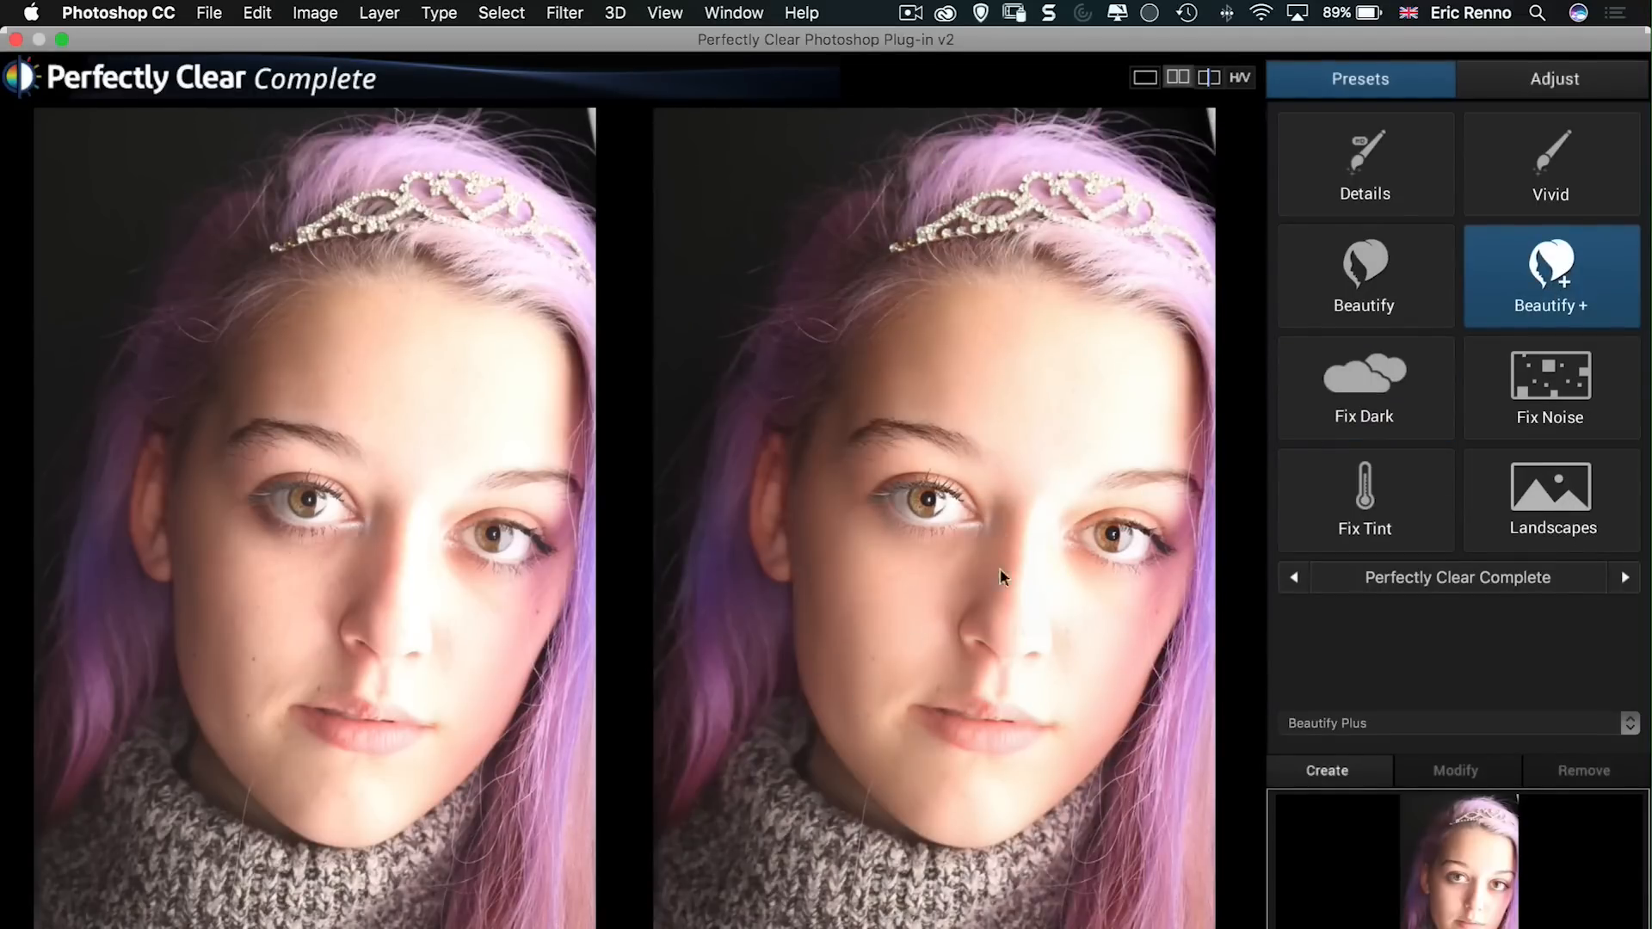
mouse_move(929, 813)
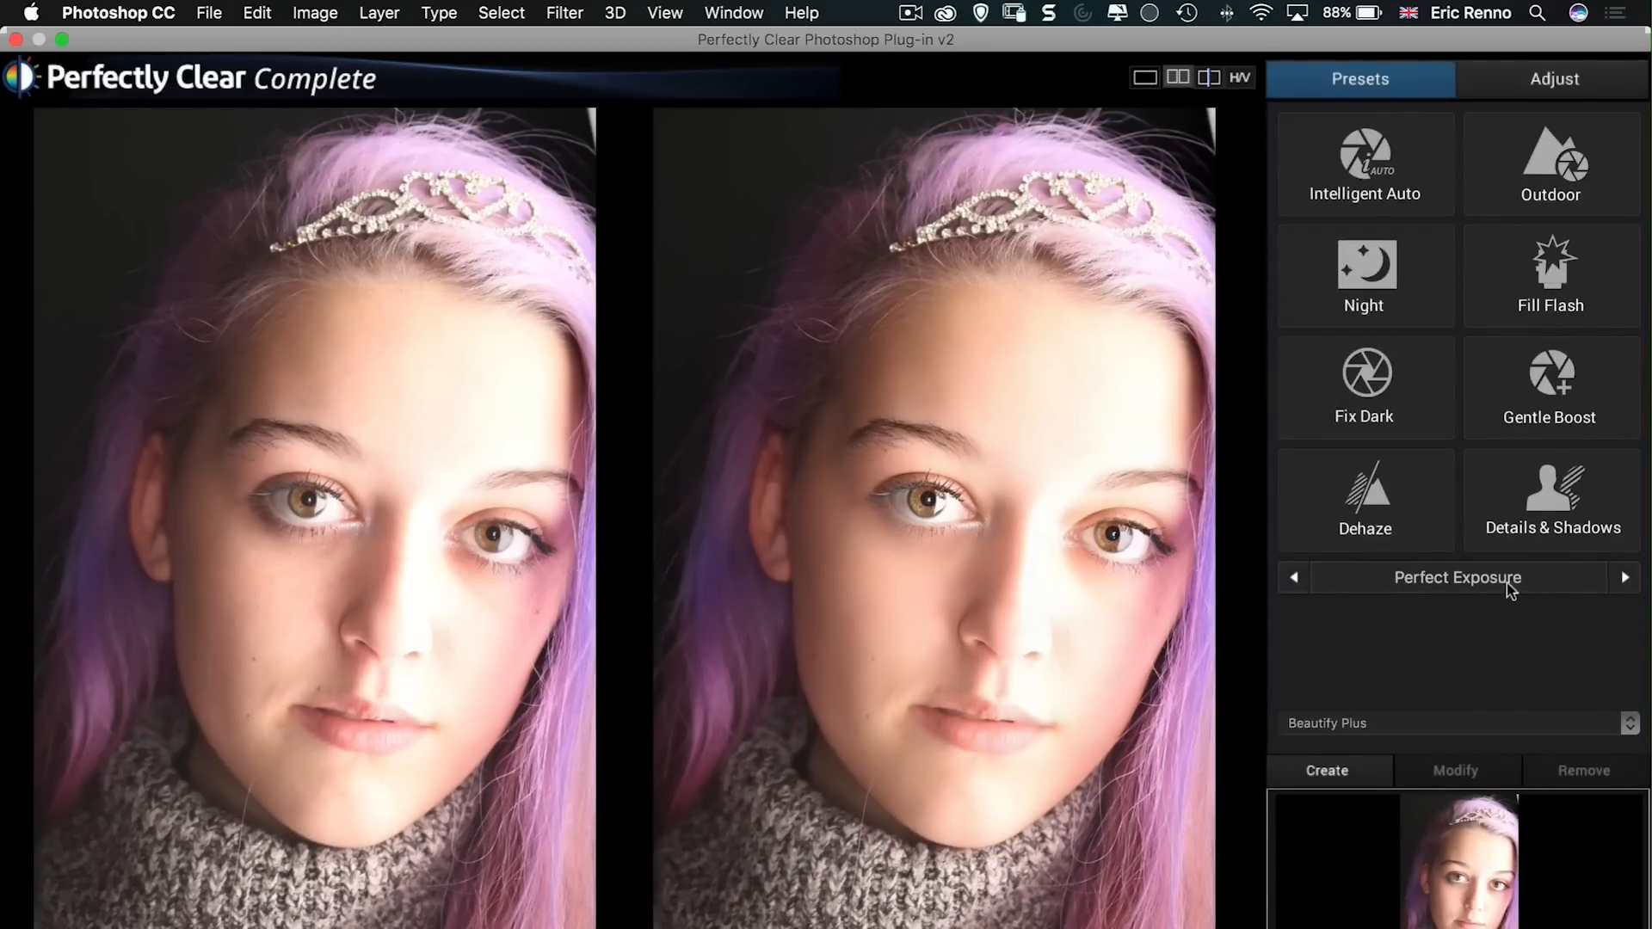
Step: Try Intelligent Auto, Dehaze and the skin presets, apply High Fashion, and show its adjustment settings
click(1364, 164)
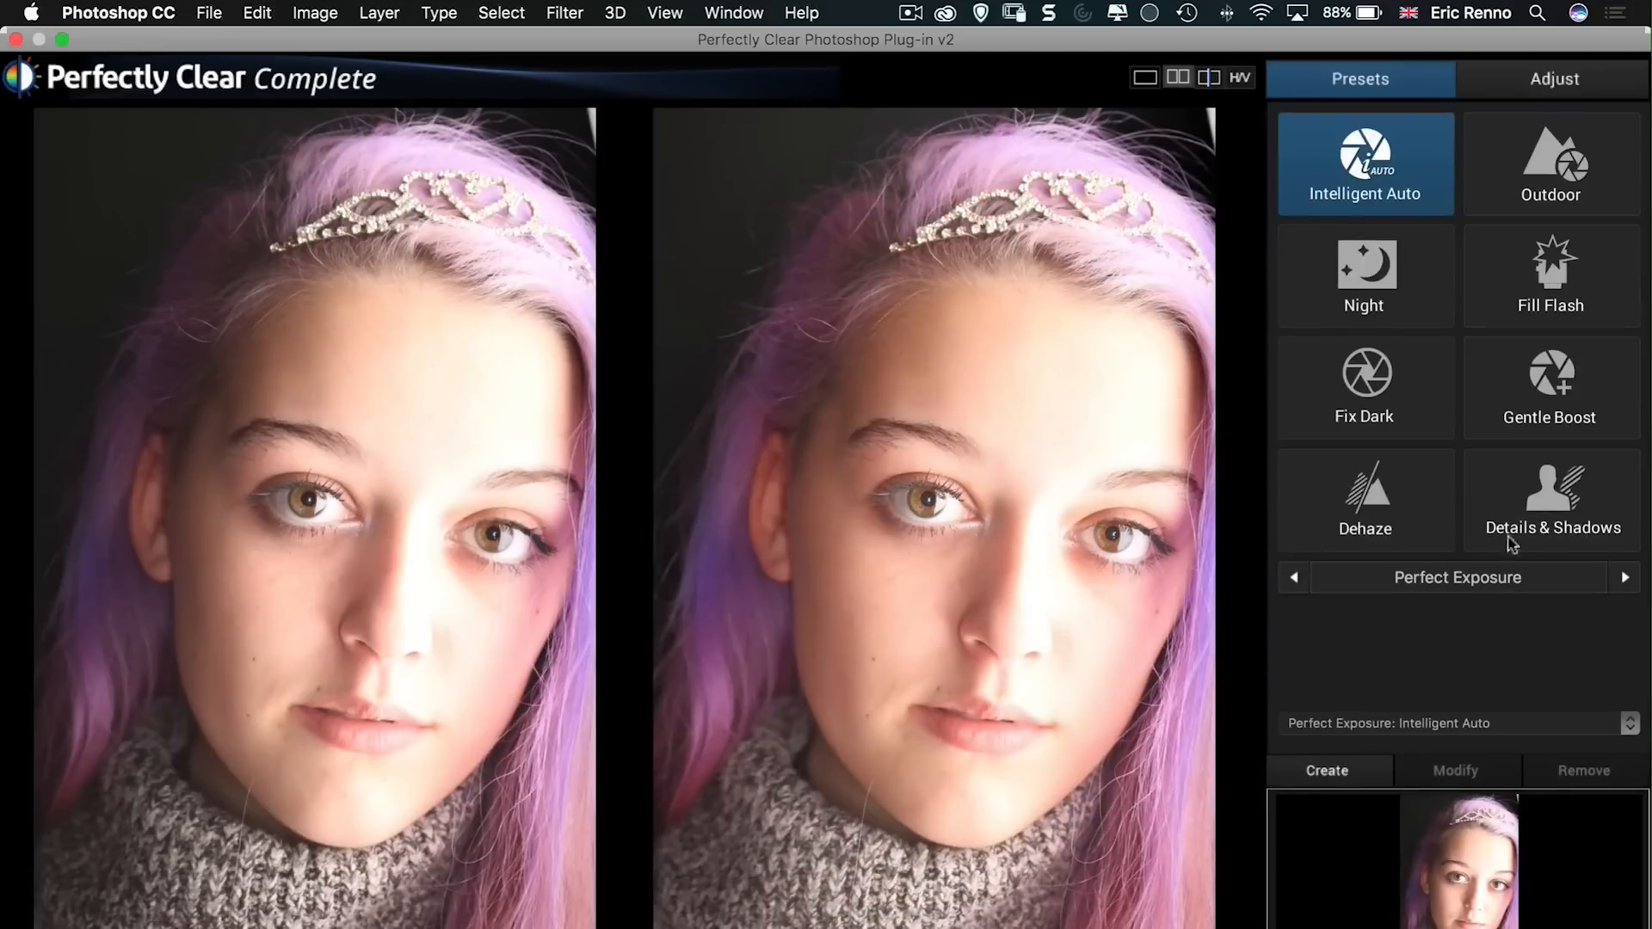
click(1363, 499)
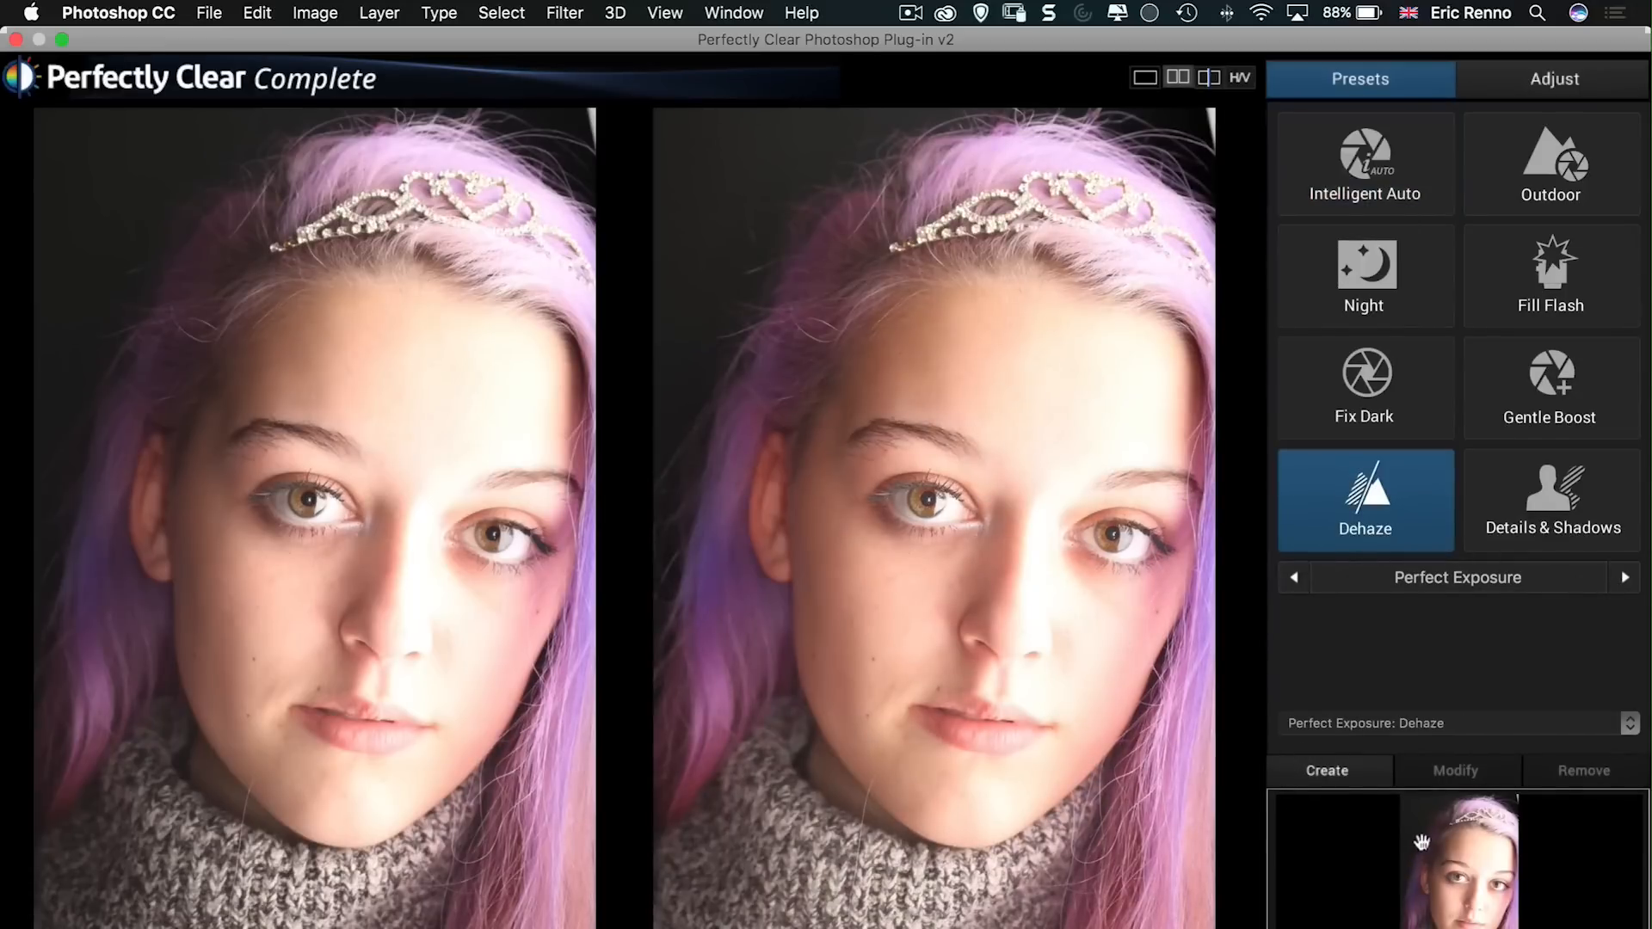
click(1622, 577)
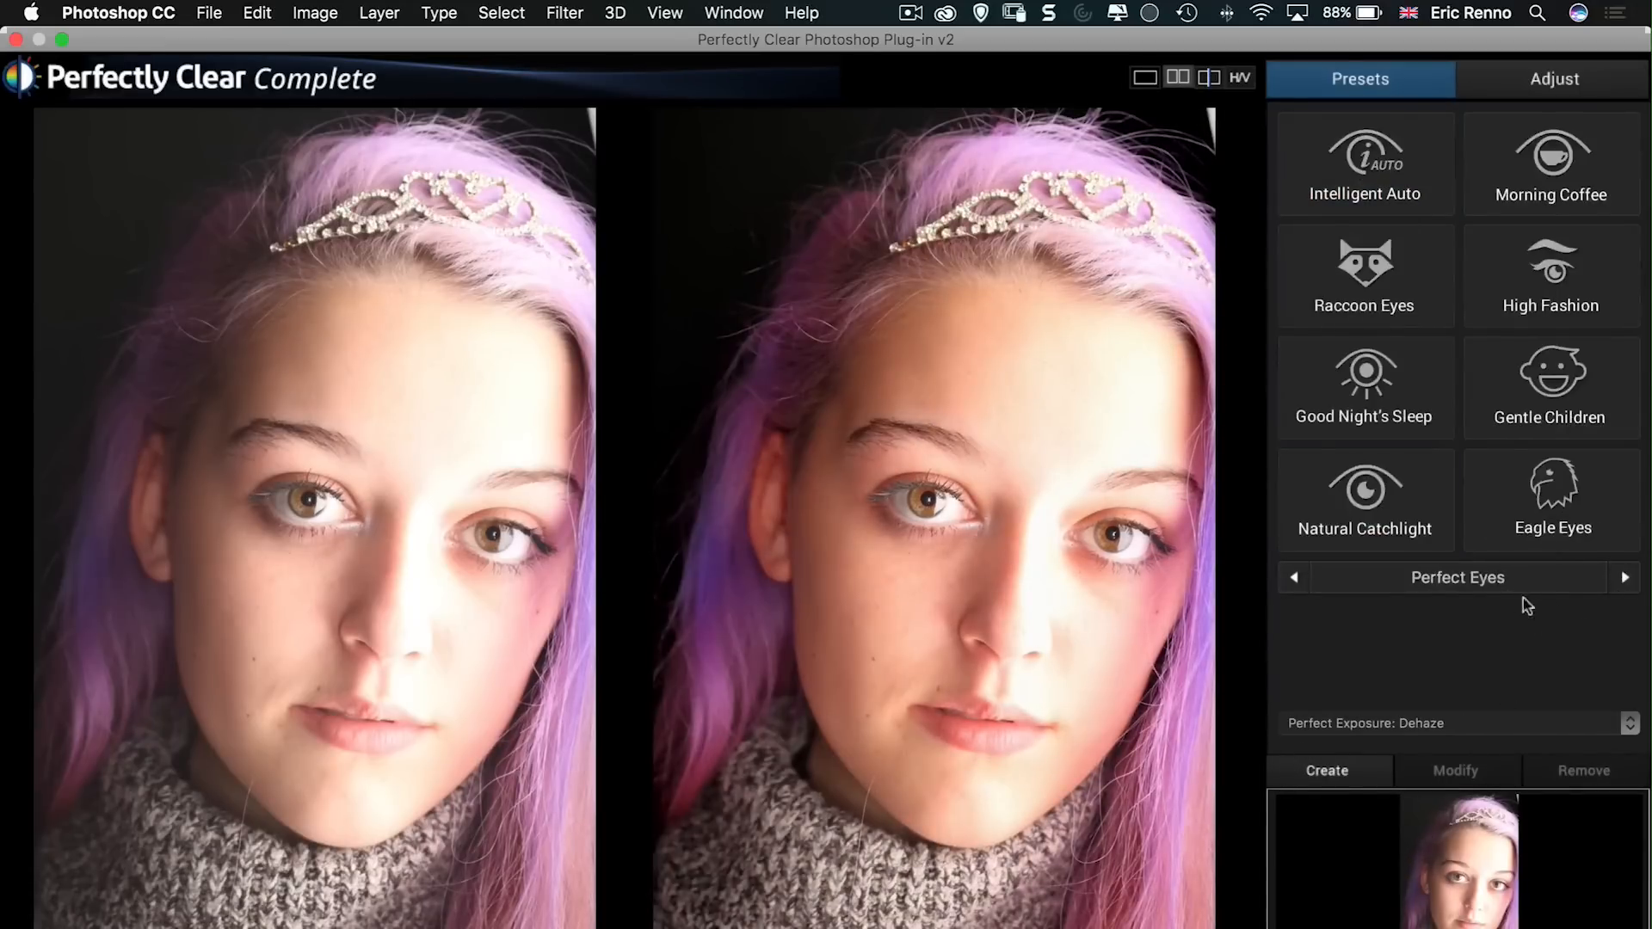
click(1625, 577)
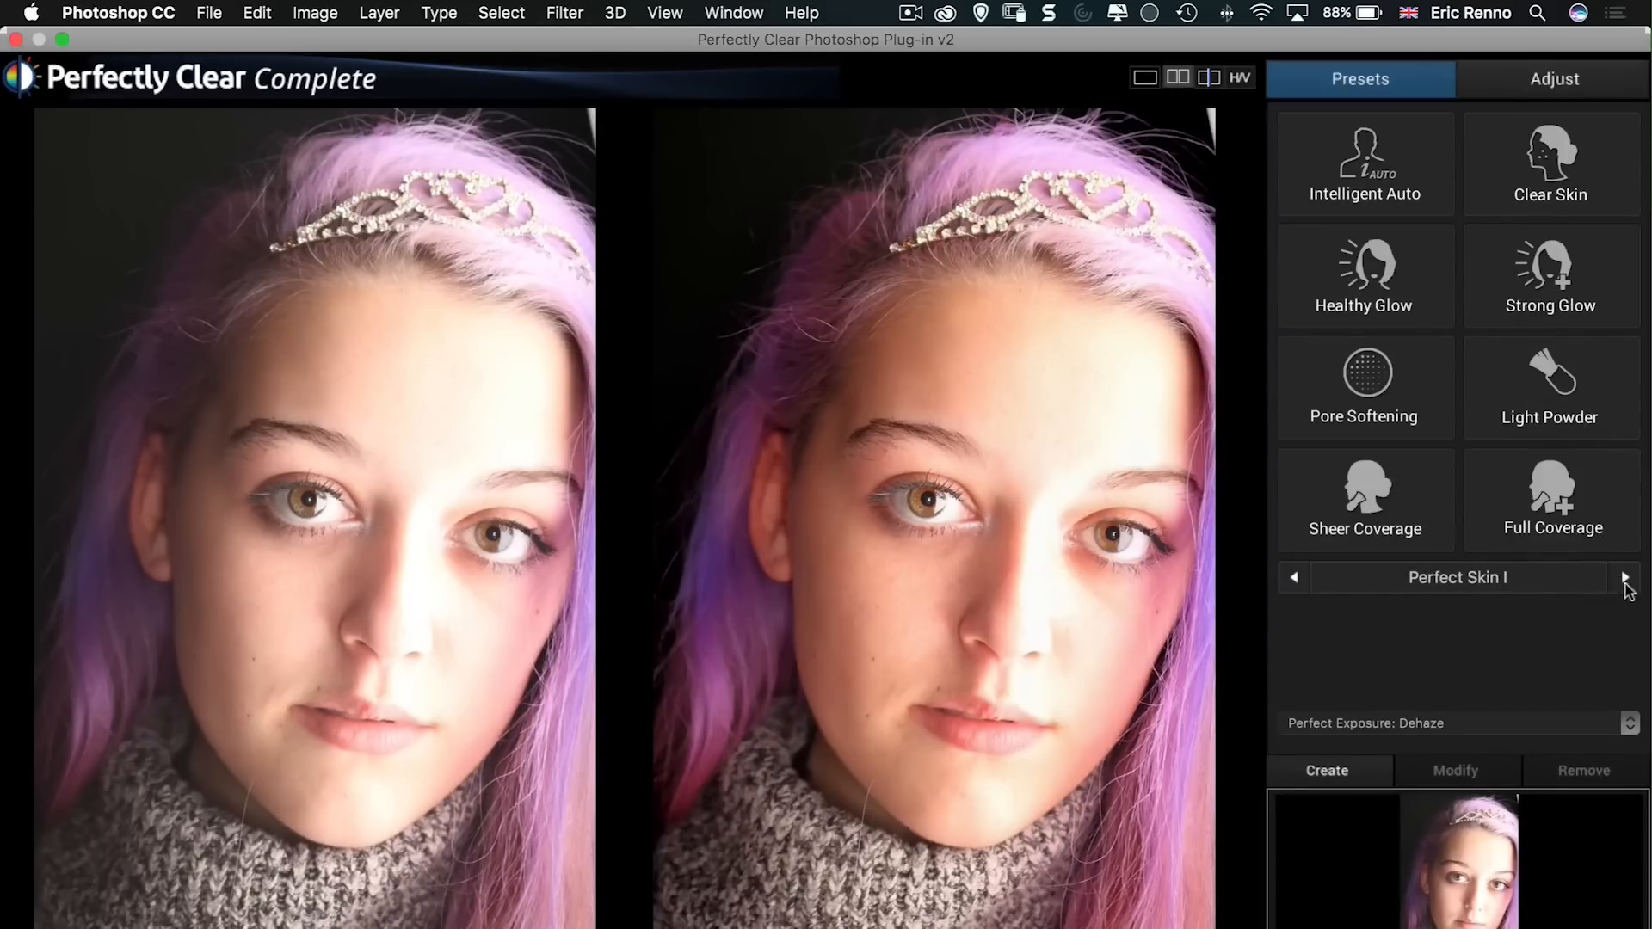
click(1625, 577)
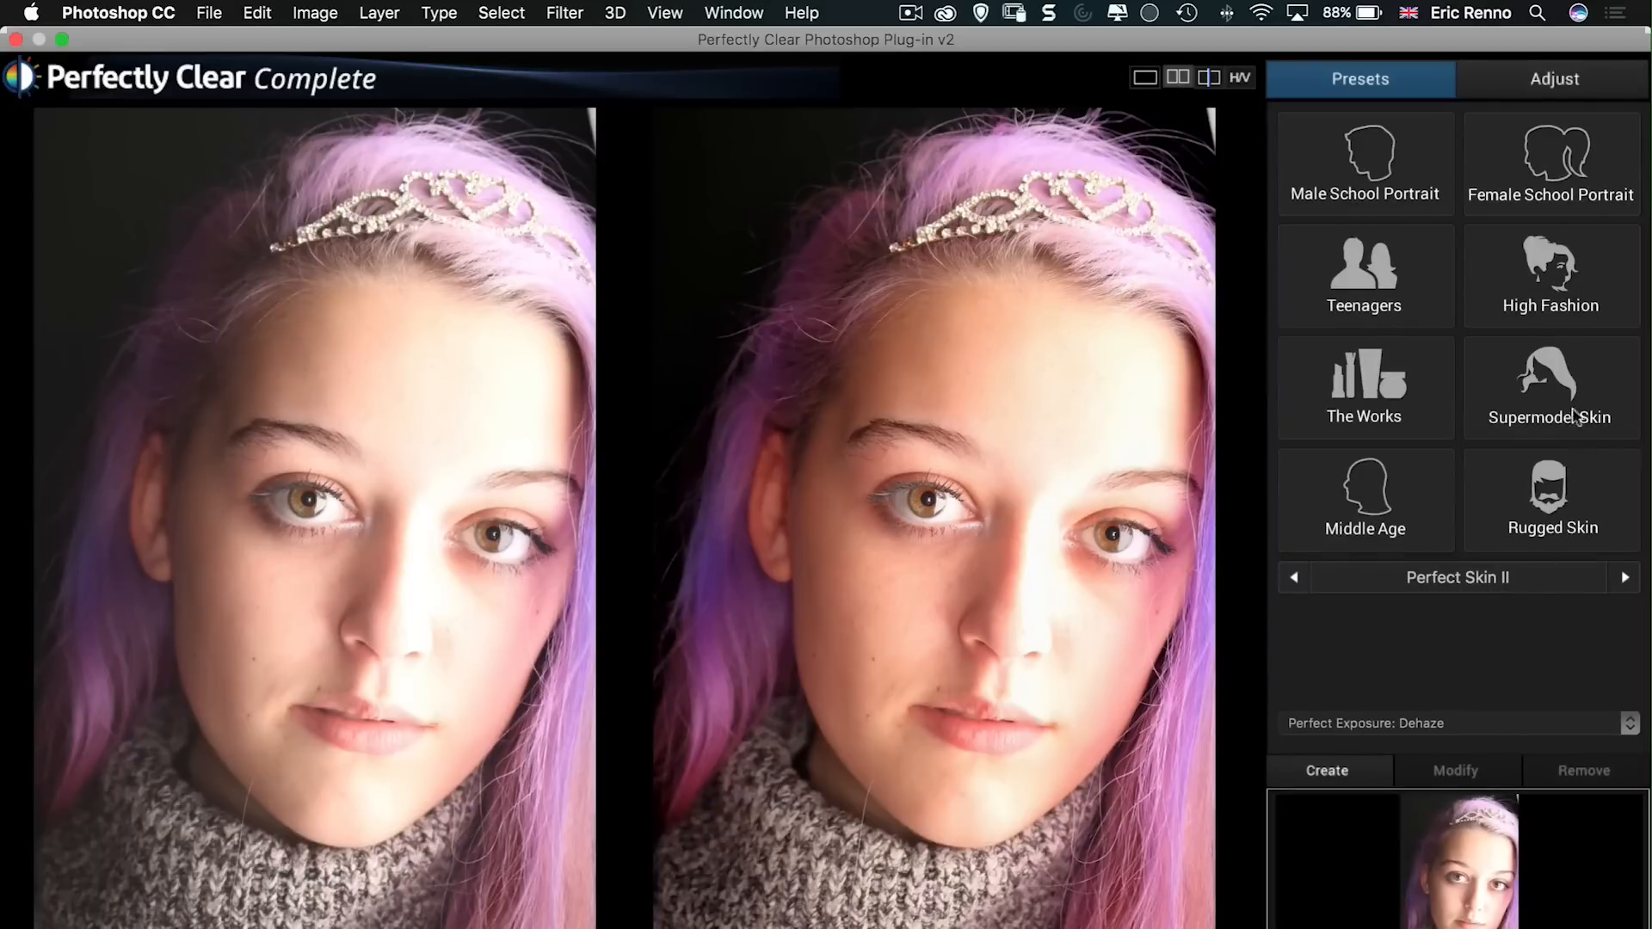
click(1549, 276)
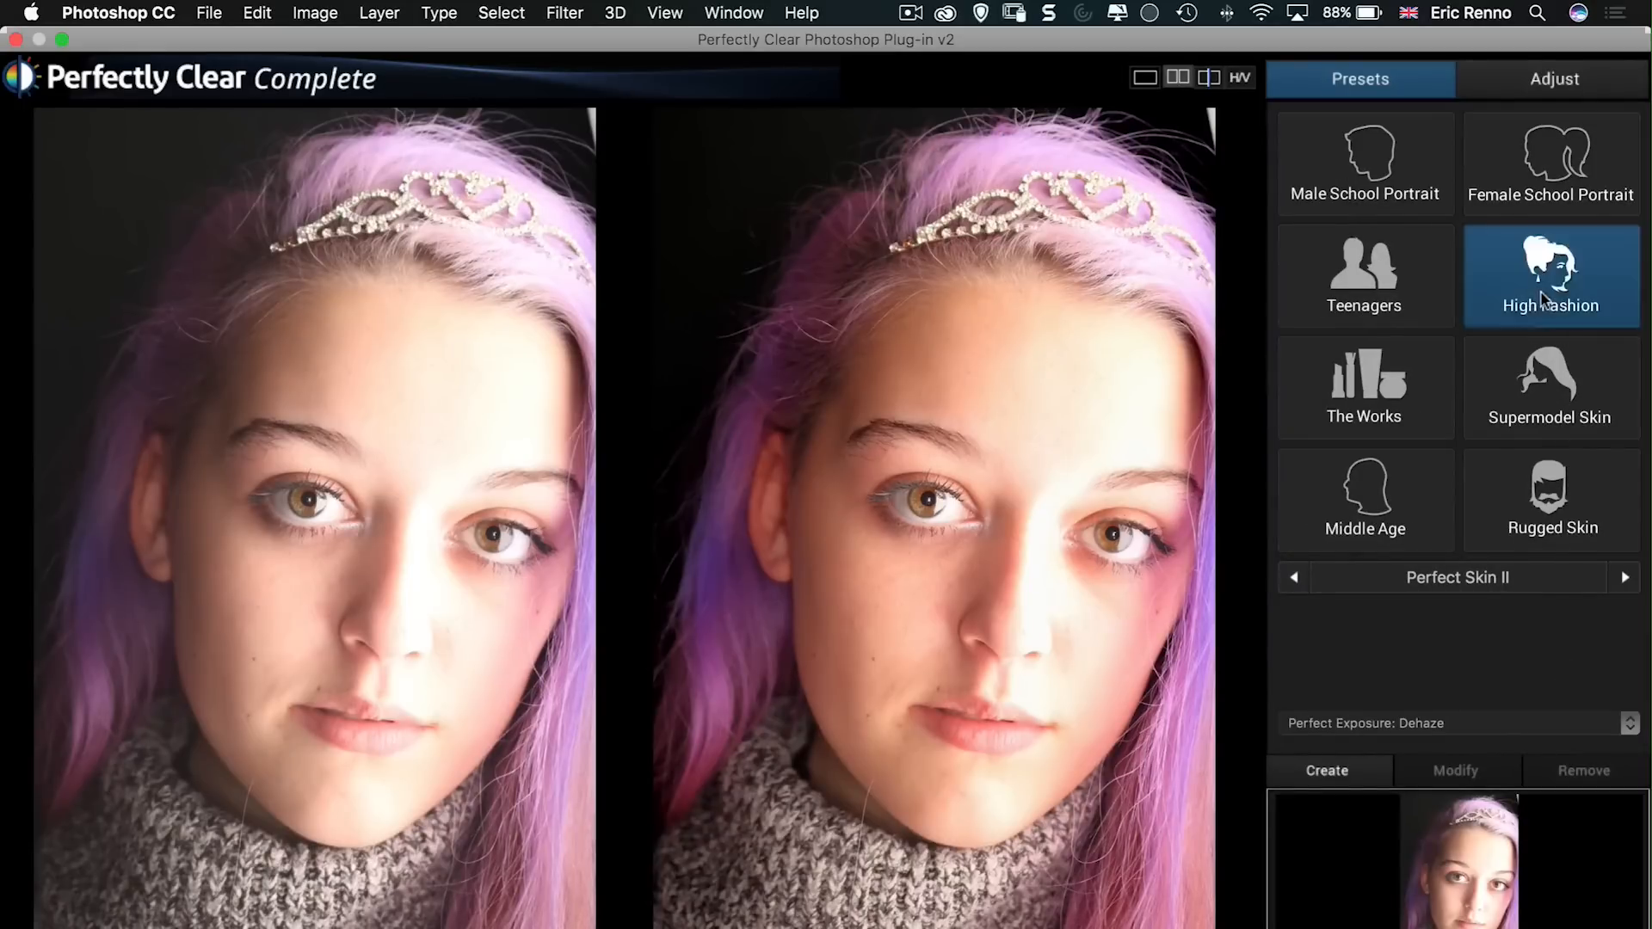
click(1549, 275)
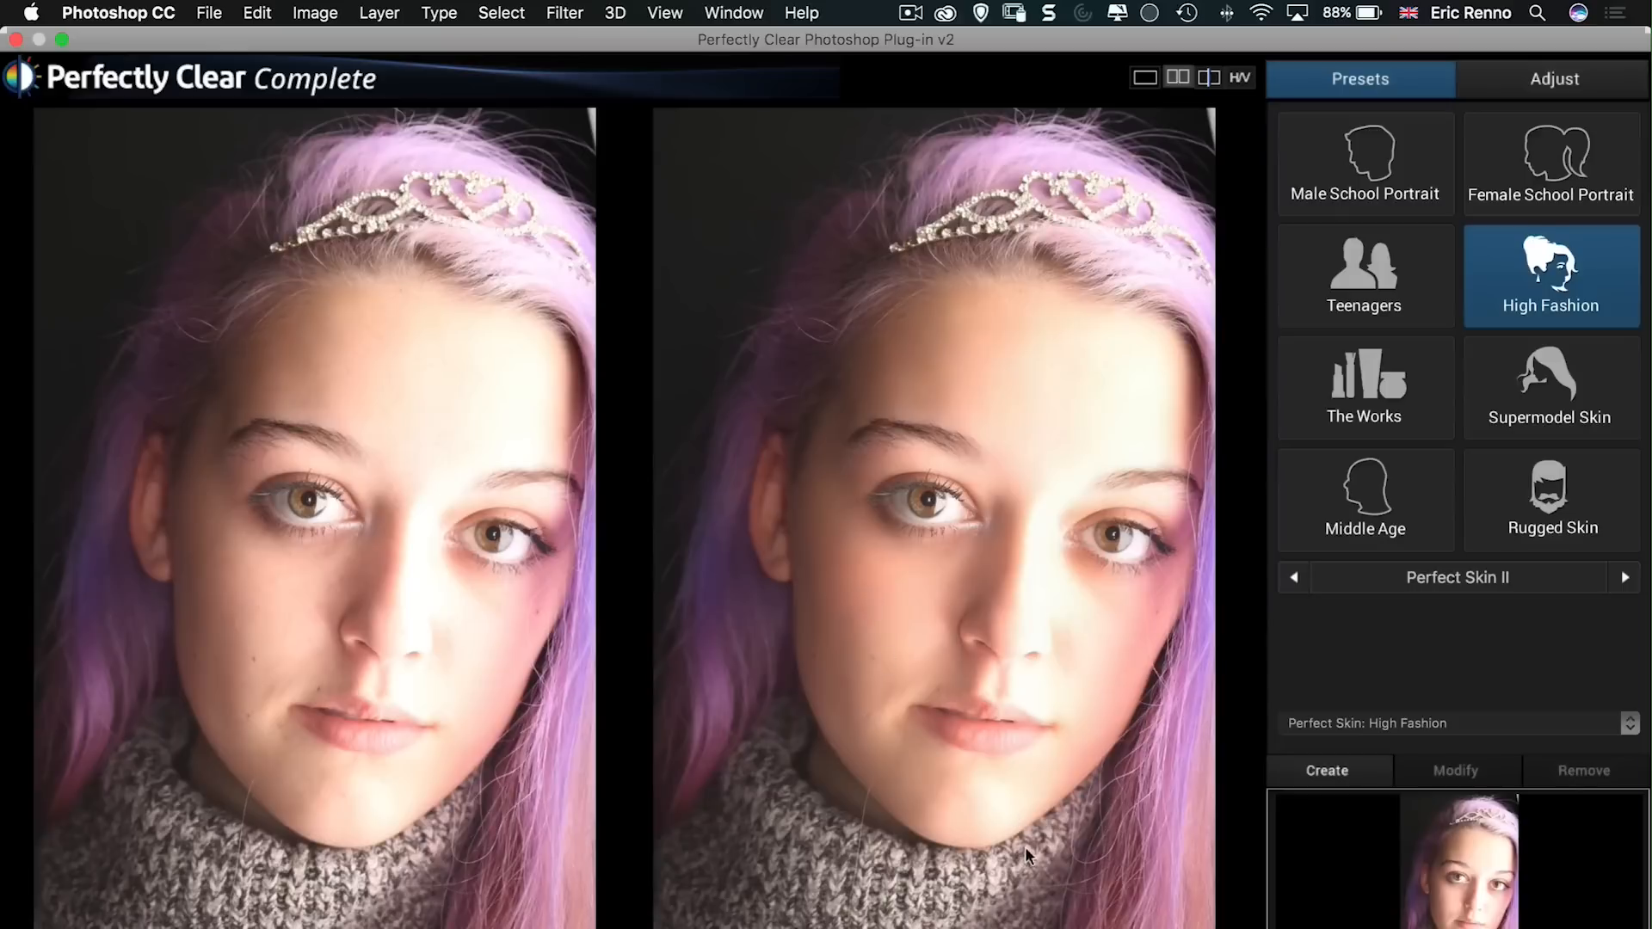
mouse_move(516, 667)
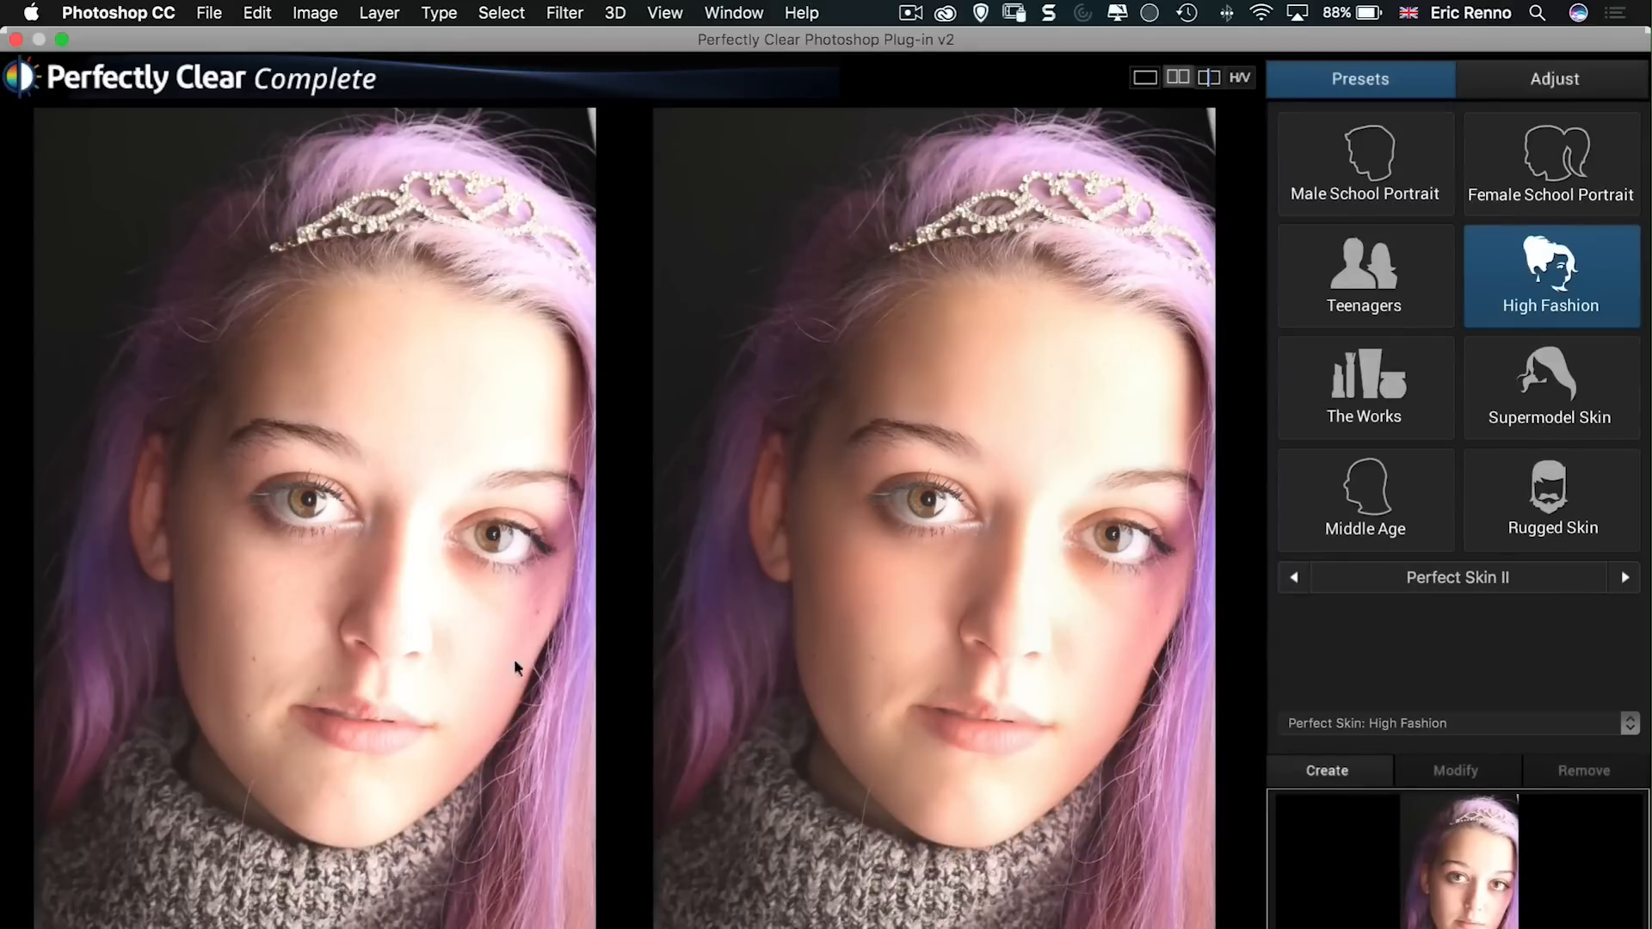
mouse_move(774, 850)
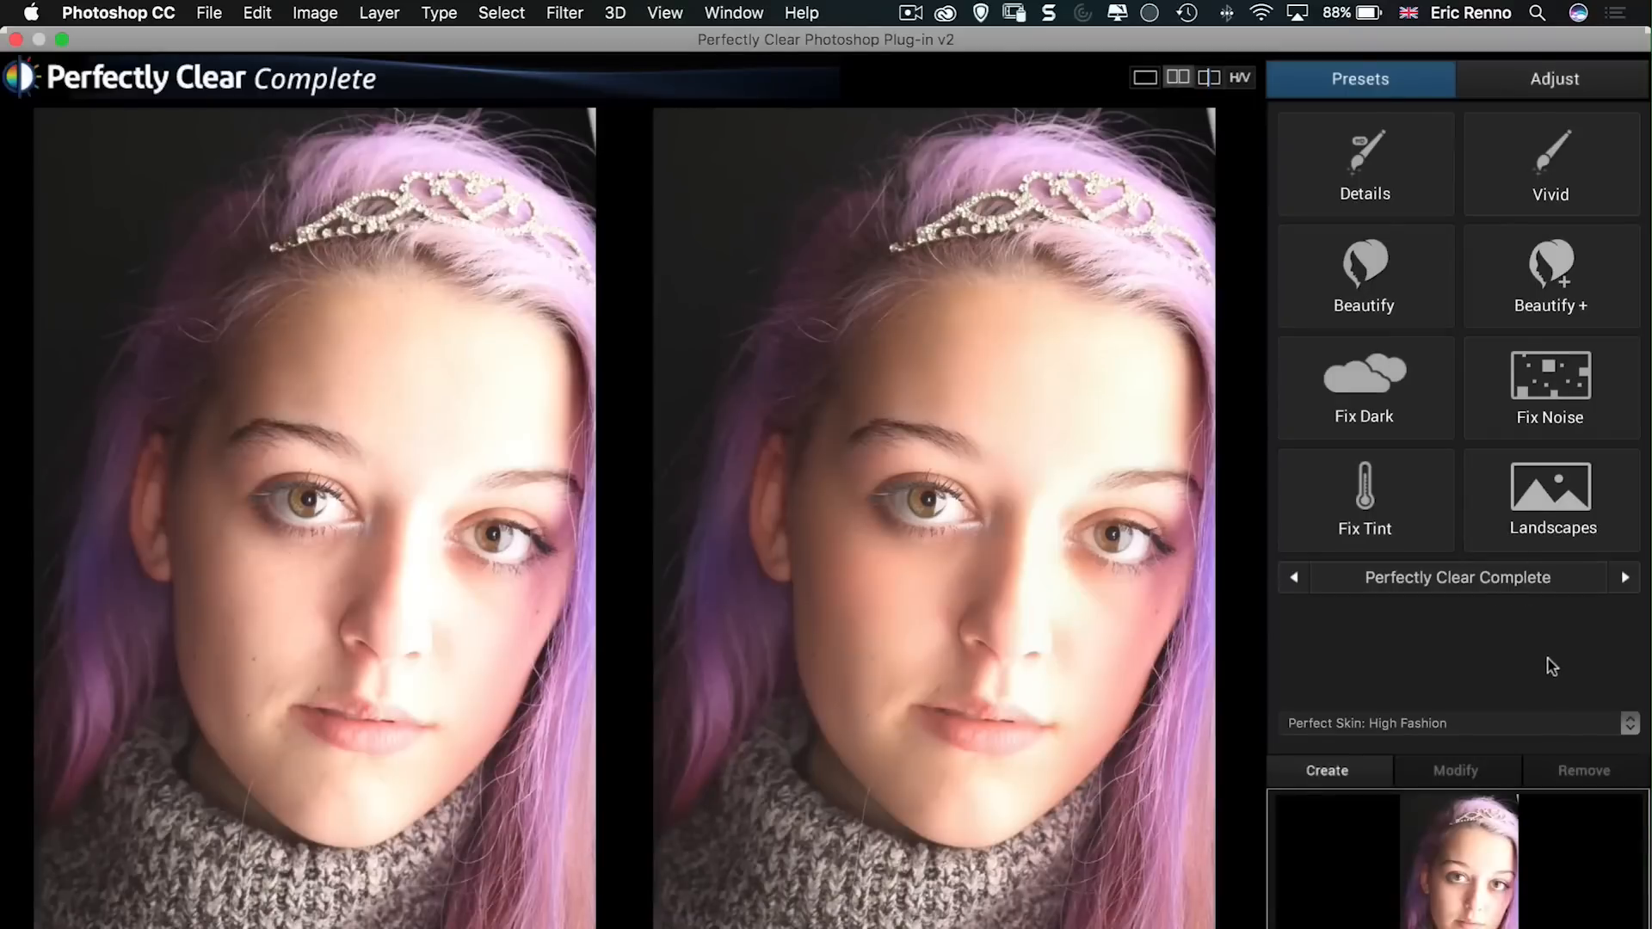
mouse_move(1563, 627)
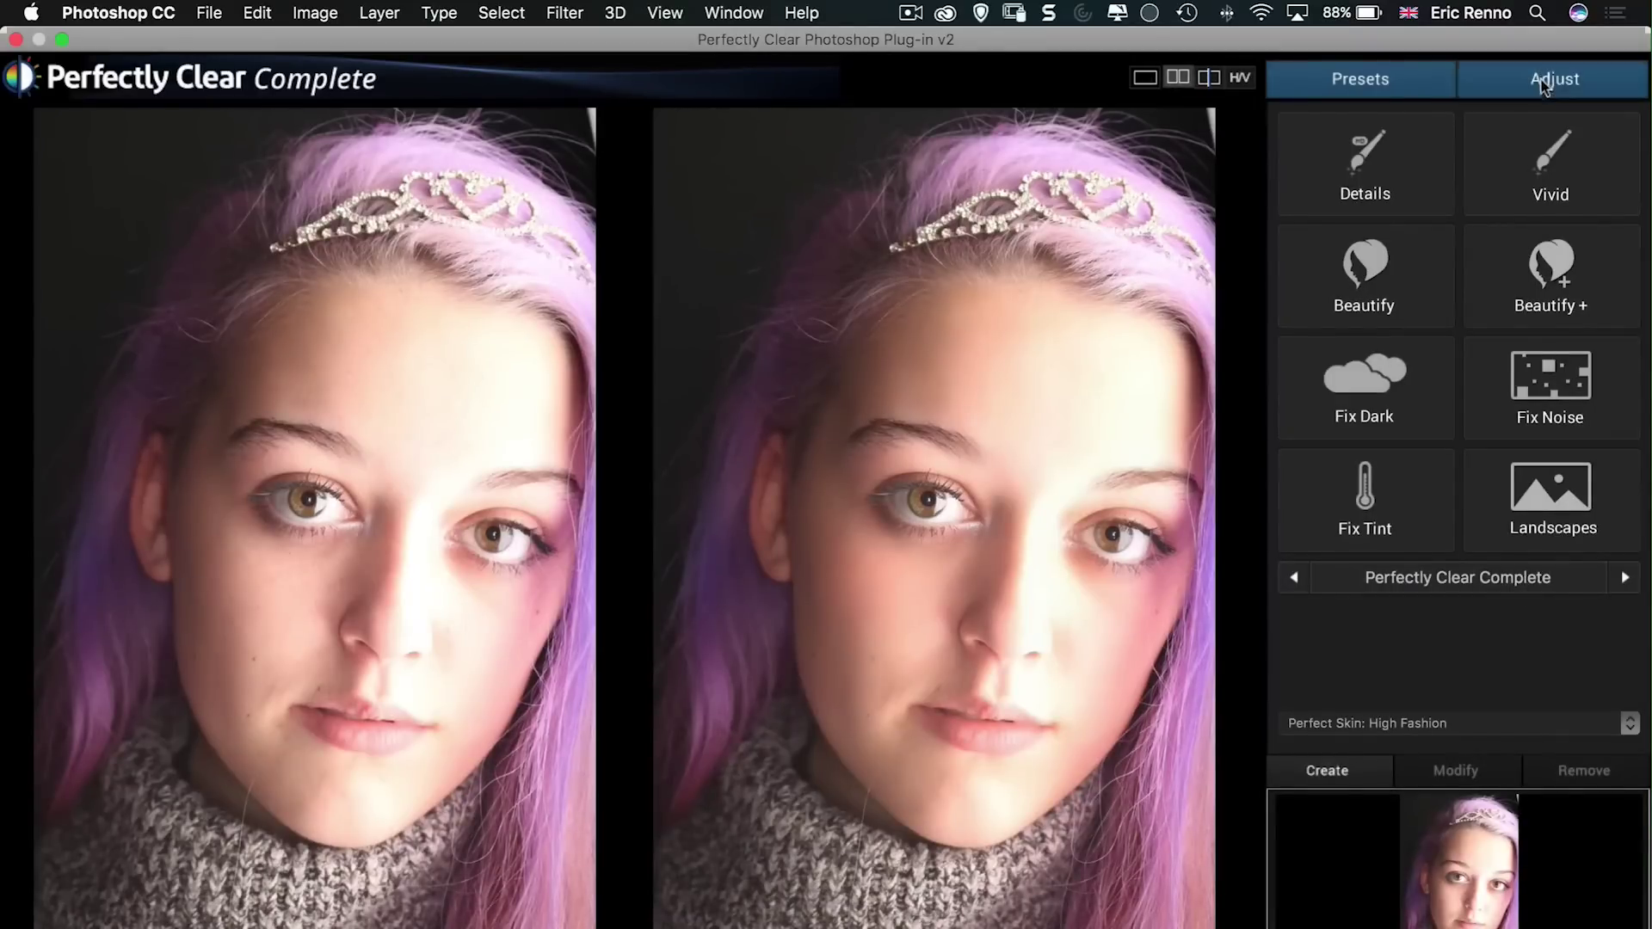
click(1553, 79)
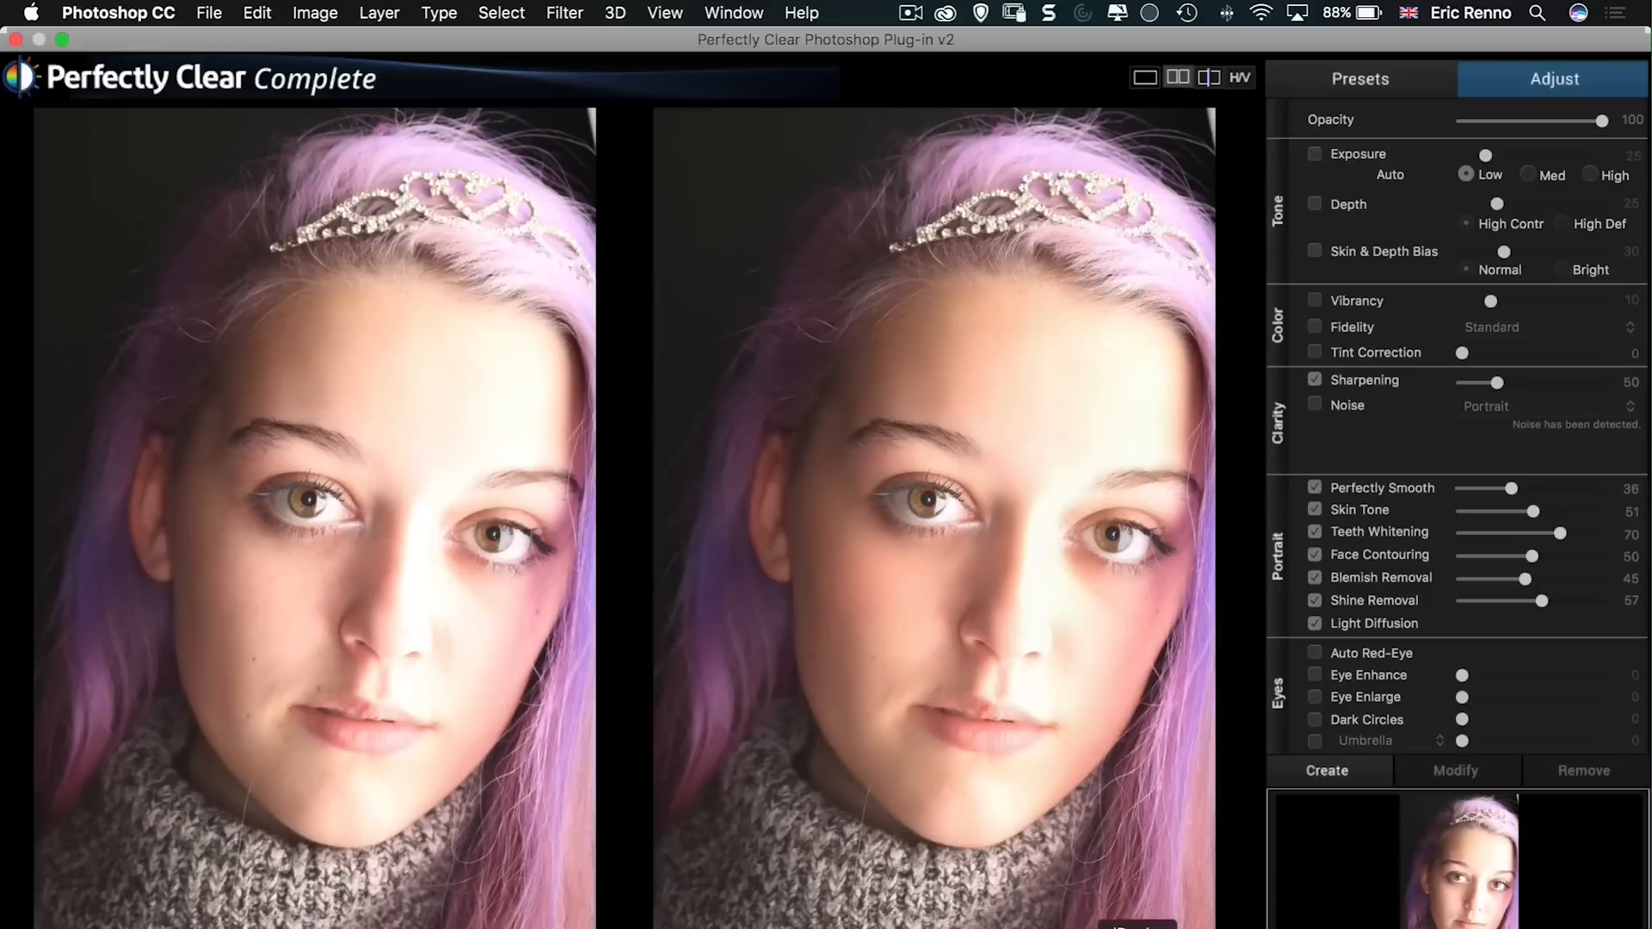
mouse_move(971, 414)
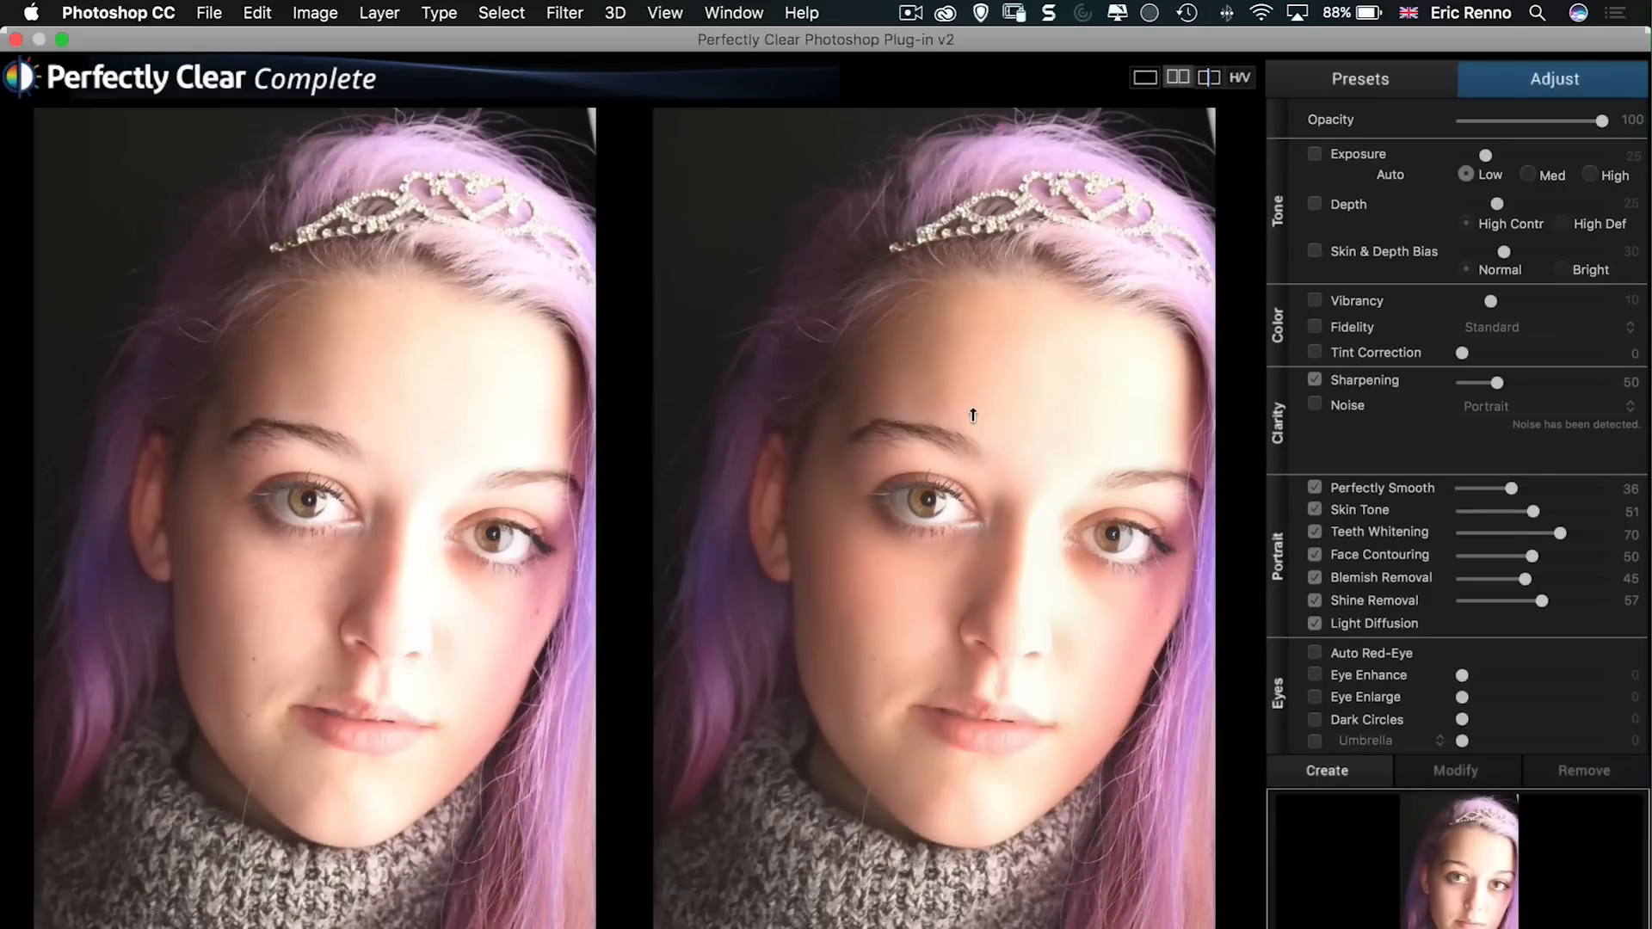
mouse_move(1295, 702)
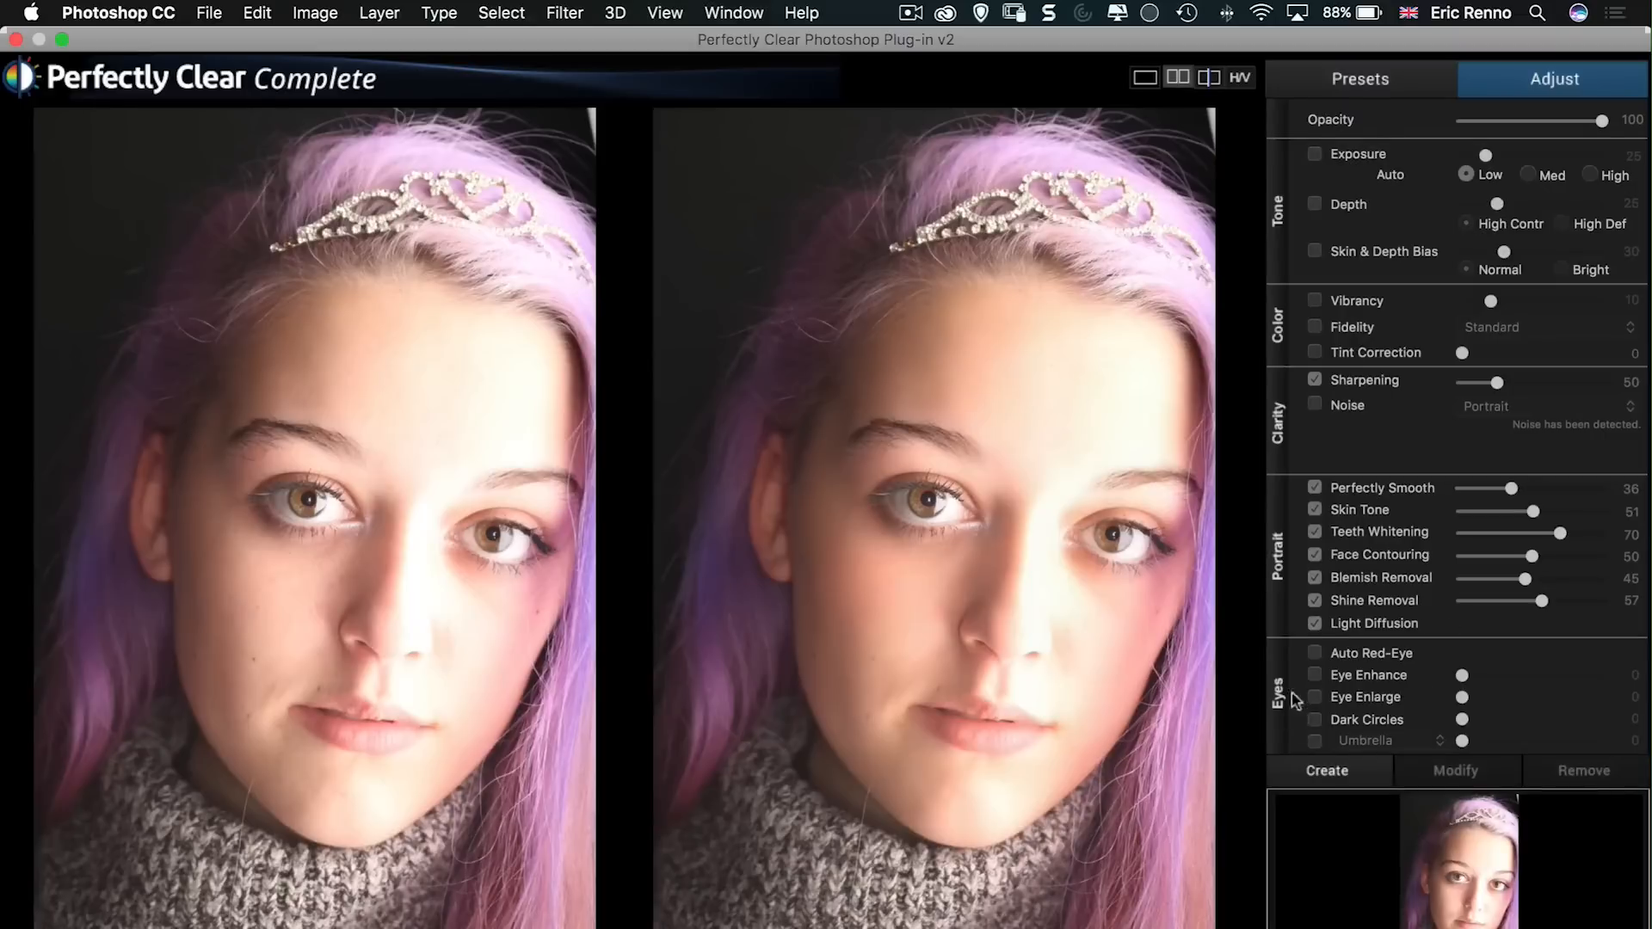
mouse_move(1325, 413)
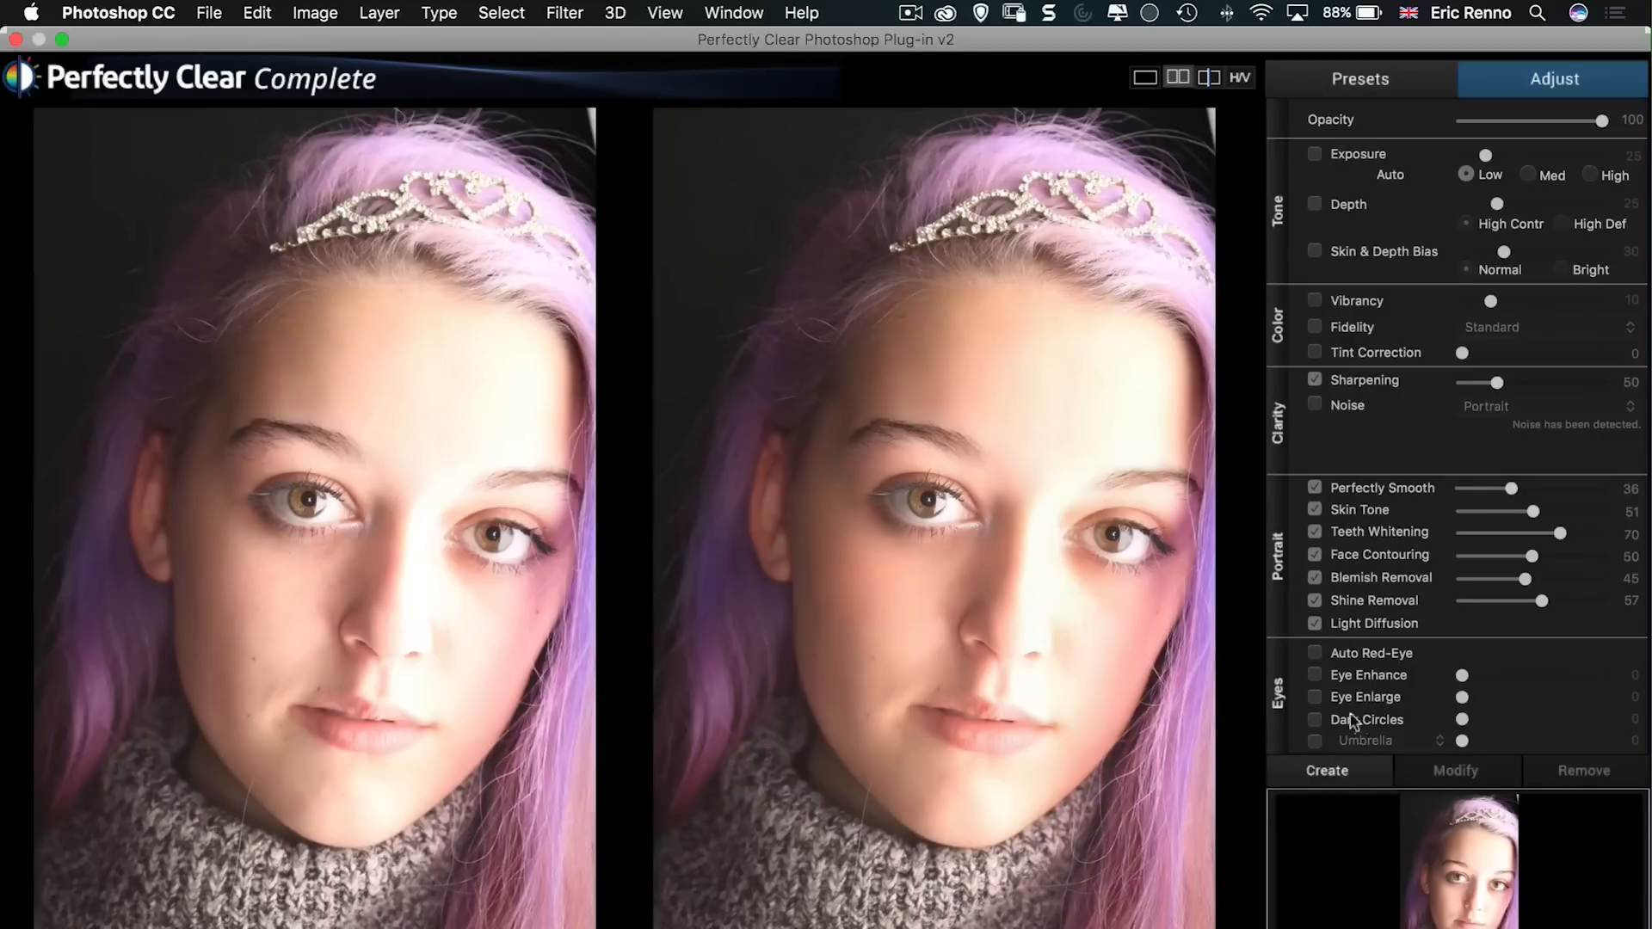
mouse_move(1322, 719)
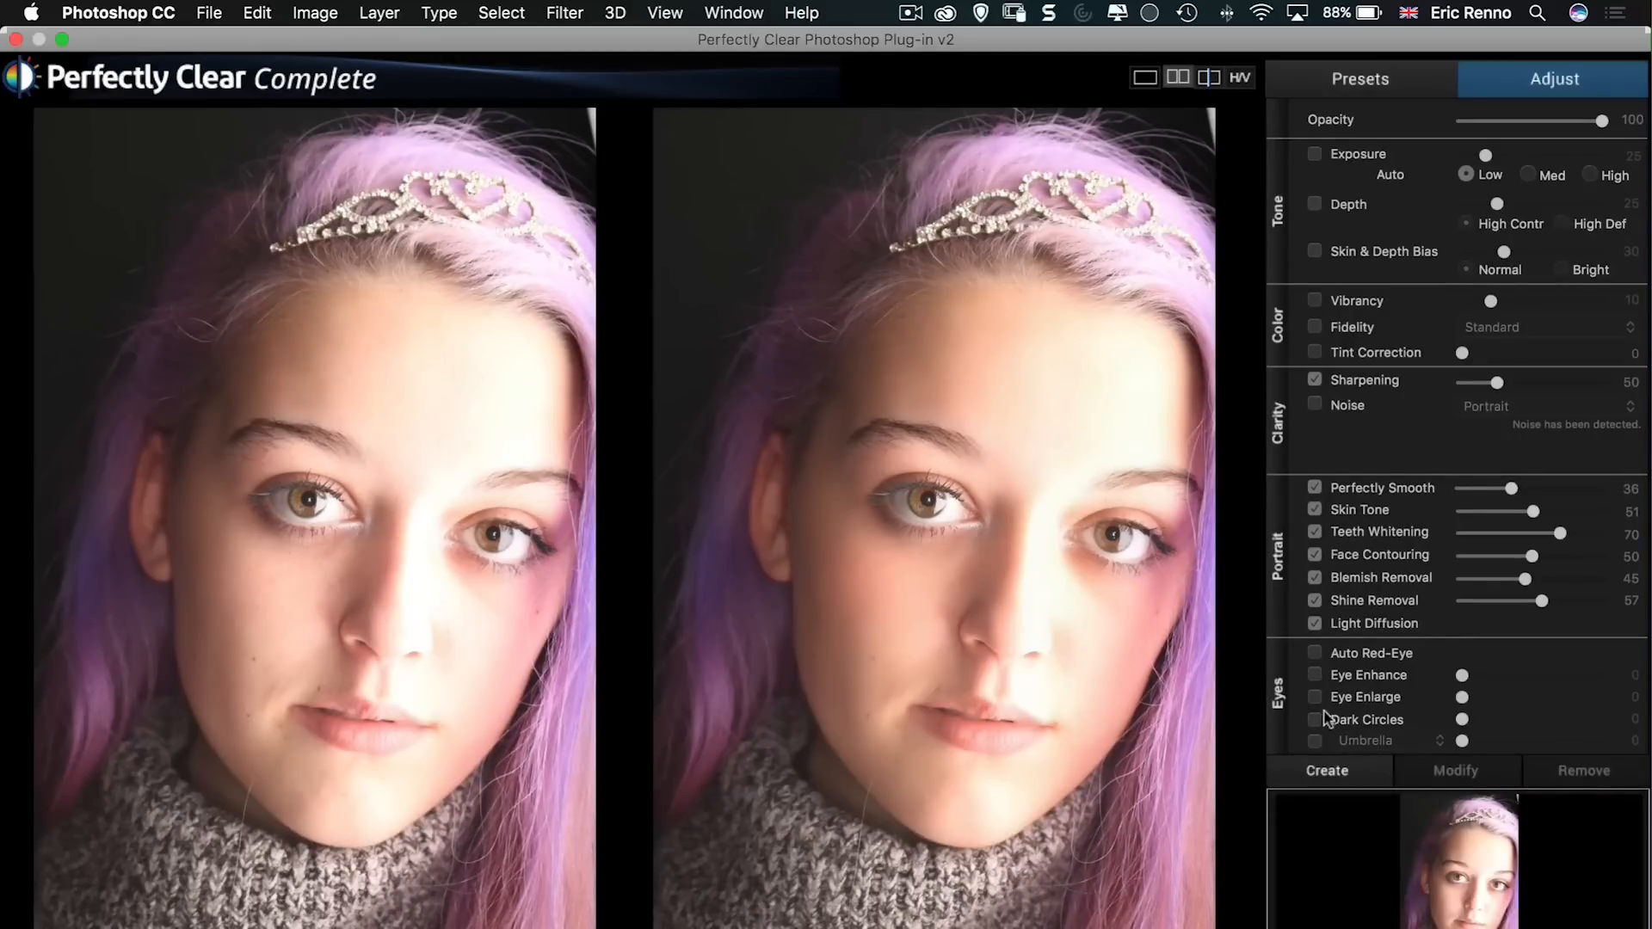
mouse_move(1319, 676)
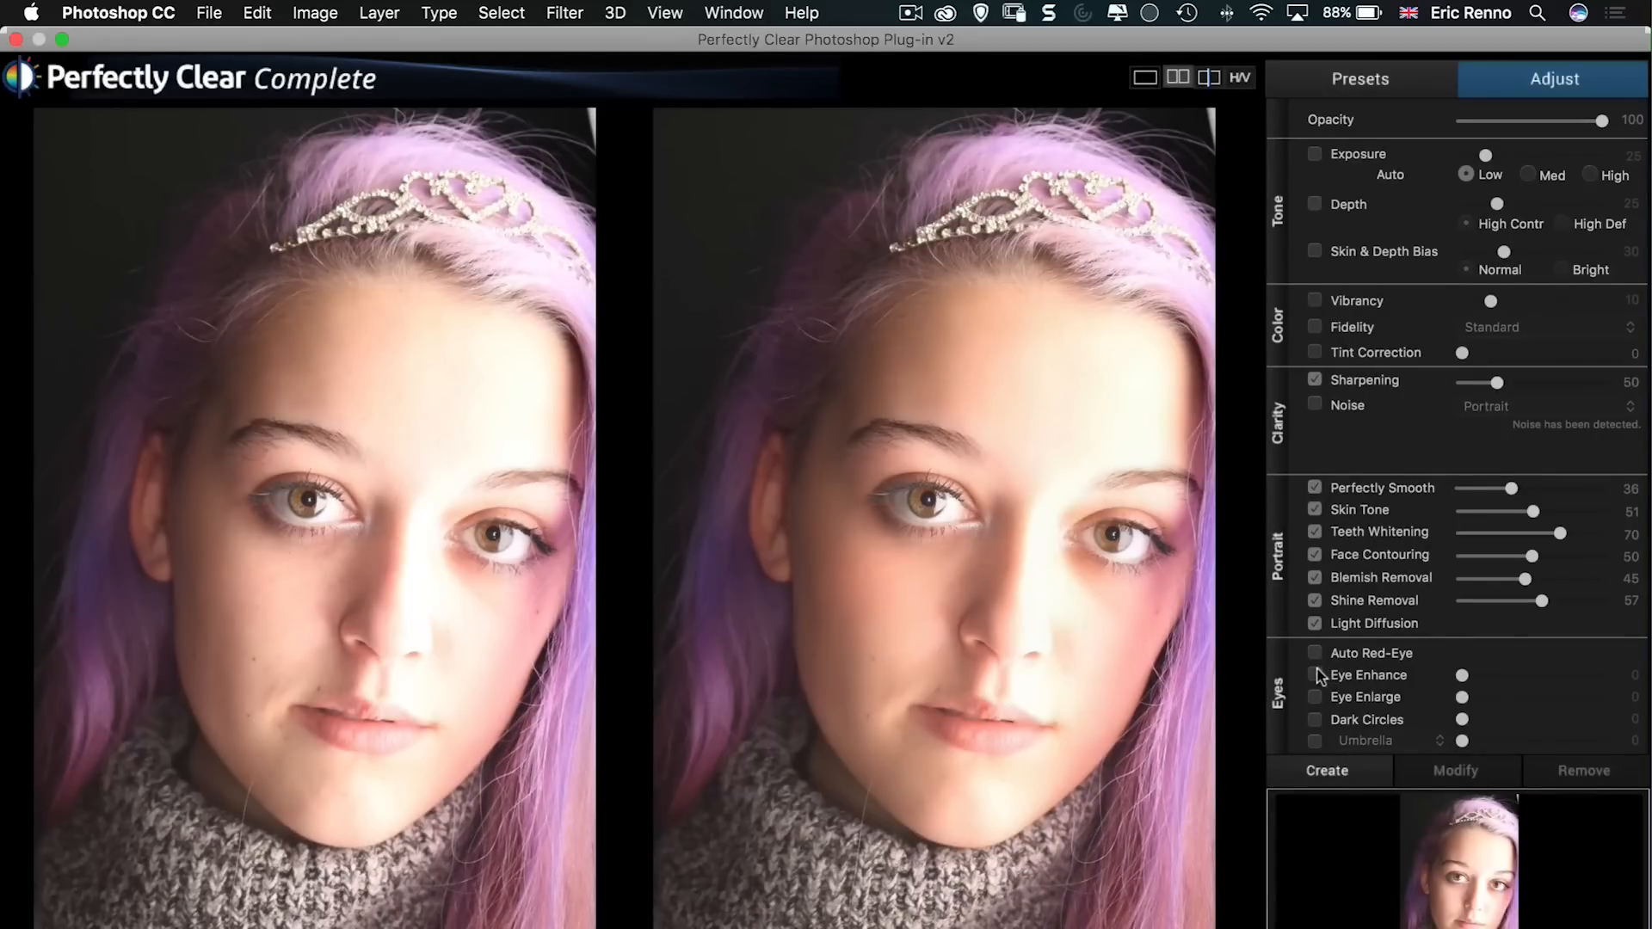
Step: Enable Eye Enhance (36), Dark Circles (25), Vibrancy (23) and Fidelity
click(1314, 675)
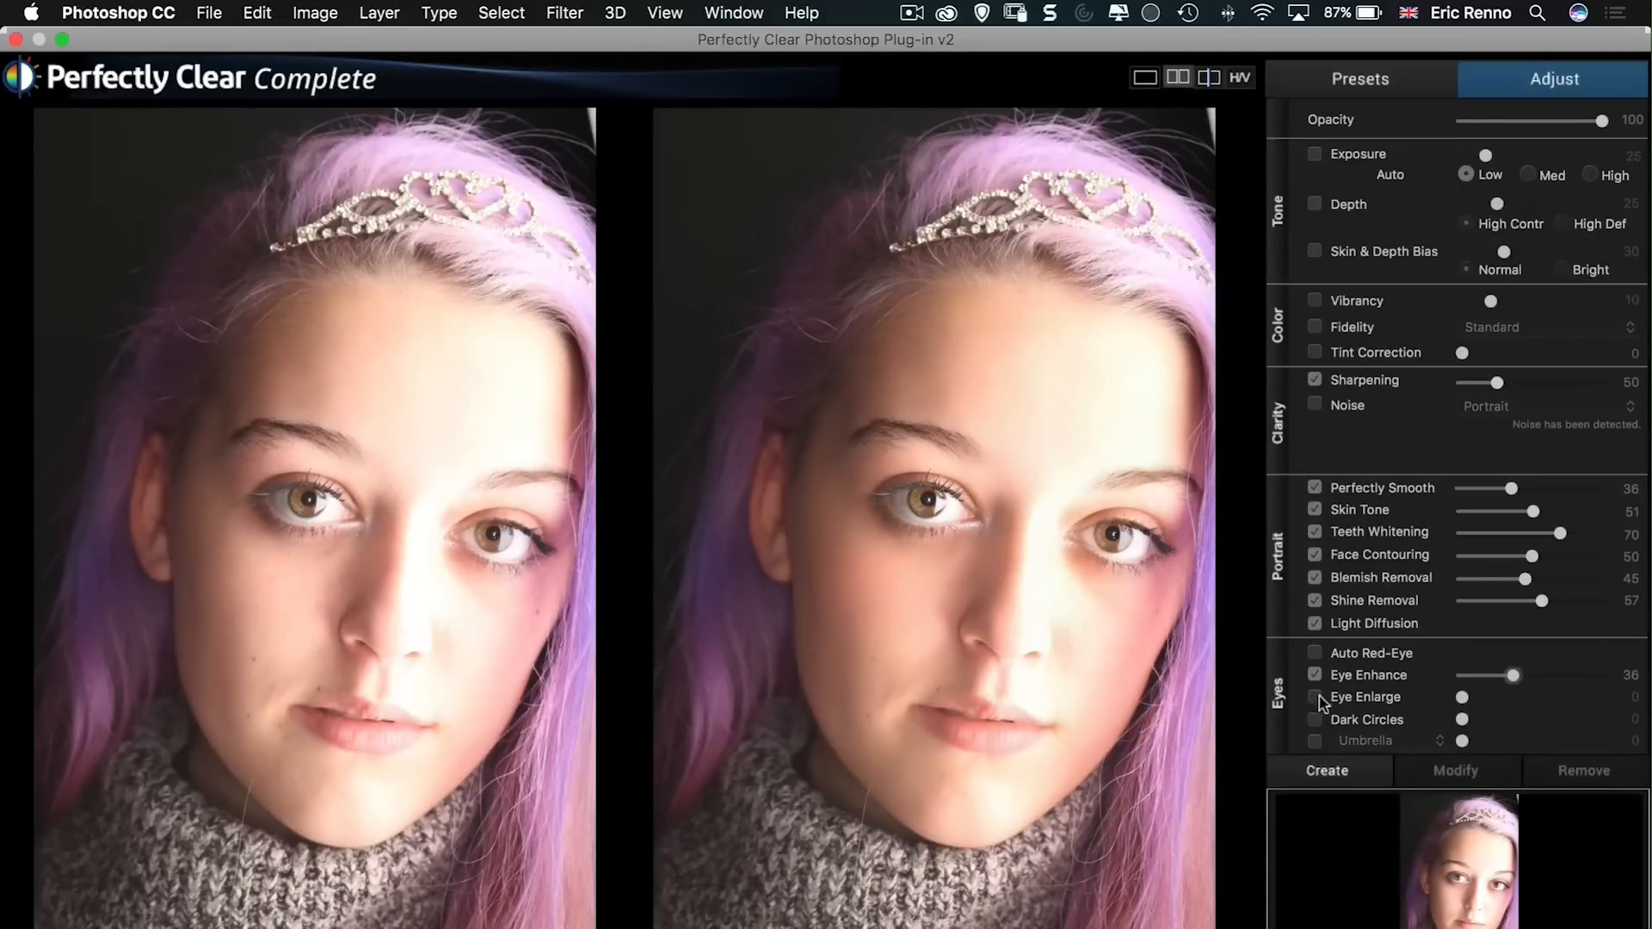
click(1315, 719)
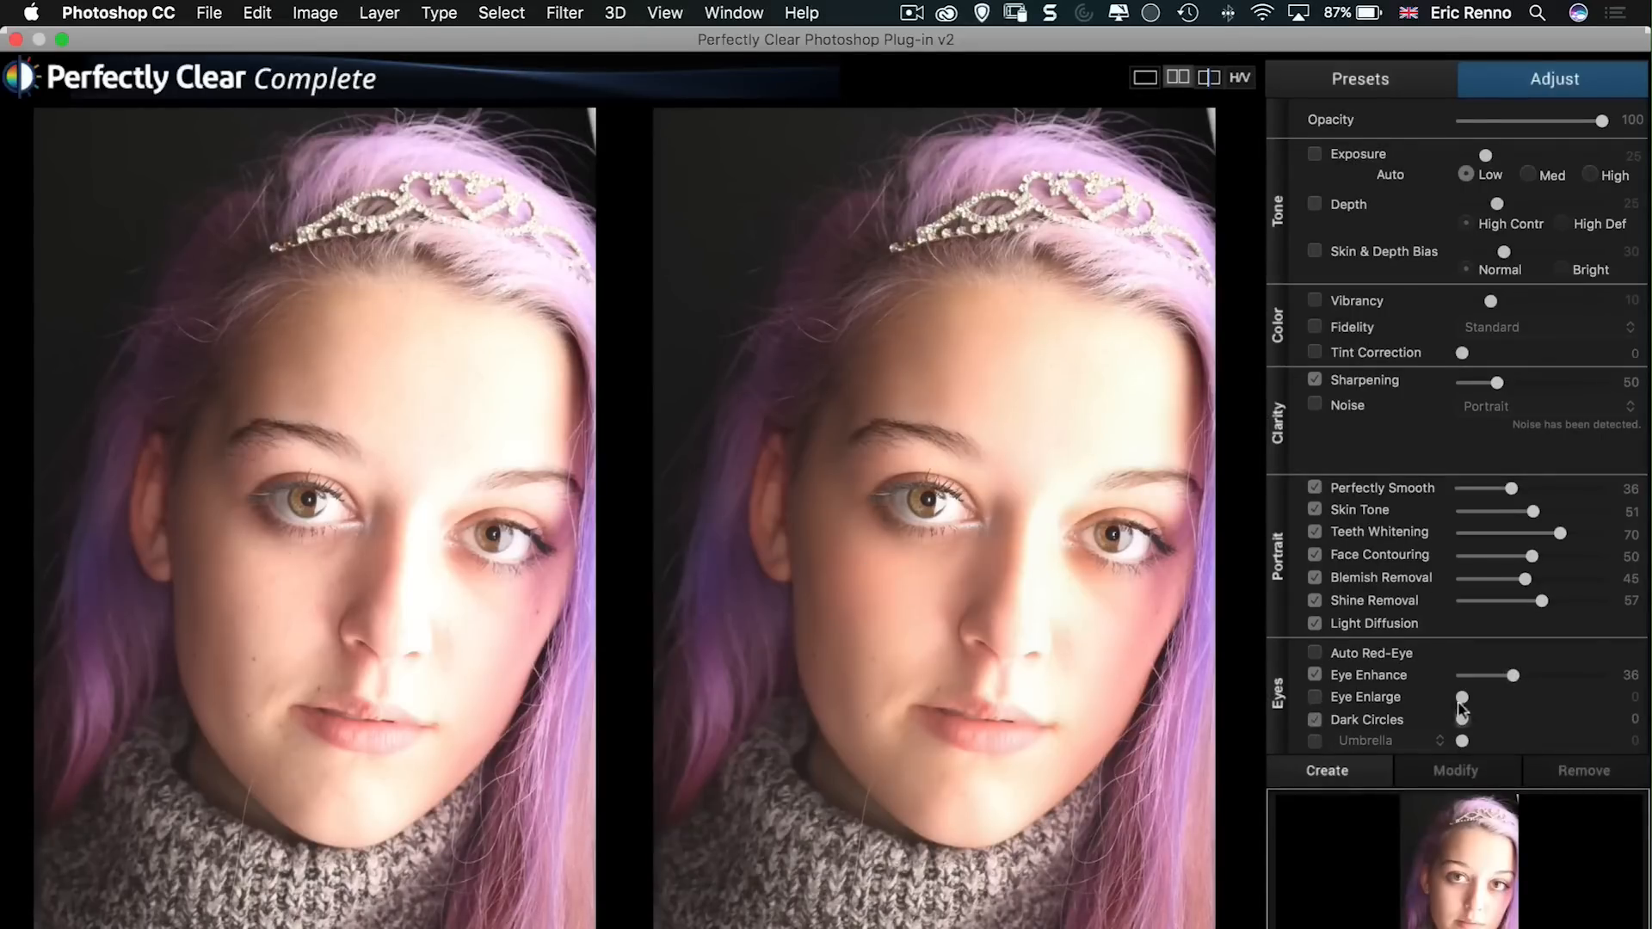
mouse_move(1501, 717)
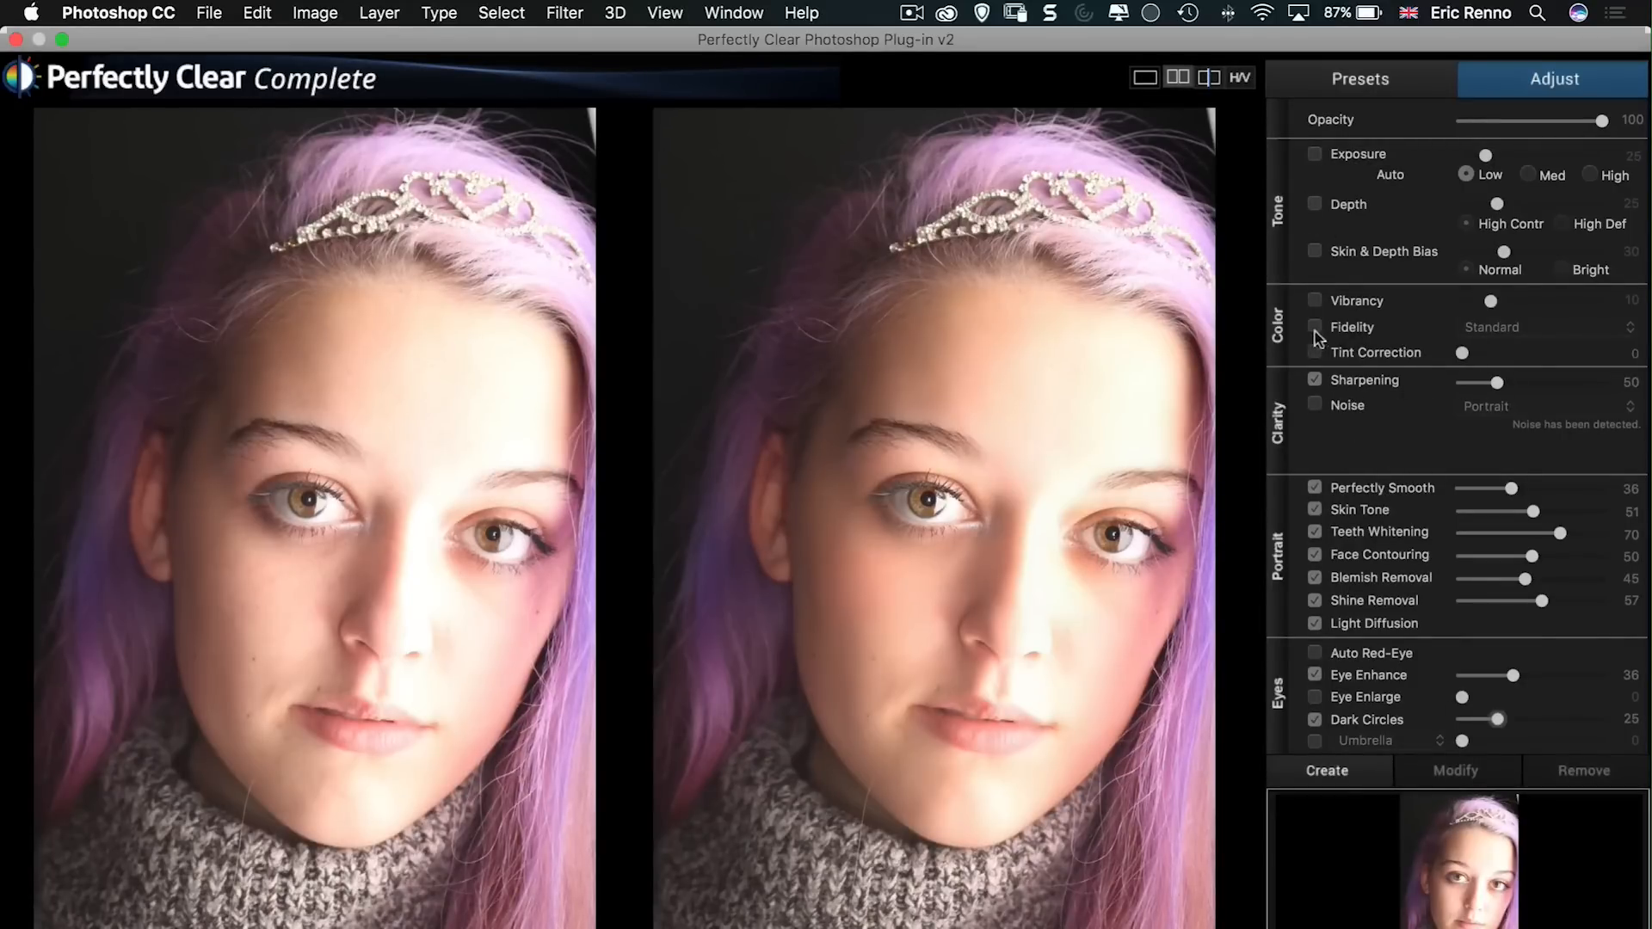
click(1314, 300)
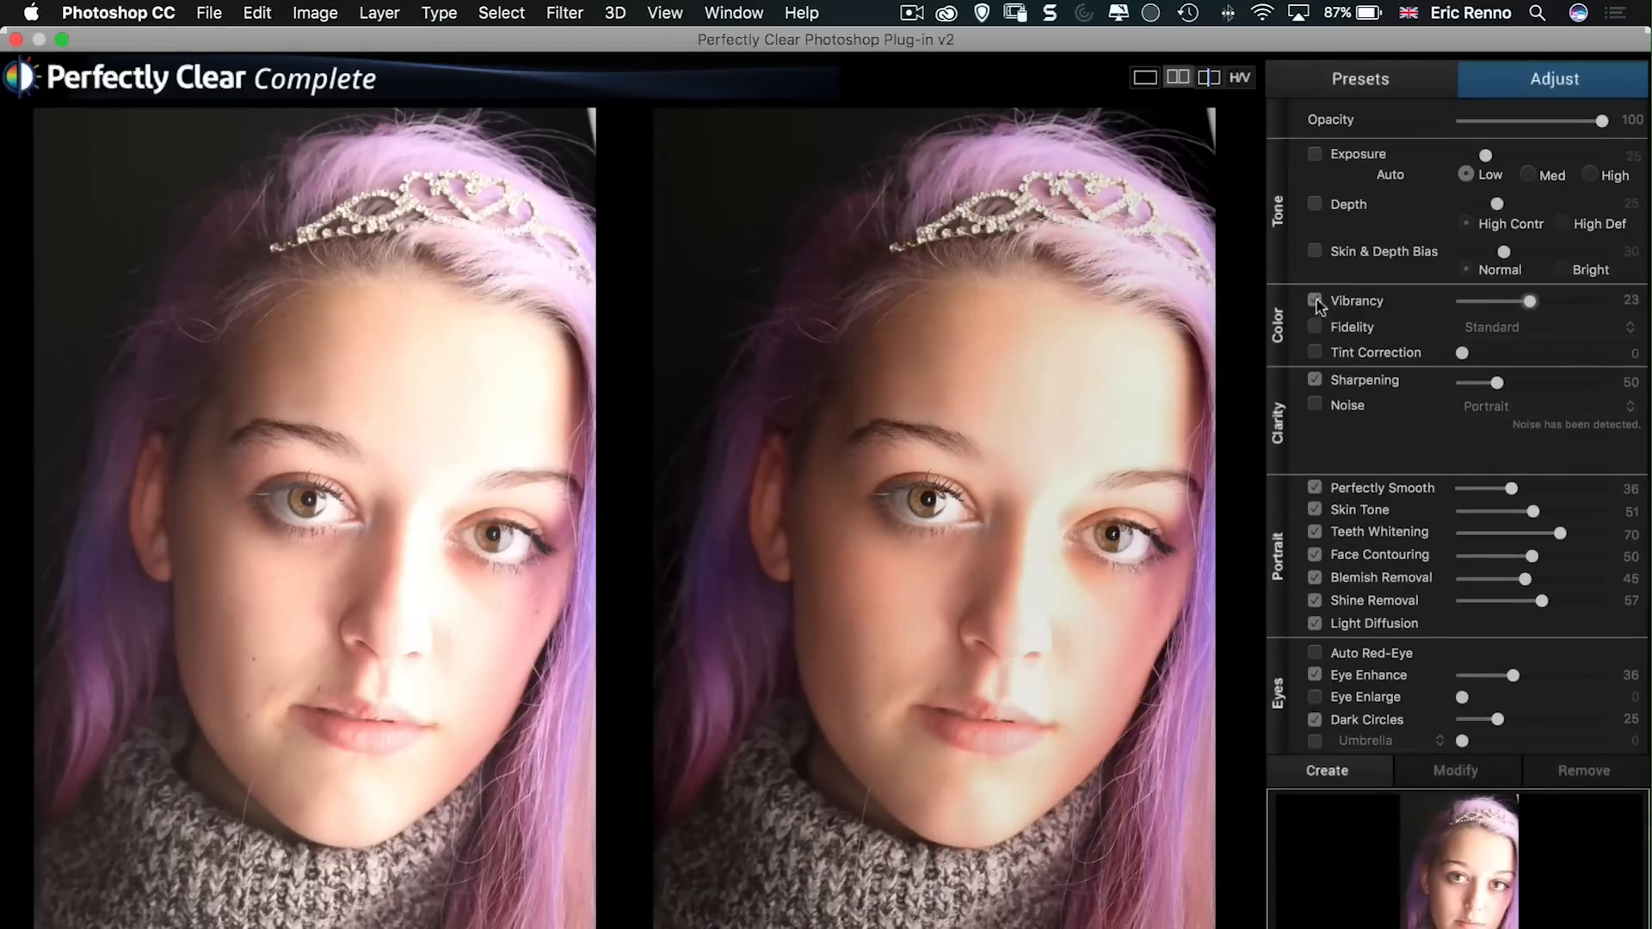
click(1314, 300)
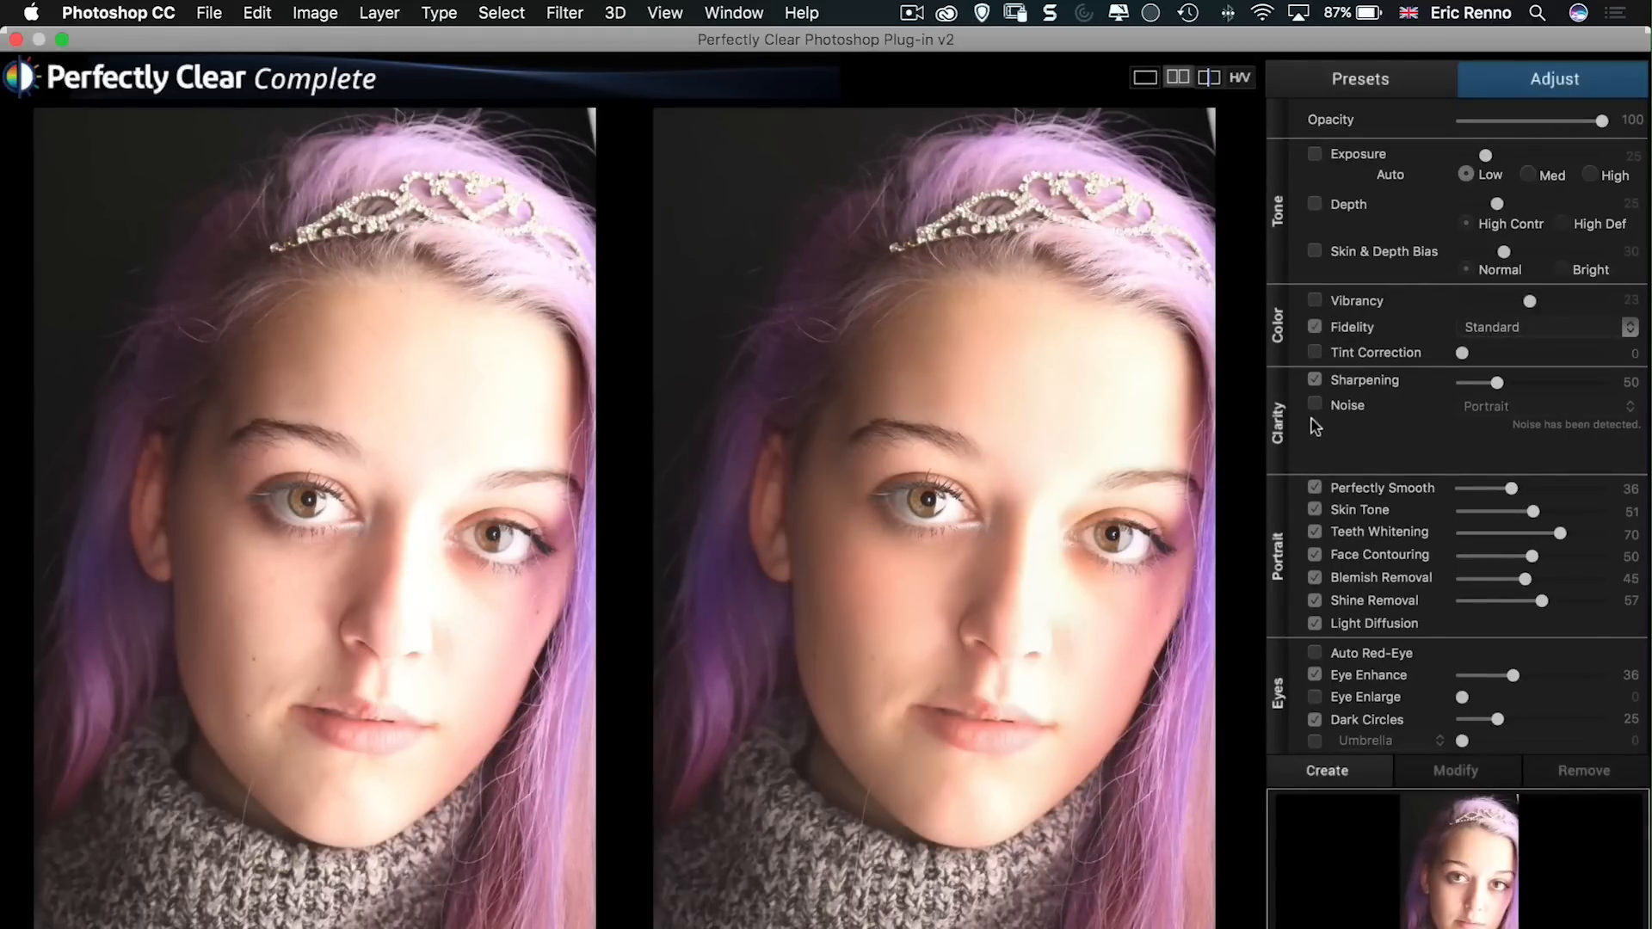
mouse_move(1364, 388)
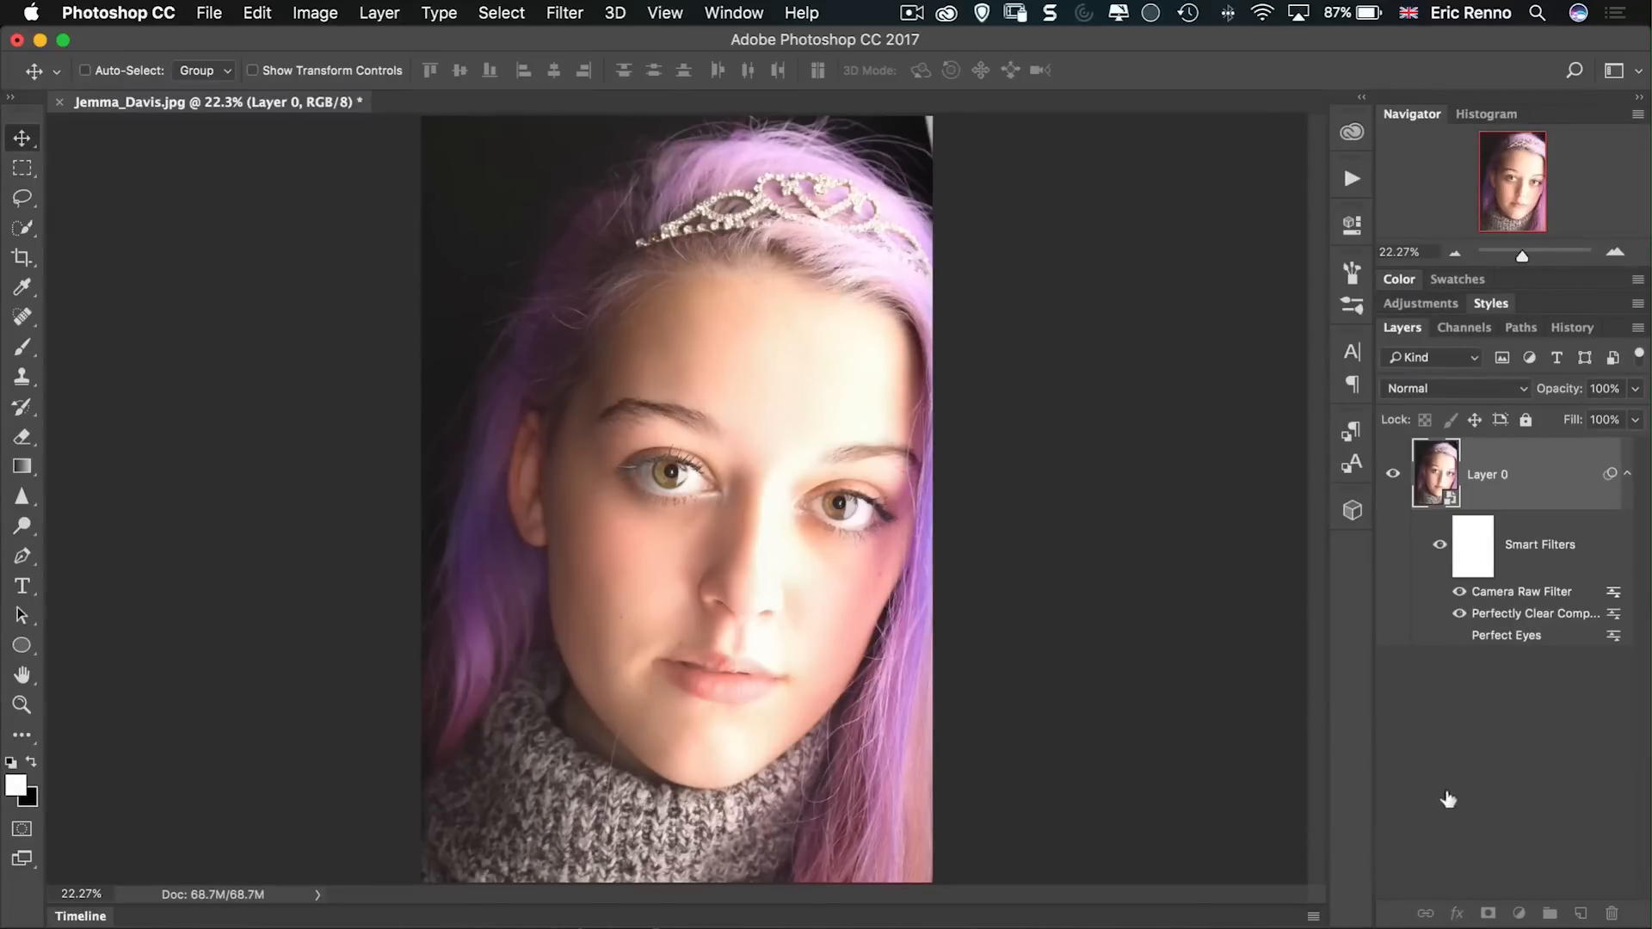
mouse_move(1460, 687)
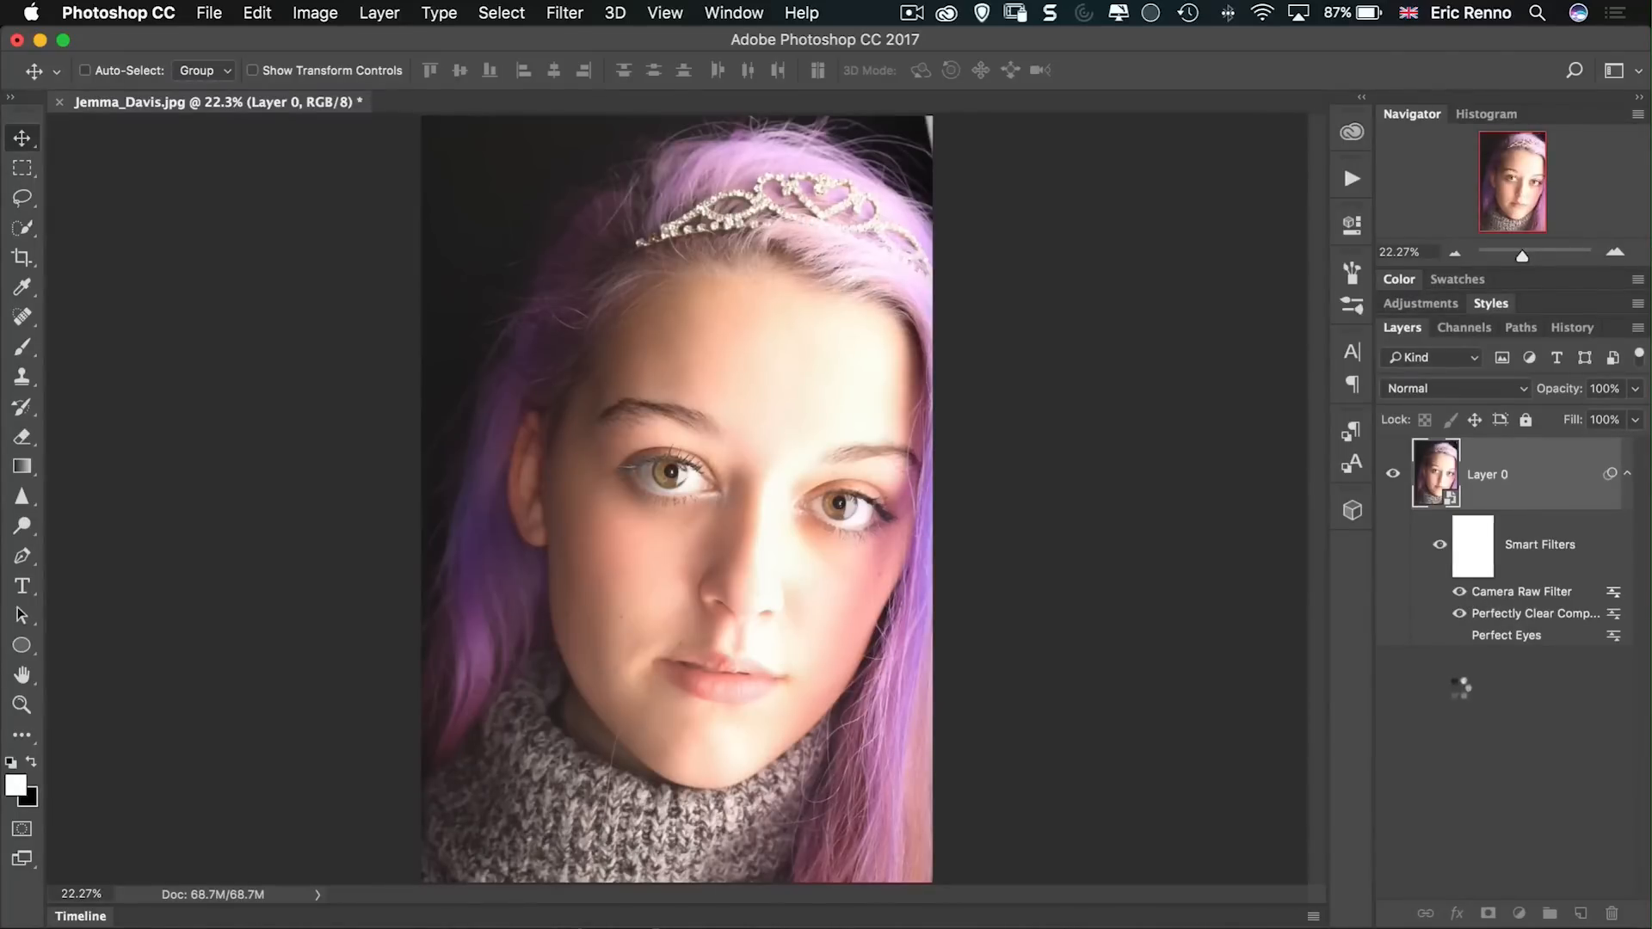
mouse_move(935, 669)
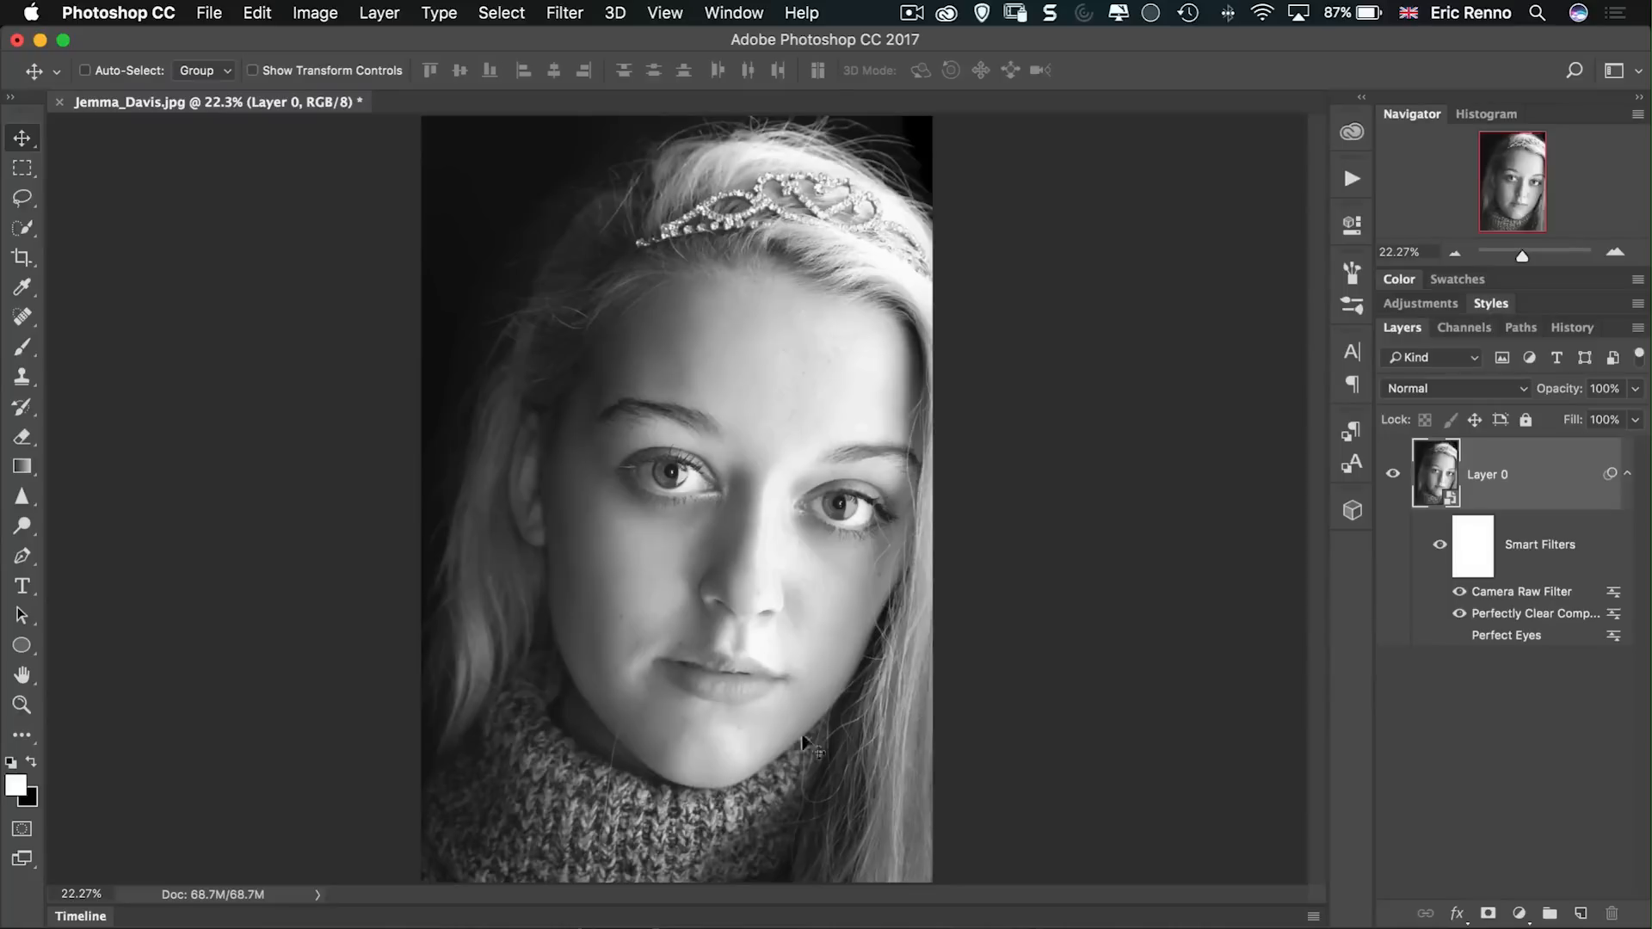
mouse_move(124, 442)
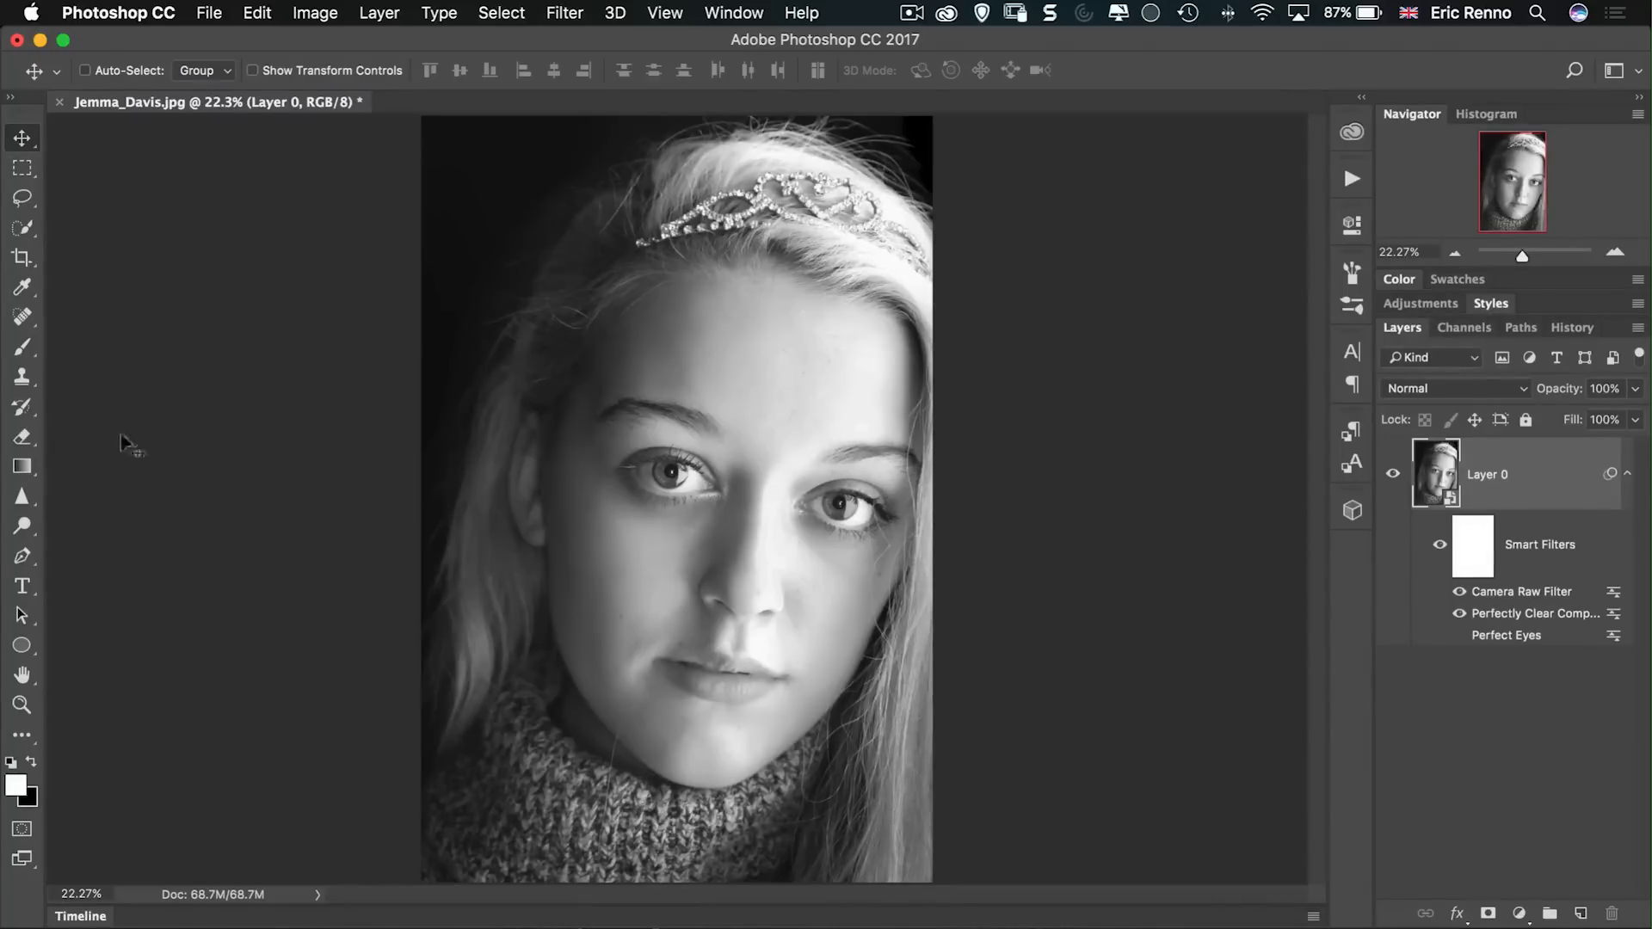
Step: Select the Crop tool to begin cropping the portrait
click(21, 257)
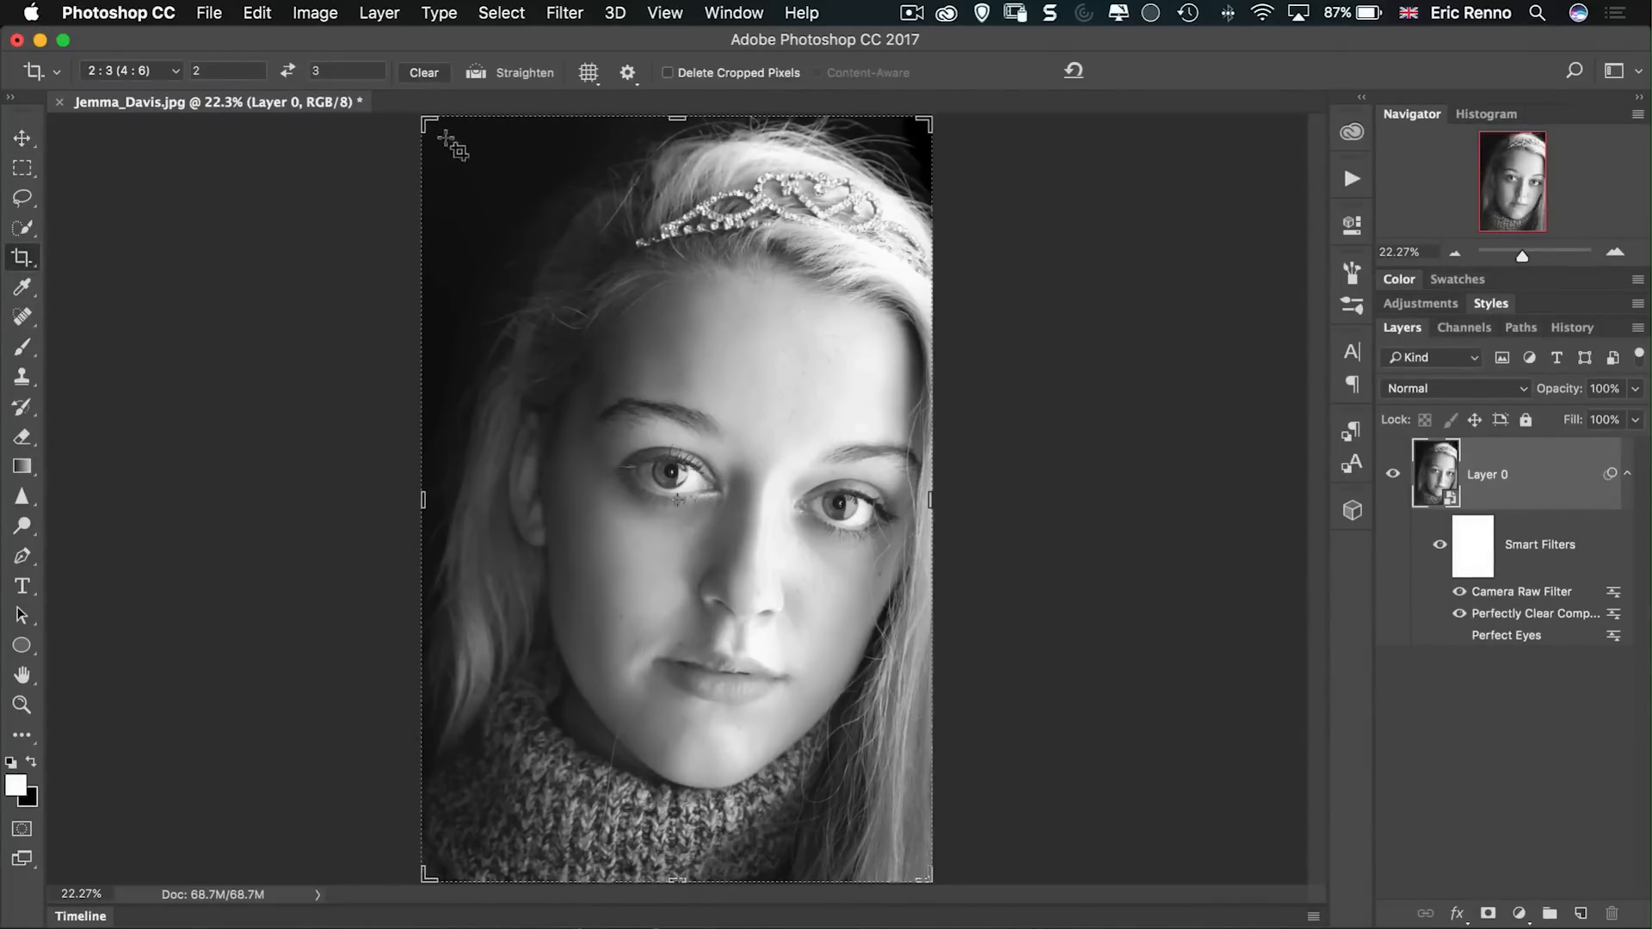
Step: Tighten the 2:3 crop box around the face and commit the crop
drag(422, 123, 464, 179)
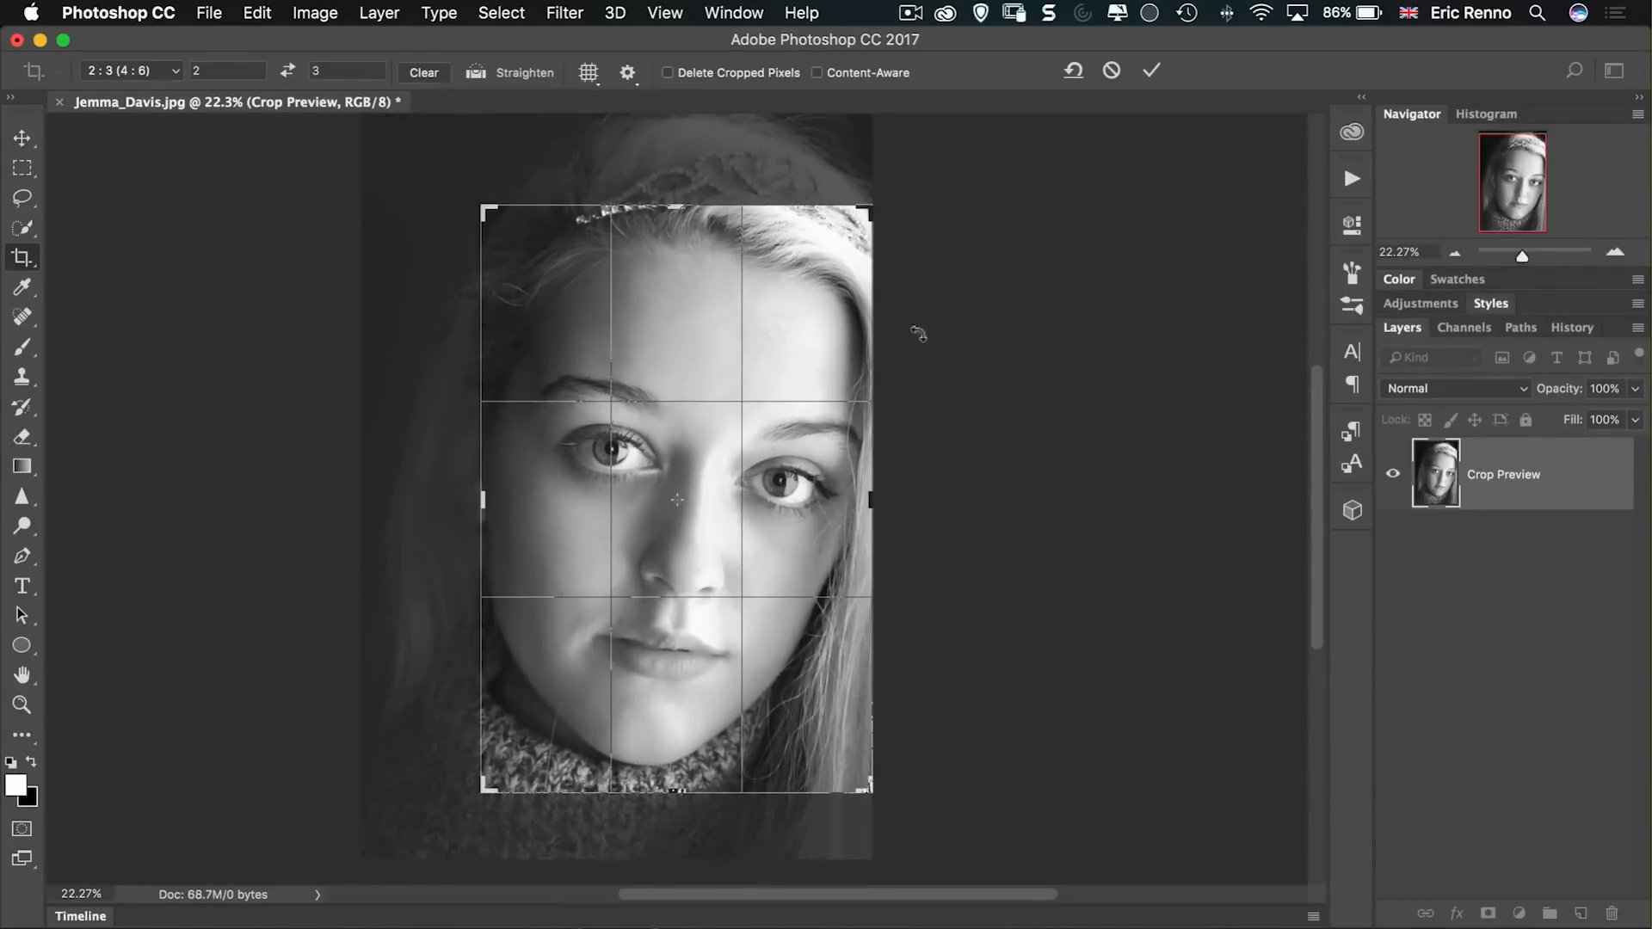
click(1150, 71)
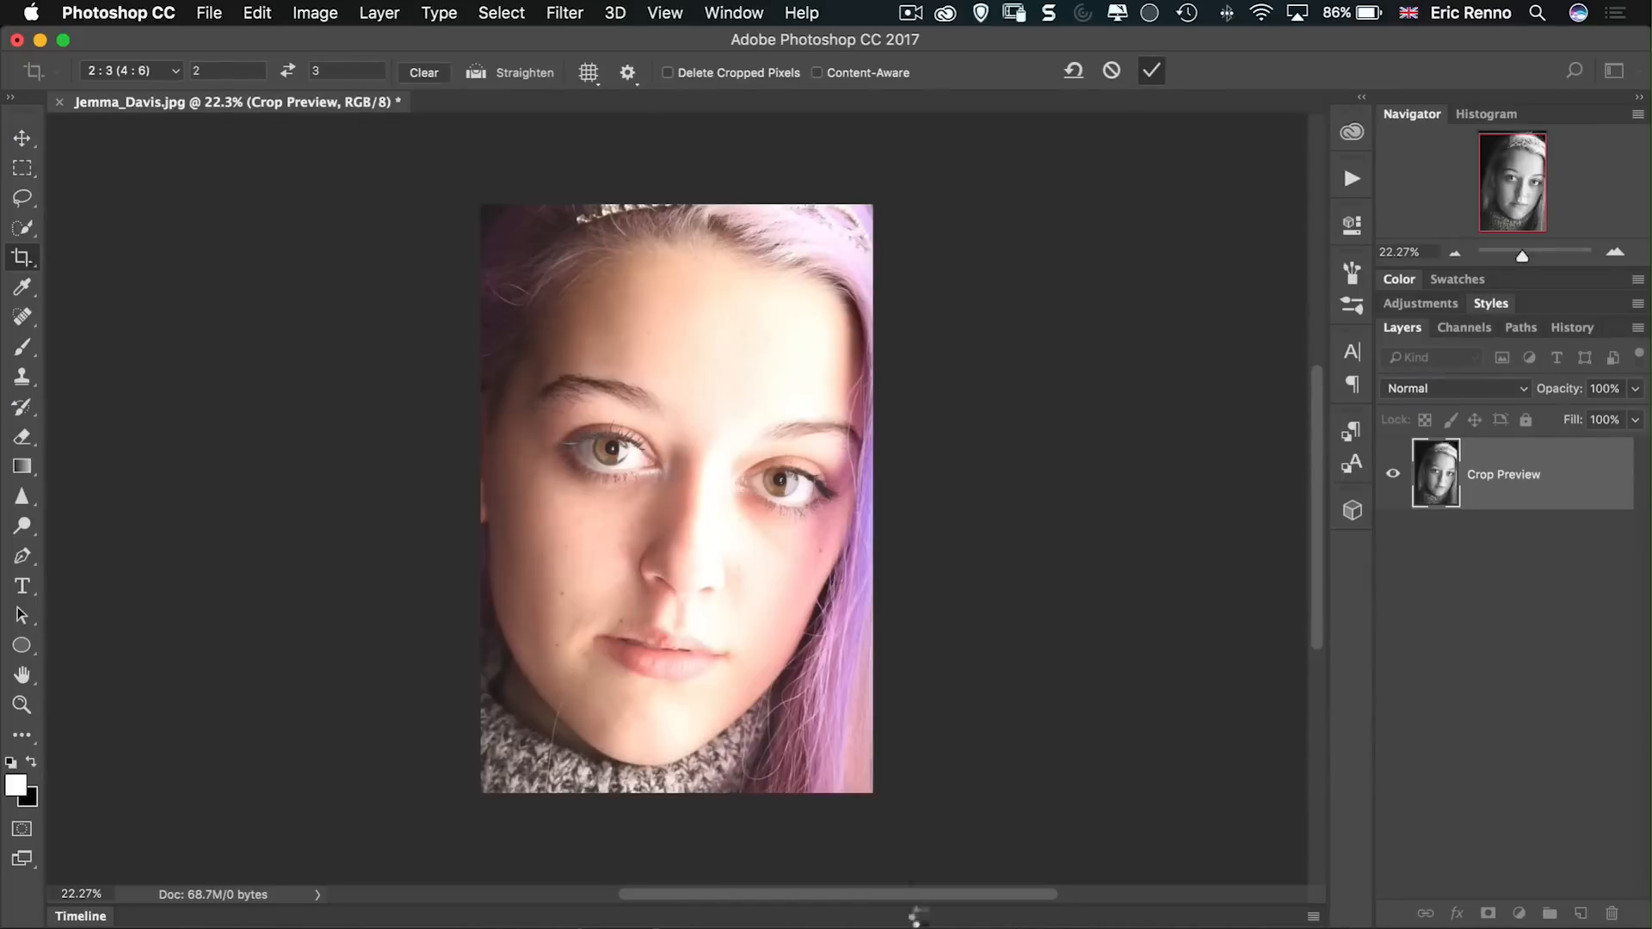
click(1150, 71)
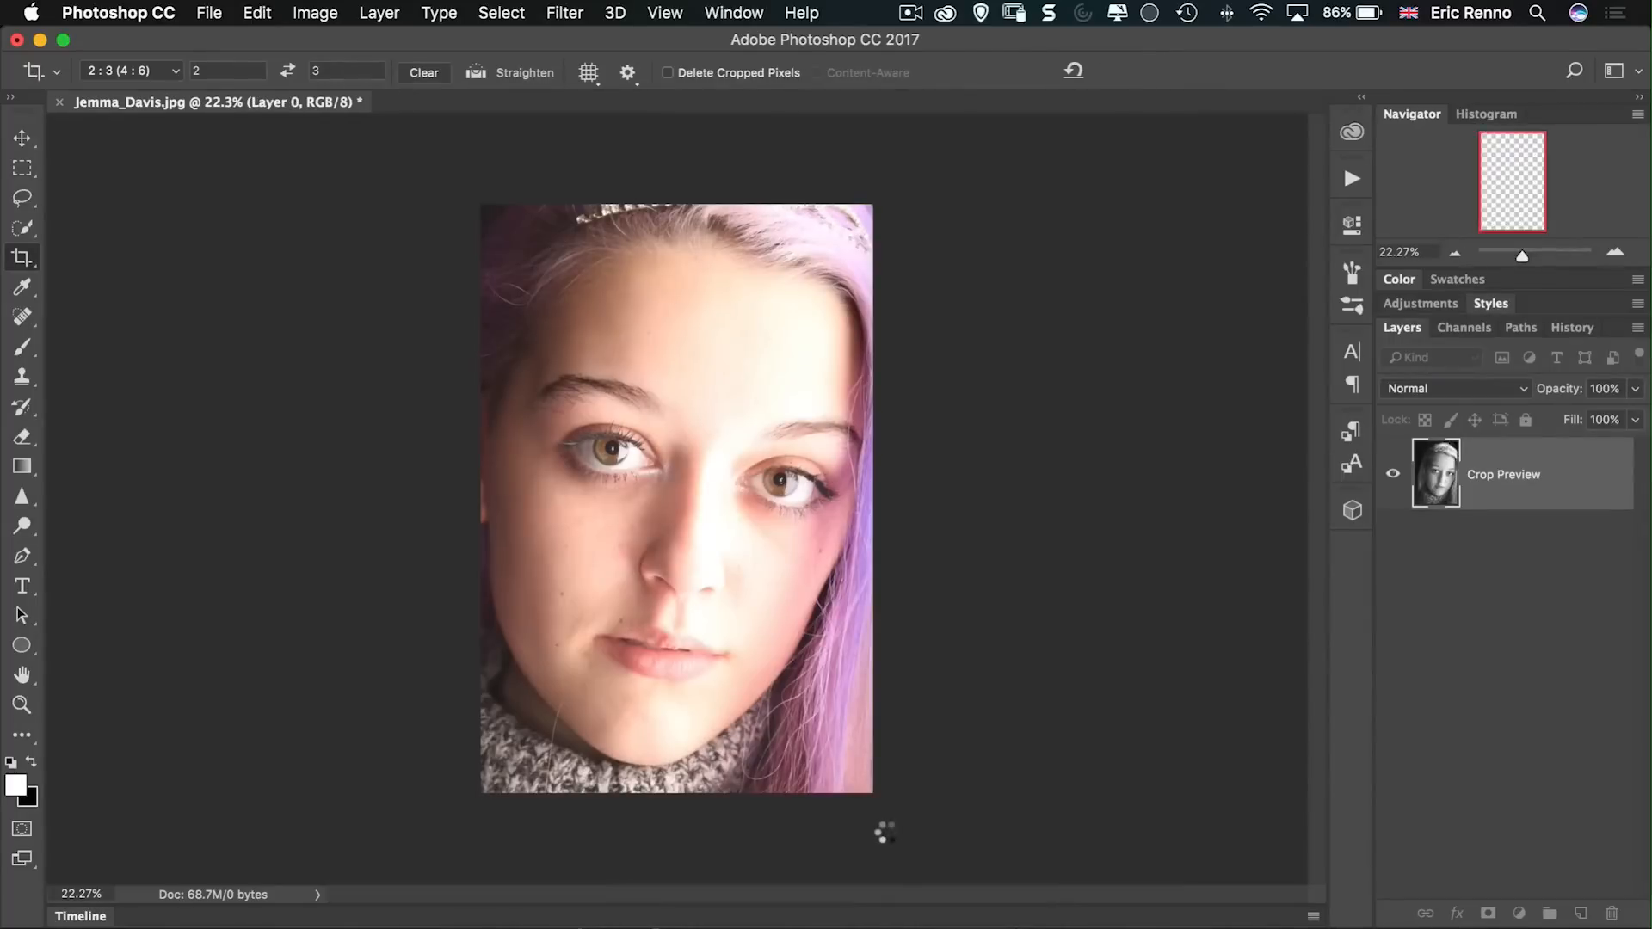